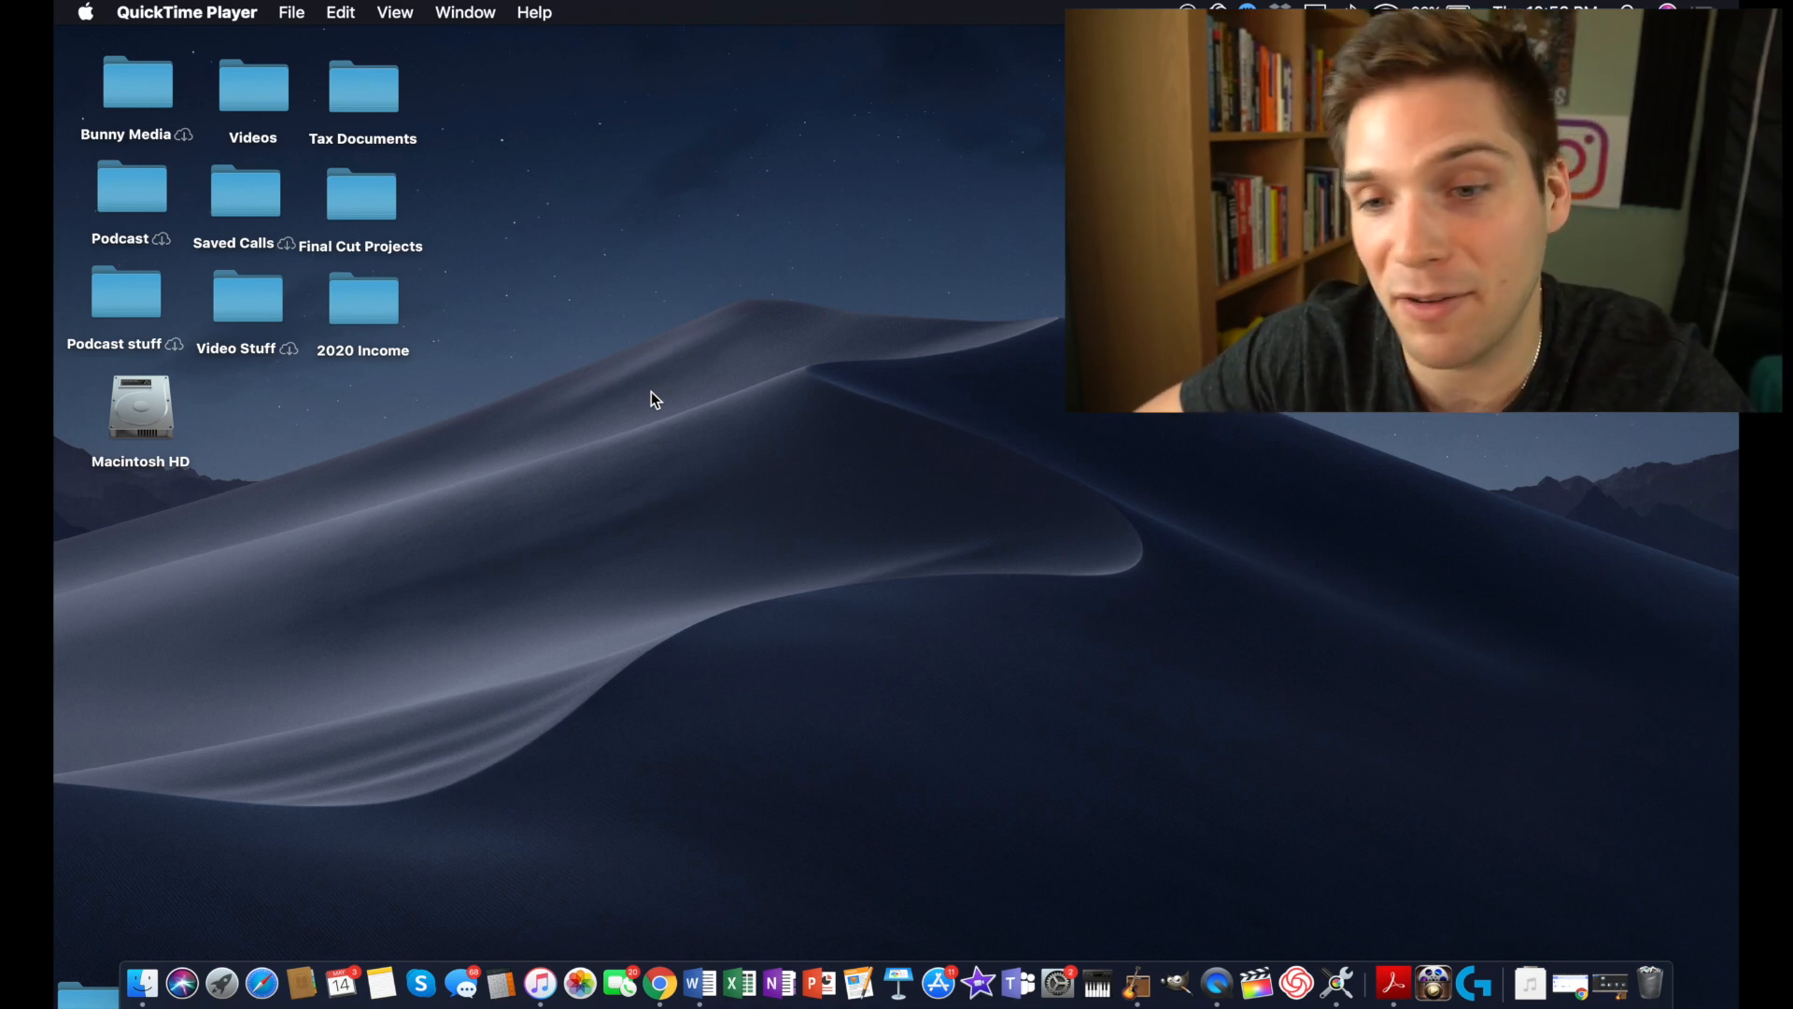
pyautogui.moveTo(372, 190)
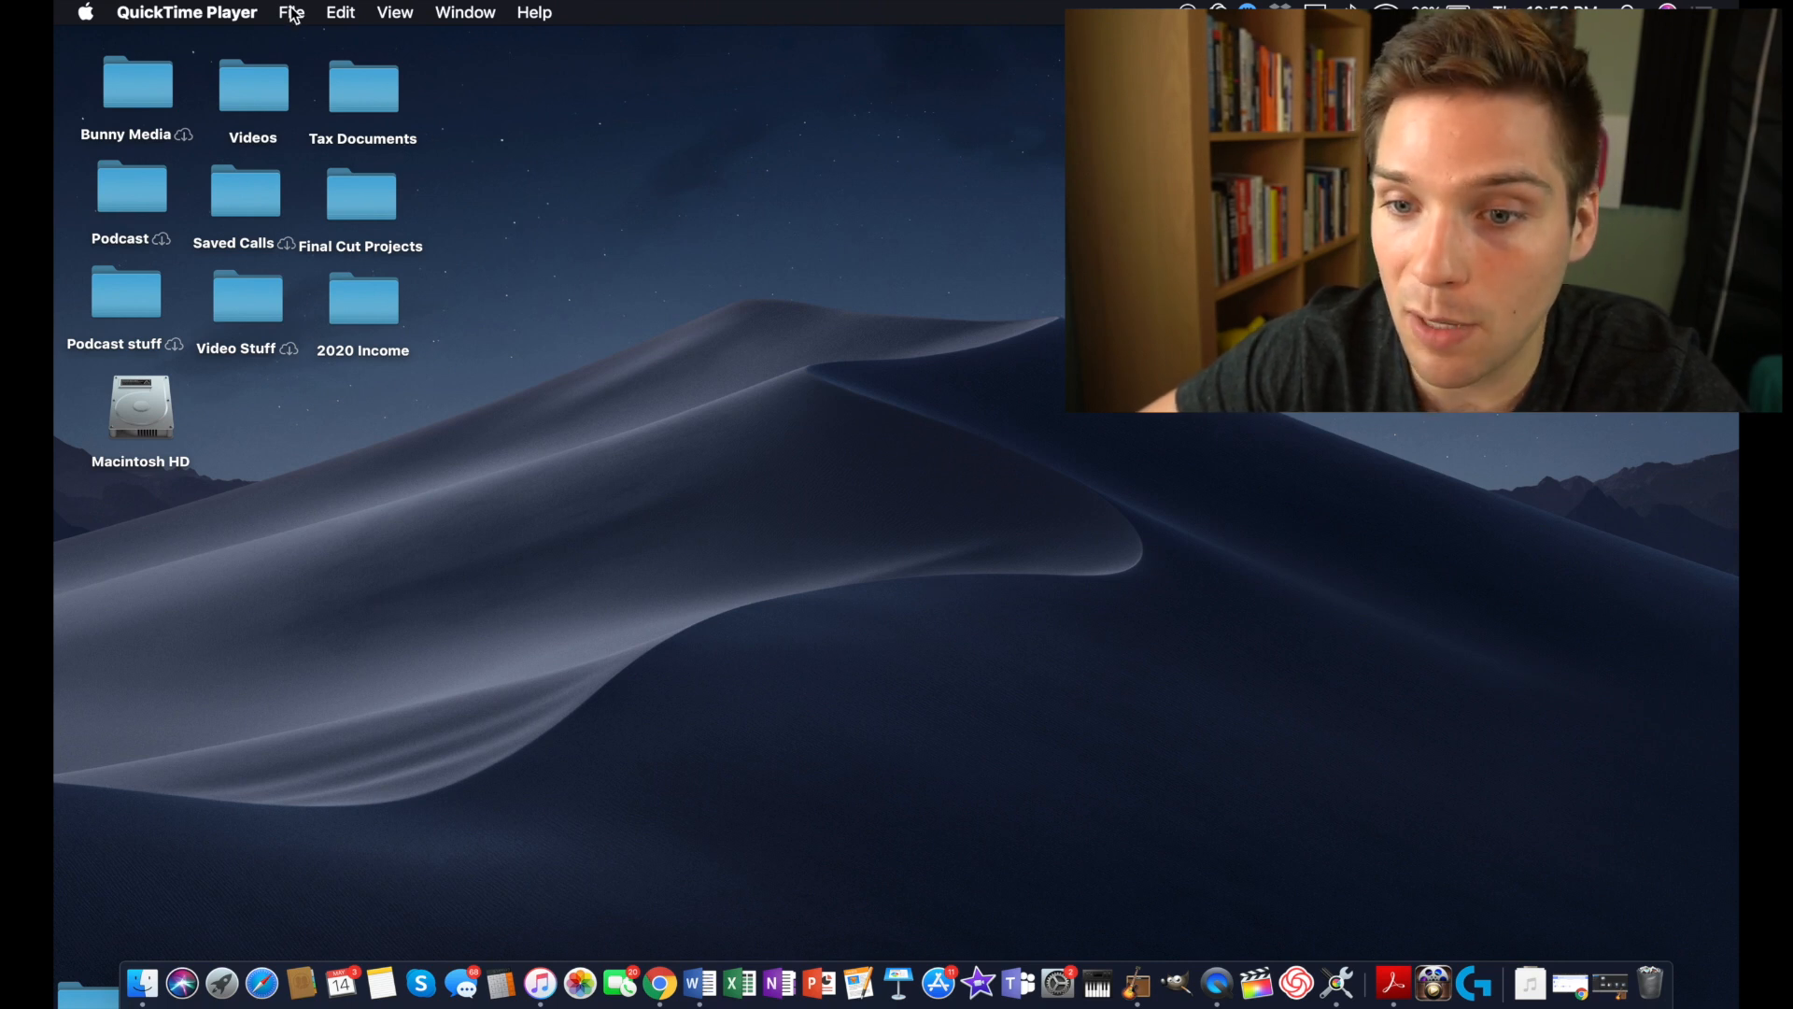
# Step: Show QuickTime Player's File menu with New Movie Recording and New Audio Recording
pyautogui.click(291, 12)
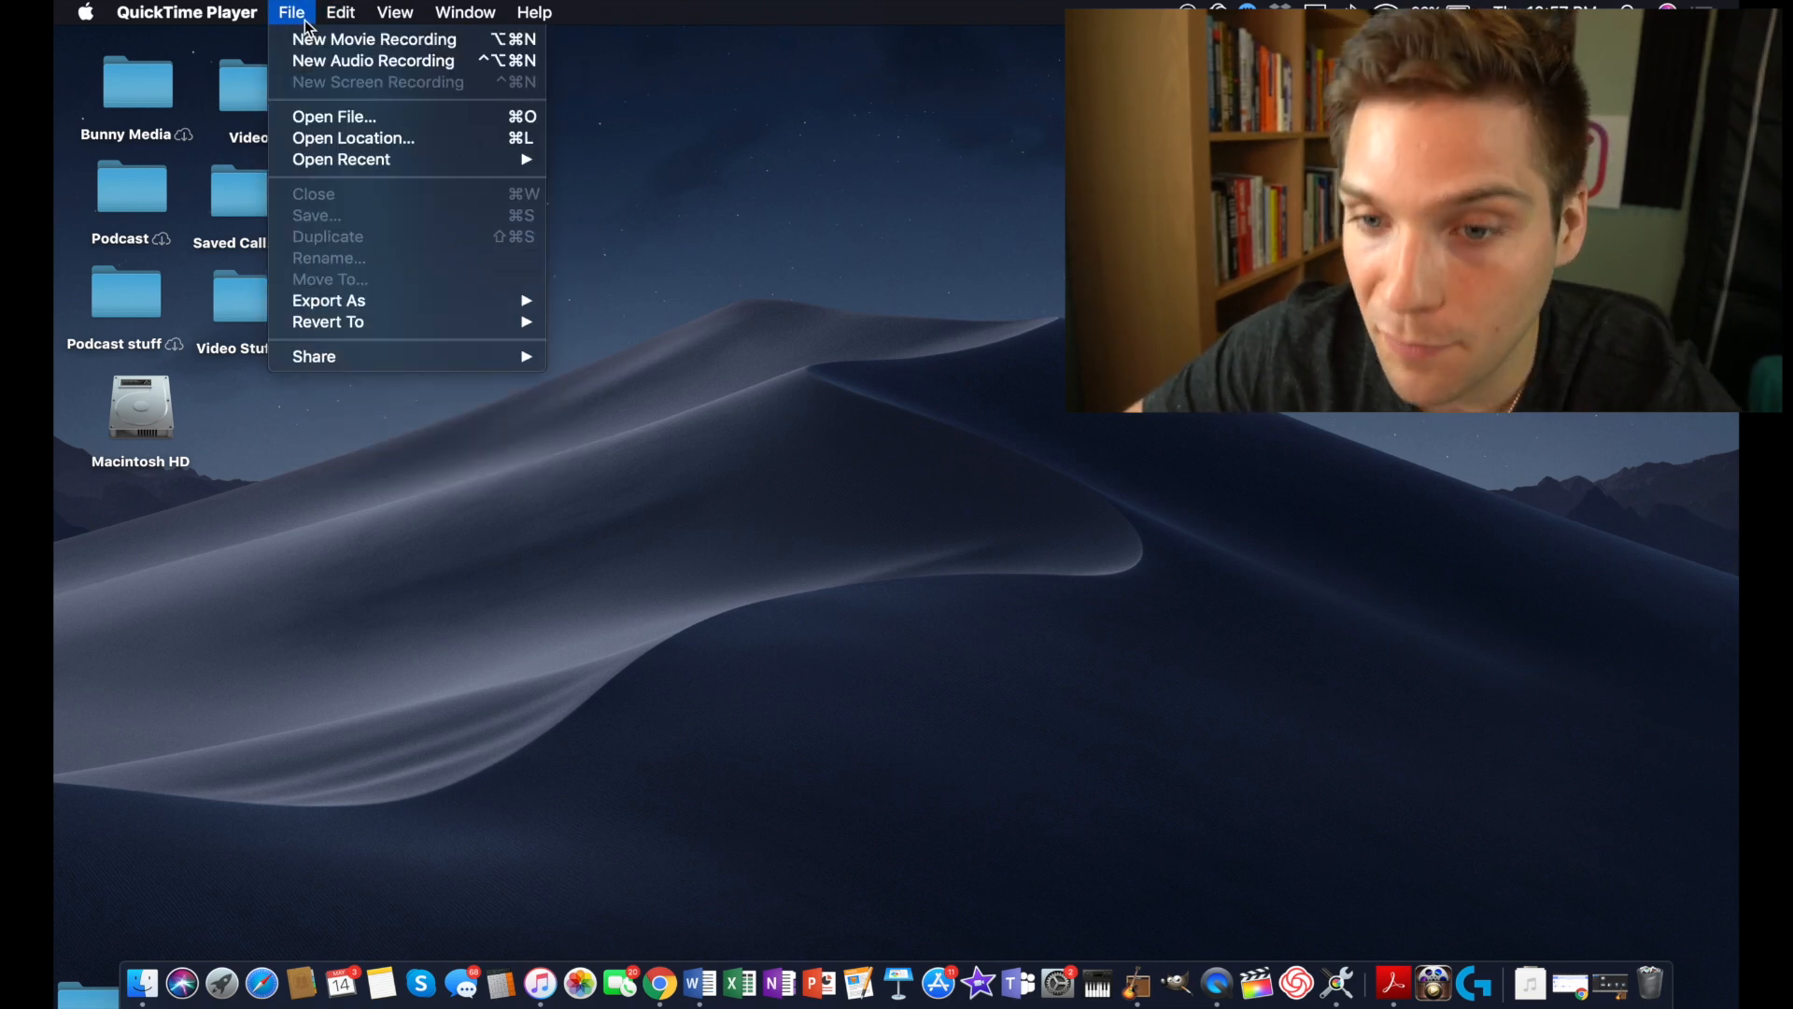
pyautogui.moveTo(337, 424)
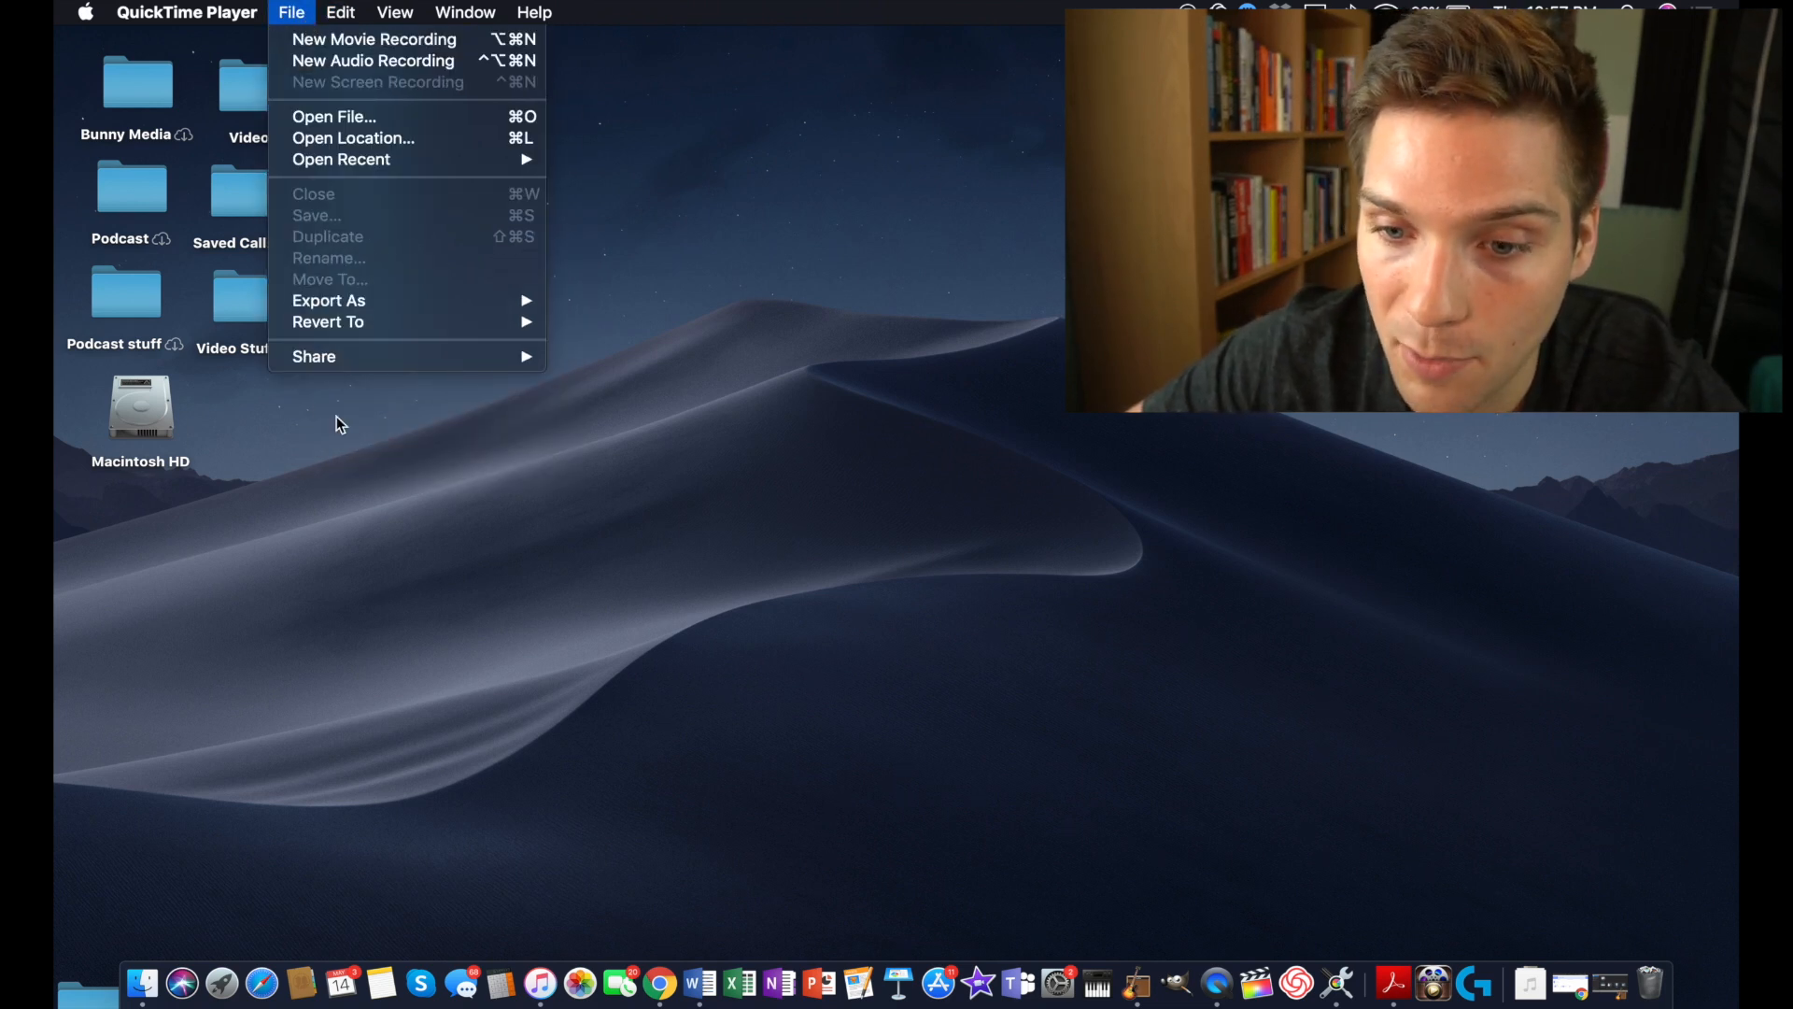
# Step: Create a new folder on the desktop and name it Podcast video
pyautogui.rightClick(336, 423)
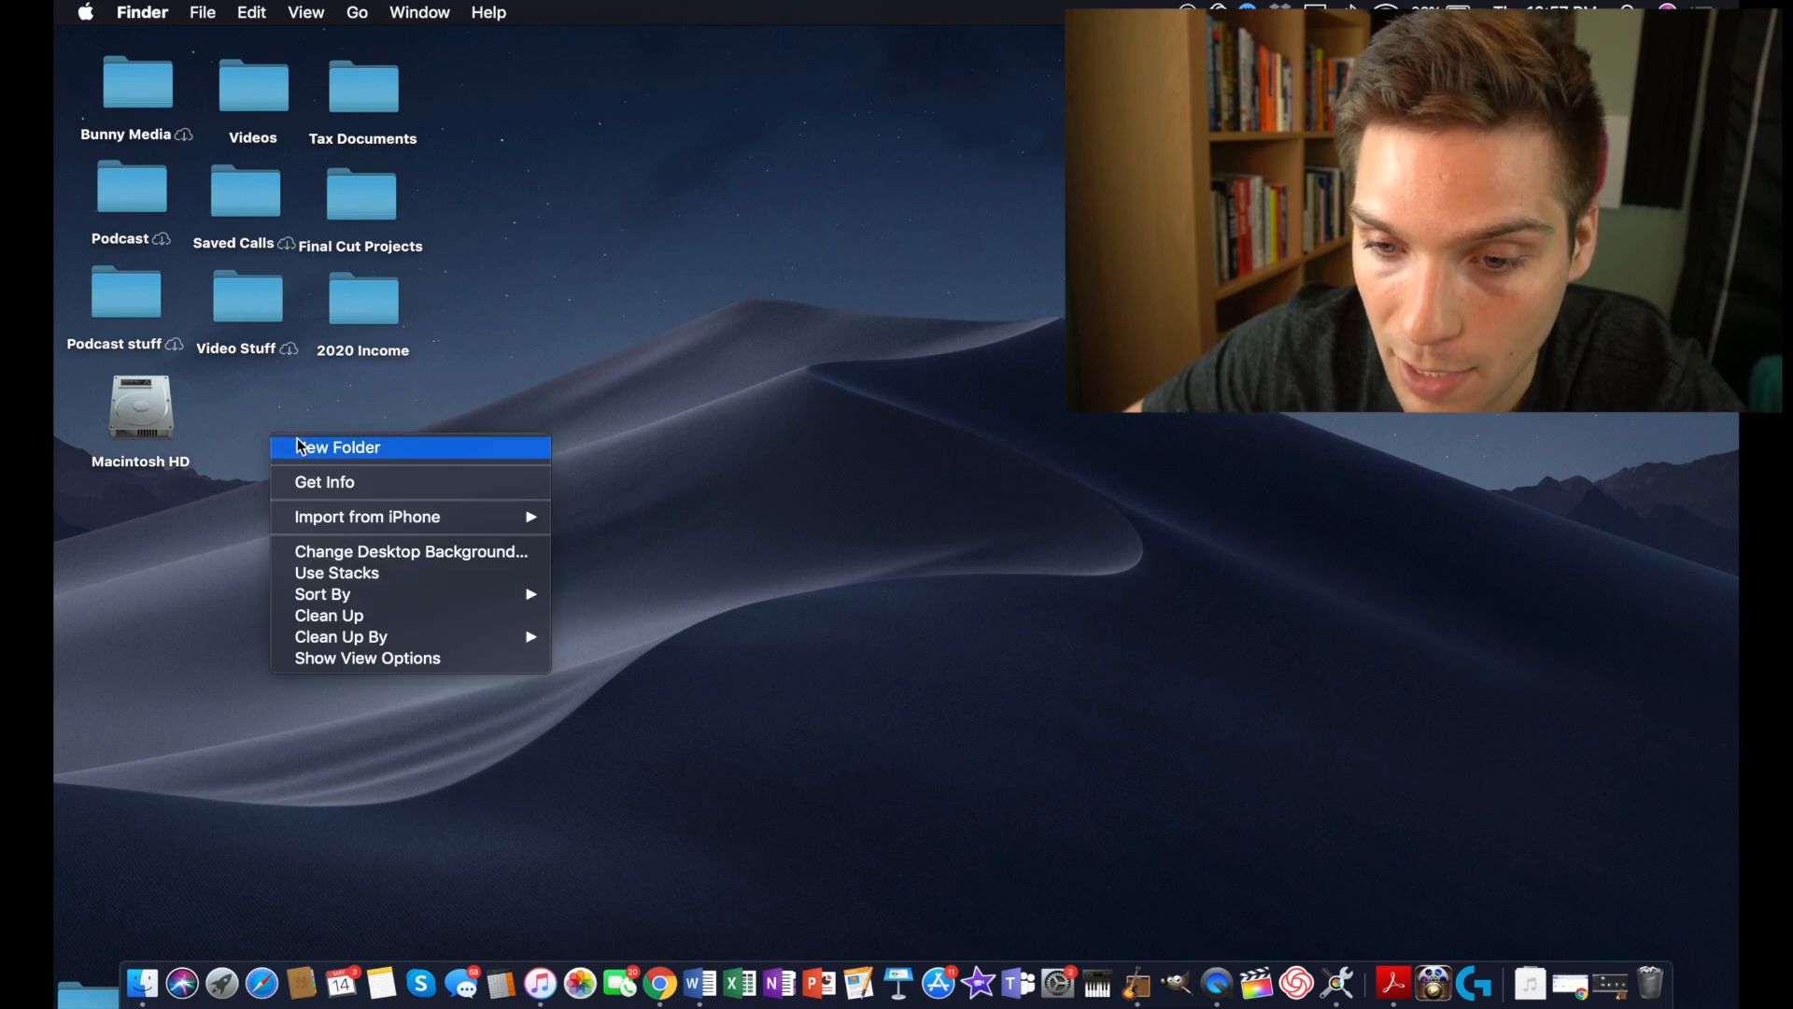
pyautogui.click(336, 447)
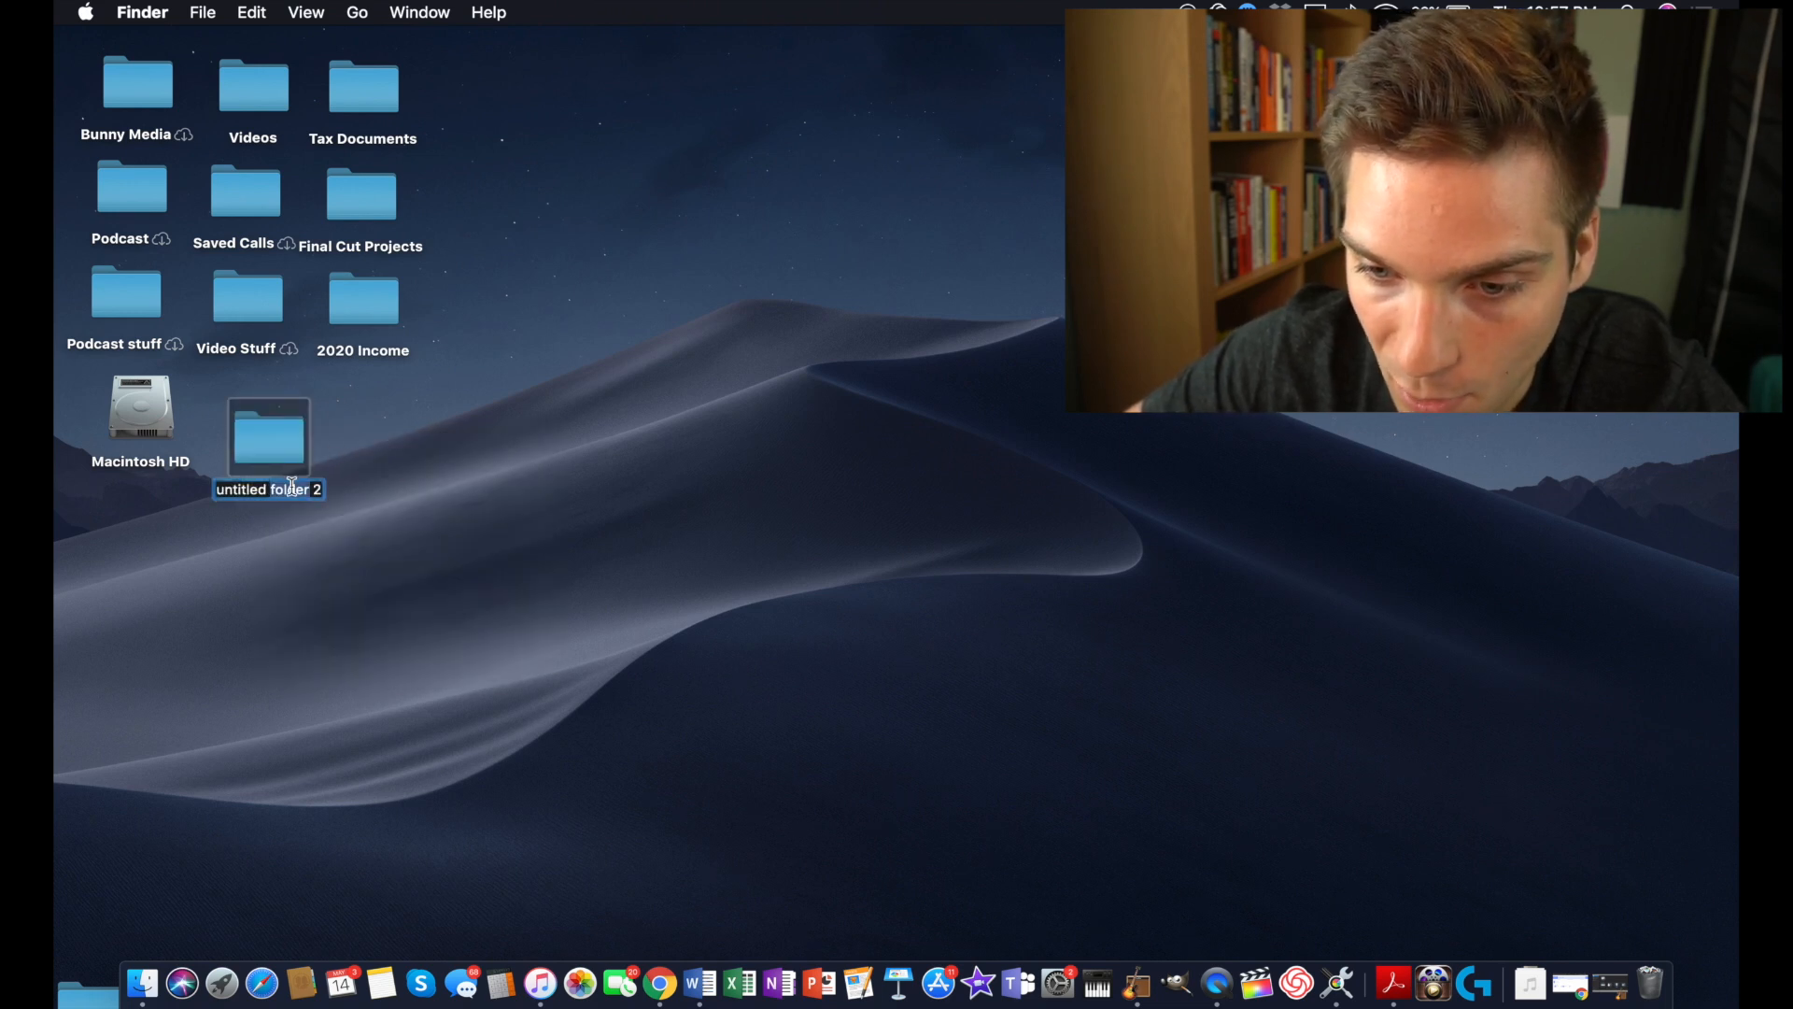
pyautogui.write('Podcast video')
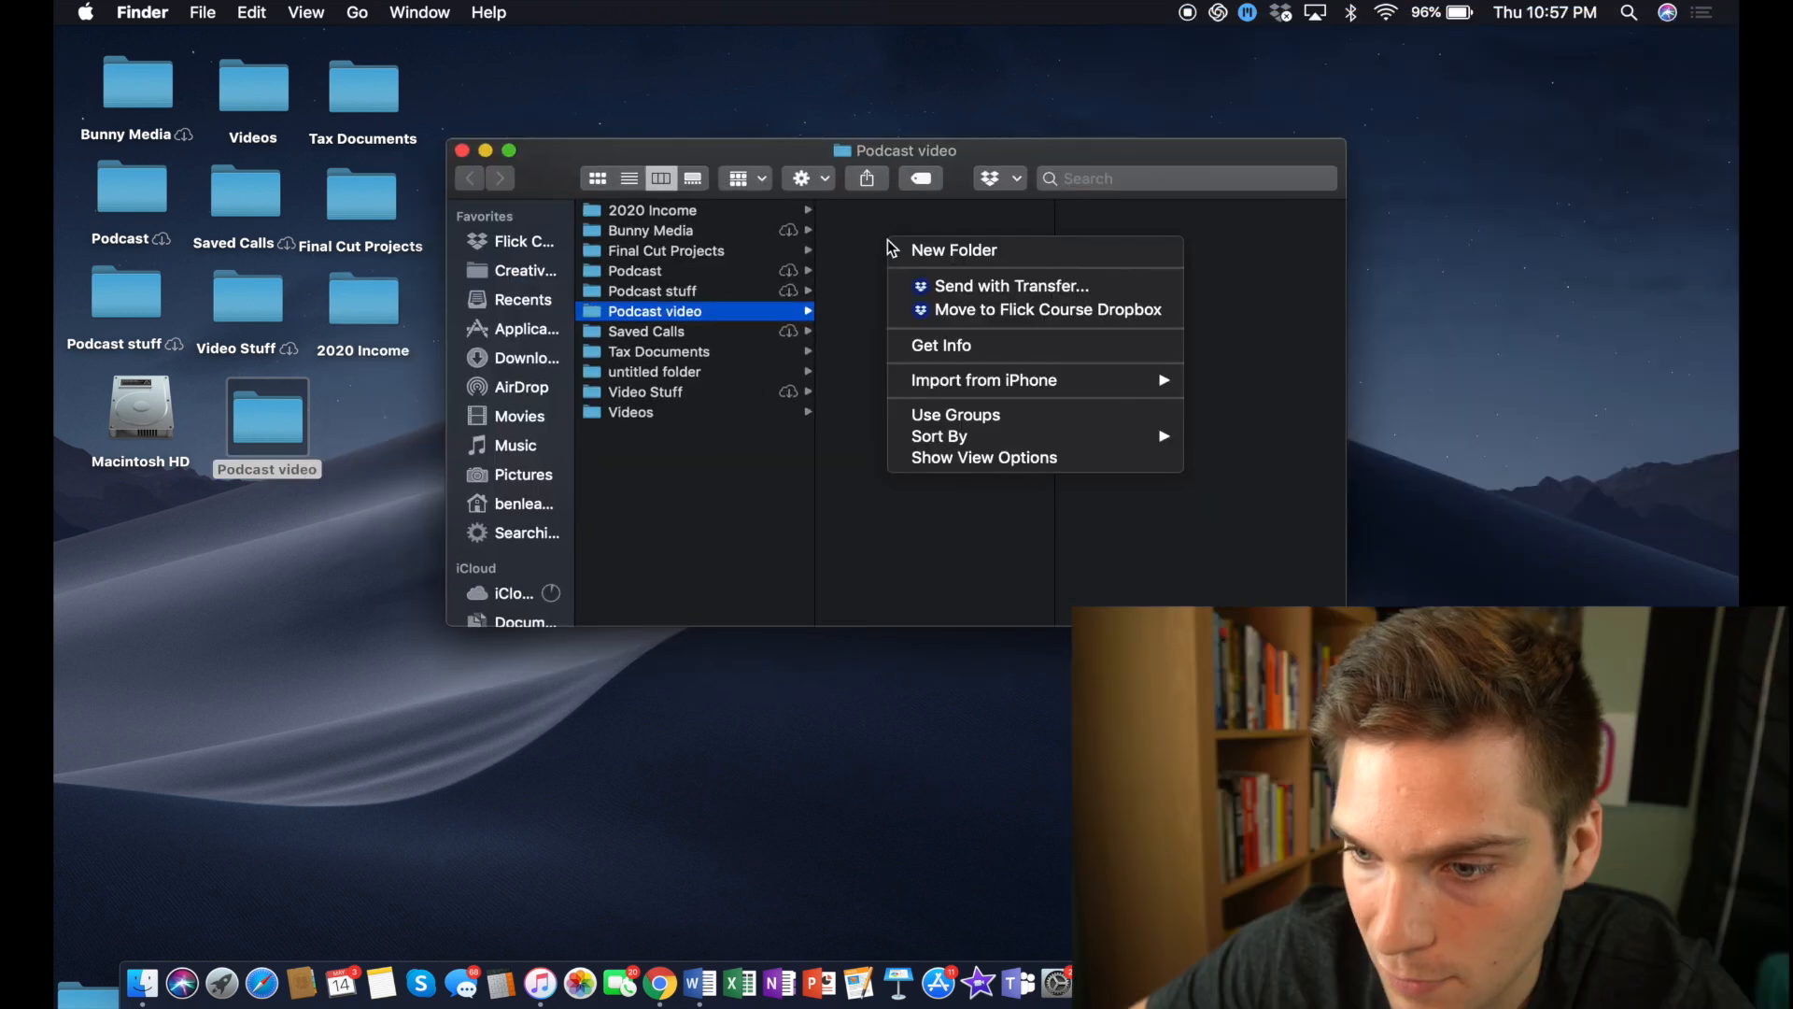
# Step: Create a subfolder named Recorded Interviews inside Podcast video
pyautogui.click(953, 249)
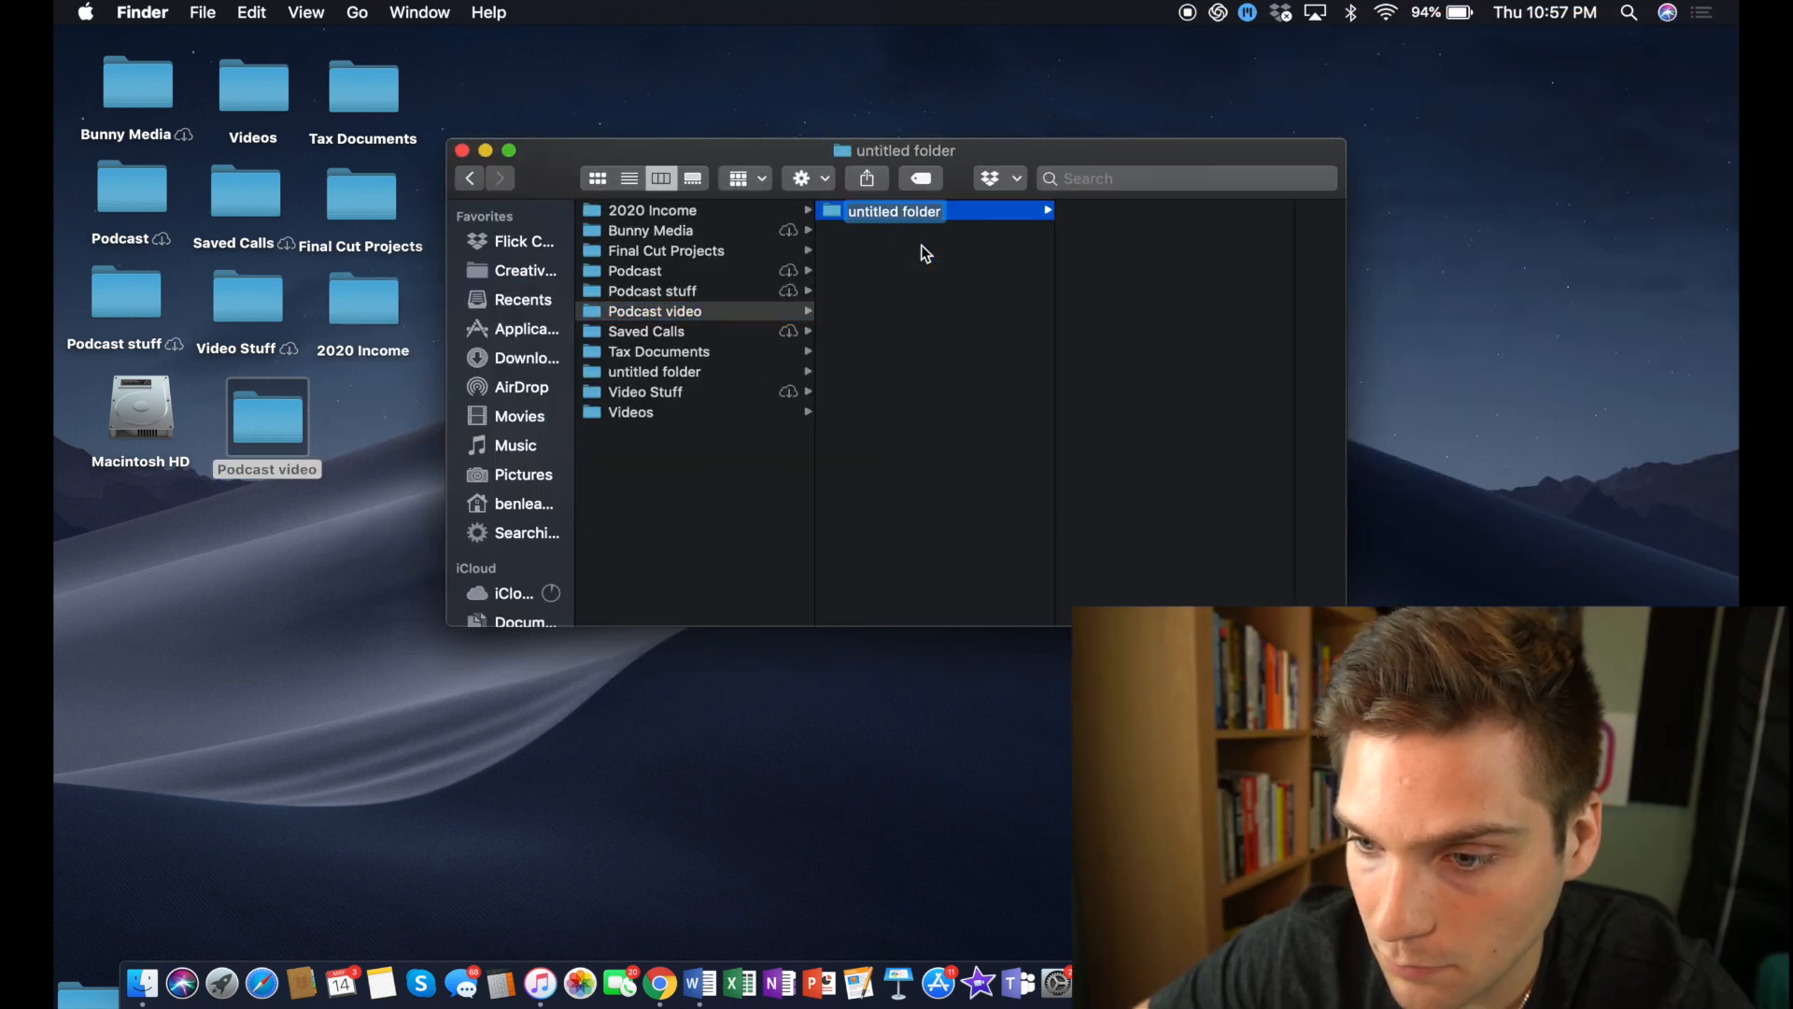
pyautogui.write('Recorded In')
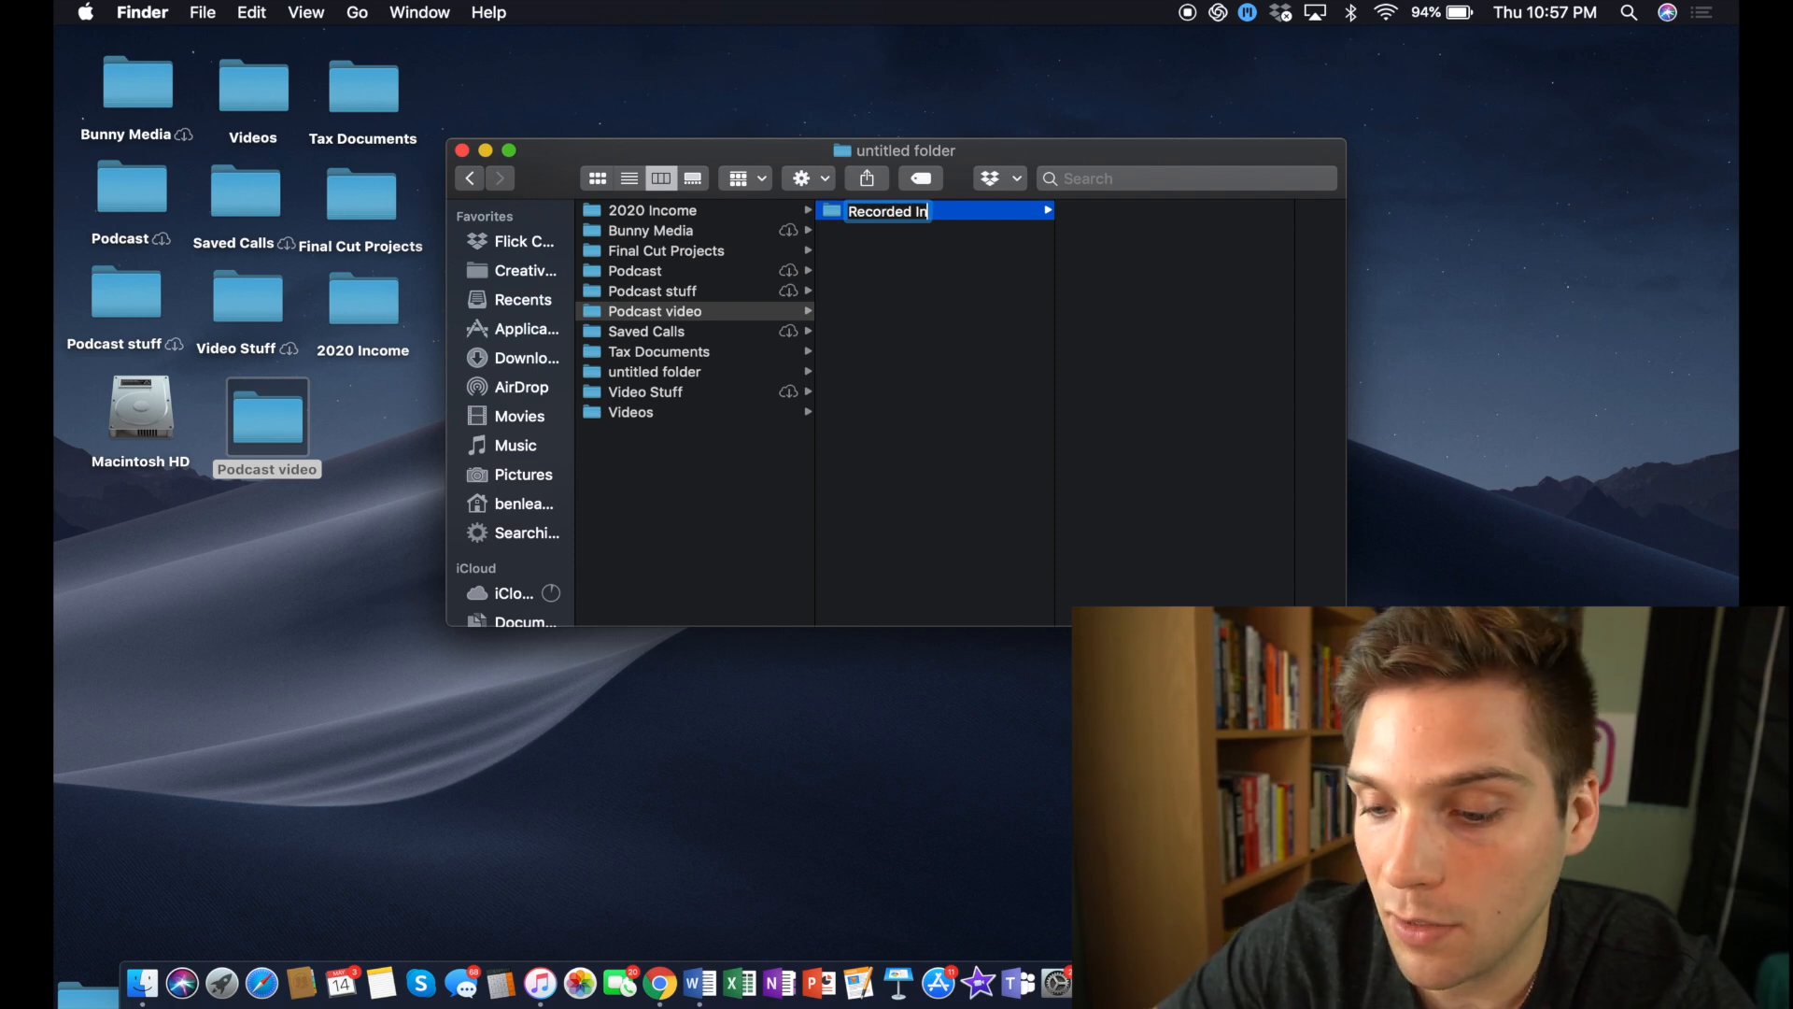
pyautogui.write('terviews')
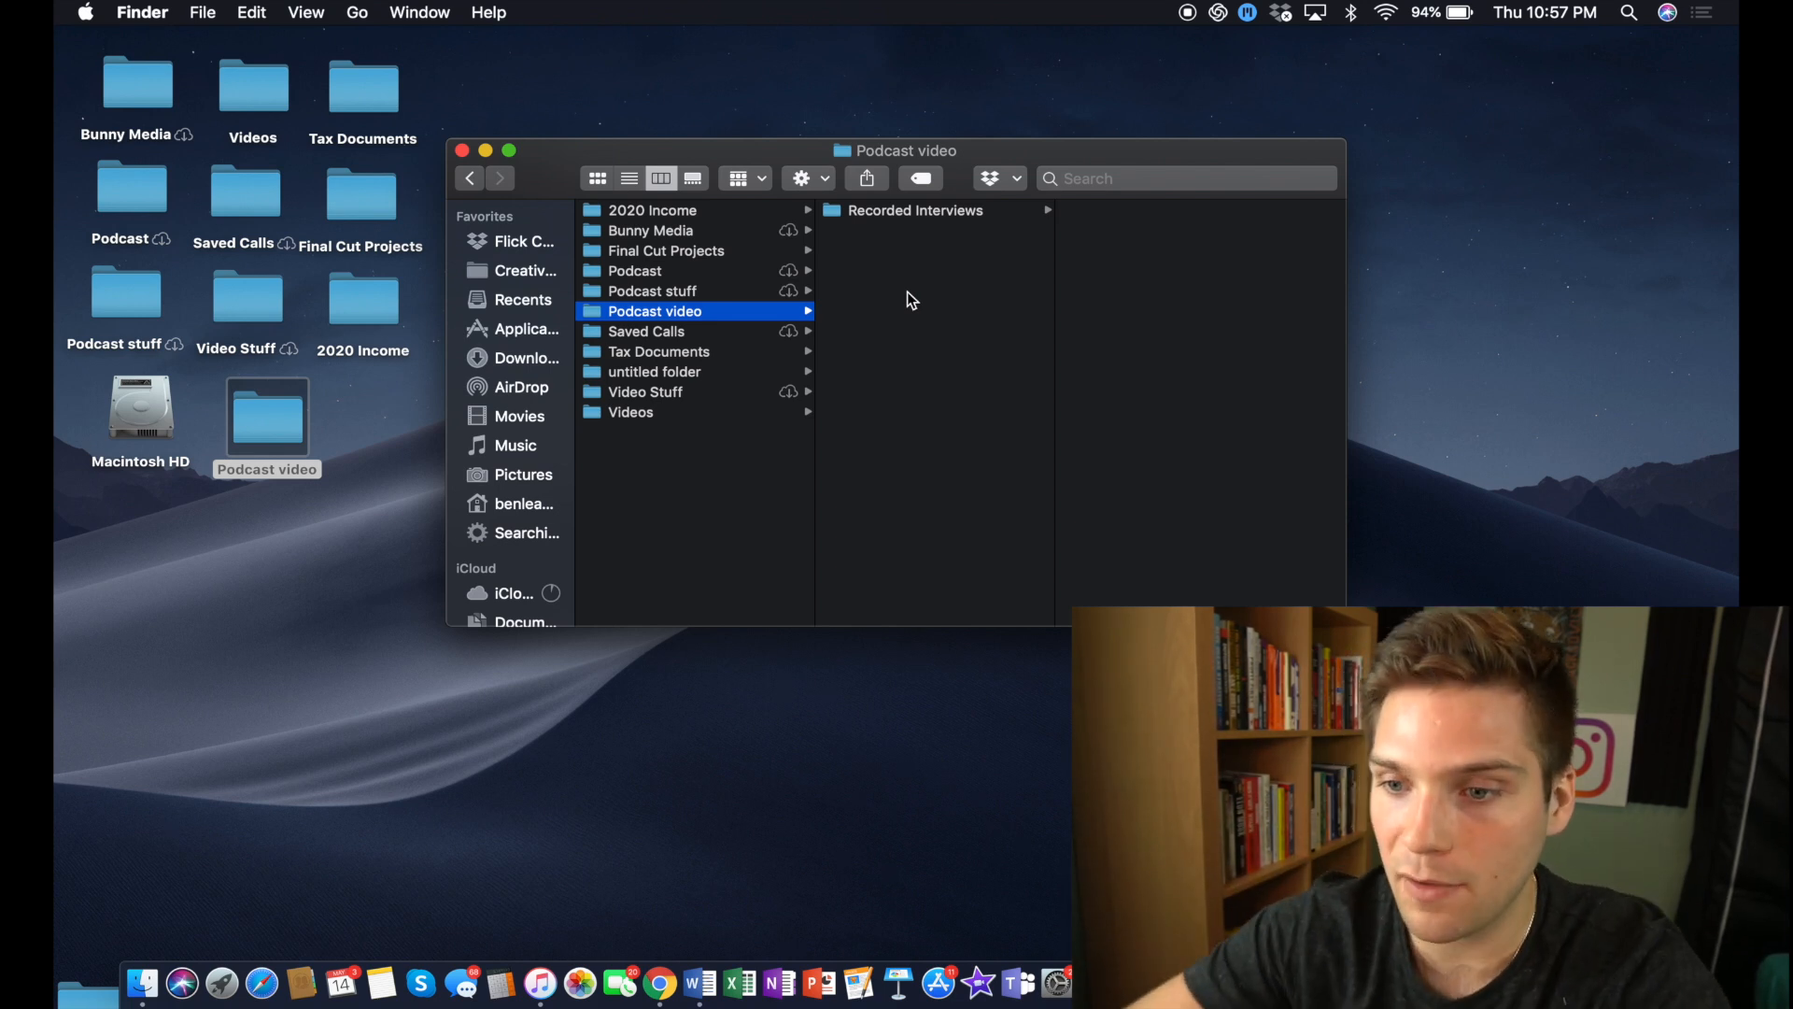
# Step: Create a second subfolder named Finished Episodes
pyautogui.rightClick(909, 301)
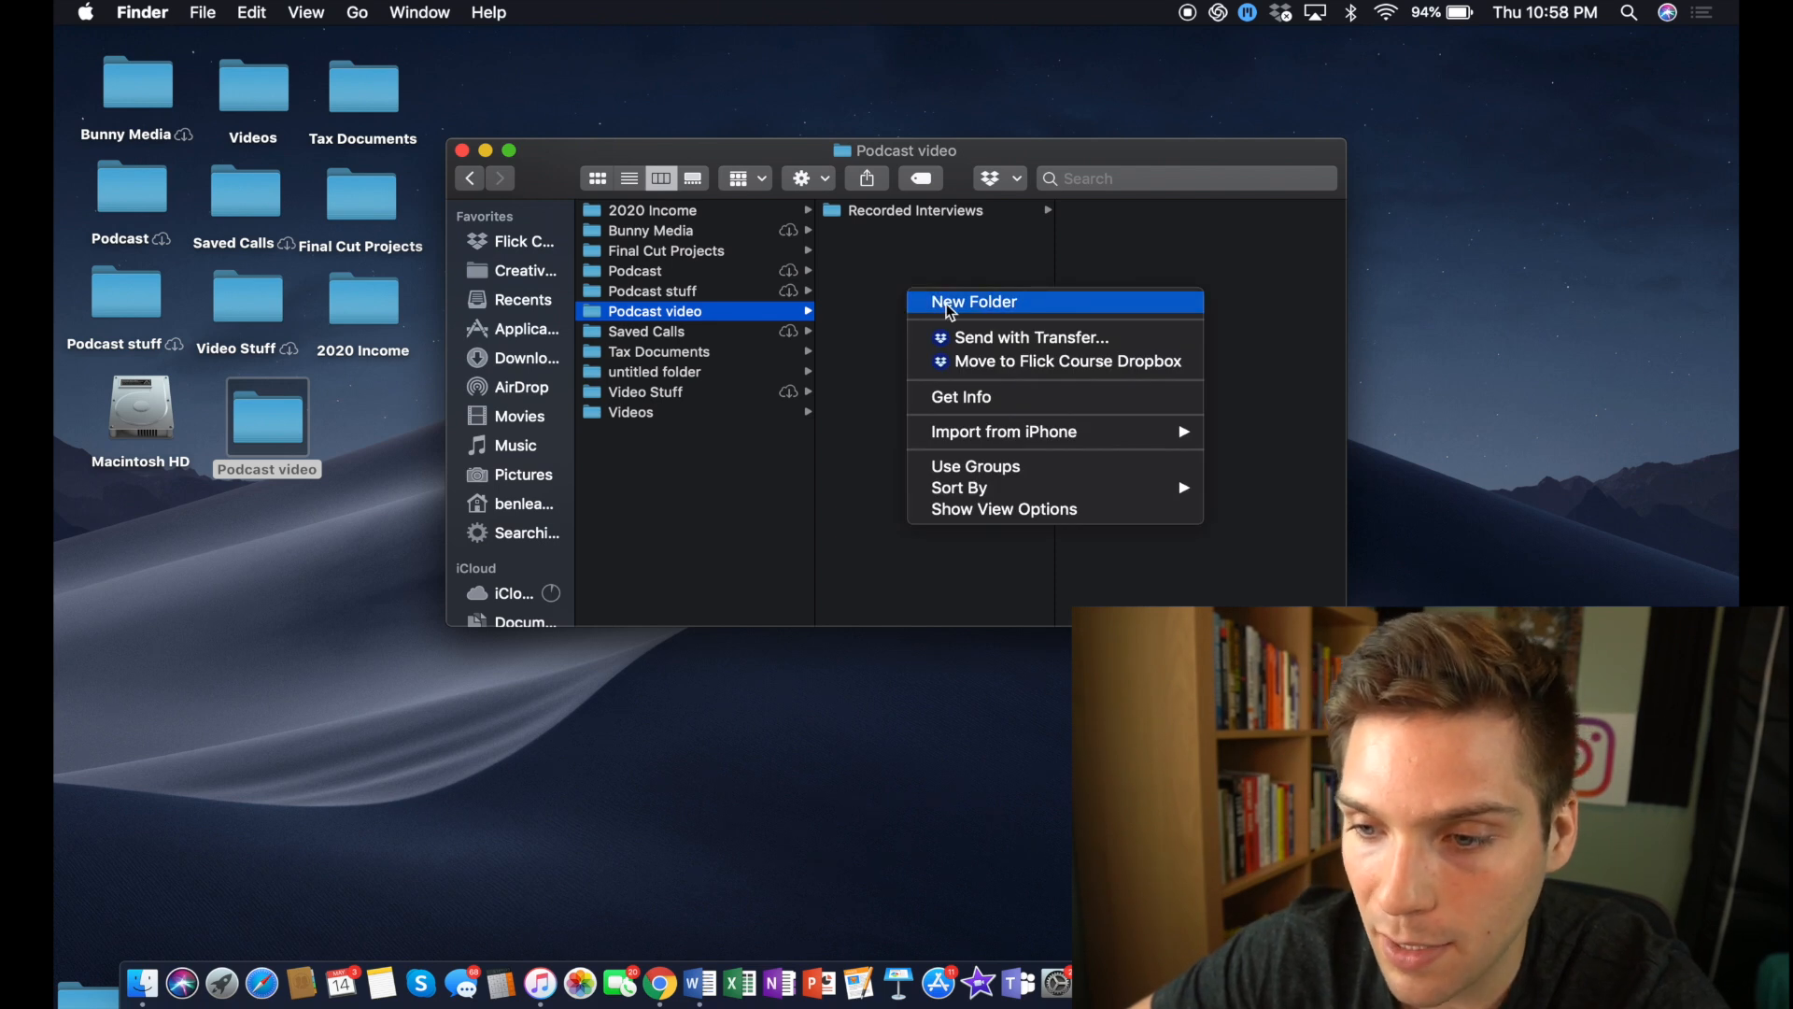
pyautogui.click(974, 301)
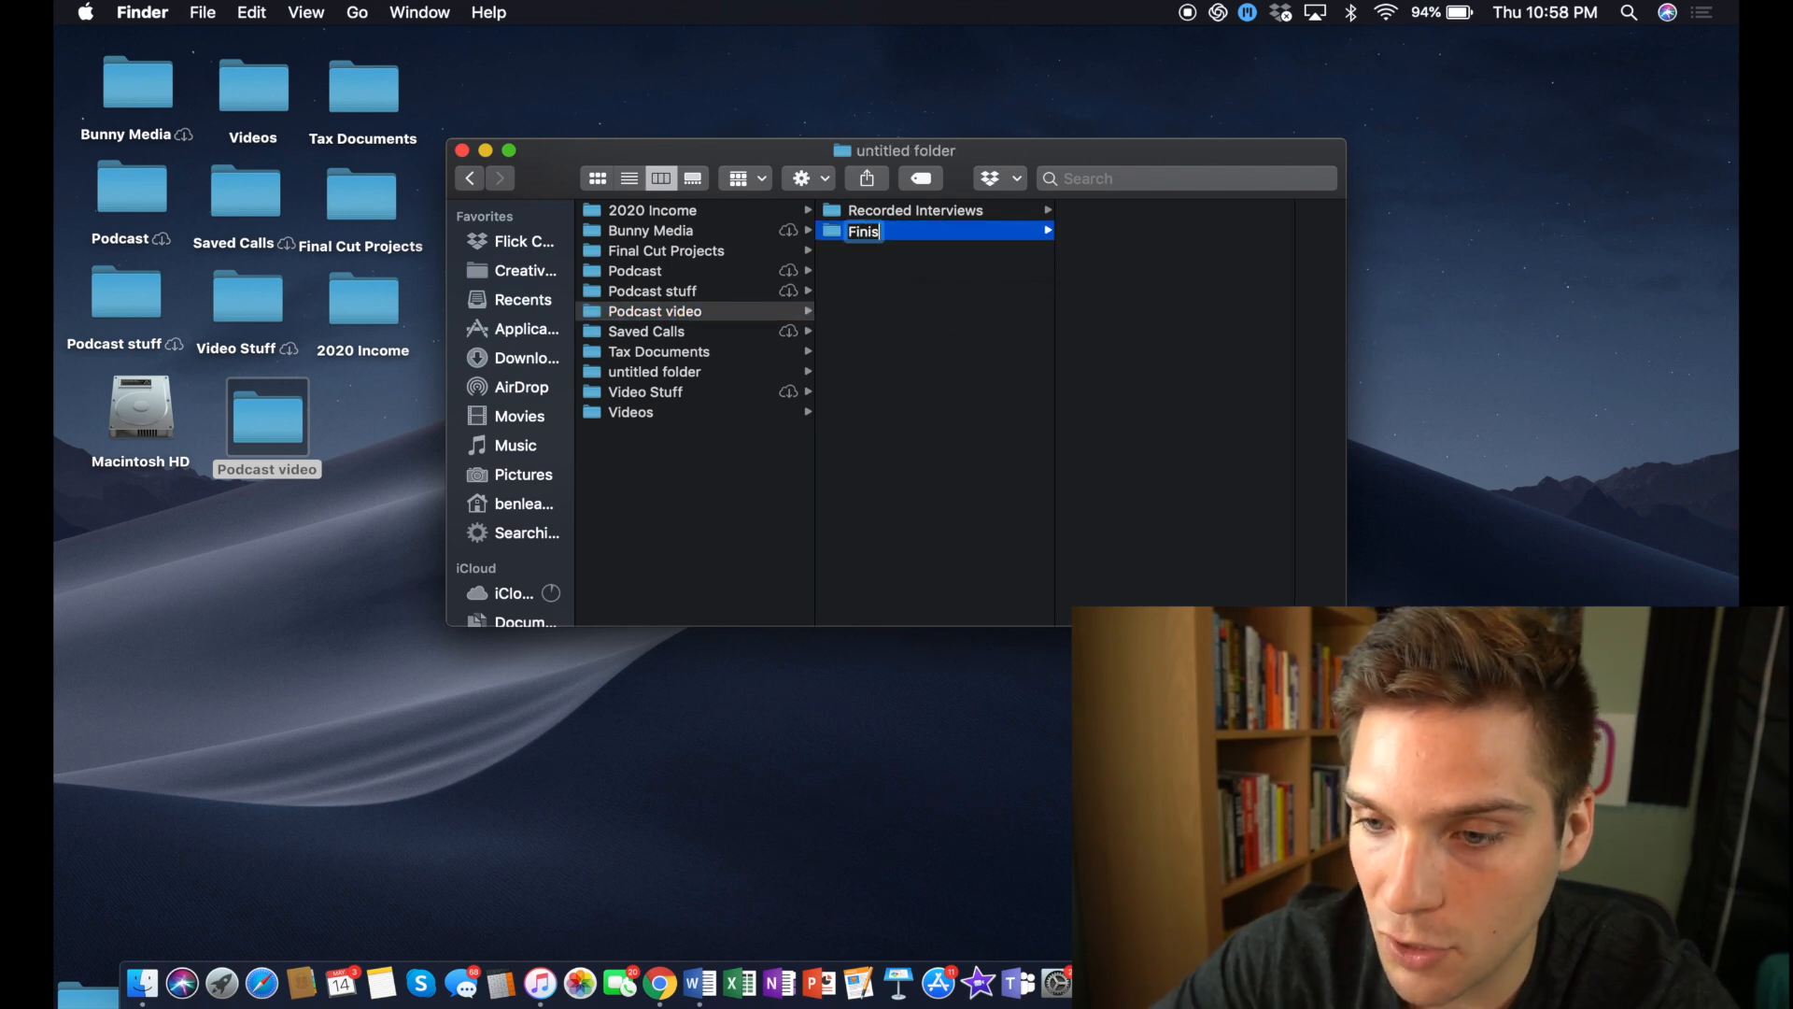
pyautogui.write('hed Episodes')
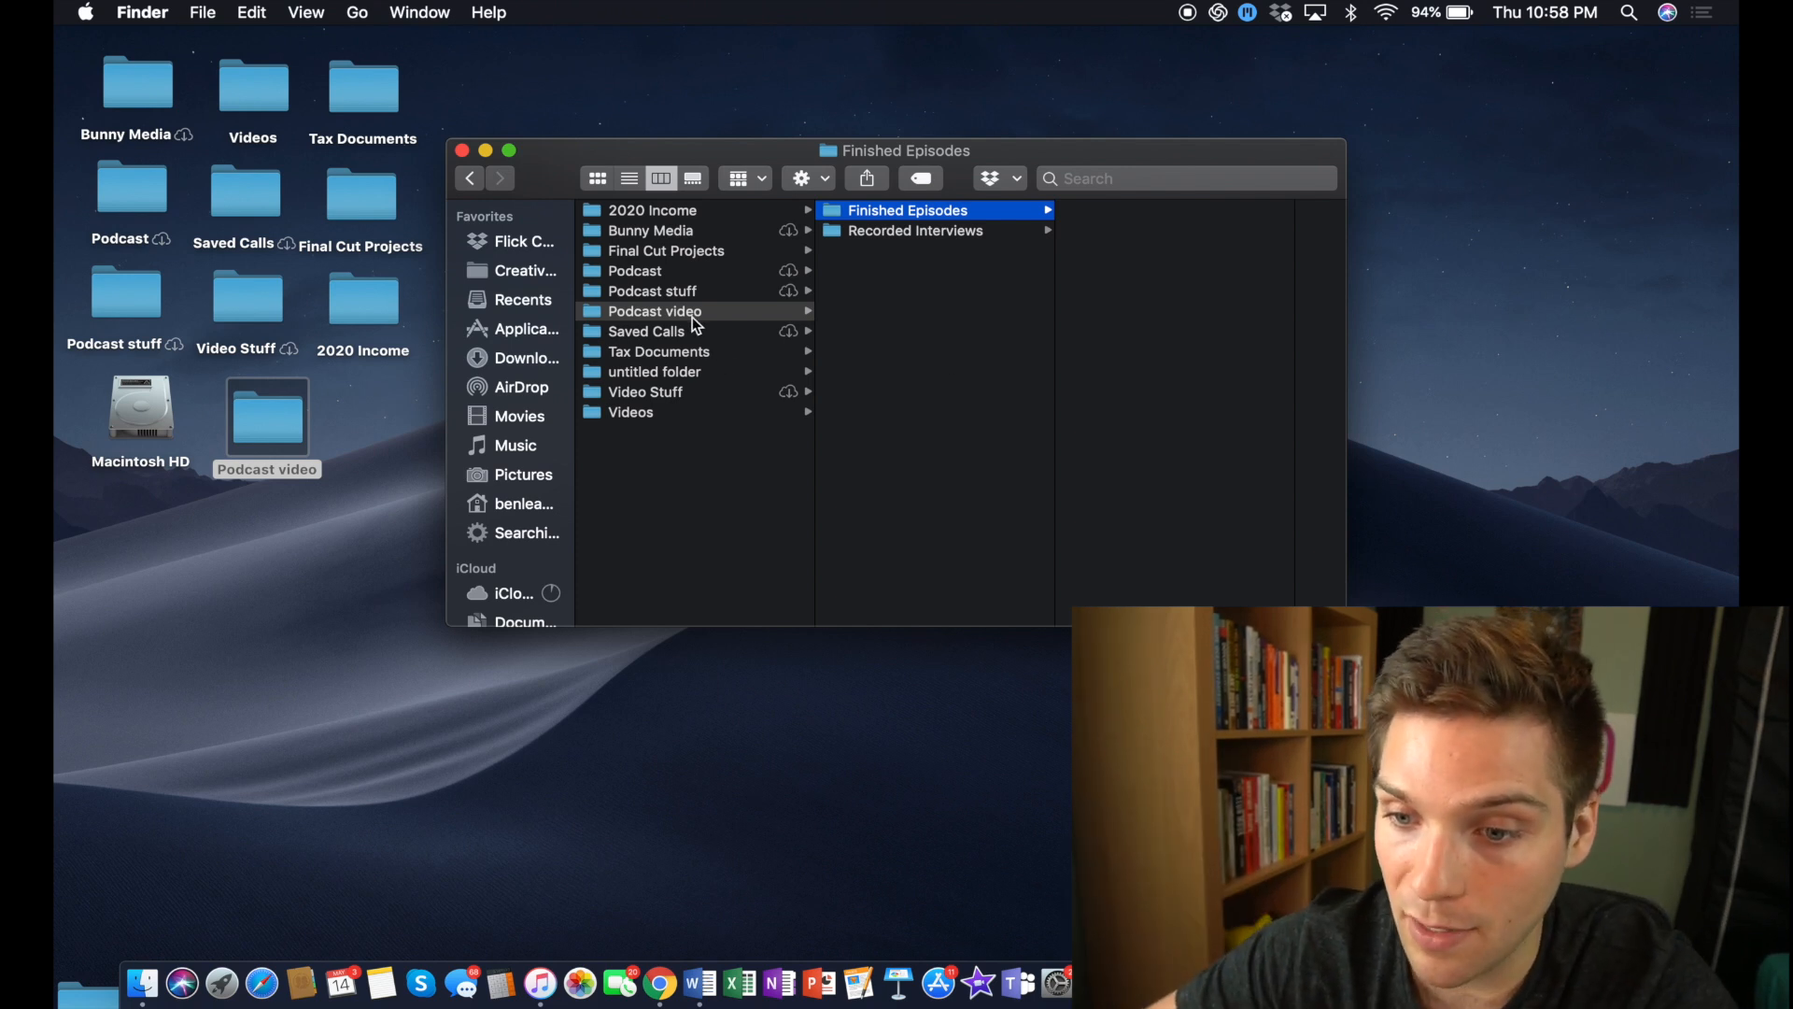
pyautogui.moveTo(956, 320)
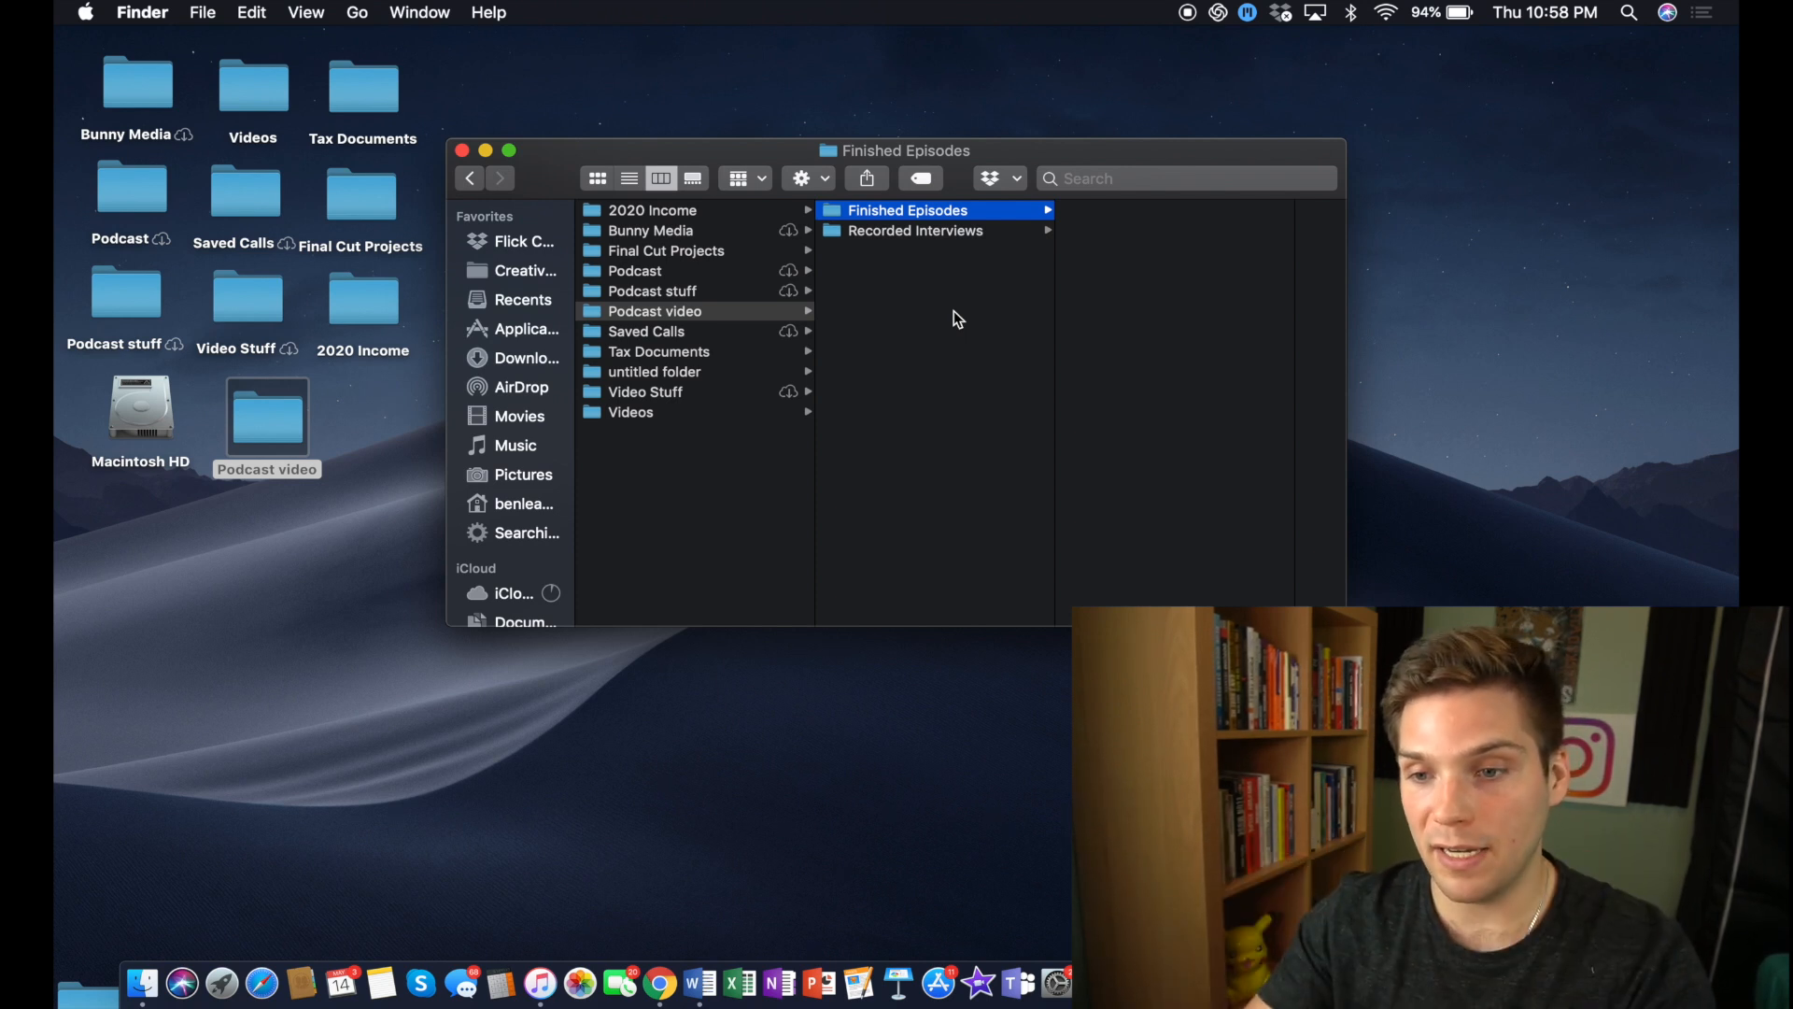
pyautogui.moveTo(967, 746)
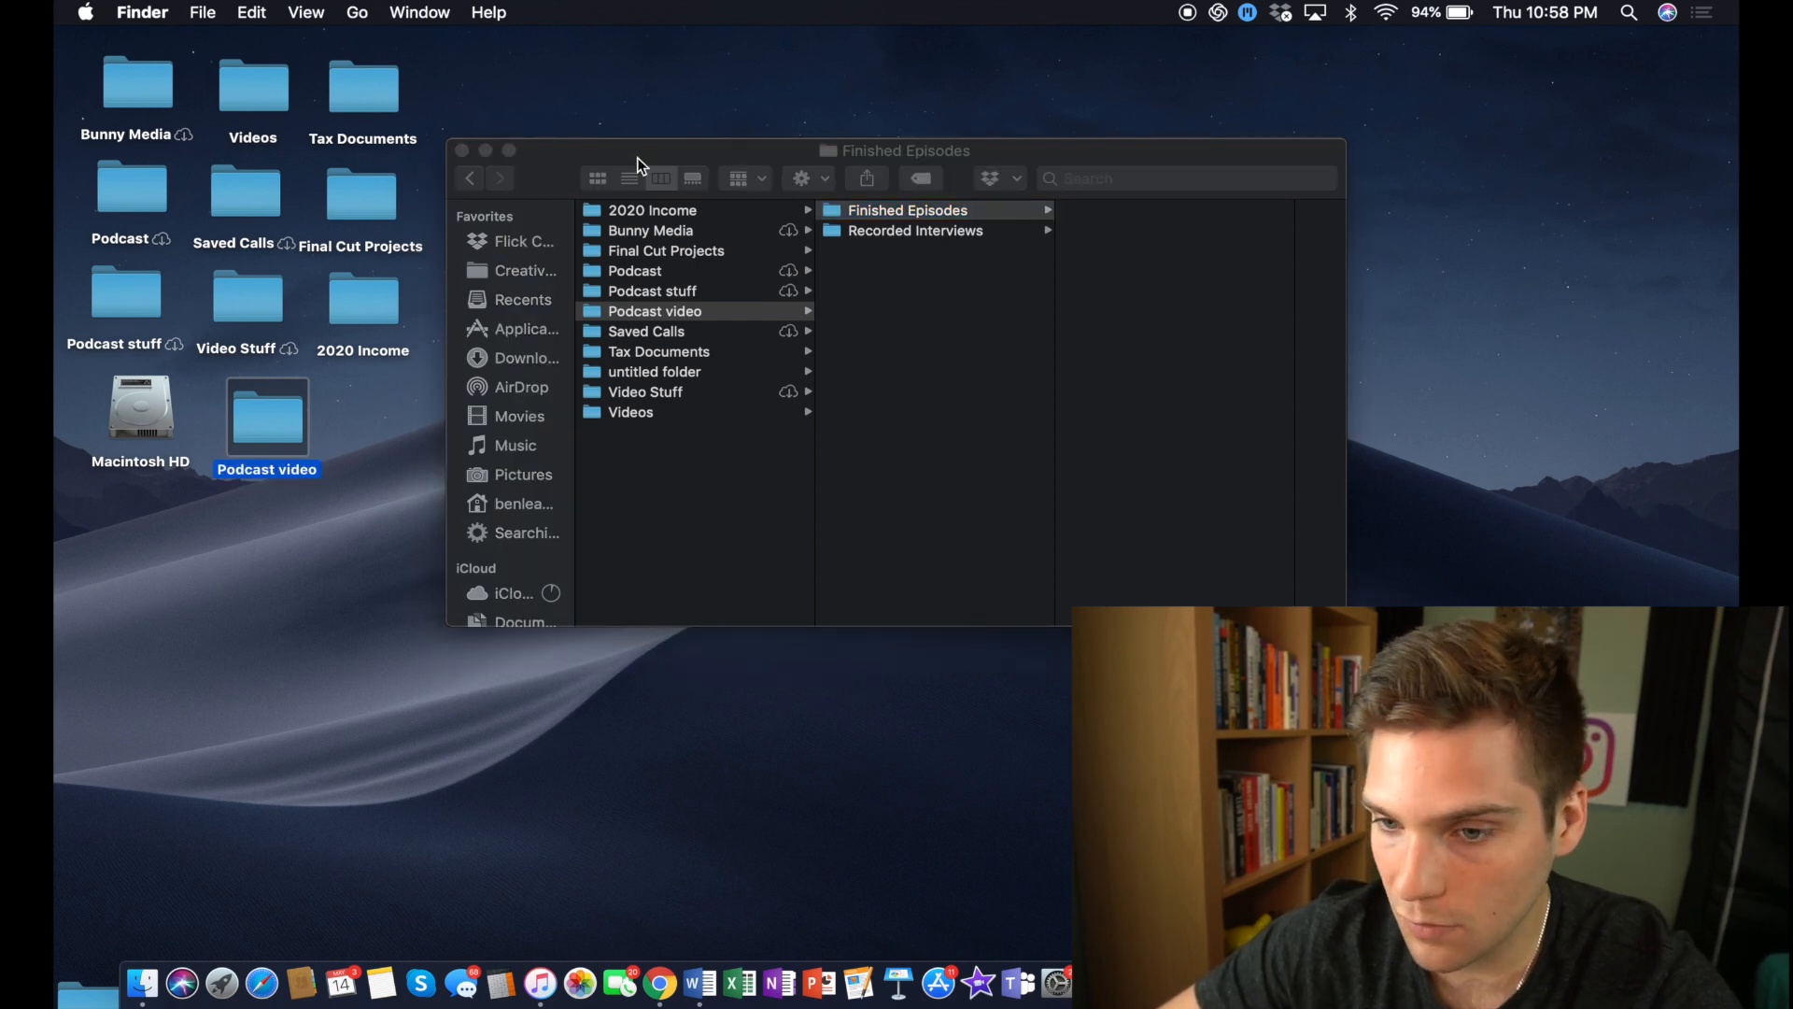
# Step: Launch GarageBand, start a Voice-template project, and clear the preset vocal tracks
pyautogui.click(463, 149)
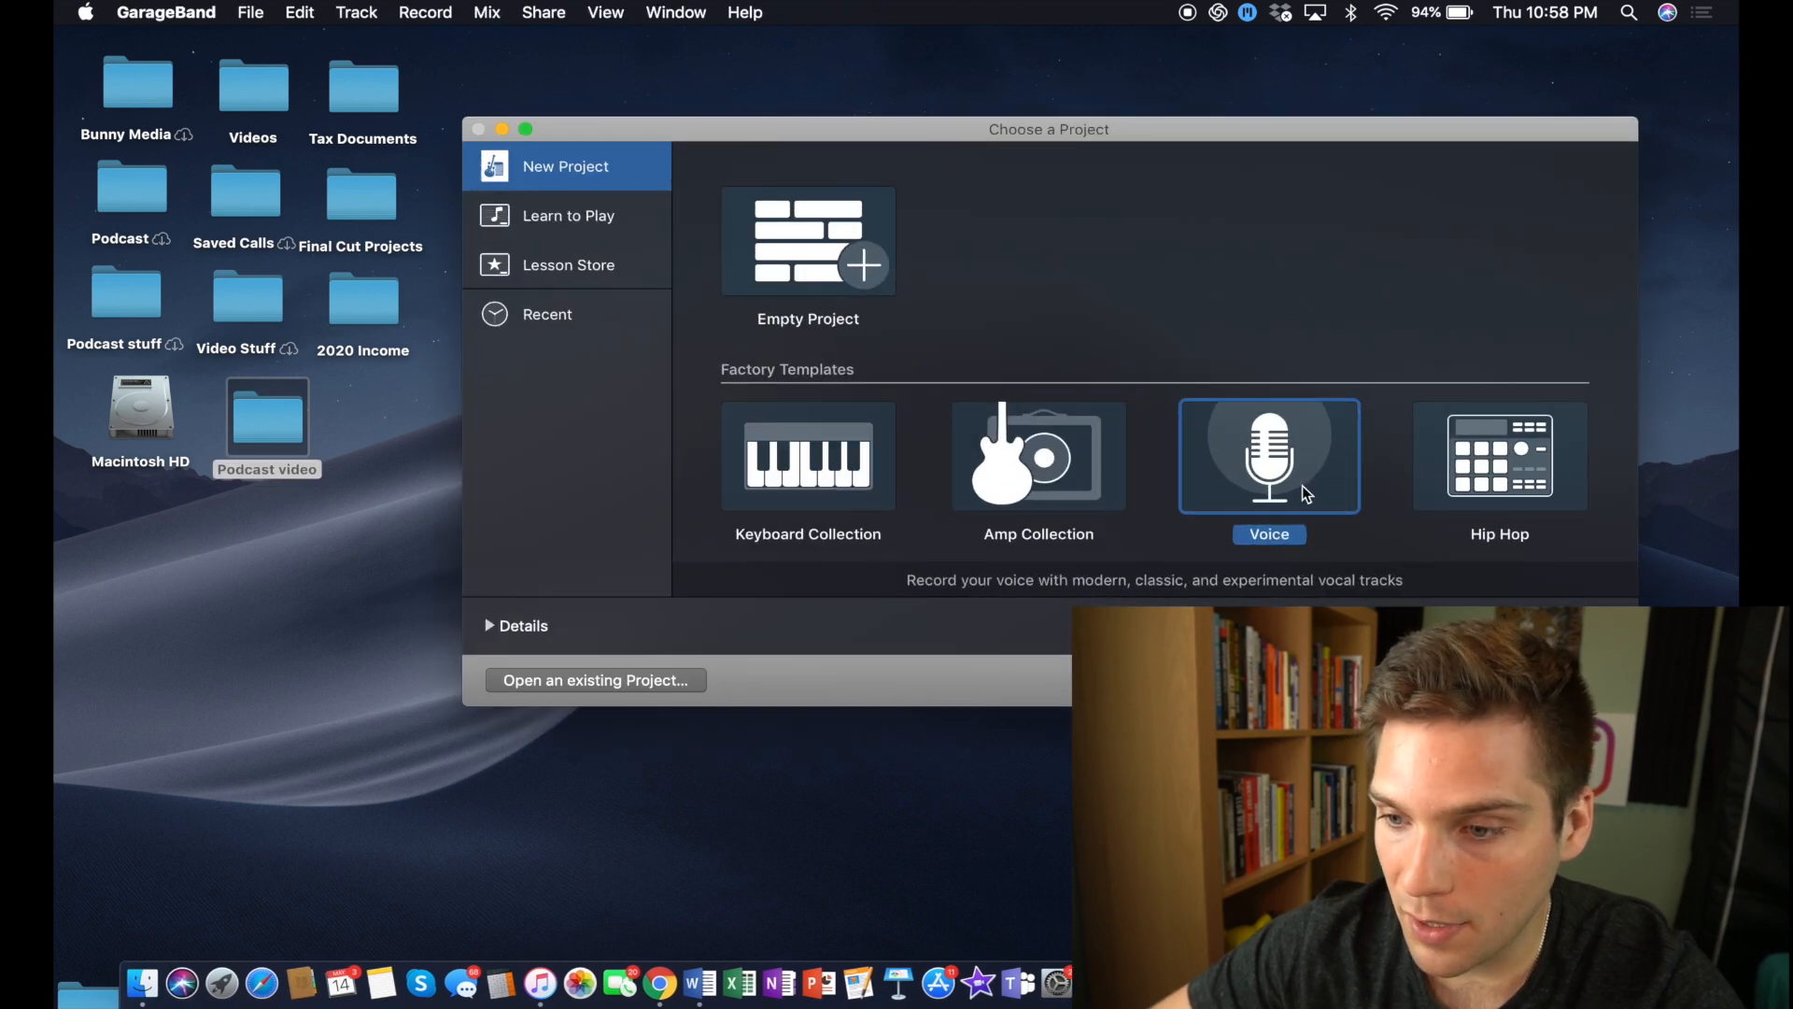
pyautogui.doubleClick(1268, 455)
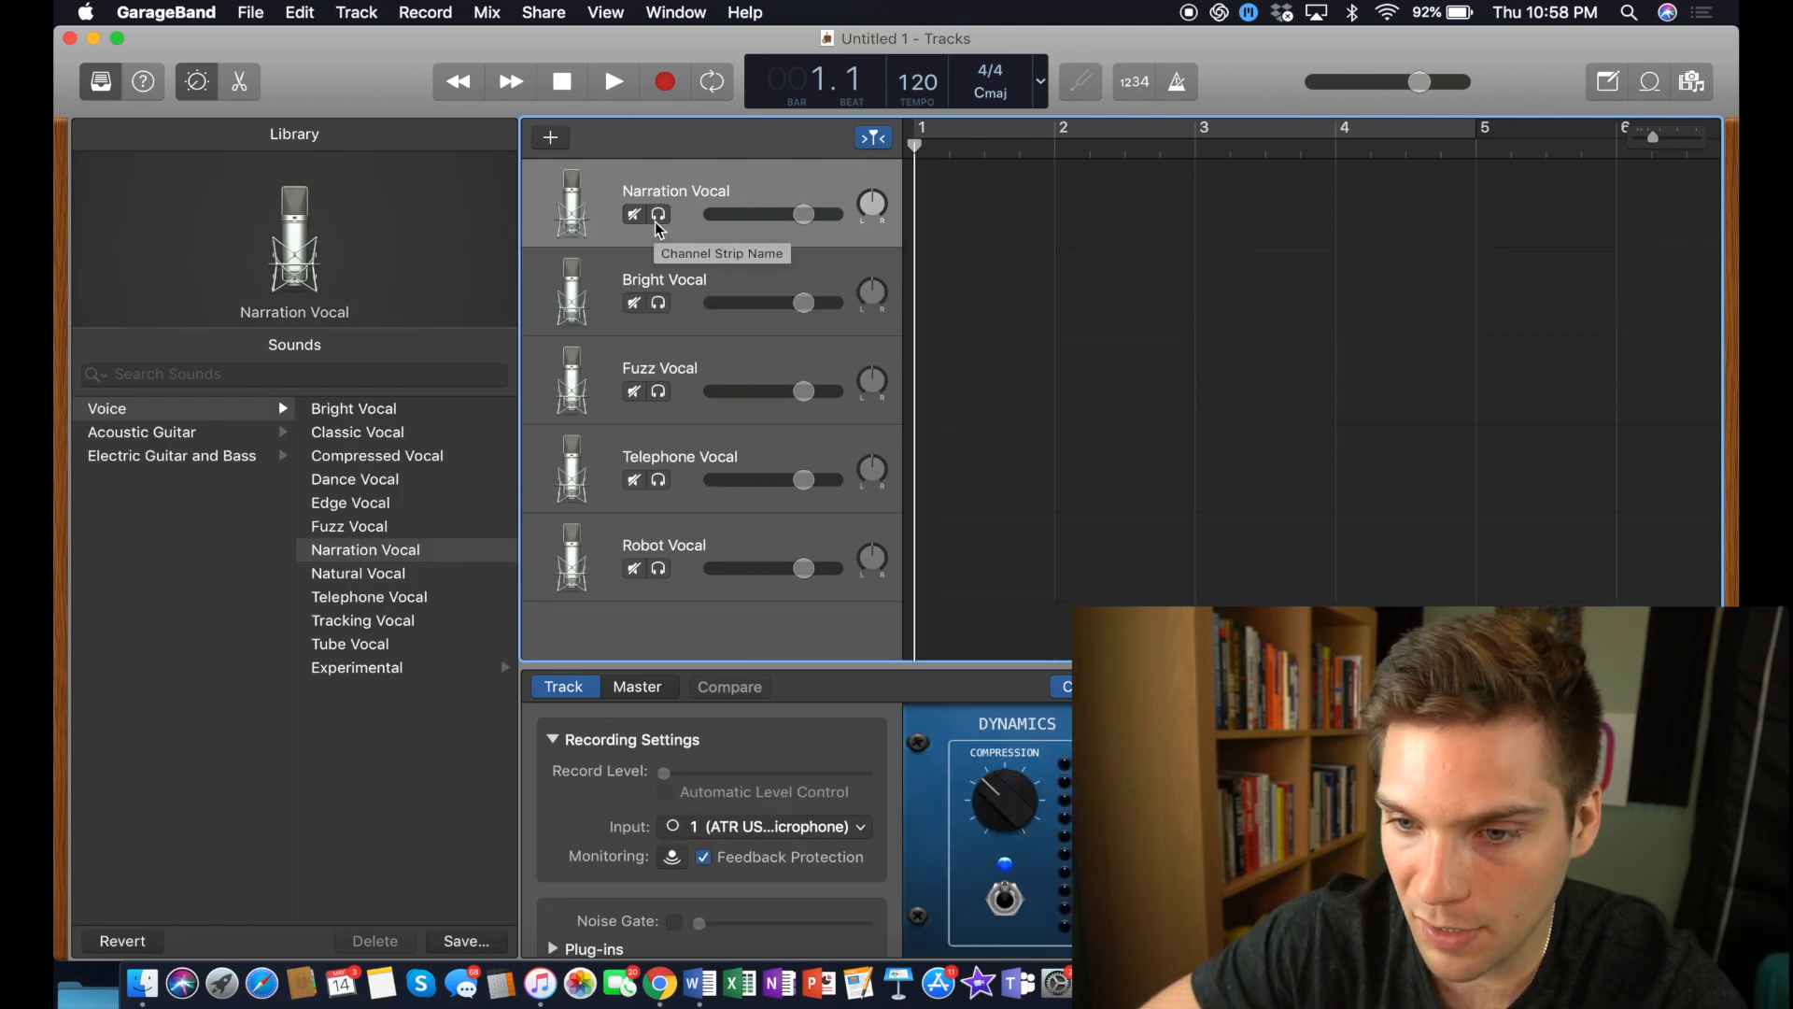
pyautogui.click(348, 525)
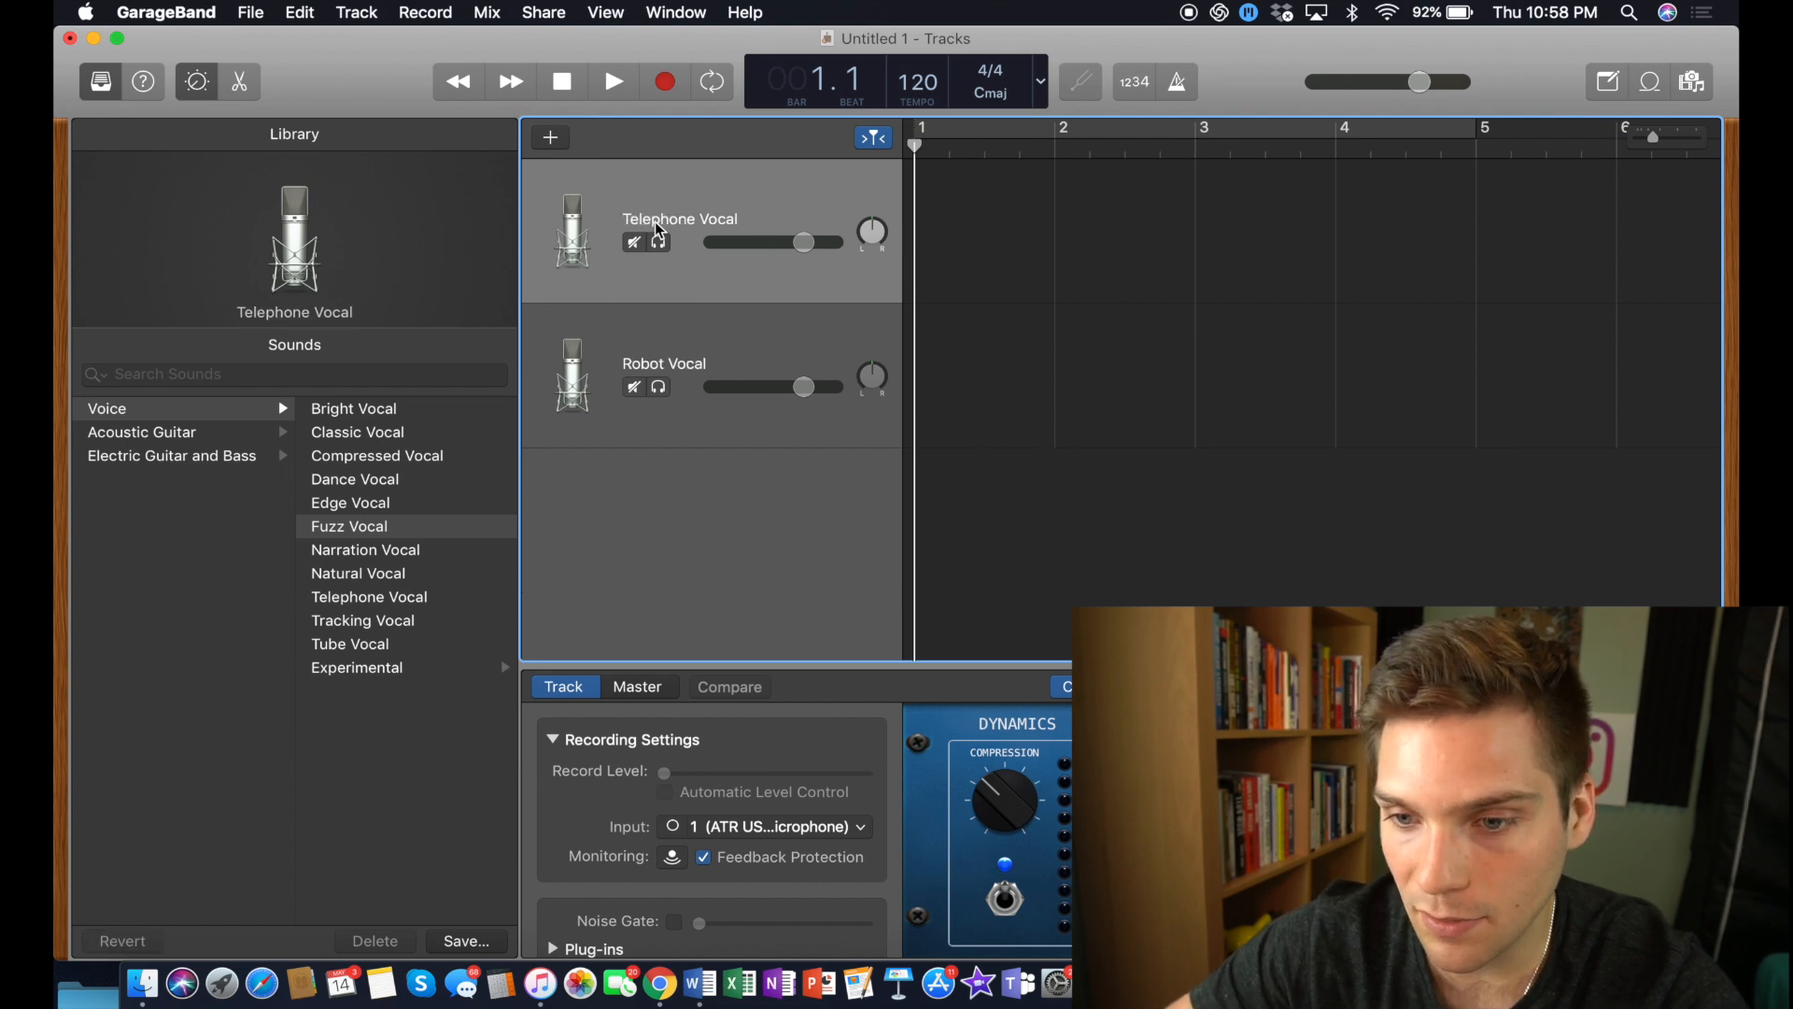
pyautogui.click(550, 138)
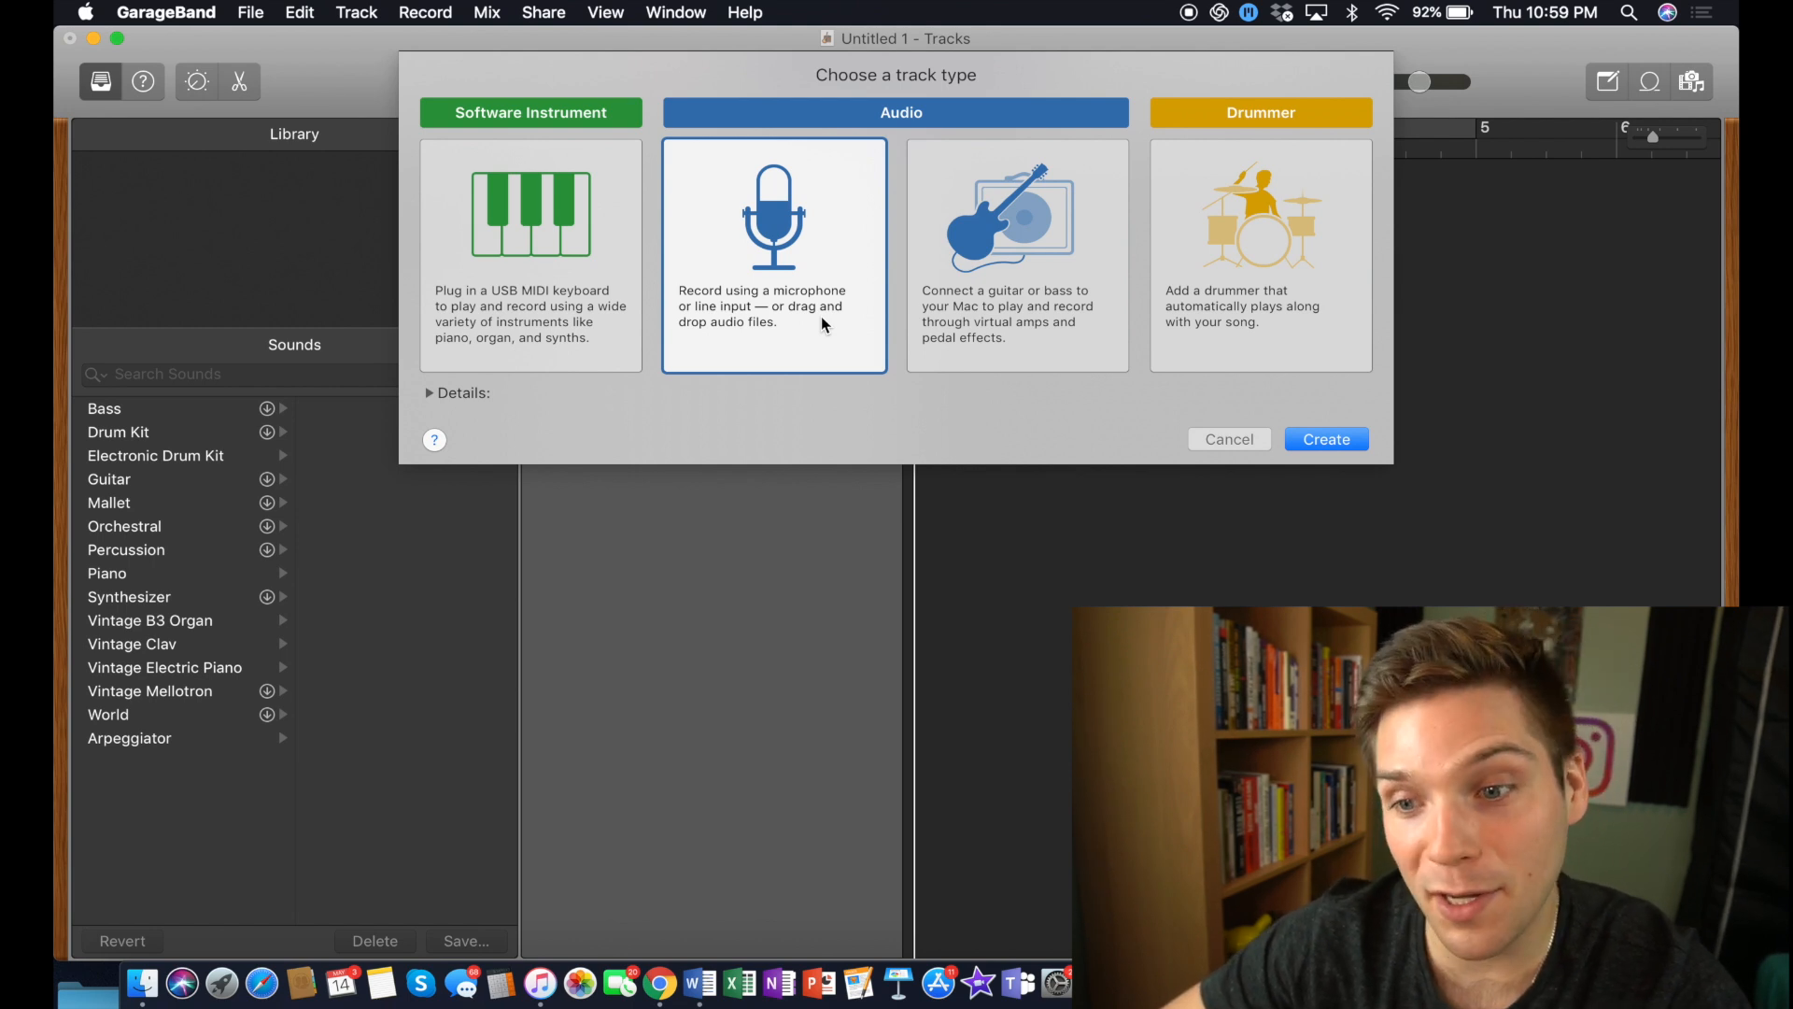
# Step: Create an audio track and rename it Intro
pyautogui.click(1326, 438)
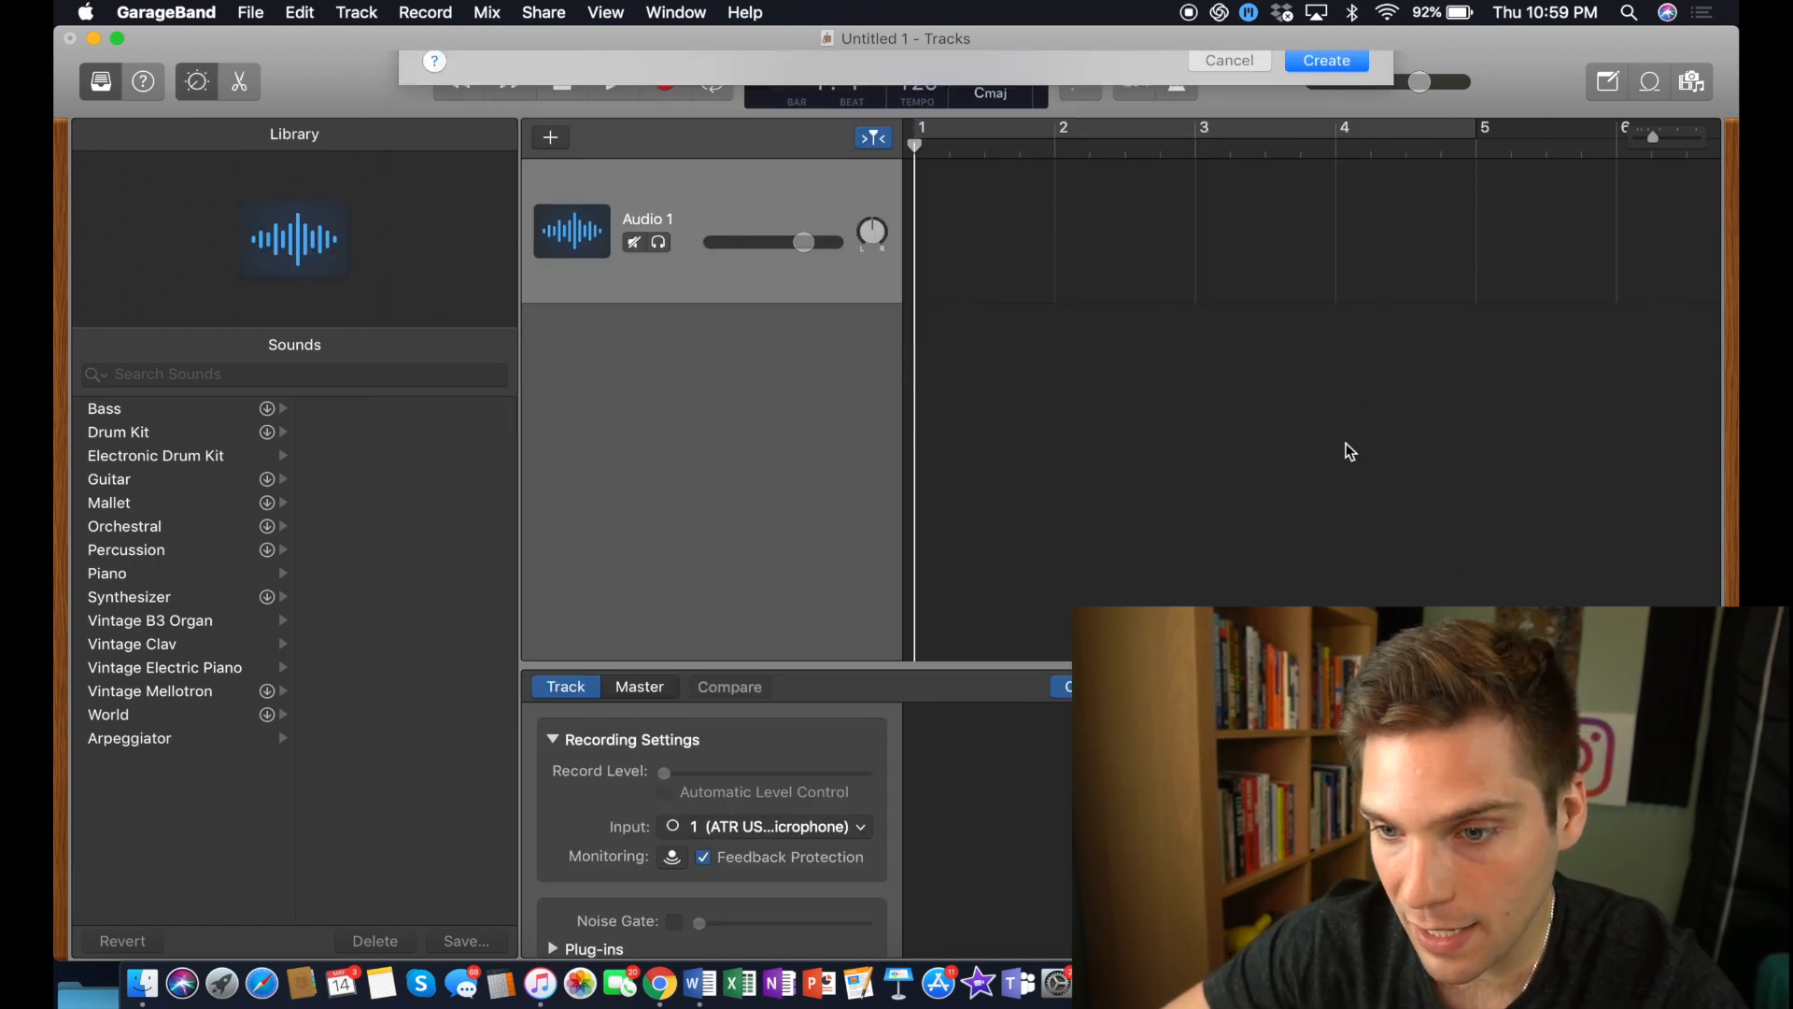
pyautogui.click(1325, 60)
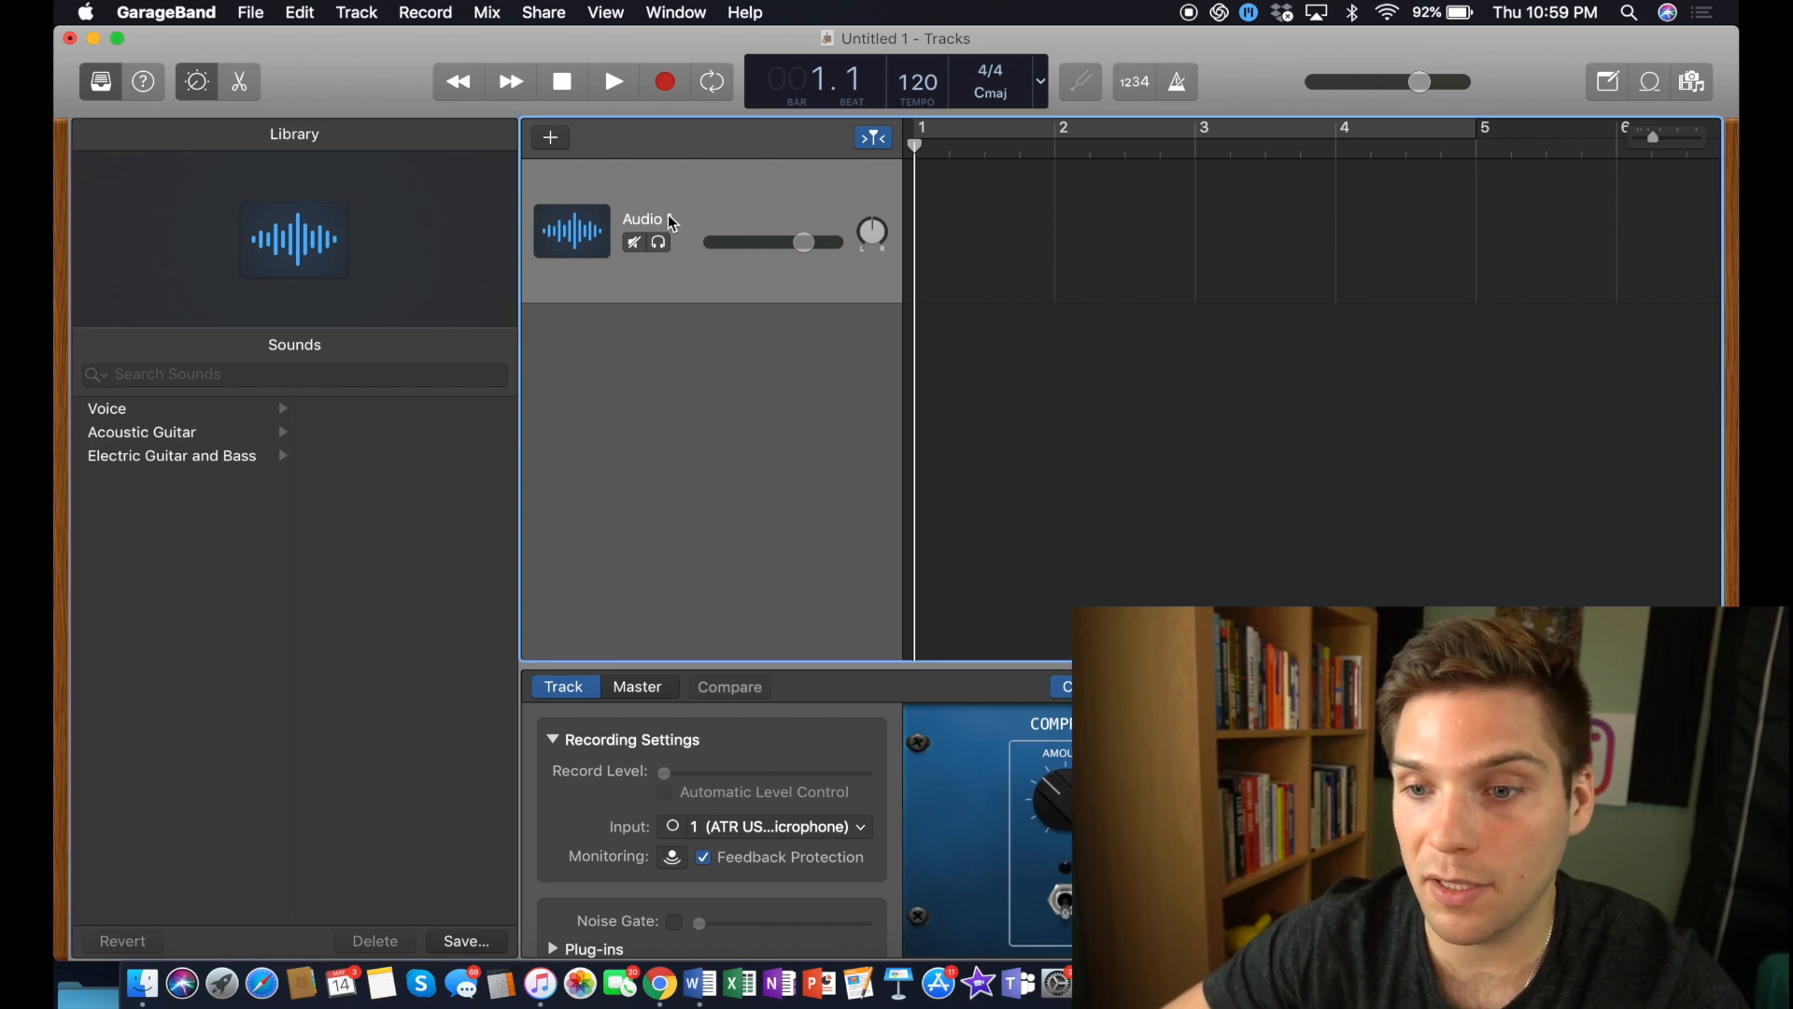
pyautogui.doubleClick(642, 219)
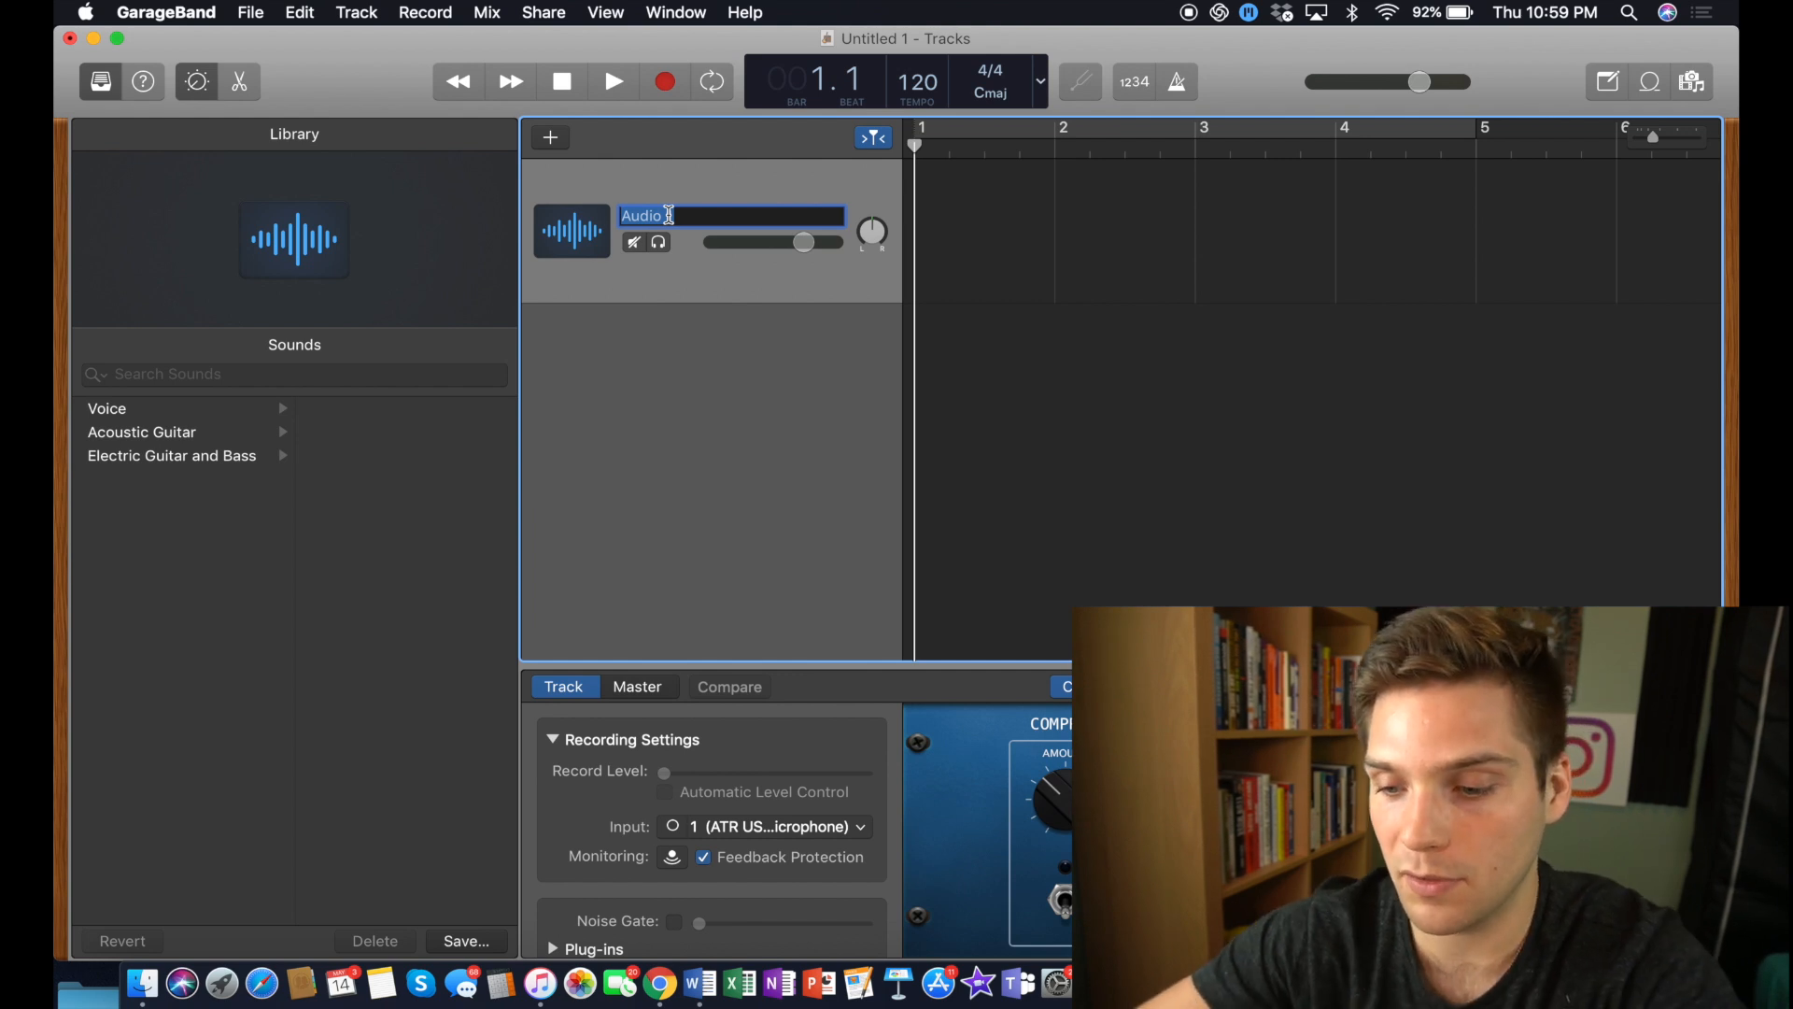
pyautogui.write('Intro')
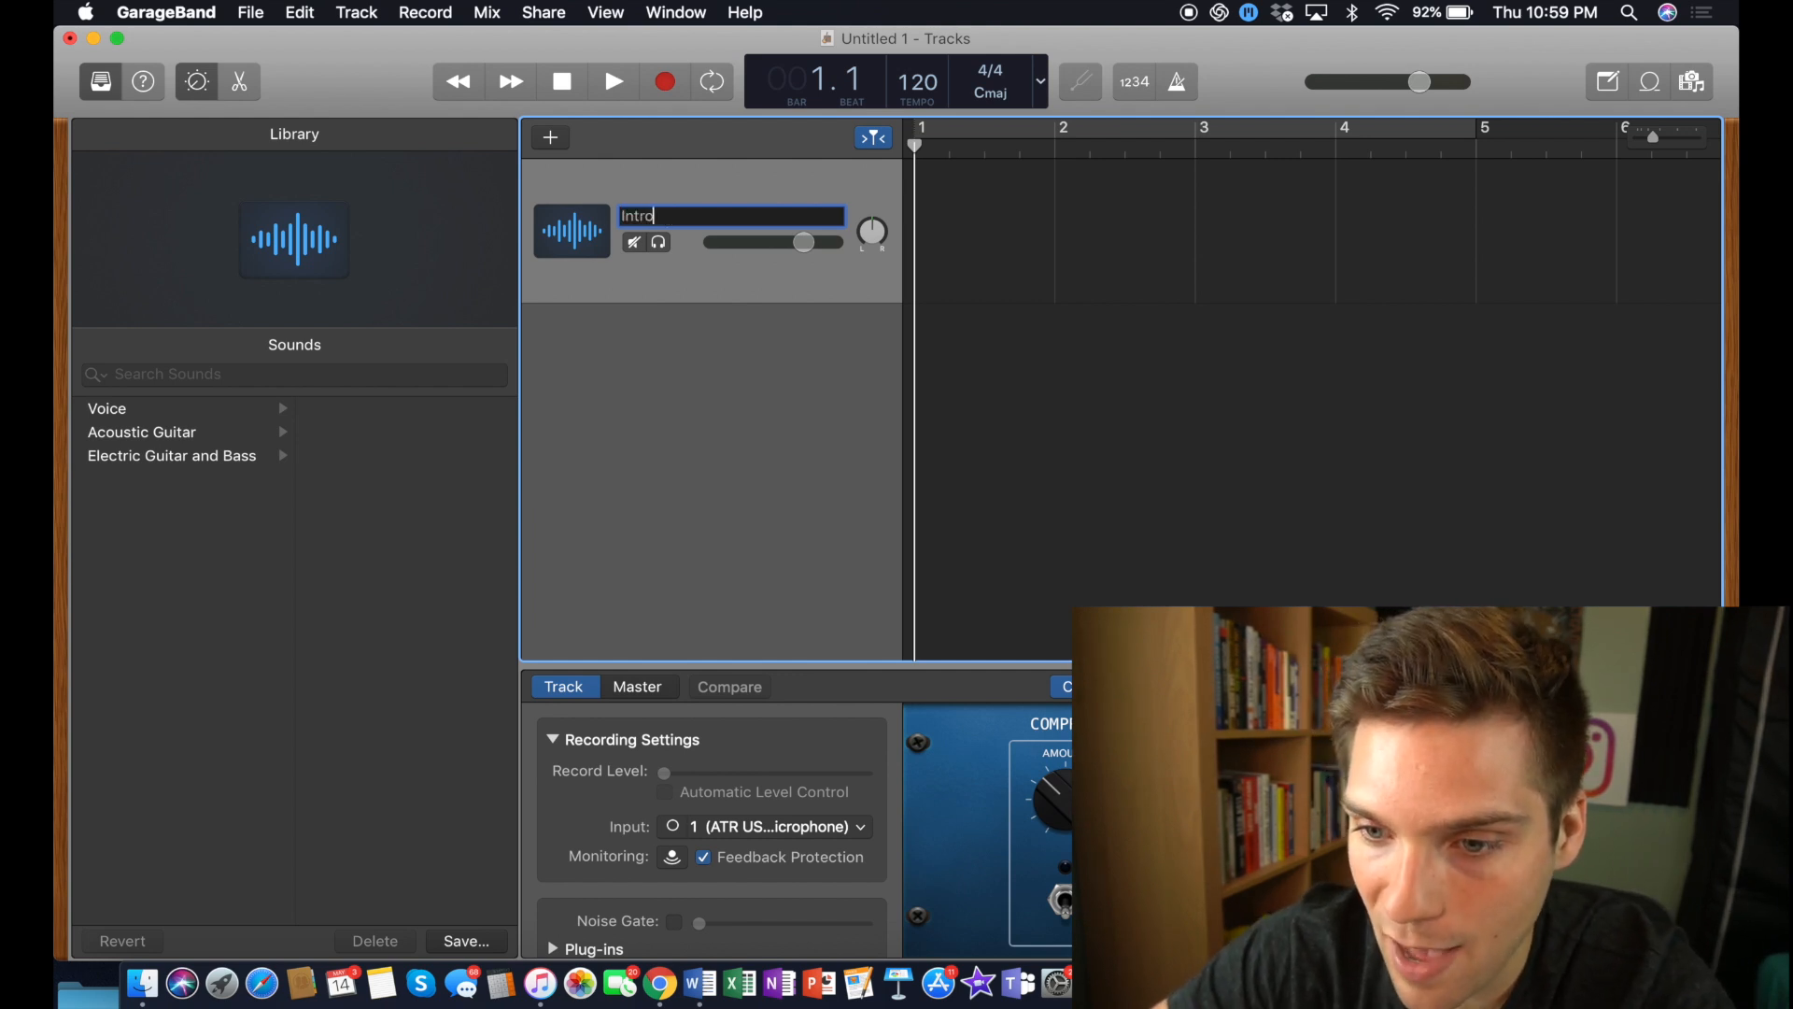
pyautogui.press('Return')
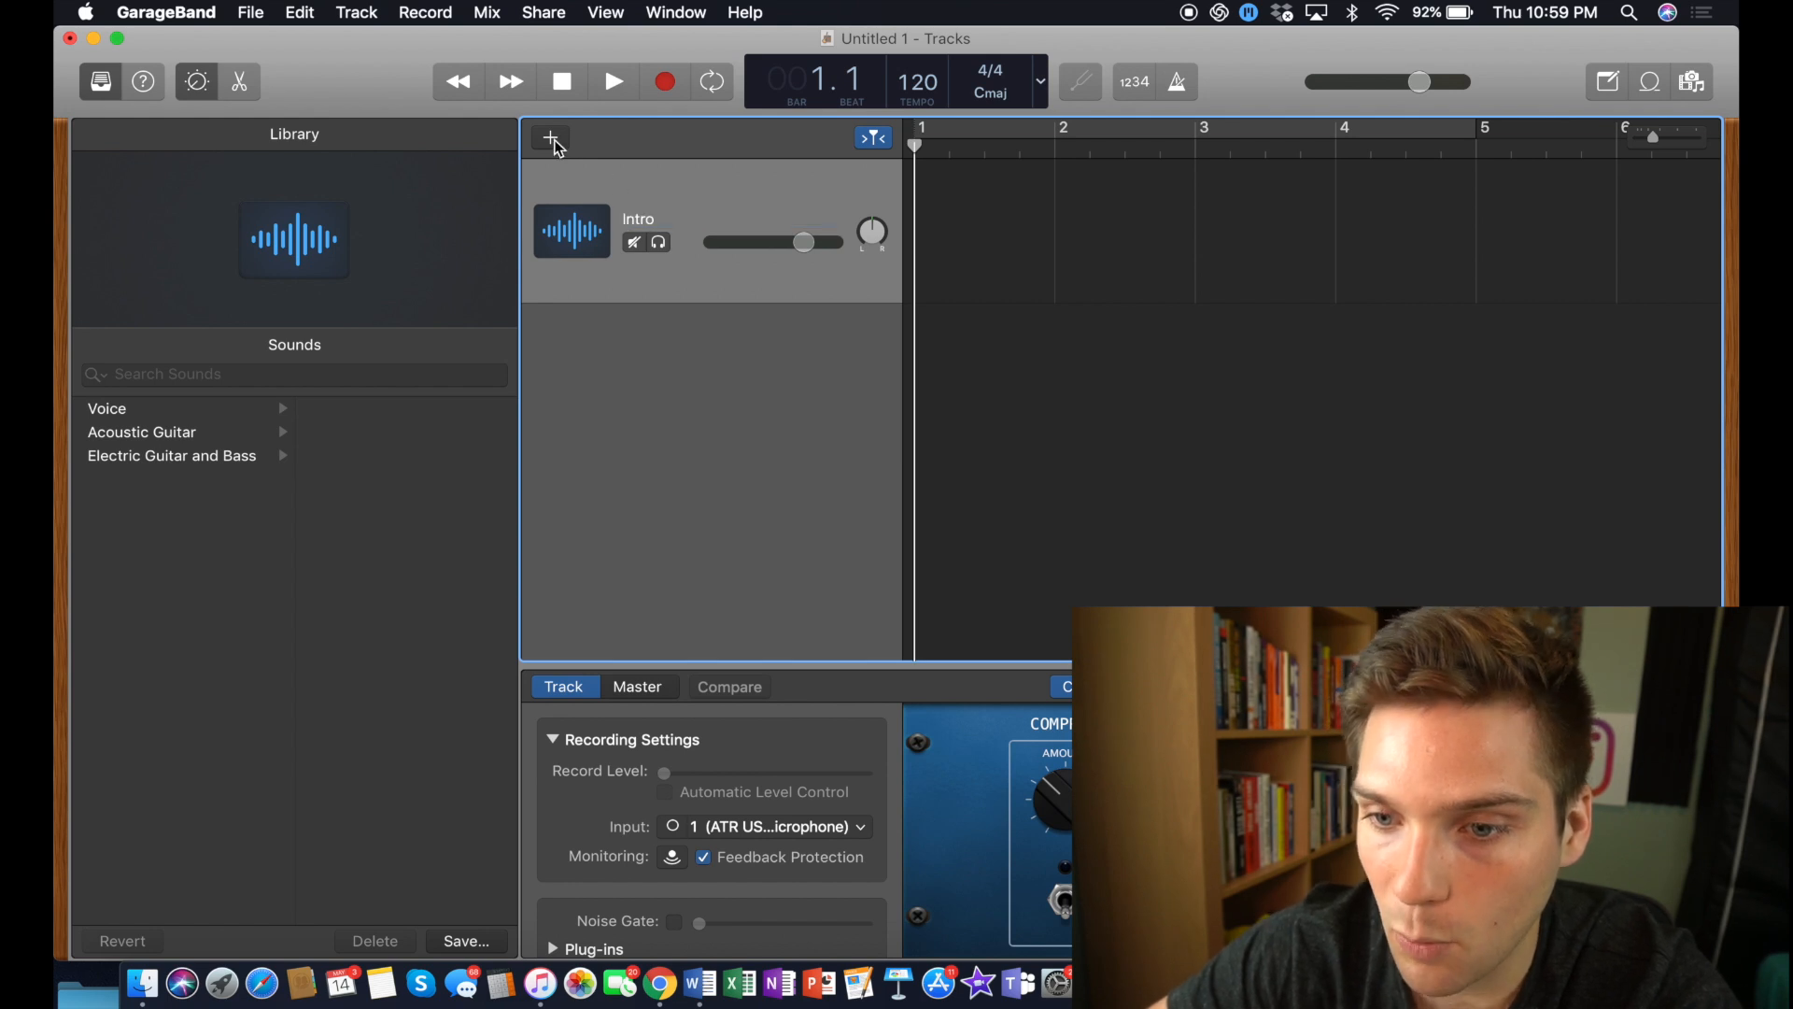
# Step: Add two more audio tracks, naming them Intro voice and Audio Tag
pyautogui.click(552, 140)
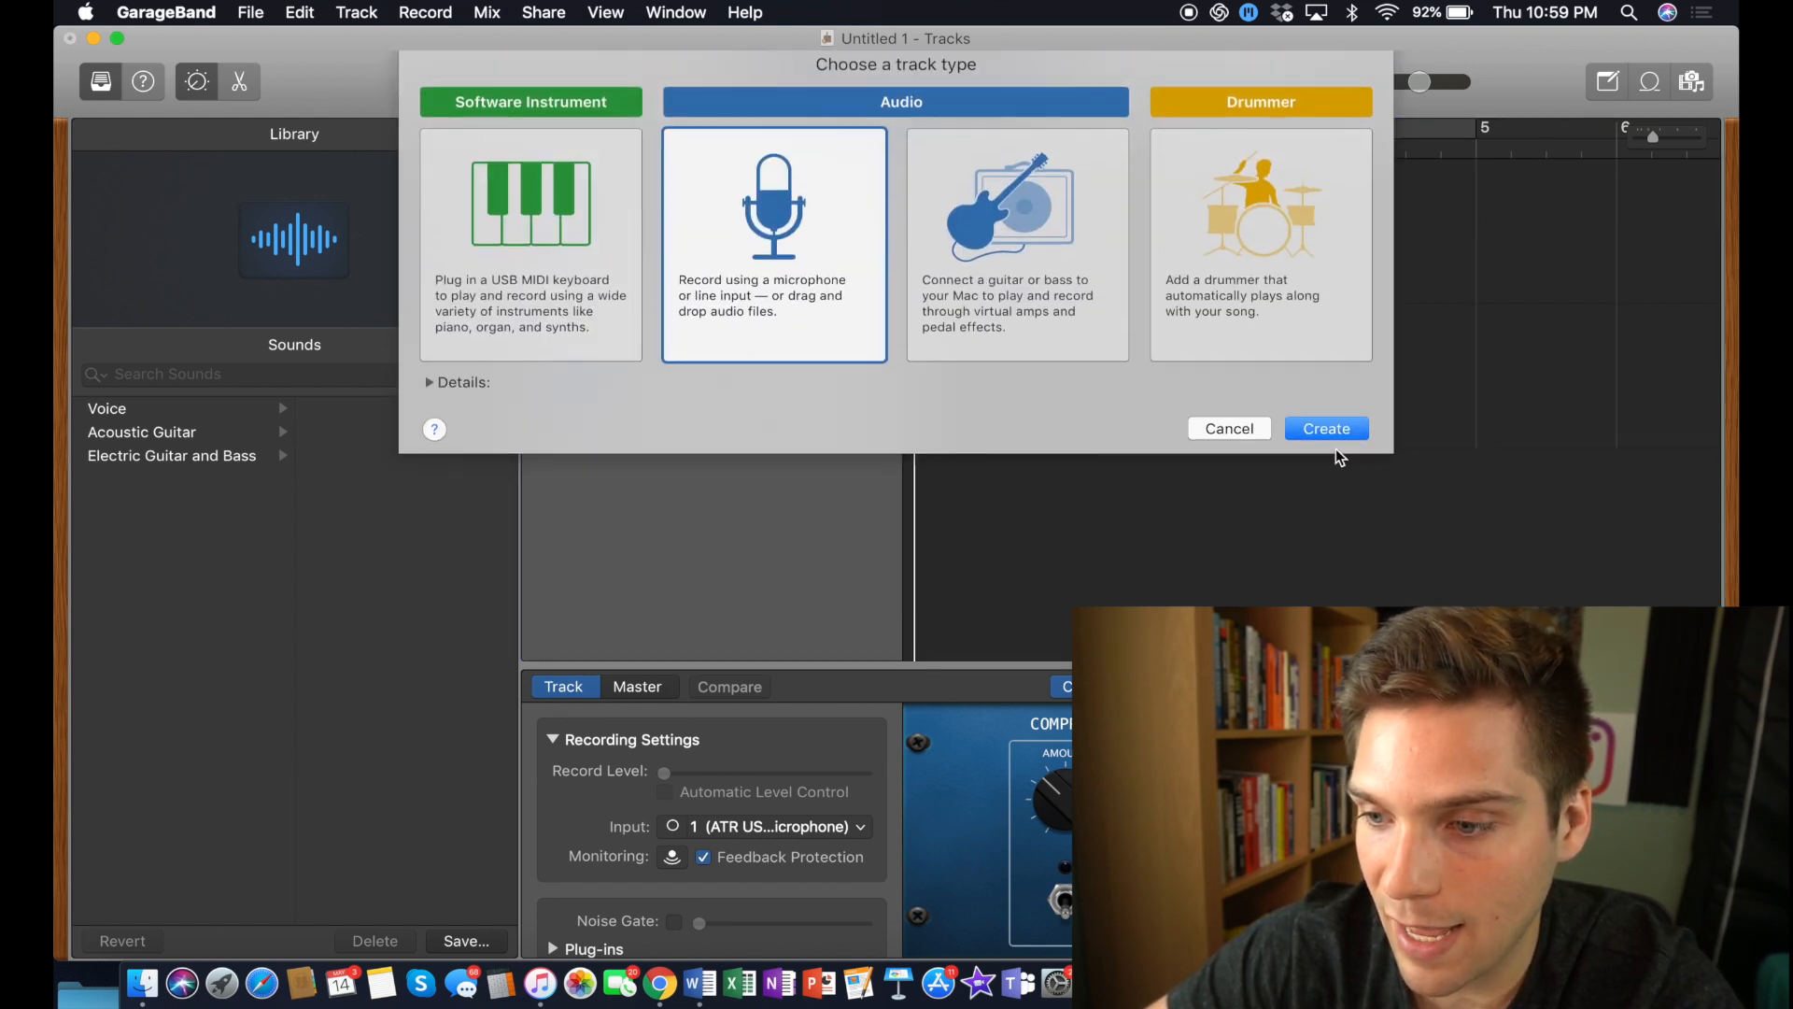
pyautogui.click(1325, 427)
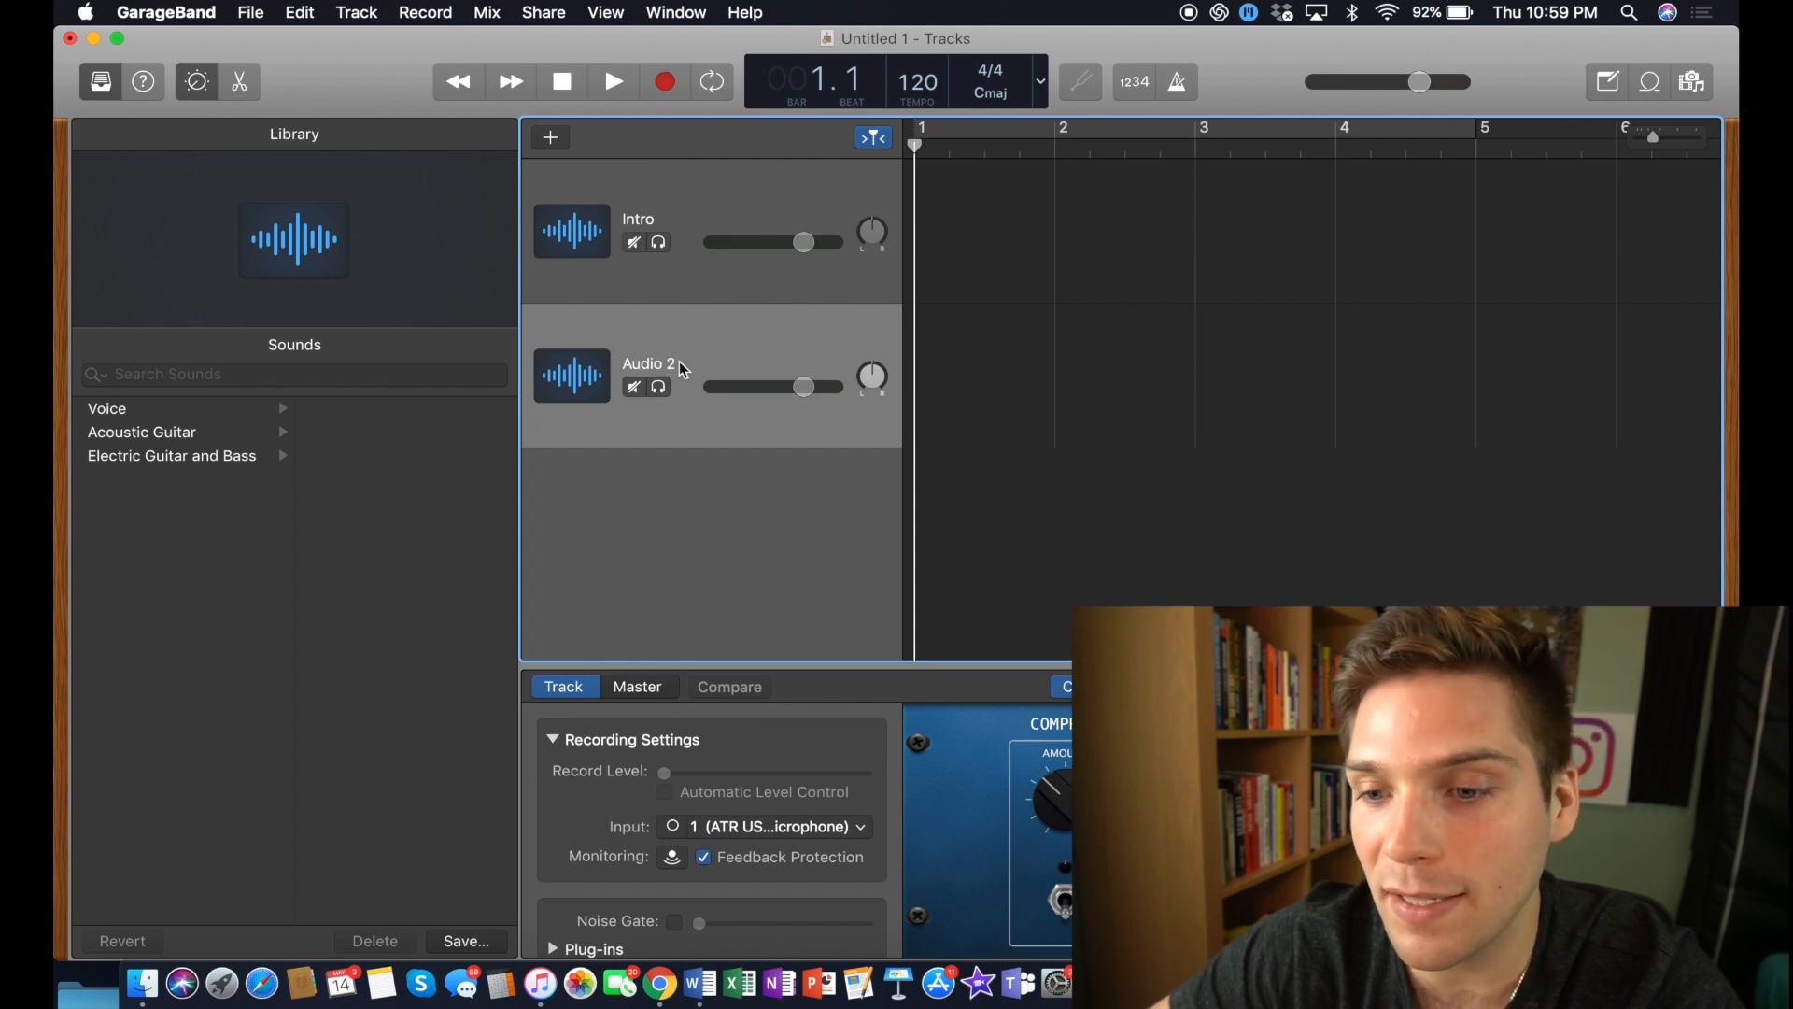
pyautogui.doubleClick(649, 364)
pyautogui.write('Intro')
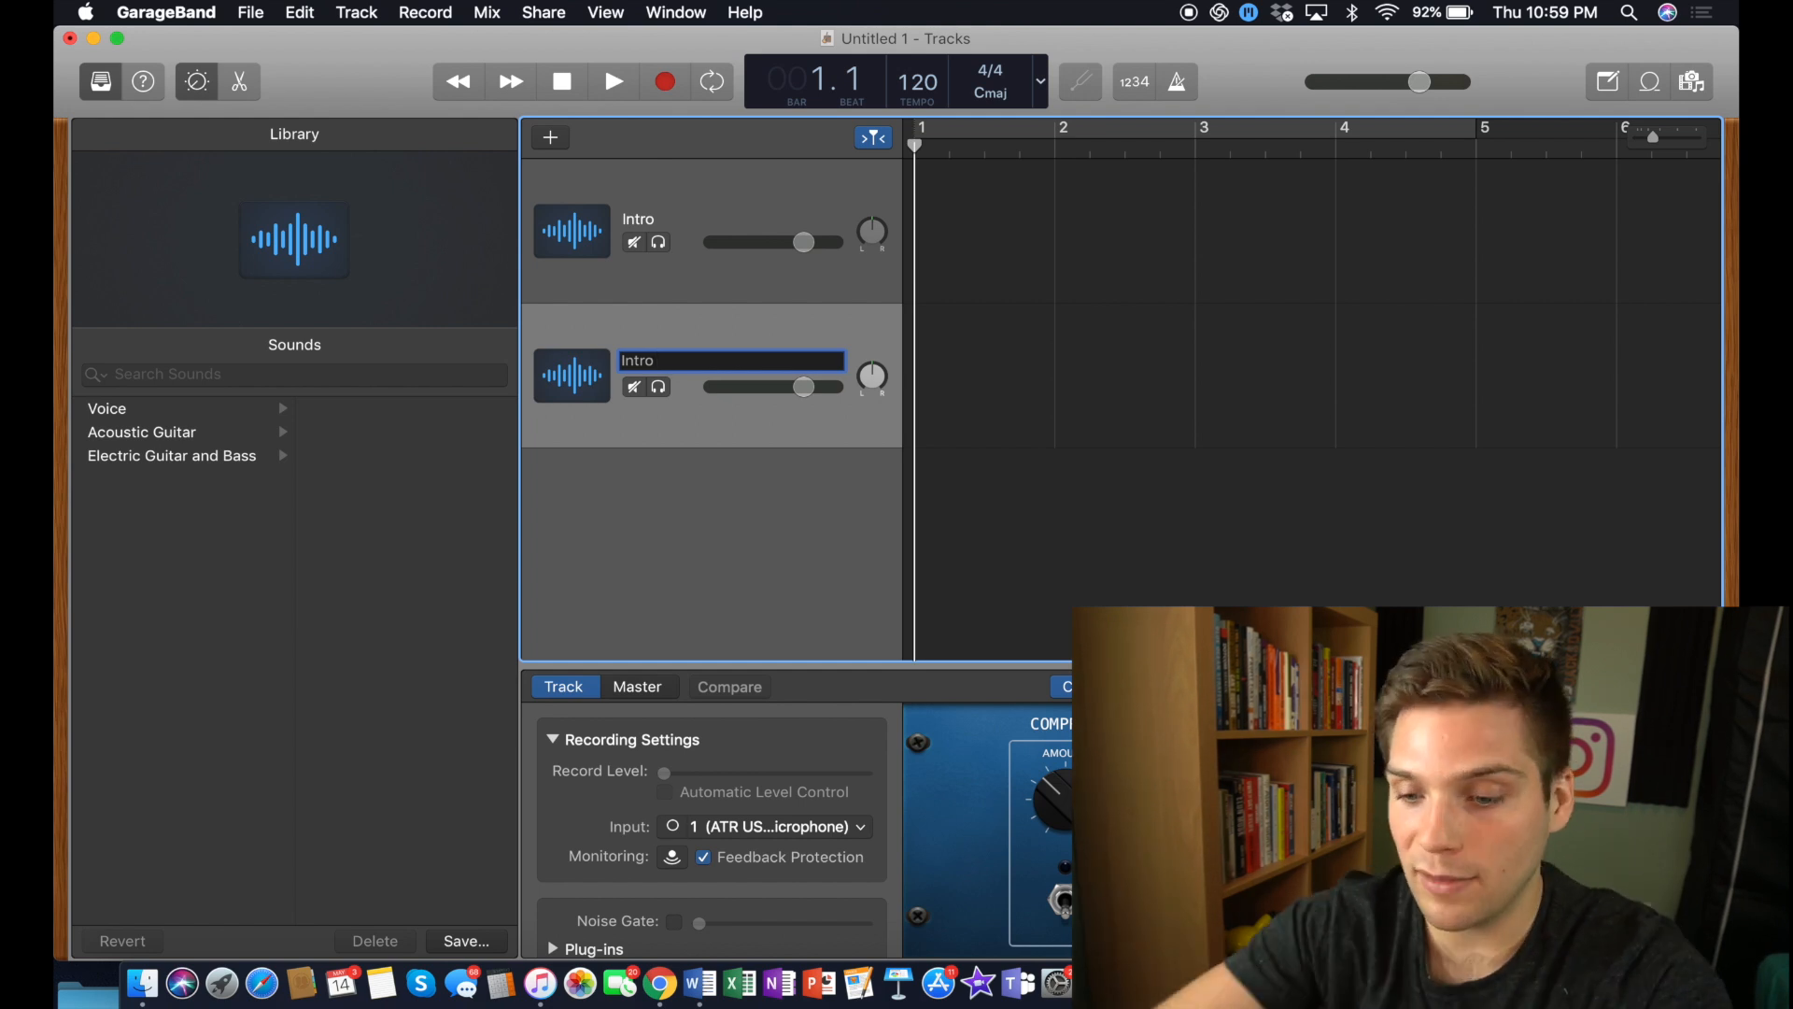
pyautogui.write('voice')
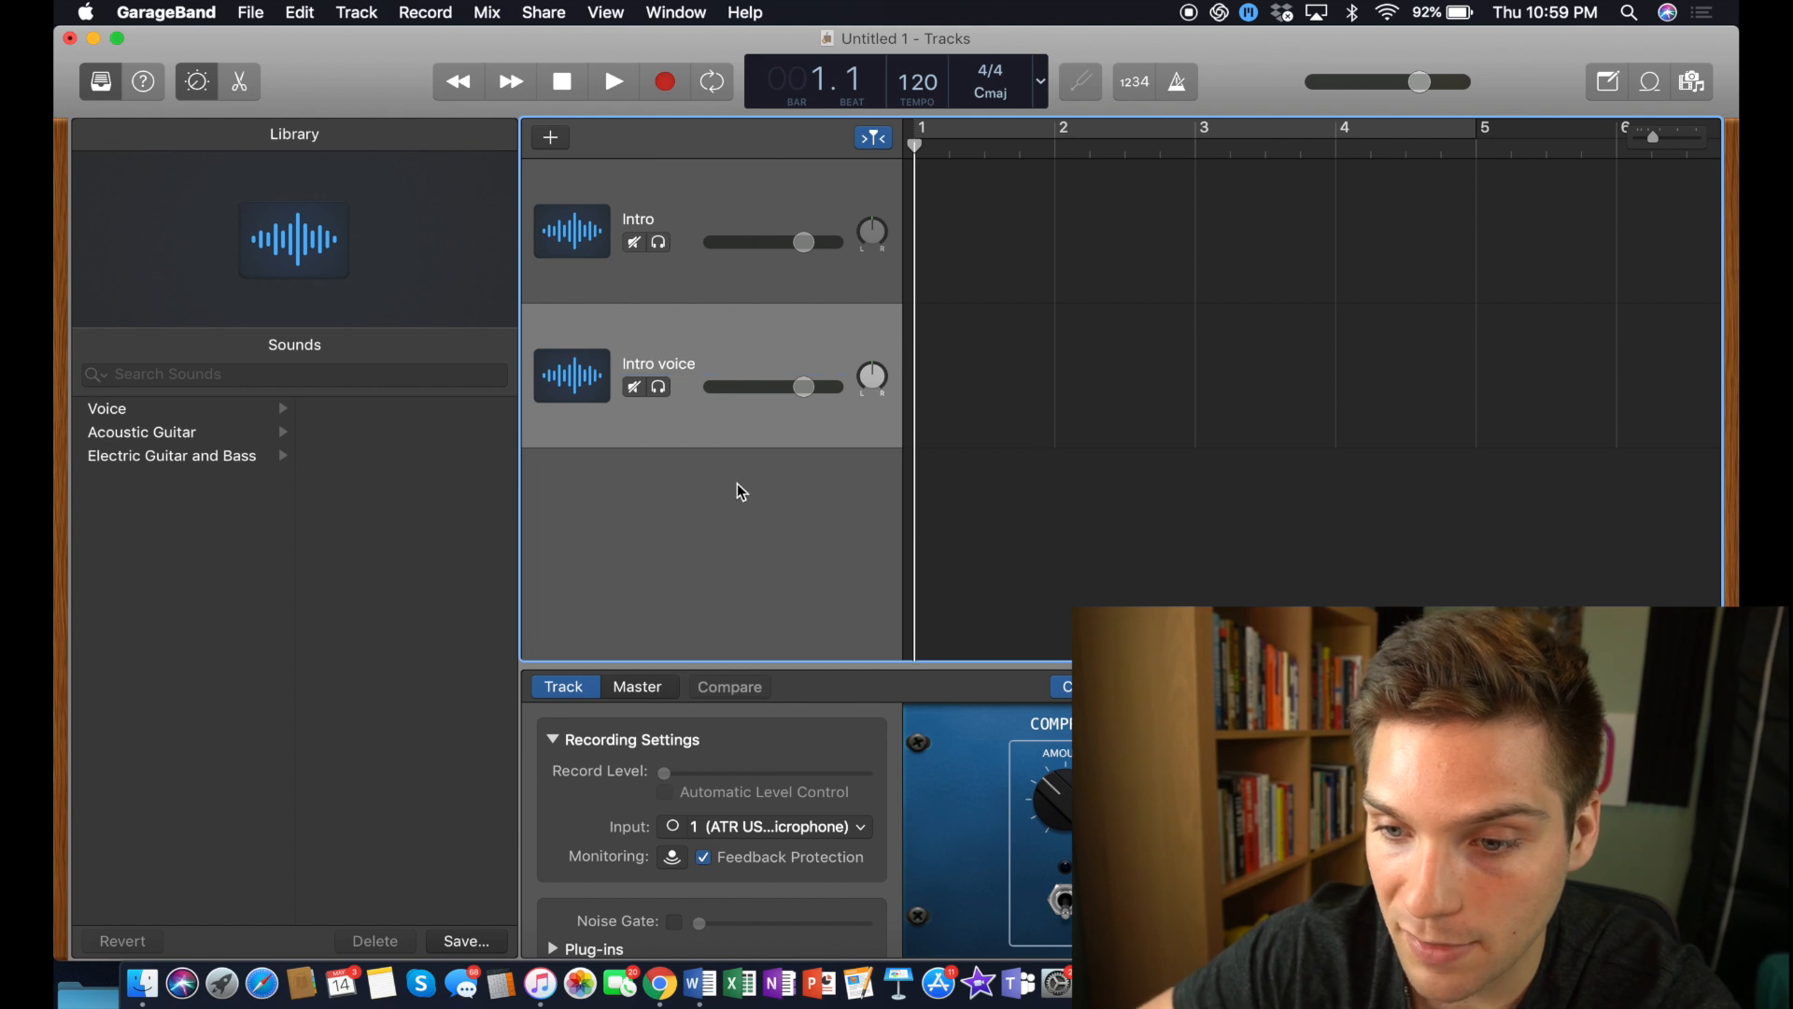
pyautogui.moveTo(569, 143)
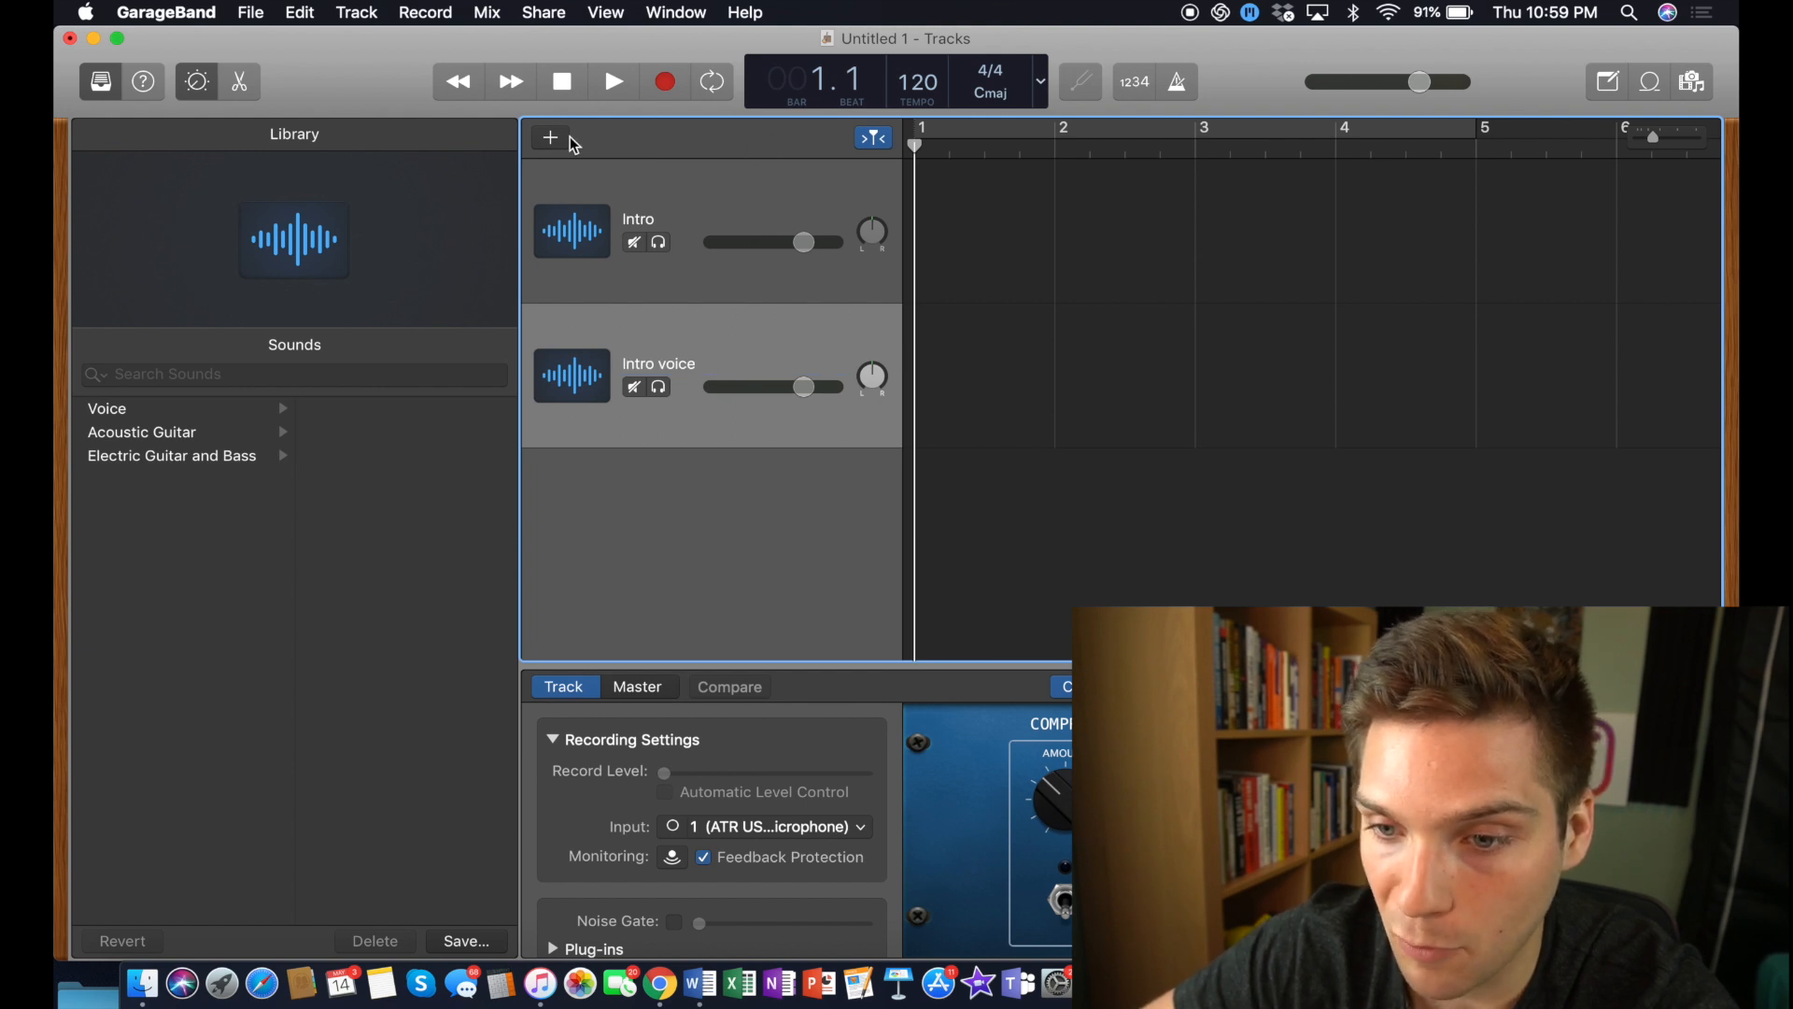
pyautogui.click(550, 138)
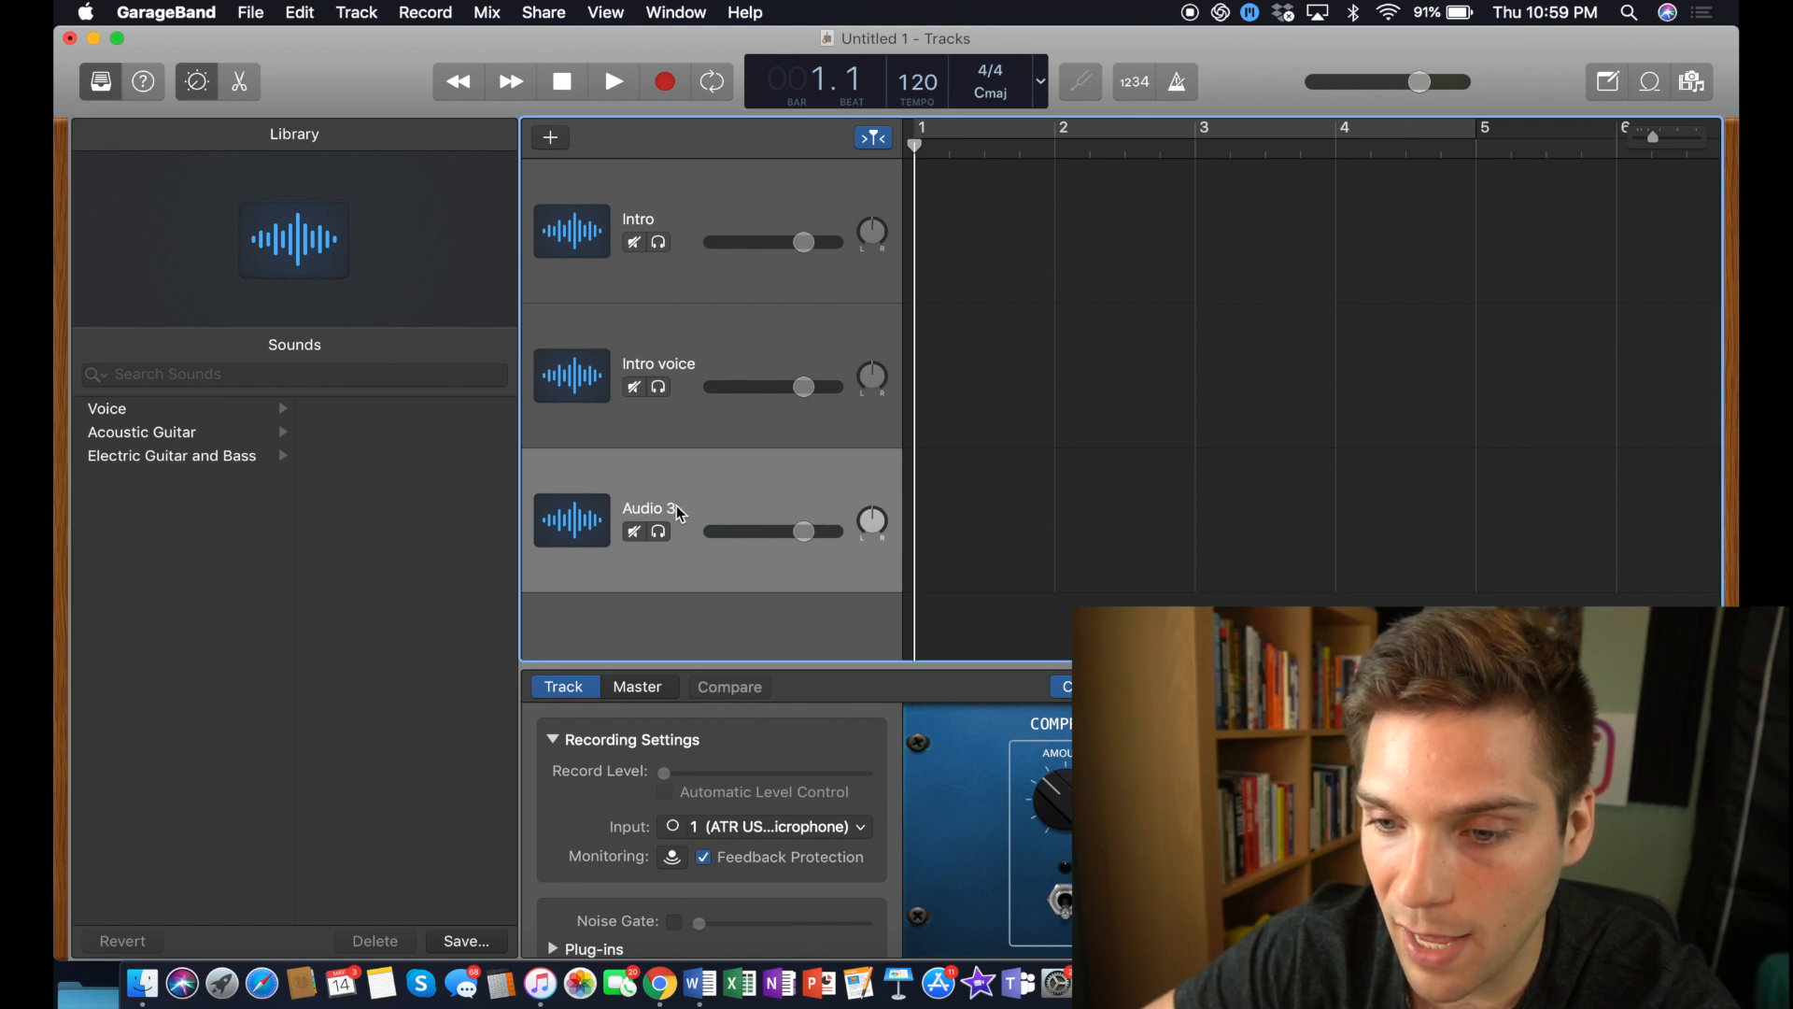
pyautogui.doubleClick(650, 508)
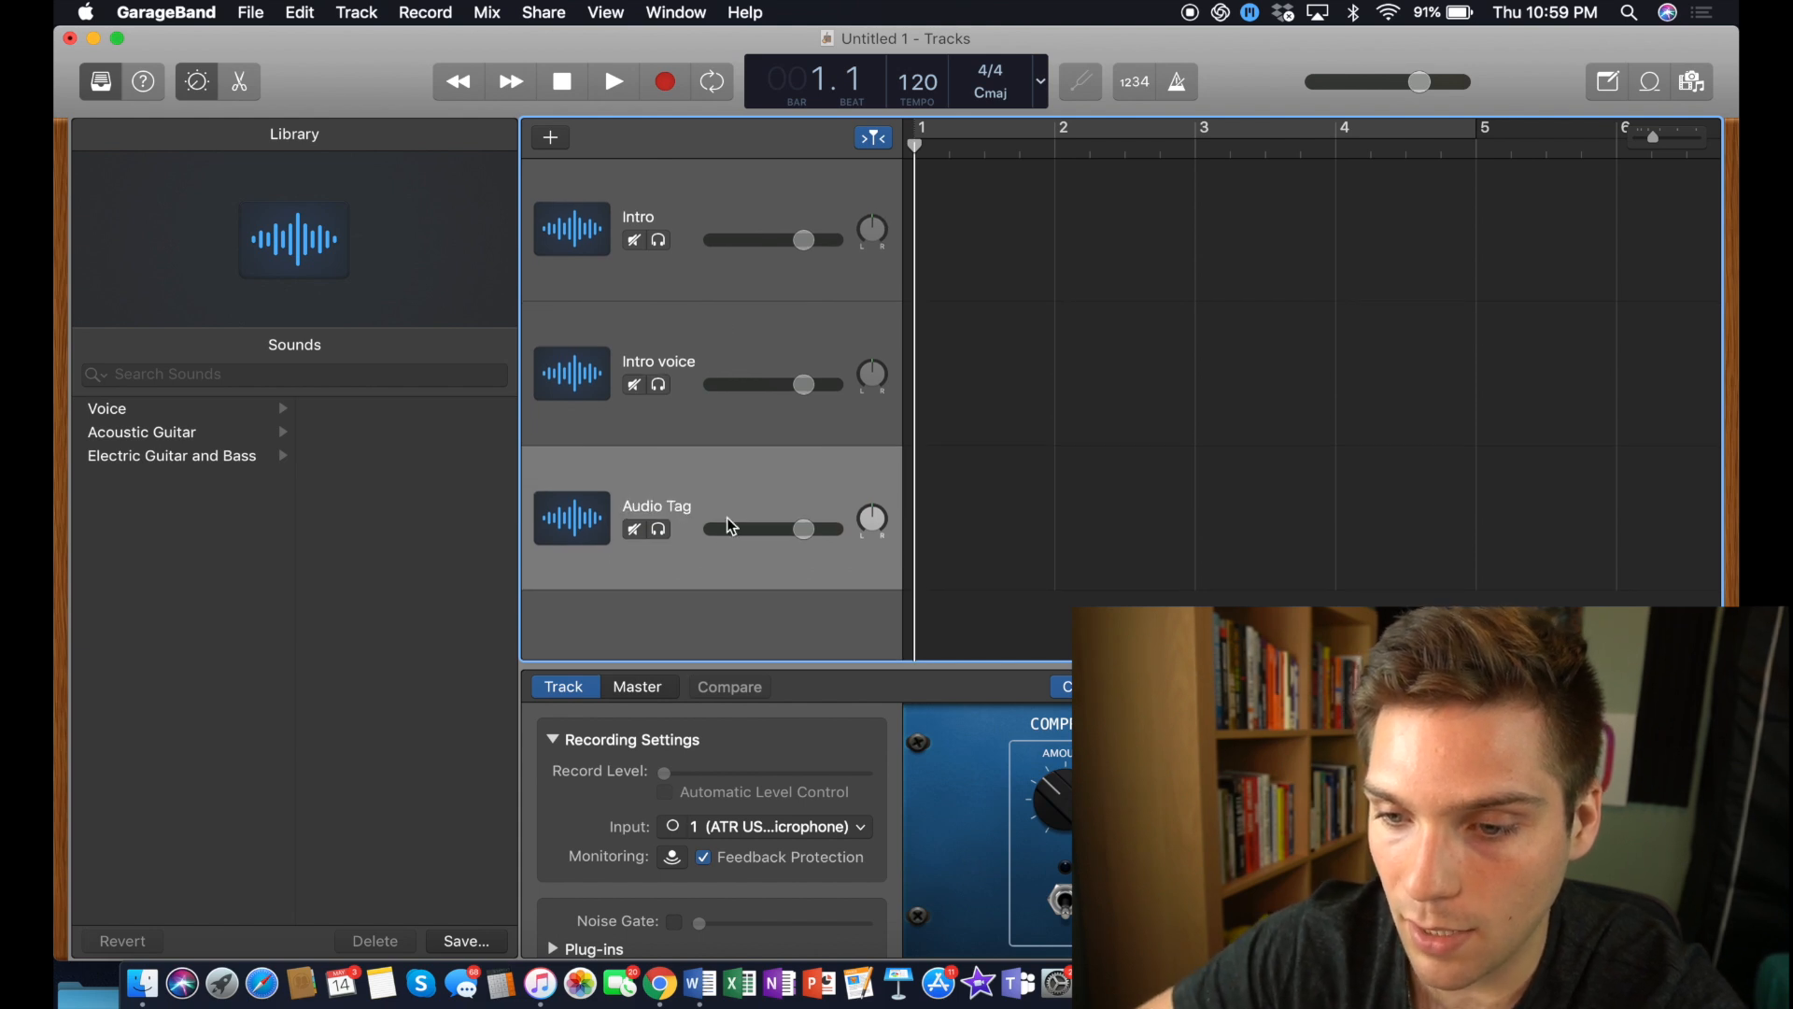
# Step: Add a fourth audio track to become Interview Track 1
pyautogui.click(550, 137)
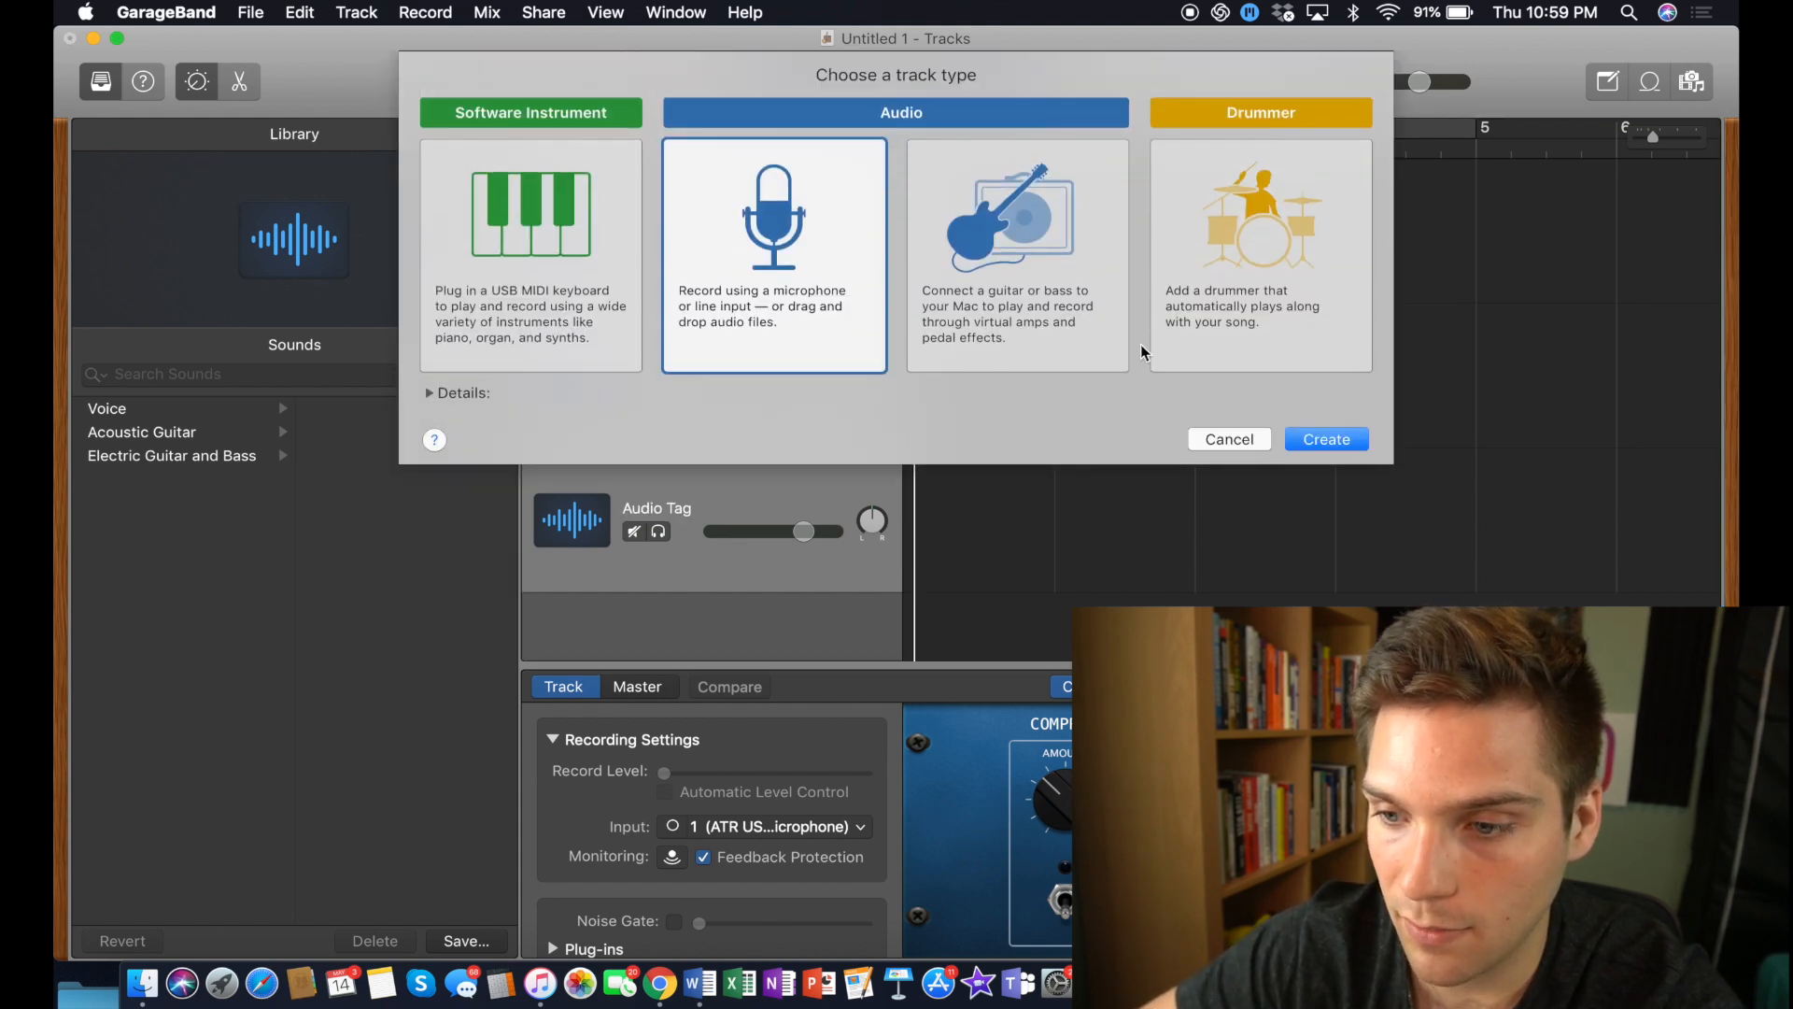
pyautogui.click(1325, 438)
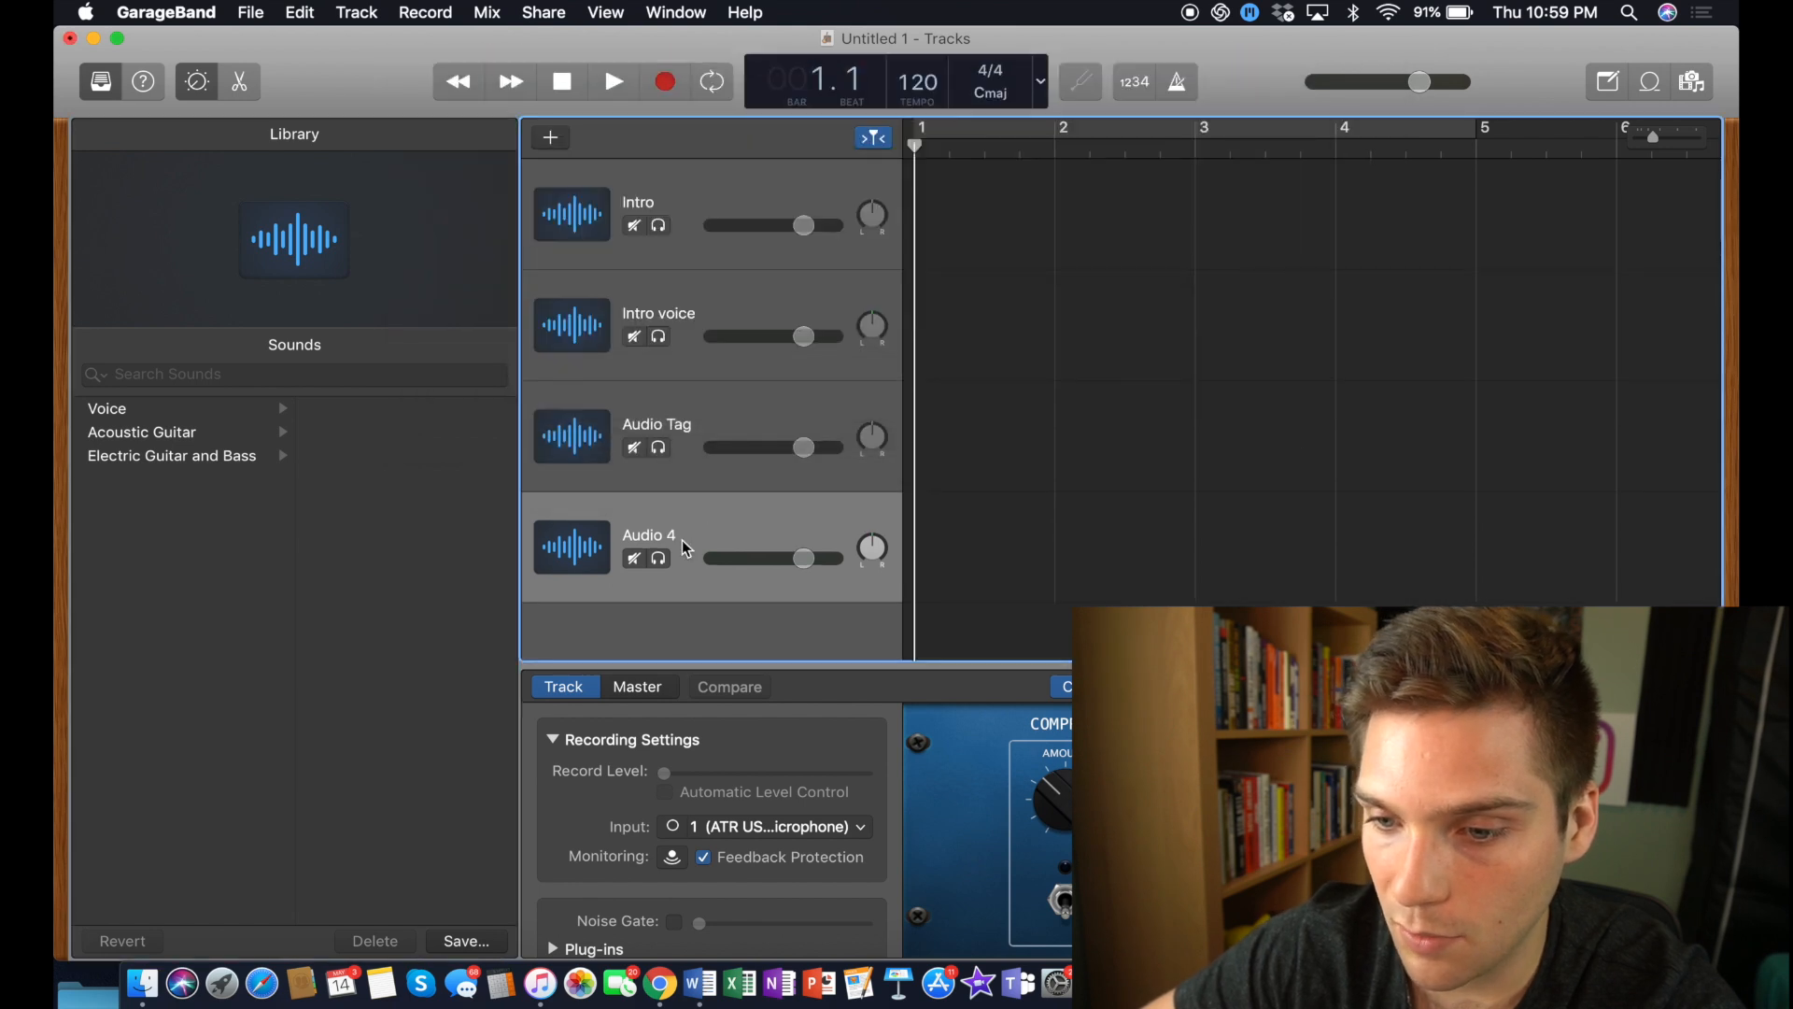
pyautogui.doubleClick(648, 535)
pyautogui.write('Interview Track 1')
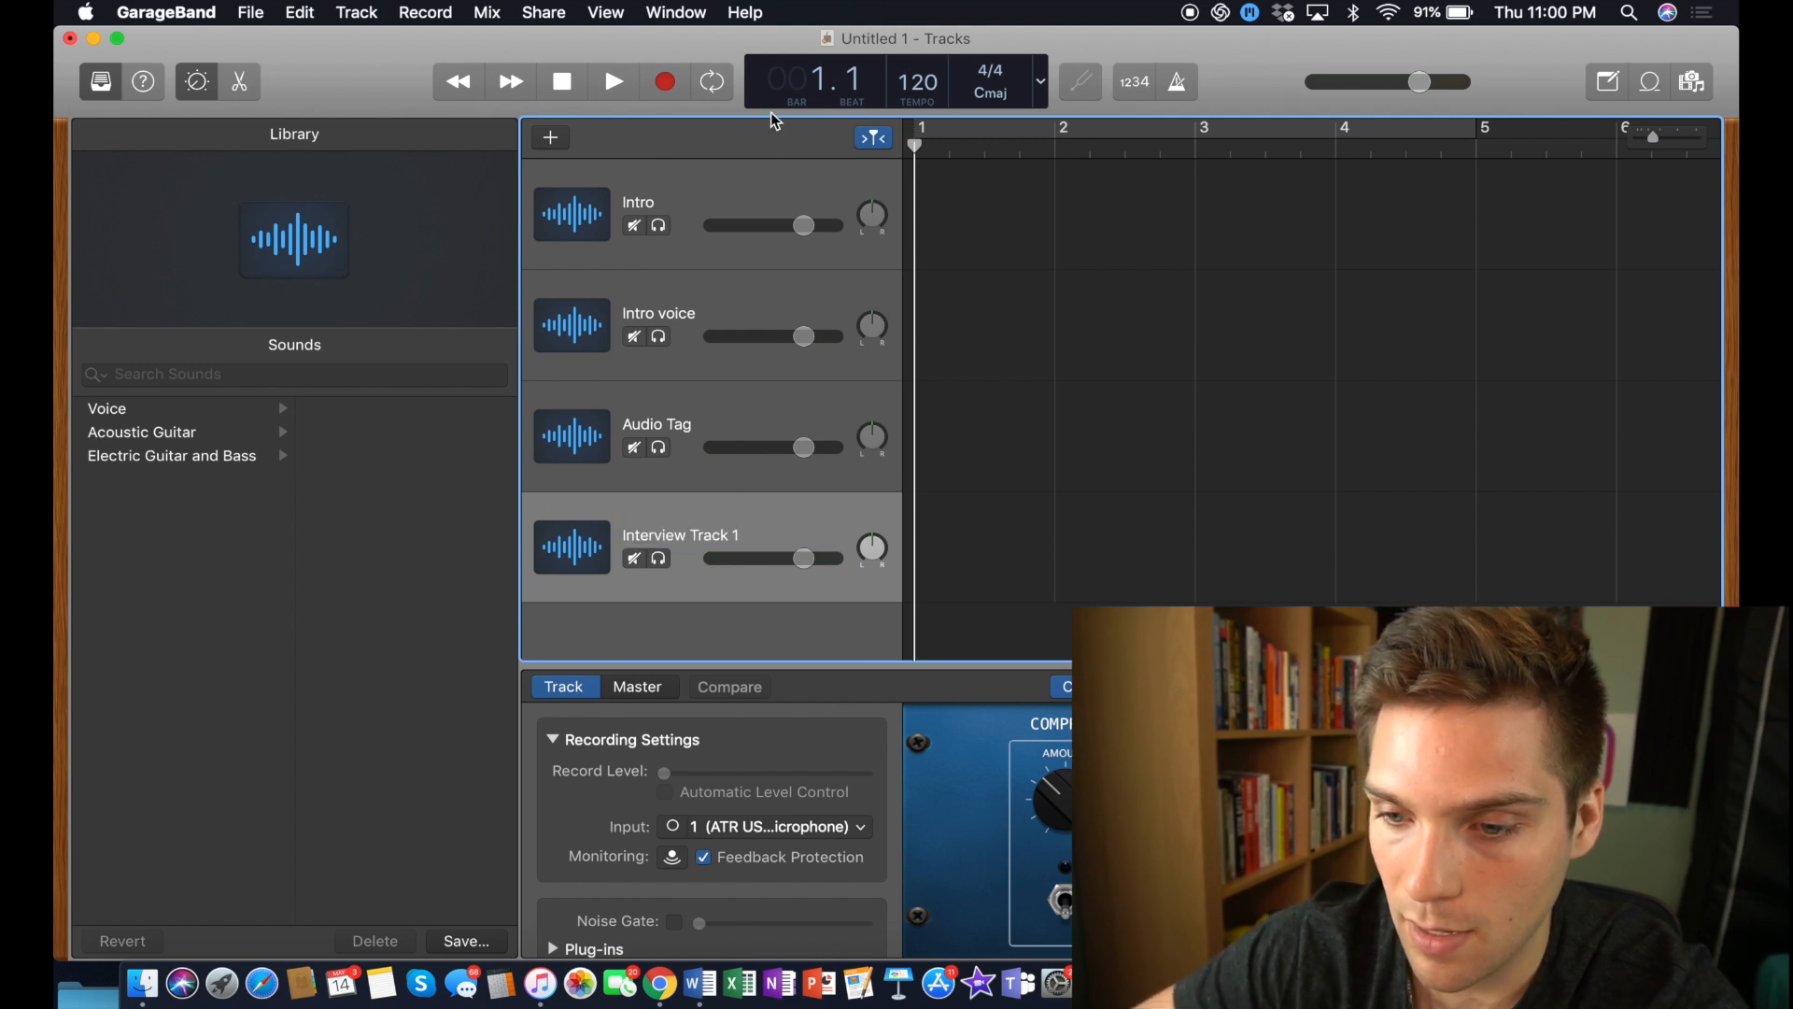
# Step: Add a fifth audio track and name it Interview Track 2
pyautogui.click(550, 137)
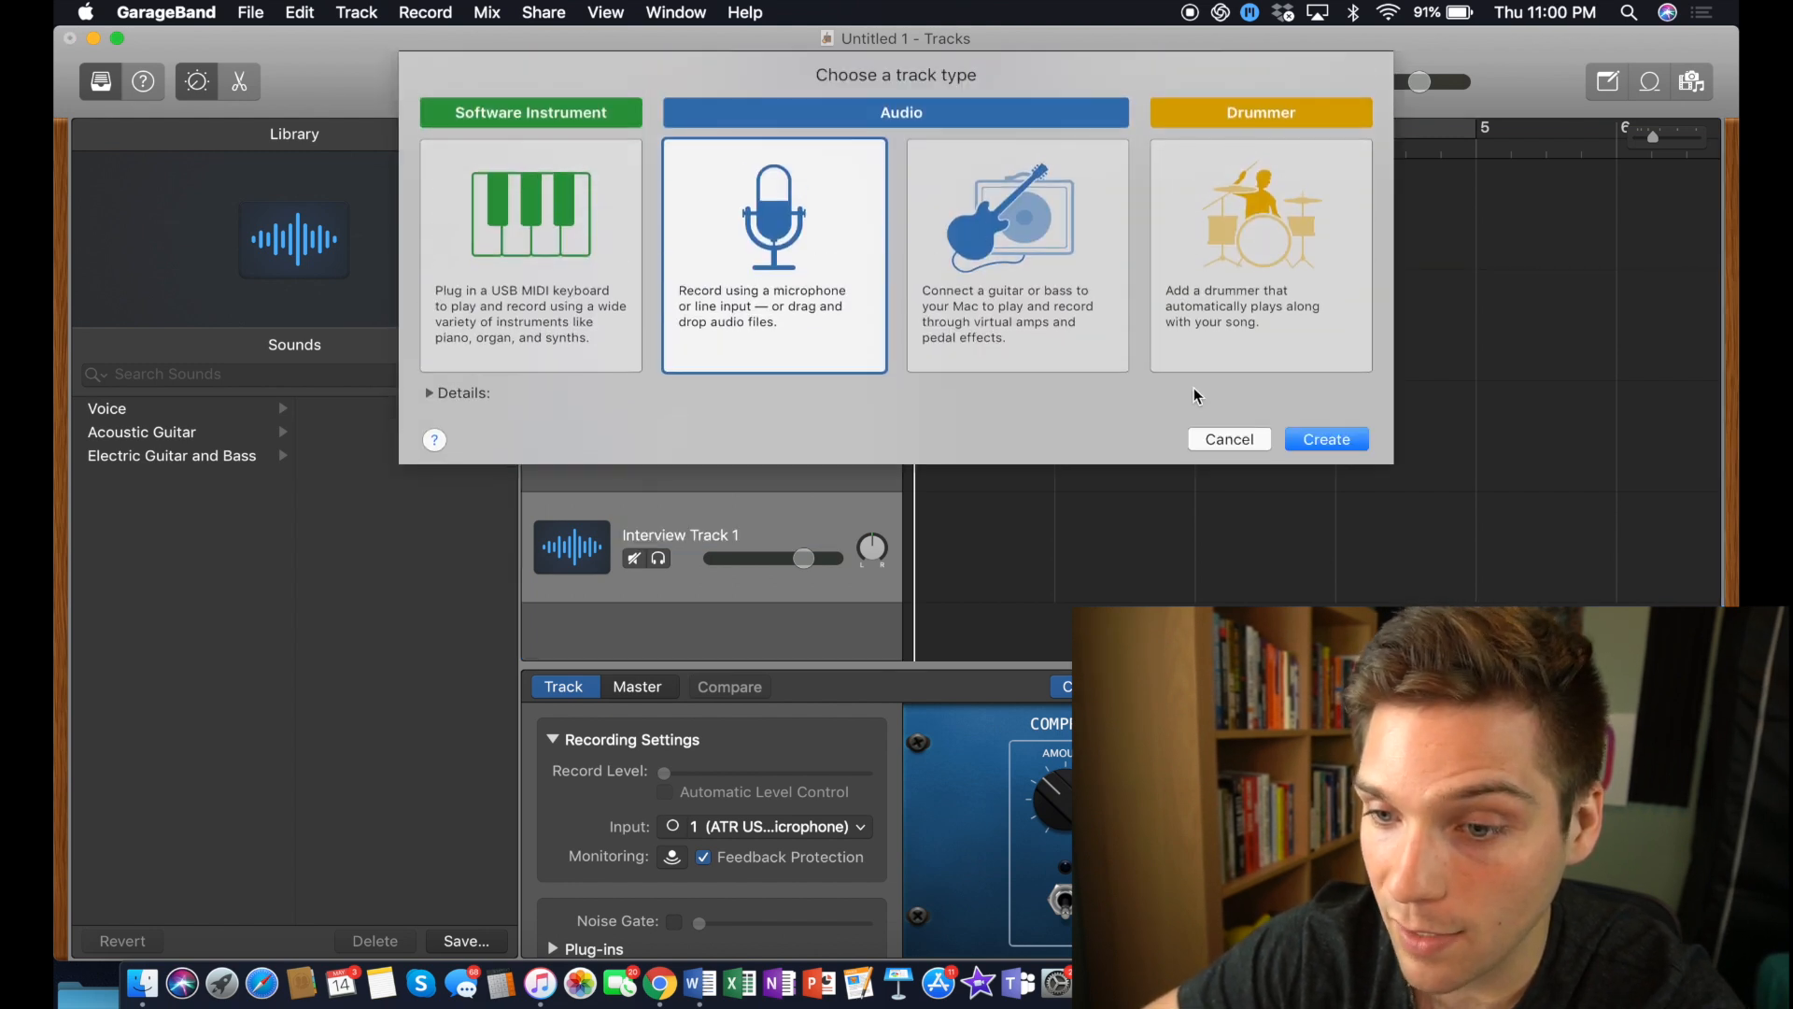
pyautogui.click(1325, 438)
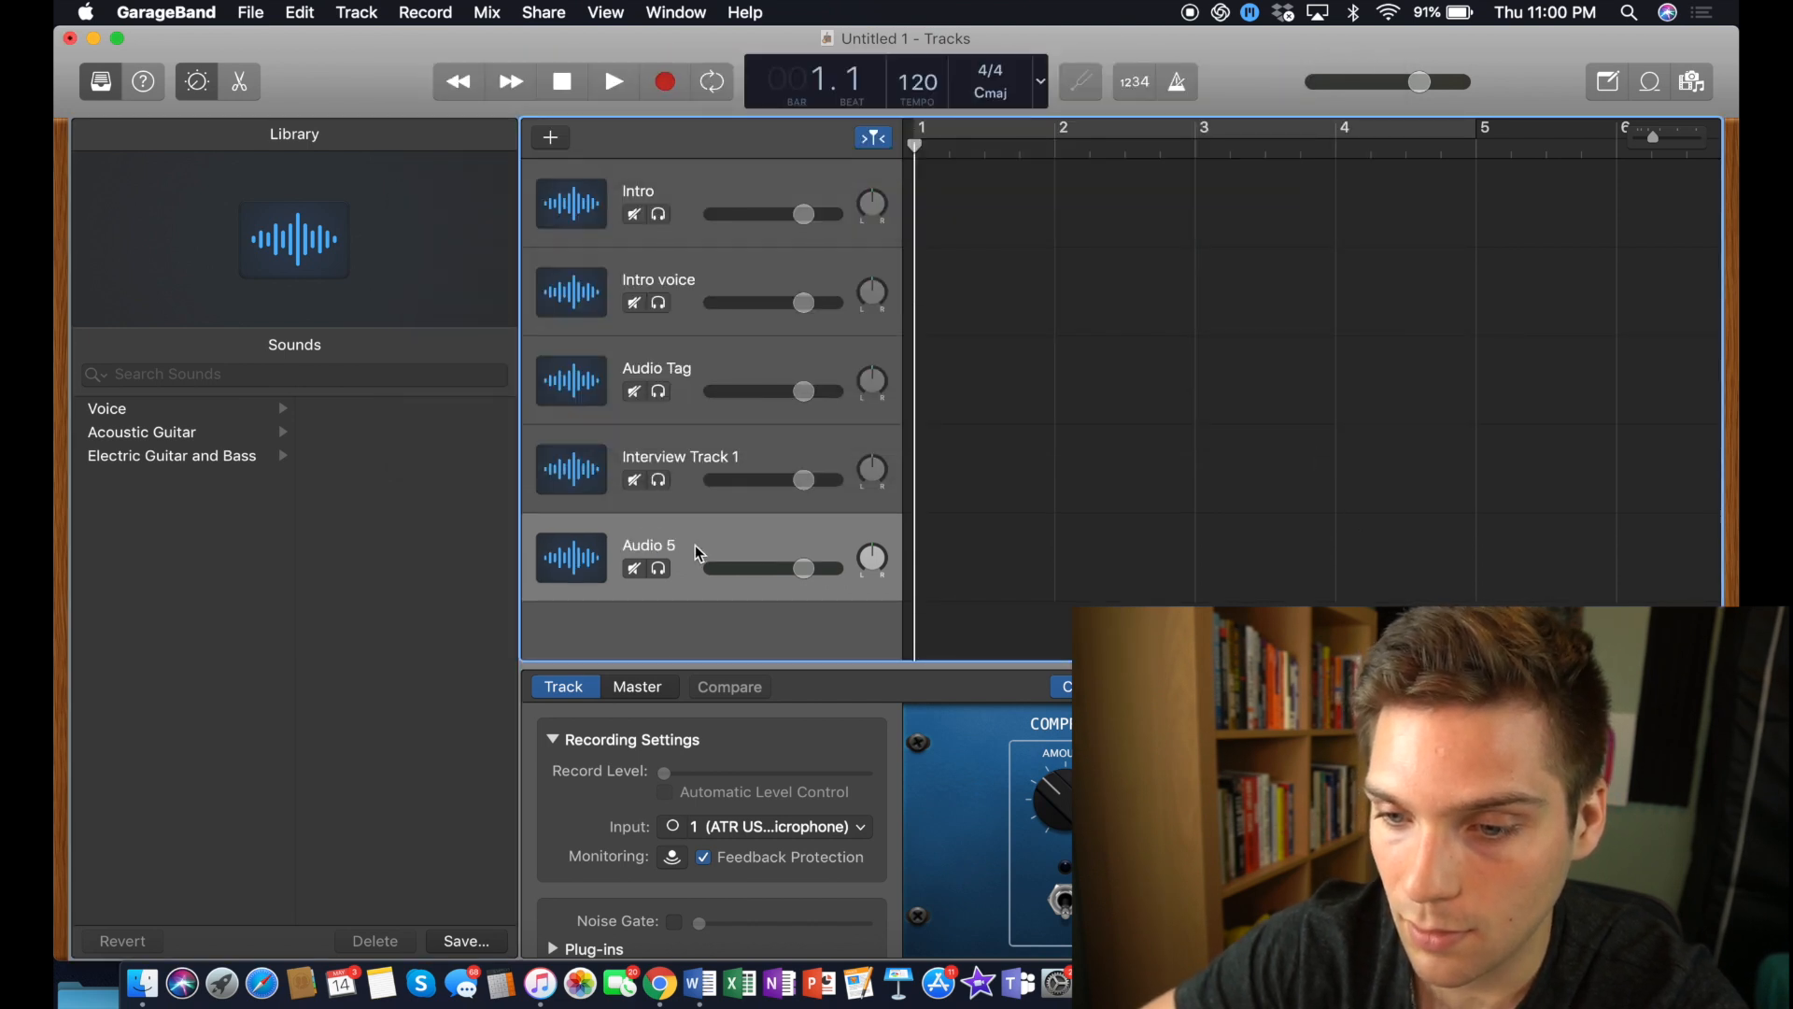
pyautogui.doubleClick(648, 544)
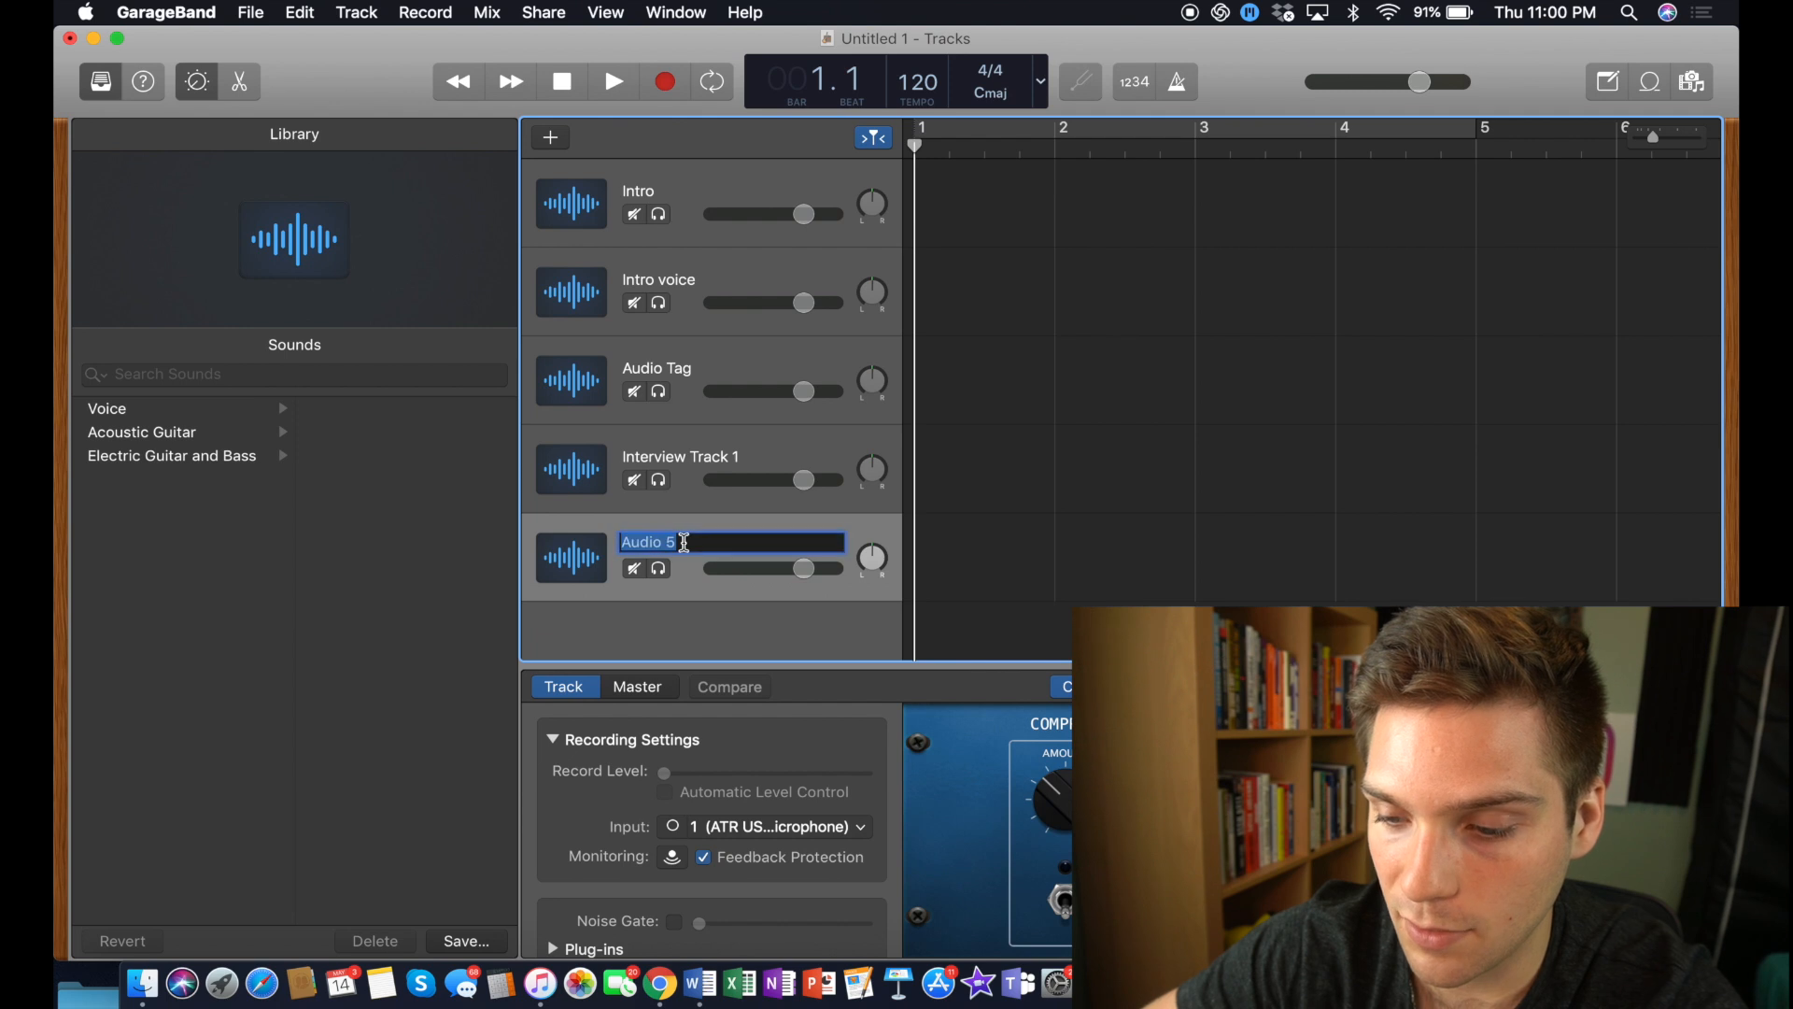
pyautogui.write('Intervoew')
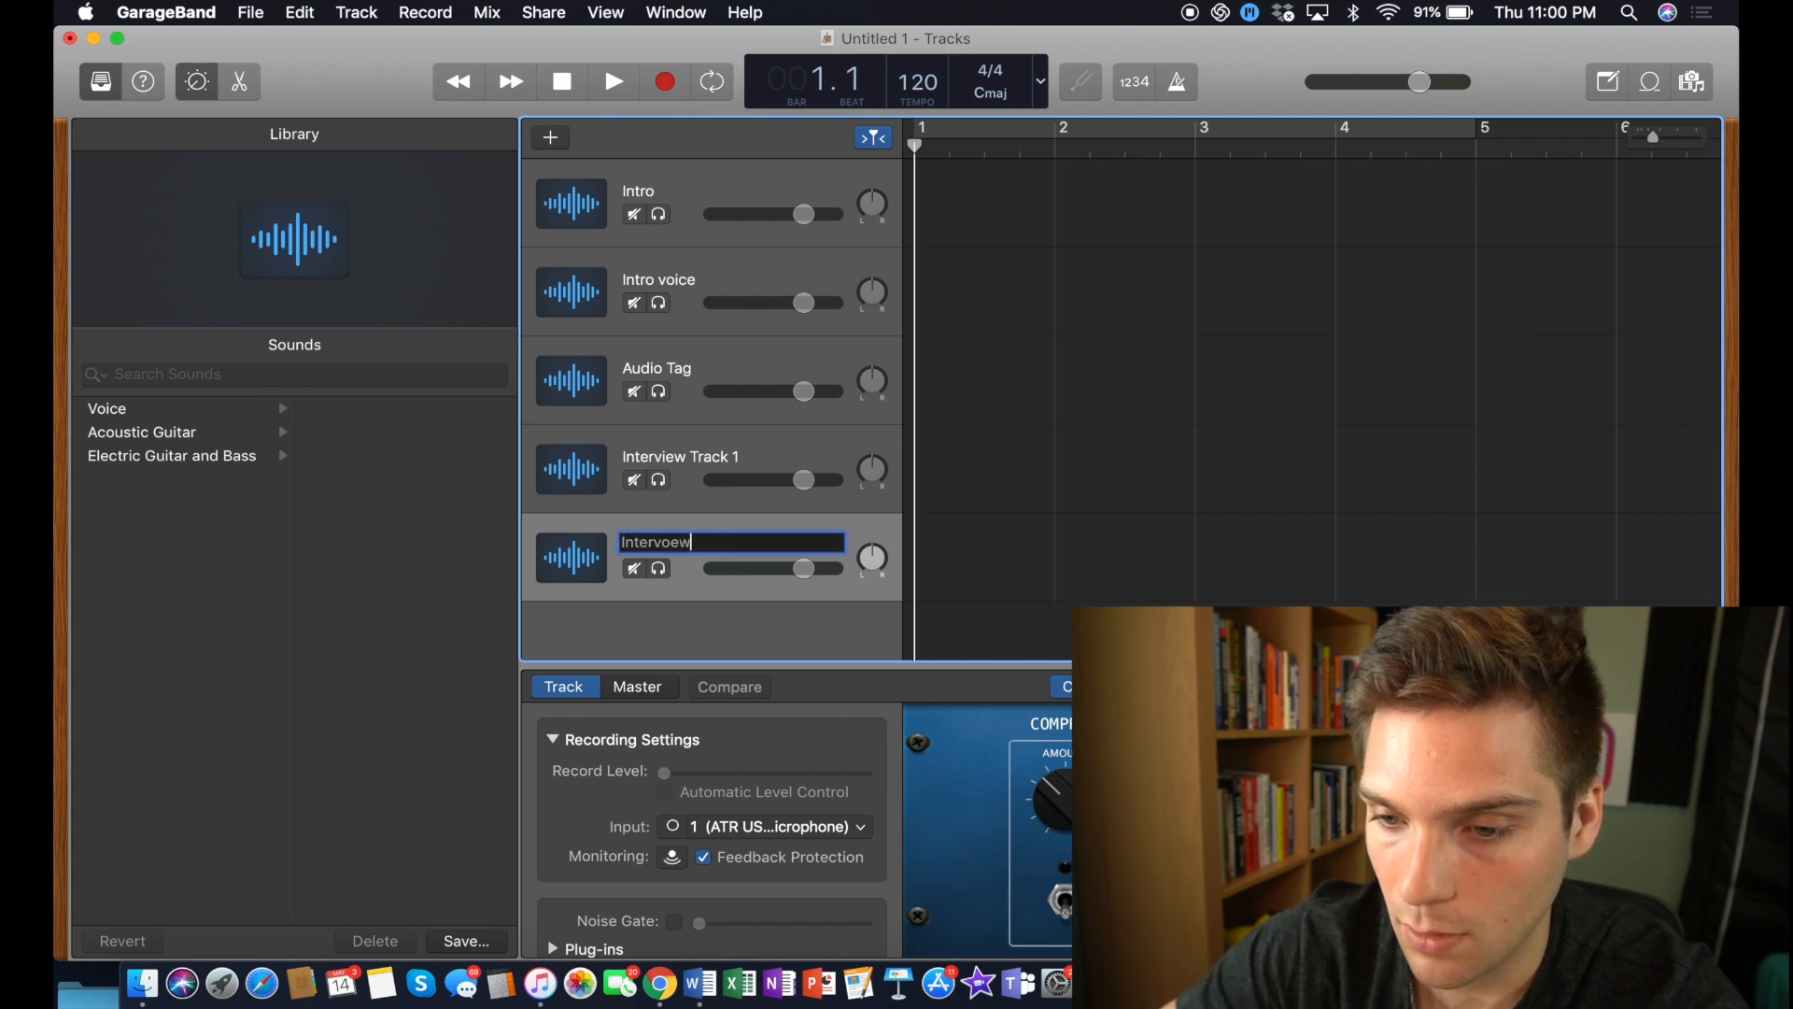
pyautogui.write('Interview track')
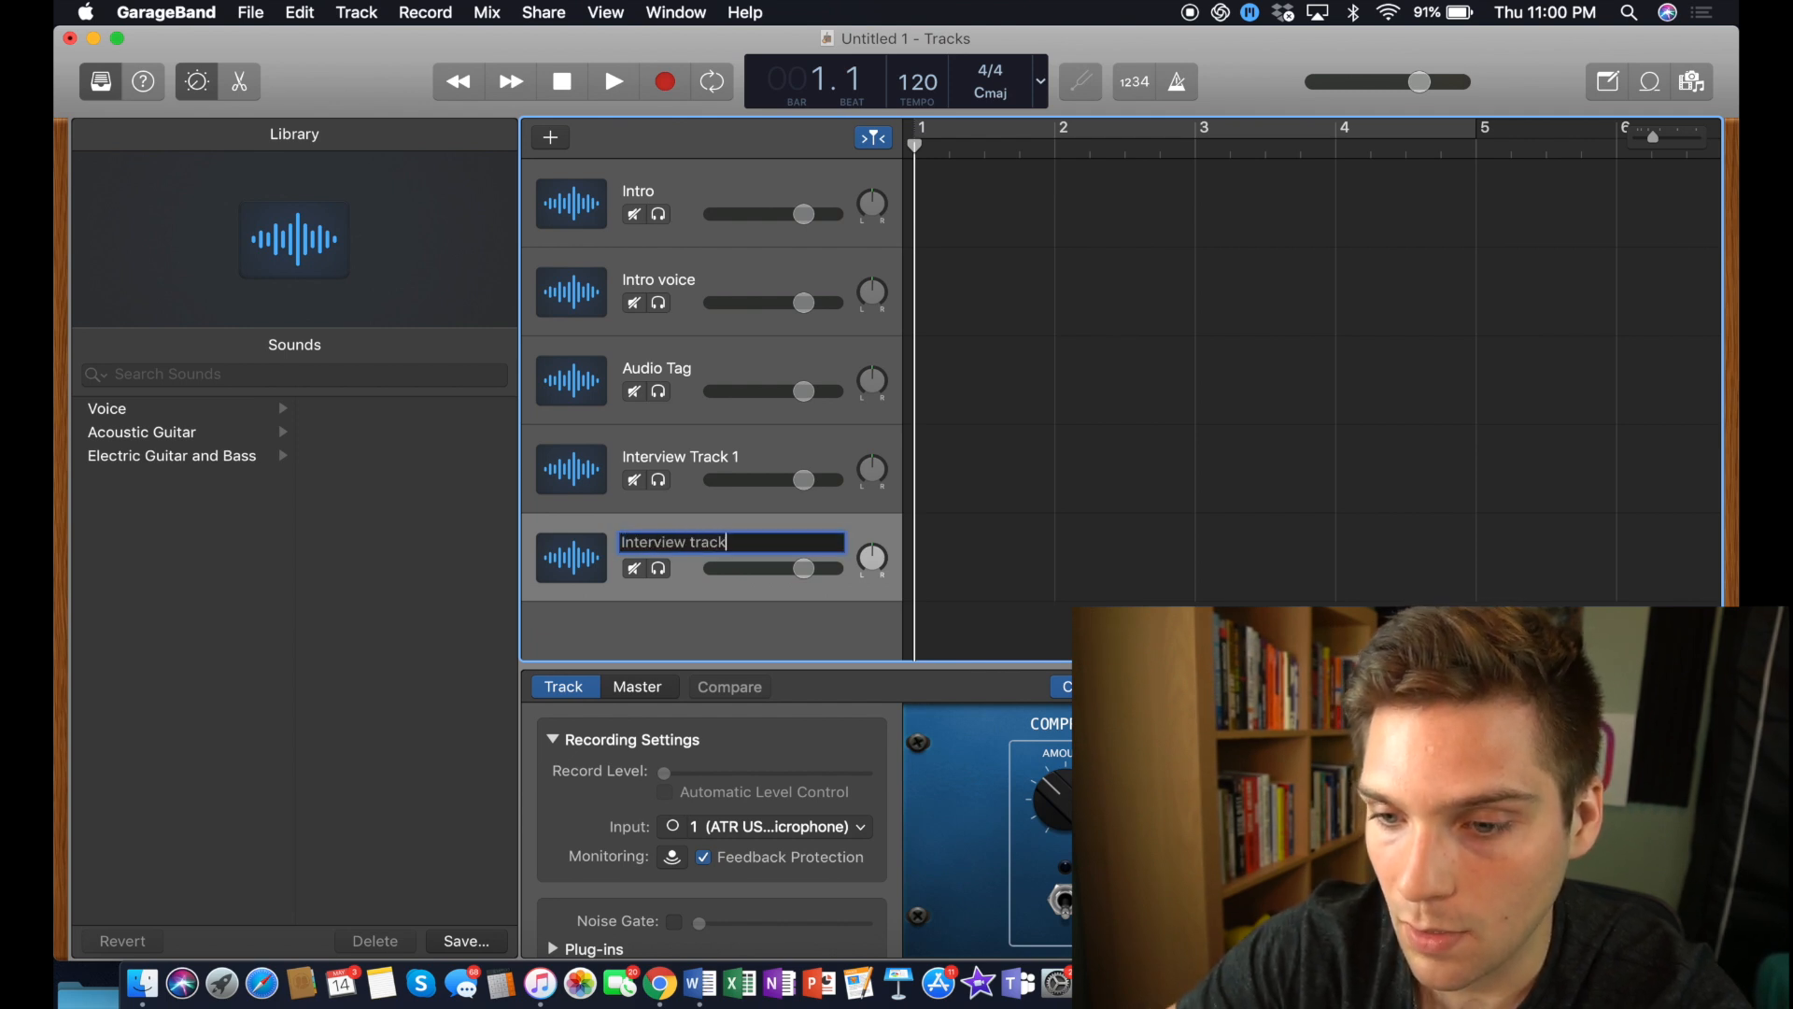
pyautogui.press('backspace')
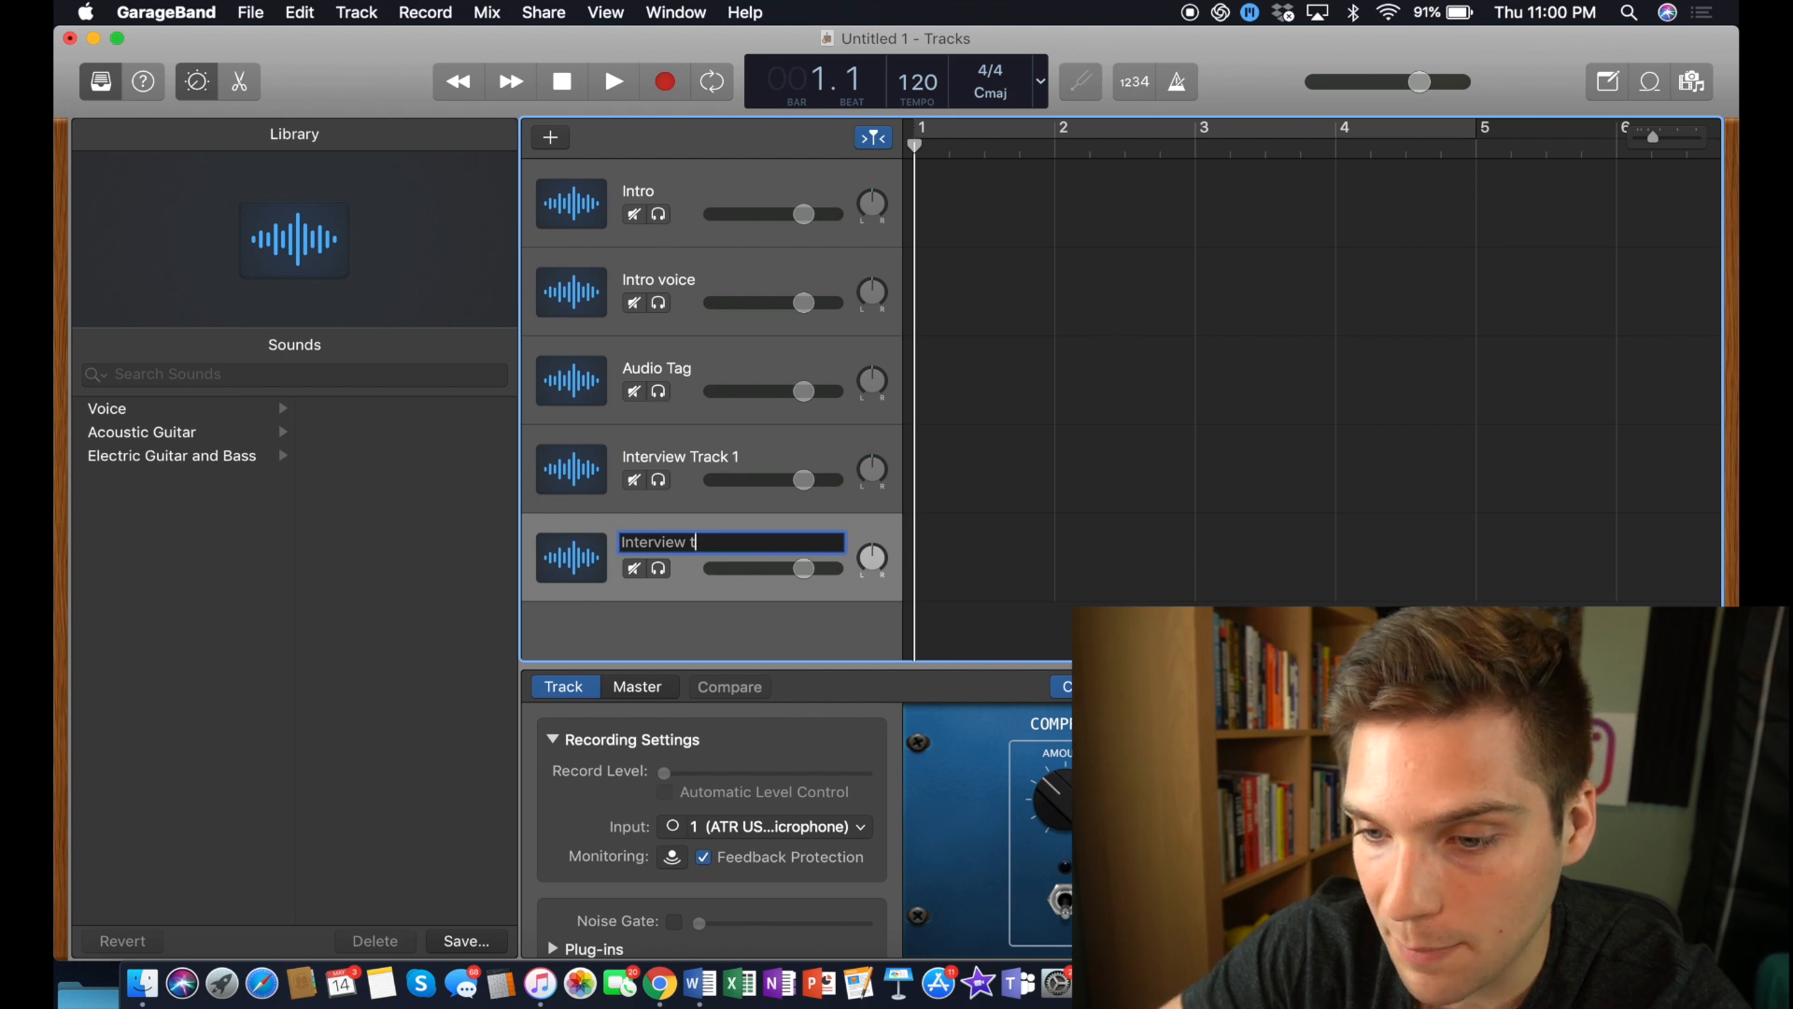
pyautogui.write('rack 2')
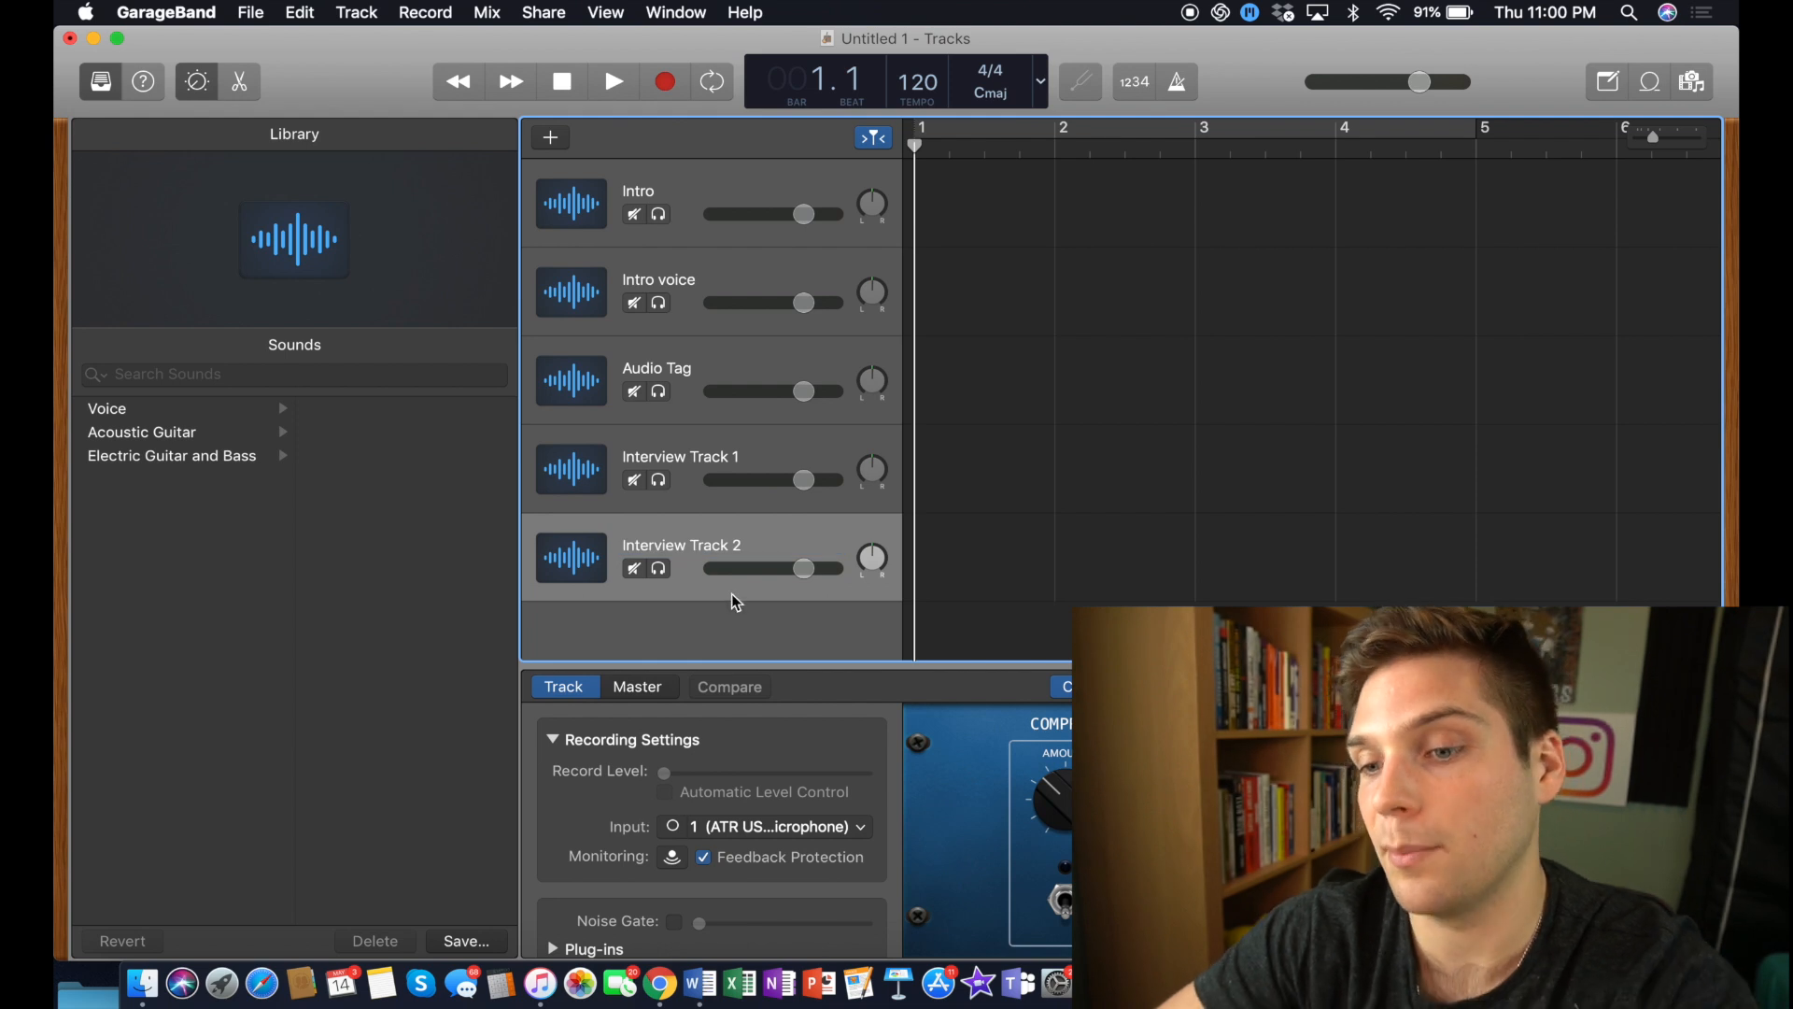
pyautogui.moveTo(733, 625)
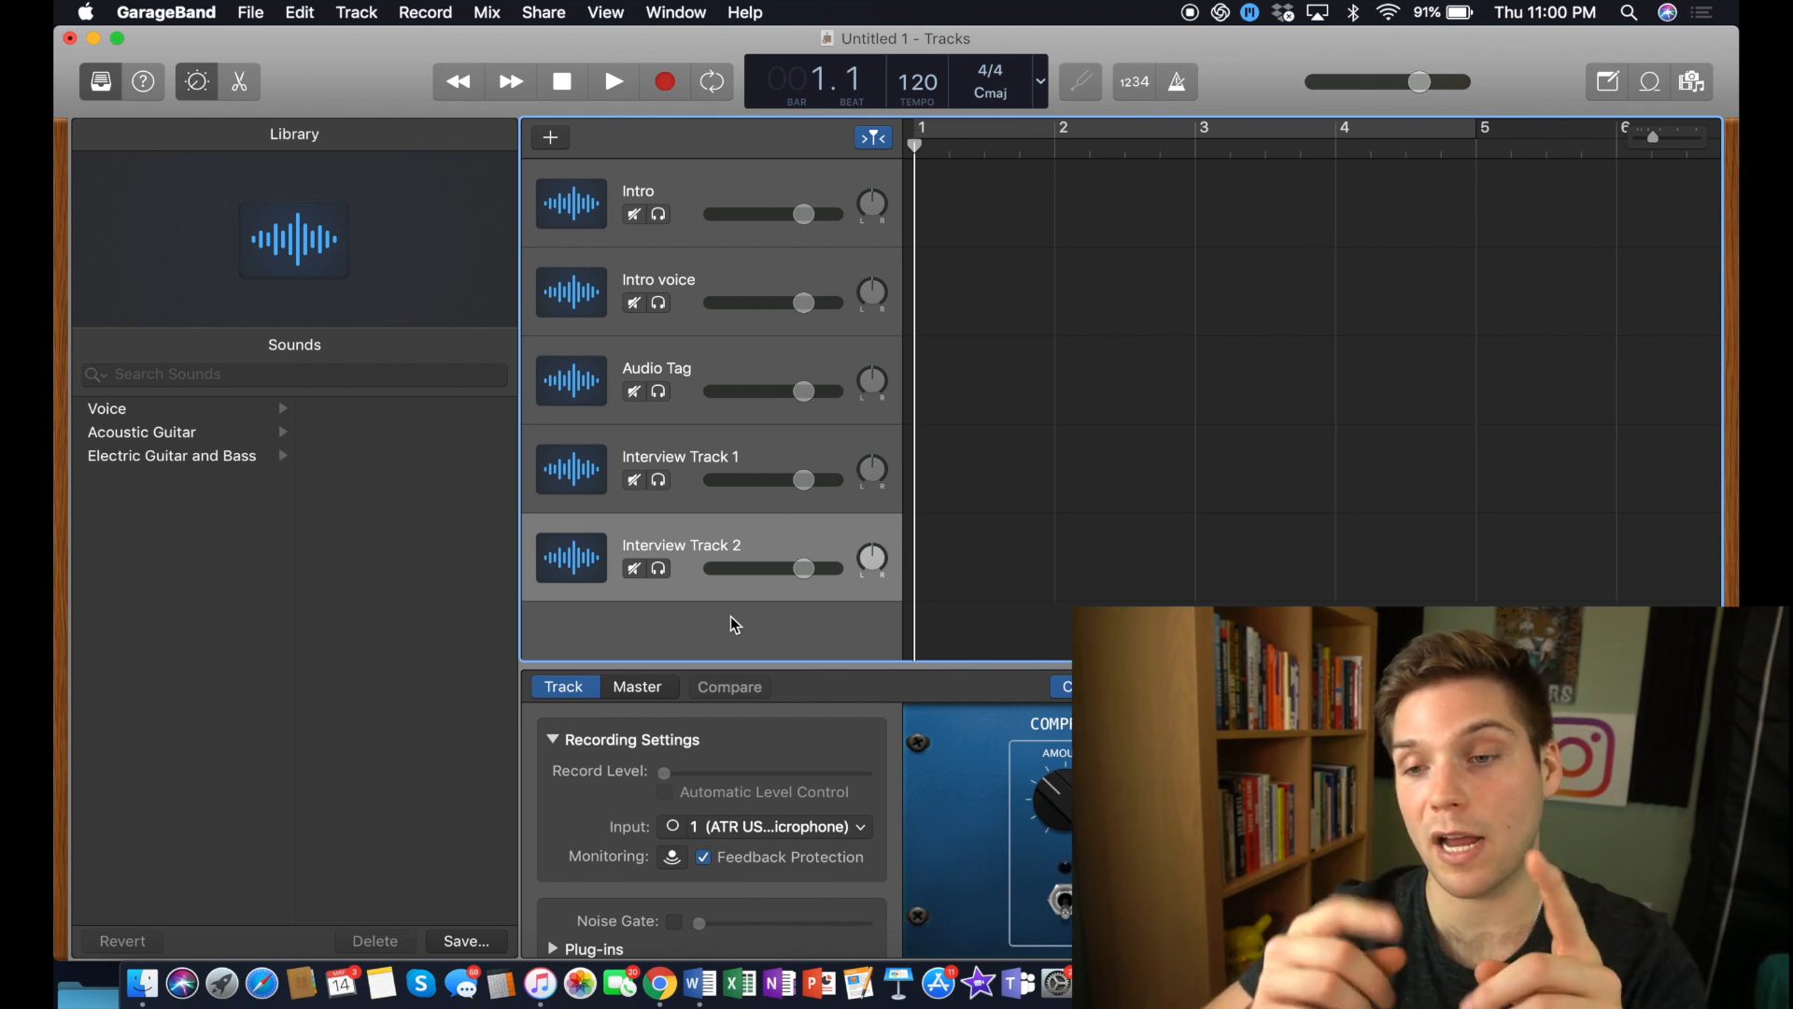
pyautogui.moveTo(763, 443)
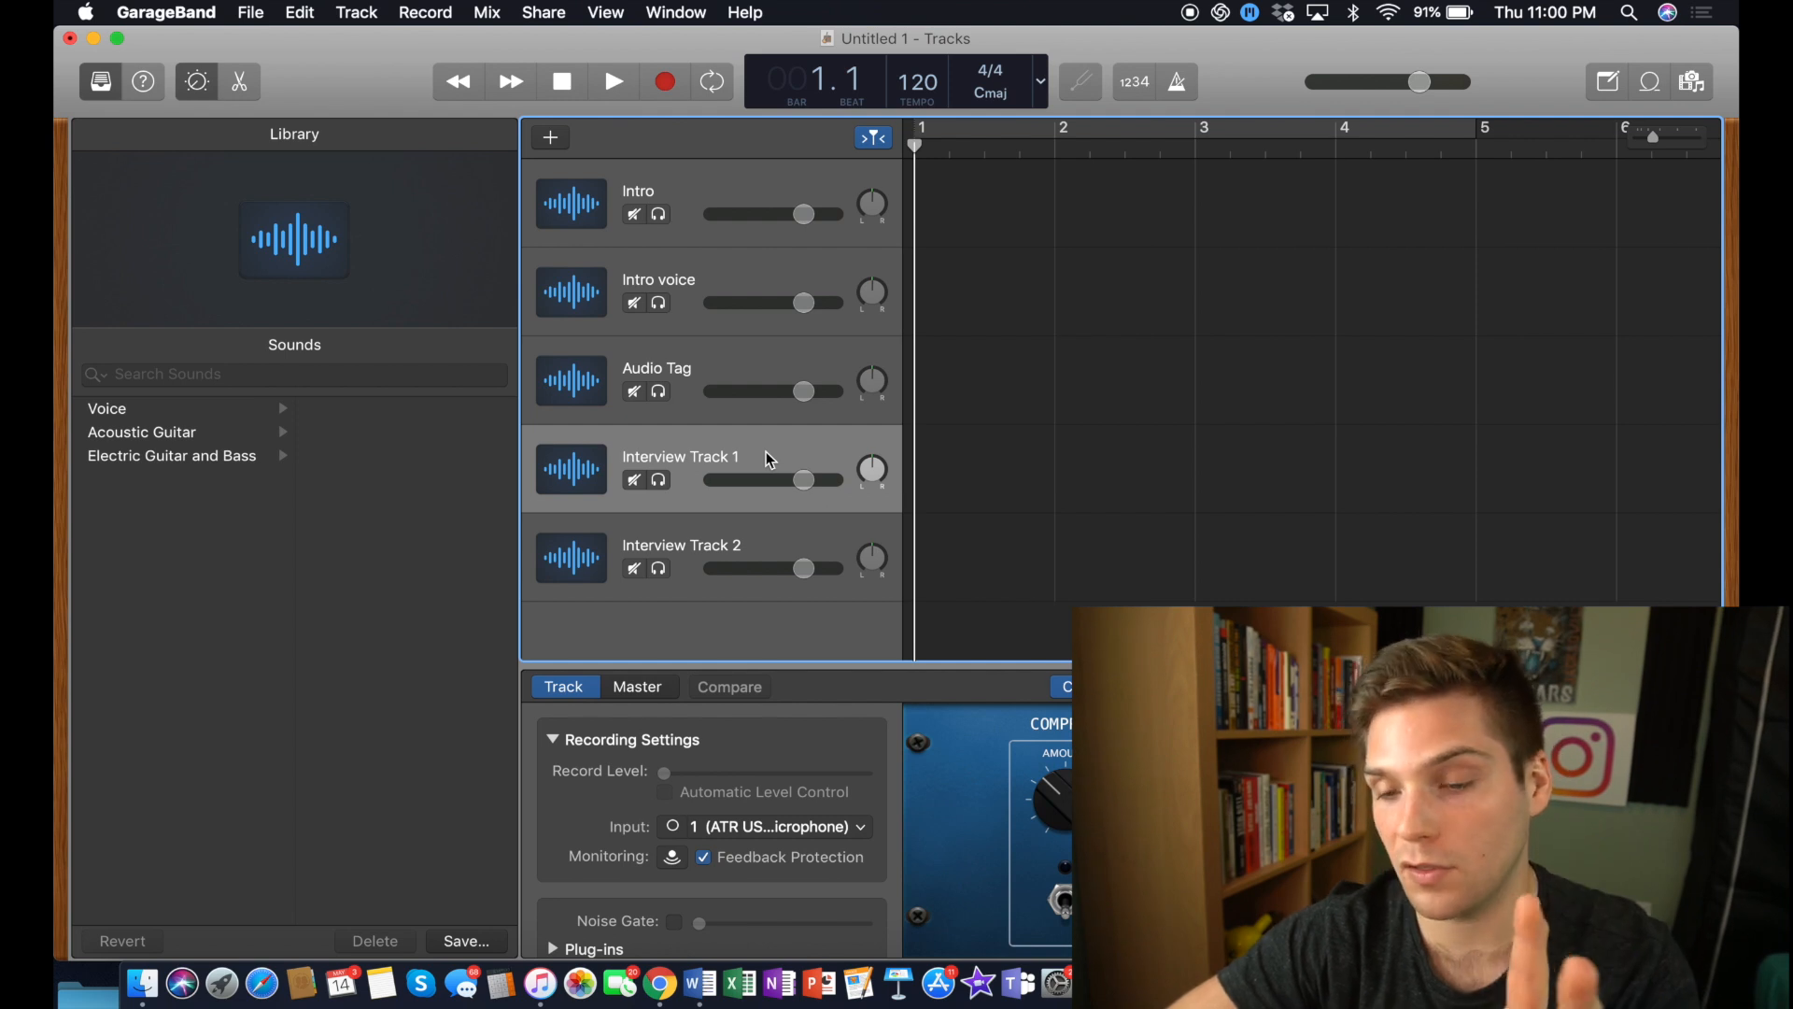
pyautogui.moveTo(718, 636)
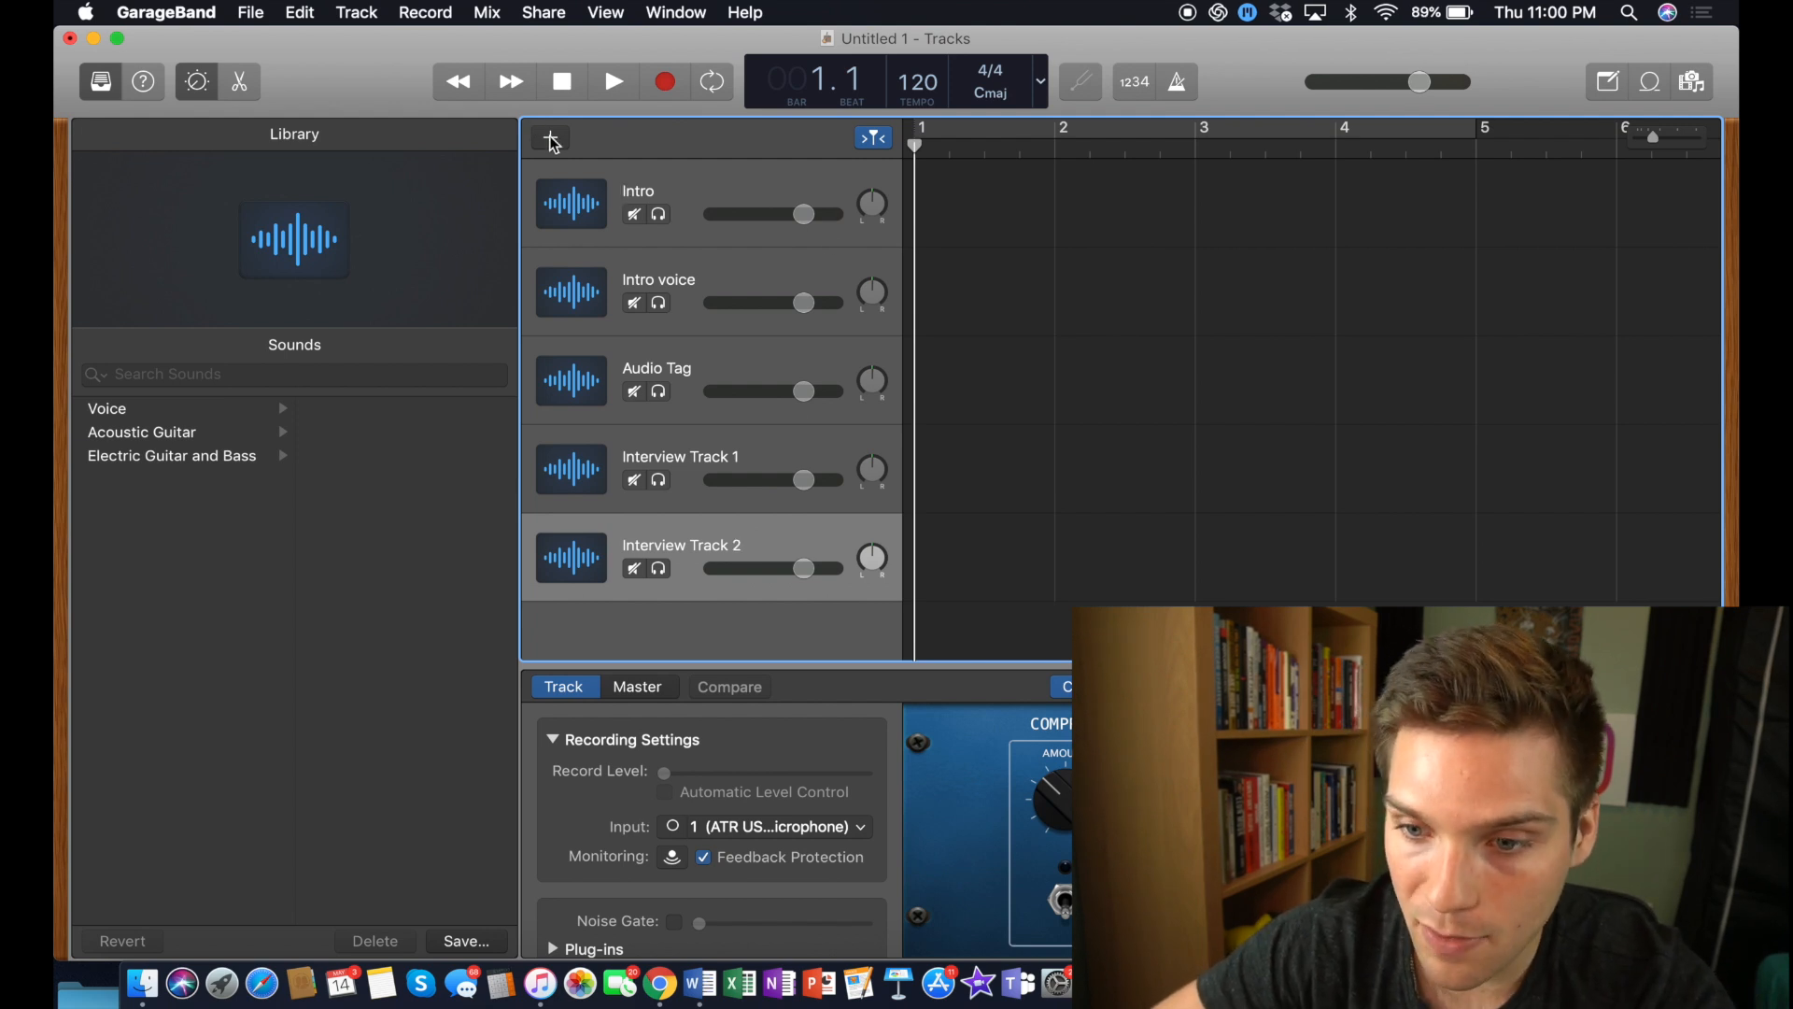
# Step: Add a sixth audio track for the Outro
pyautogui.click(551, 139)
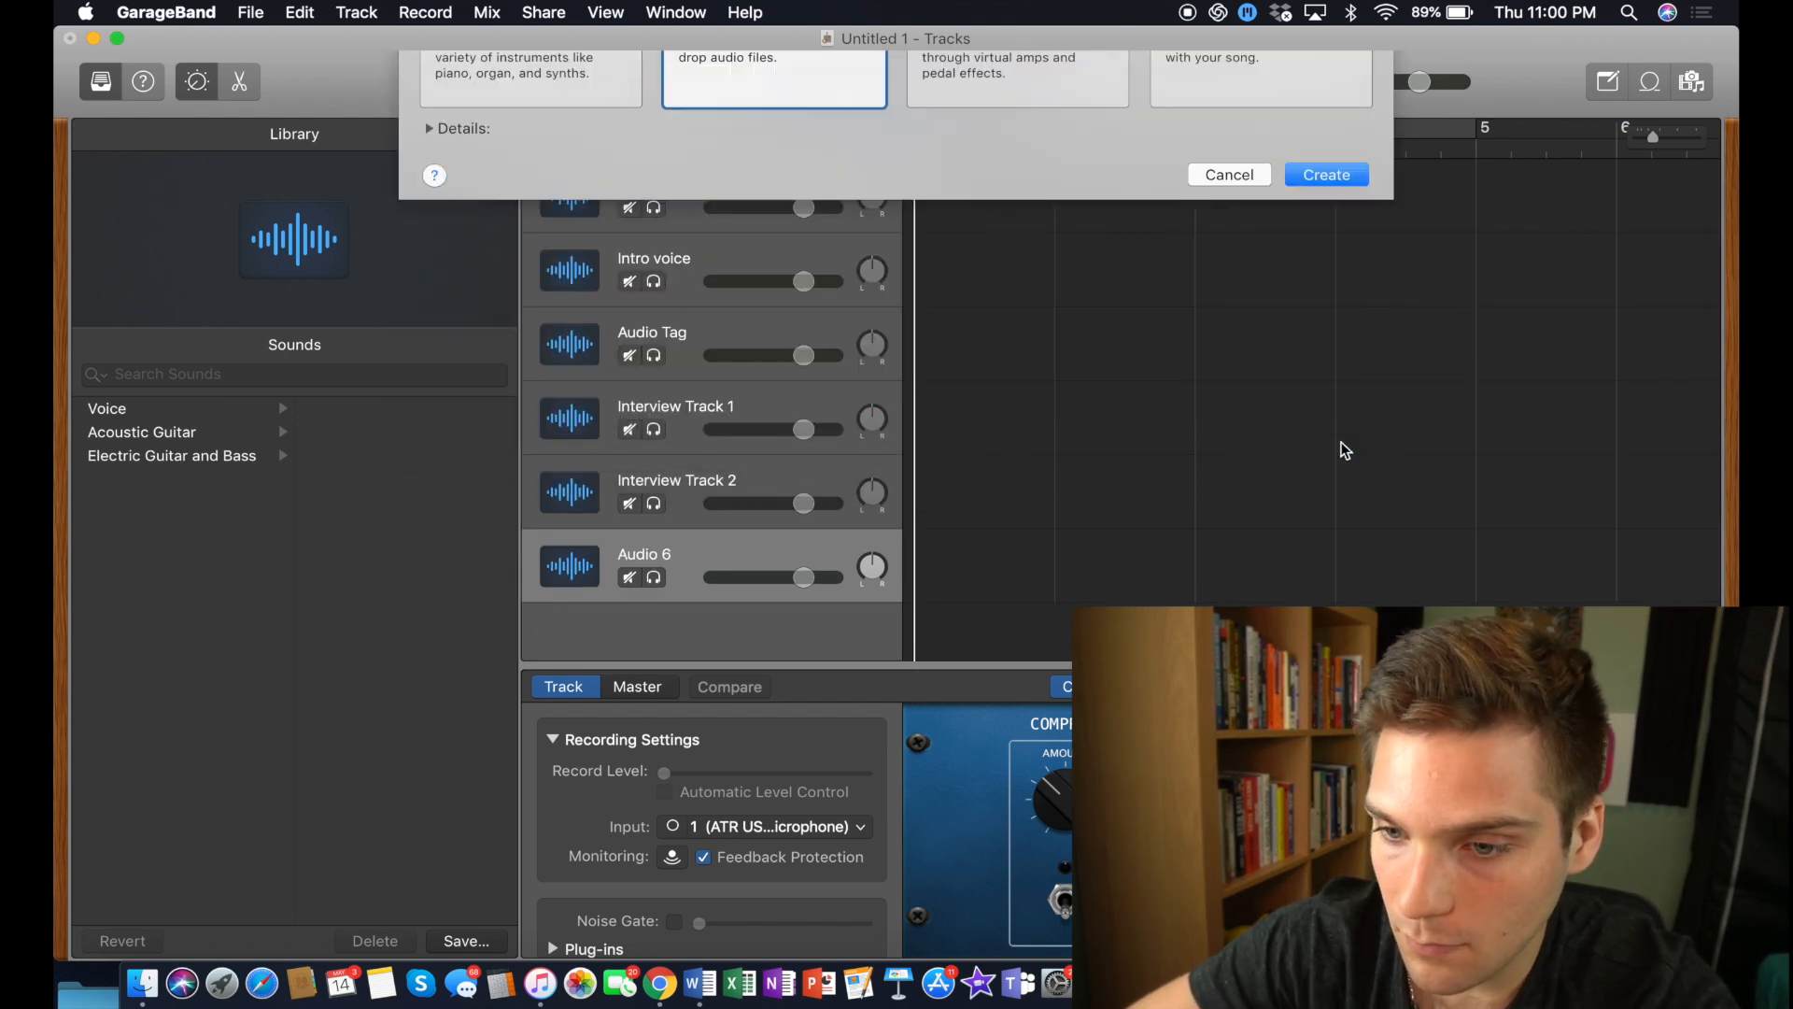
pyautogui.click(1227, 174)
pyautogui.write('Outro')
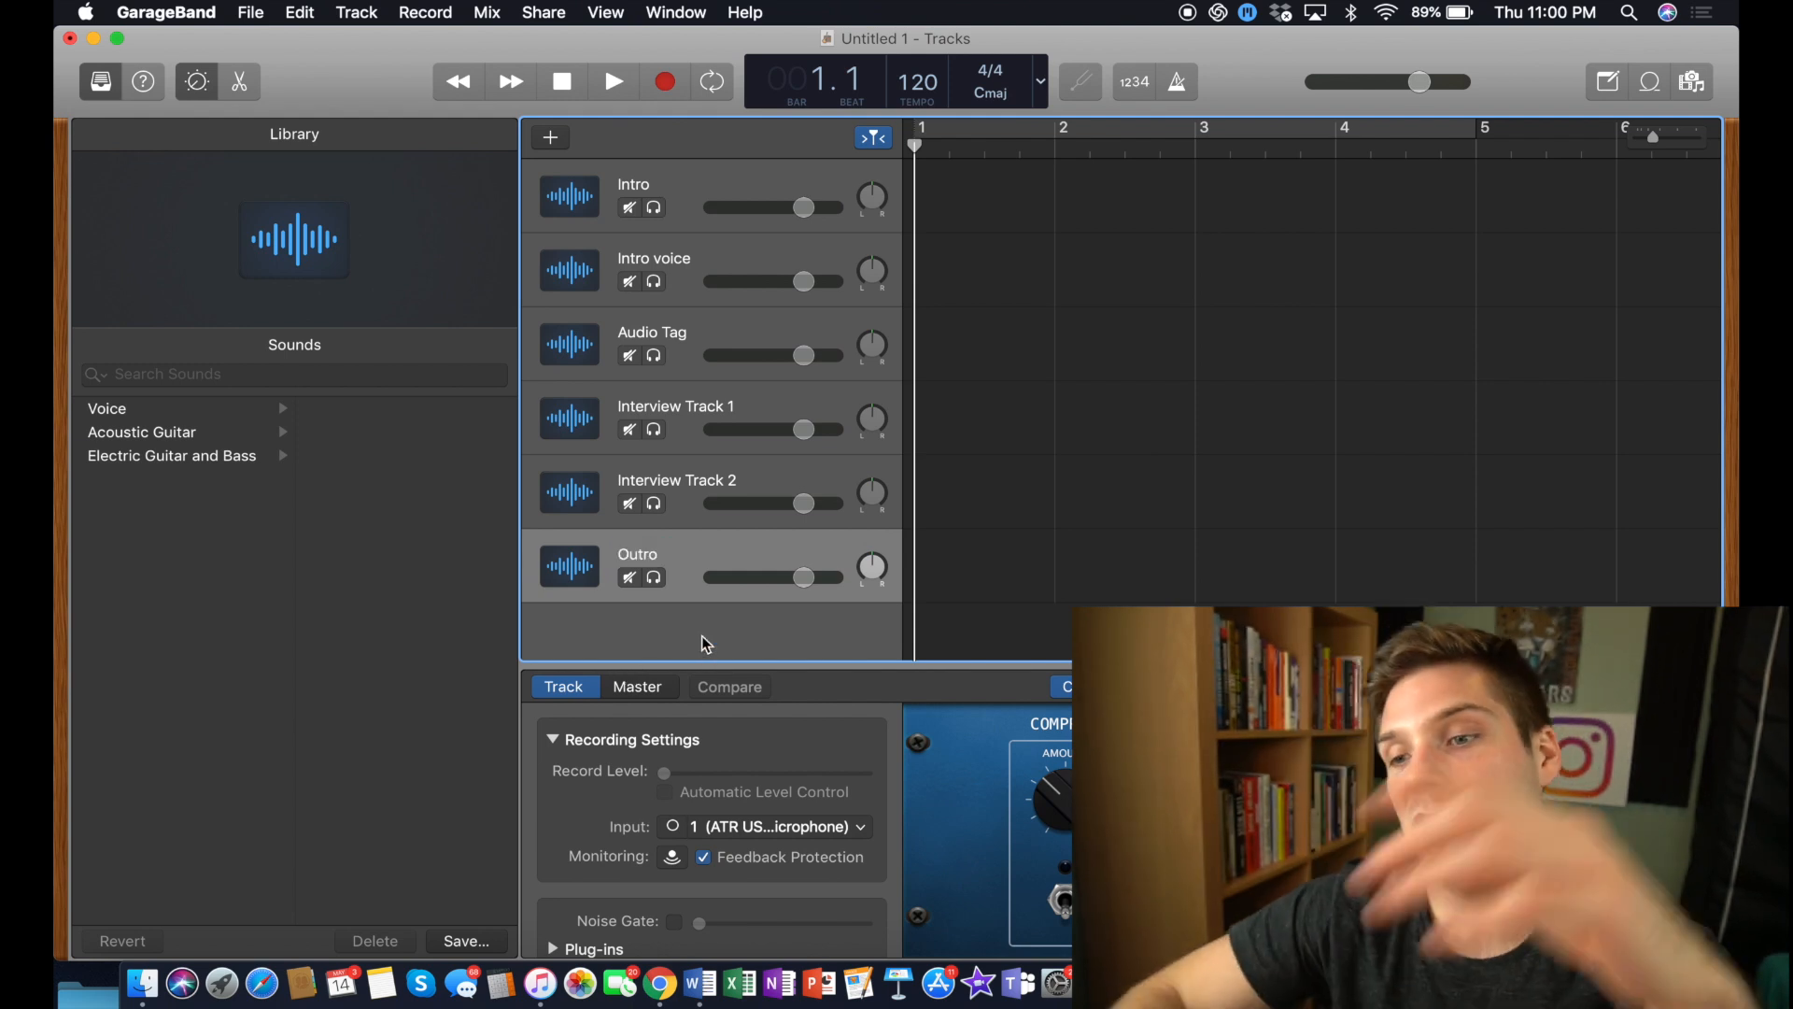
pyautogui.moveTo(1084, 248)
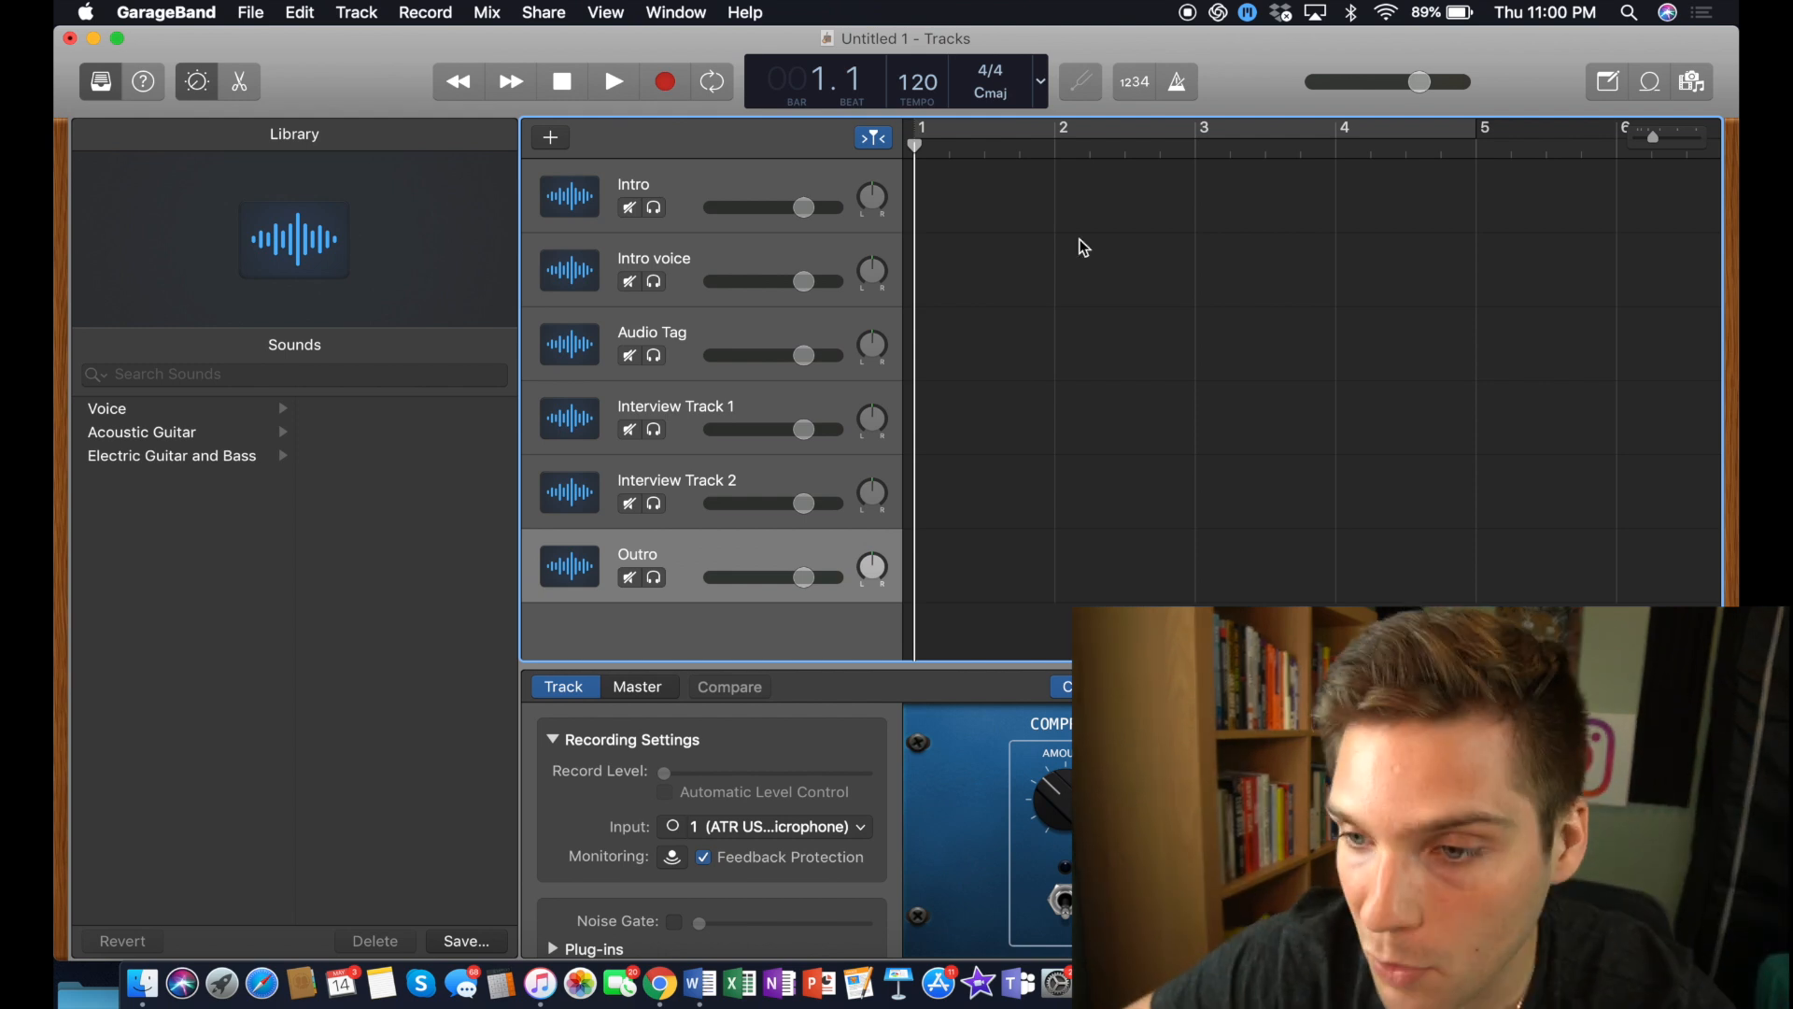
pyautogui.moveTo(1050, 89)
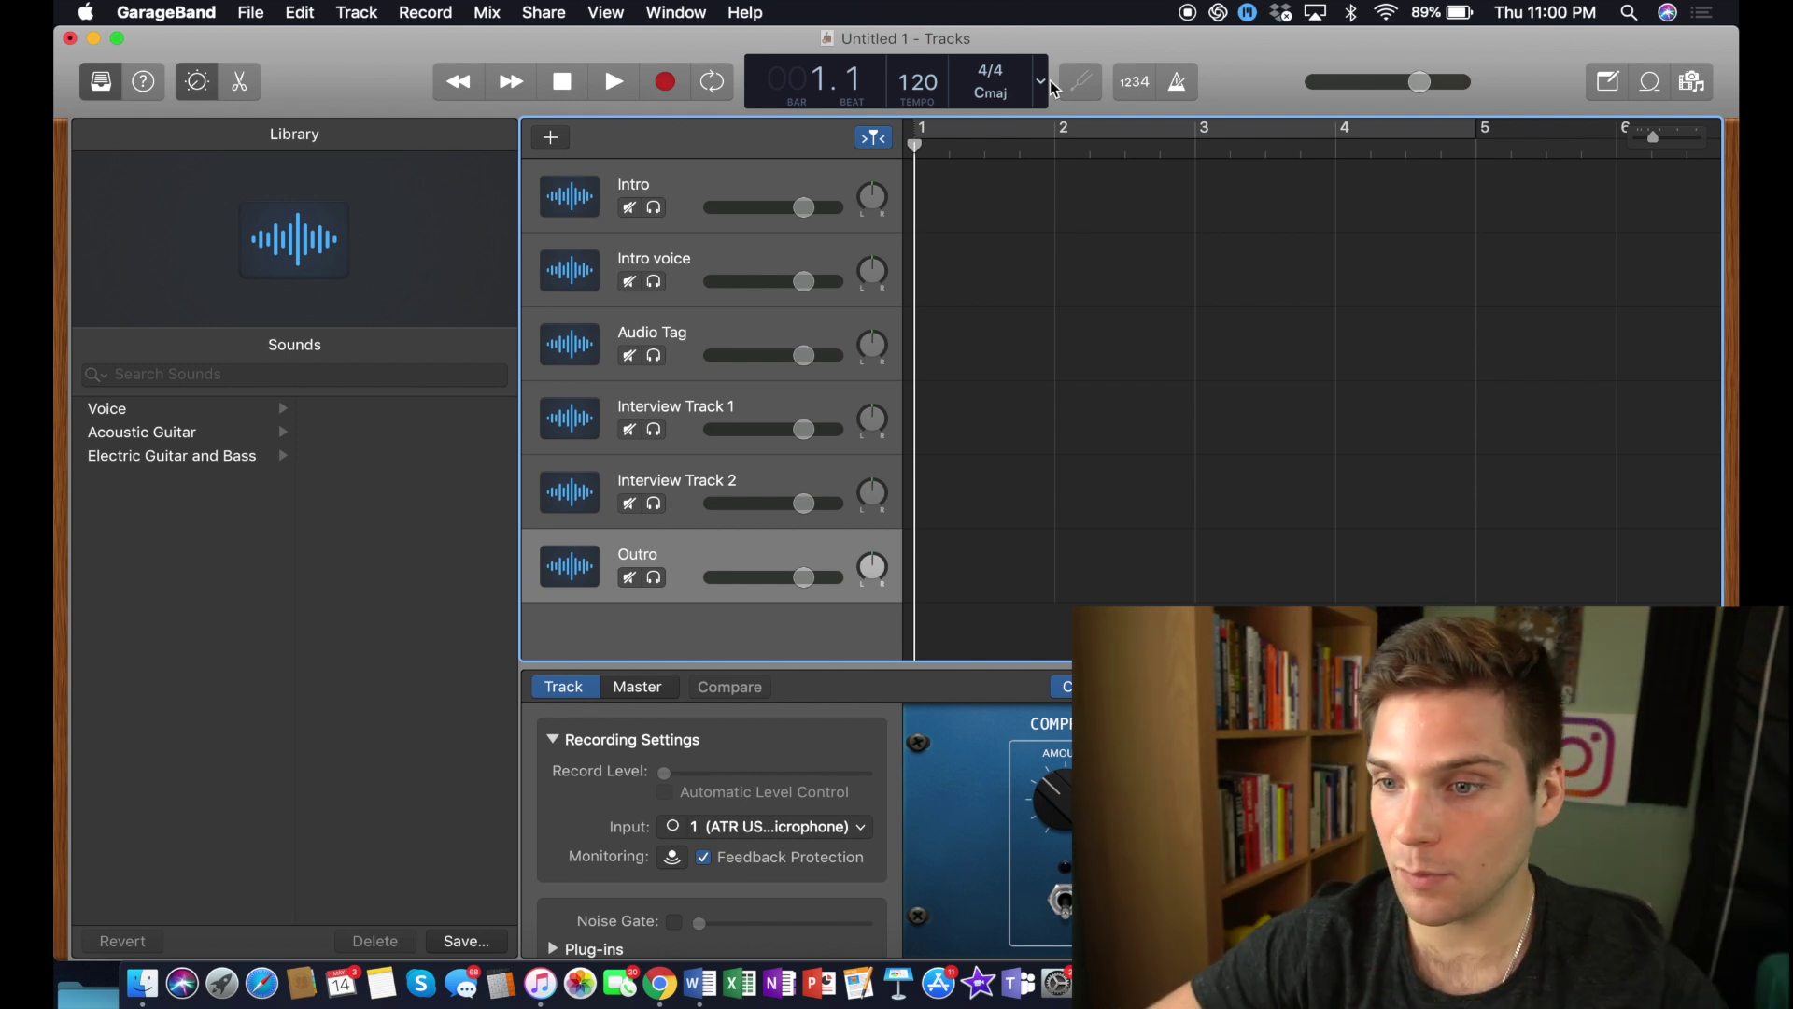
# Step: Switch the LCD display to Time so the timeline shows minutes and seconds
pyautogui.click(1039, 82)
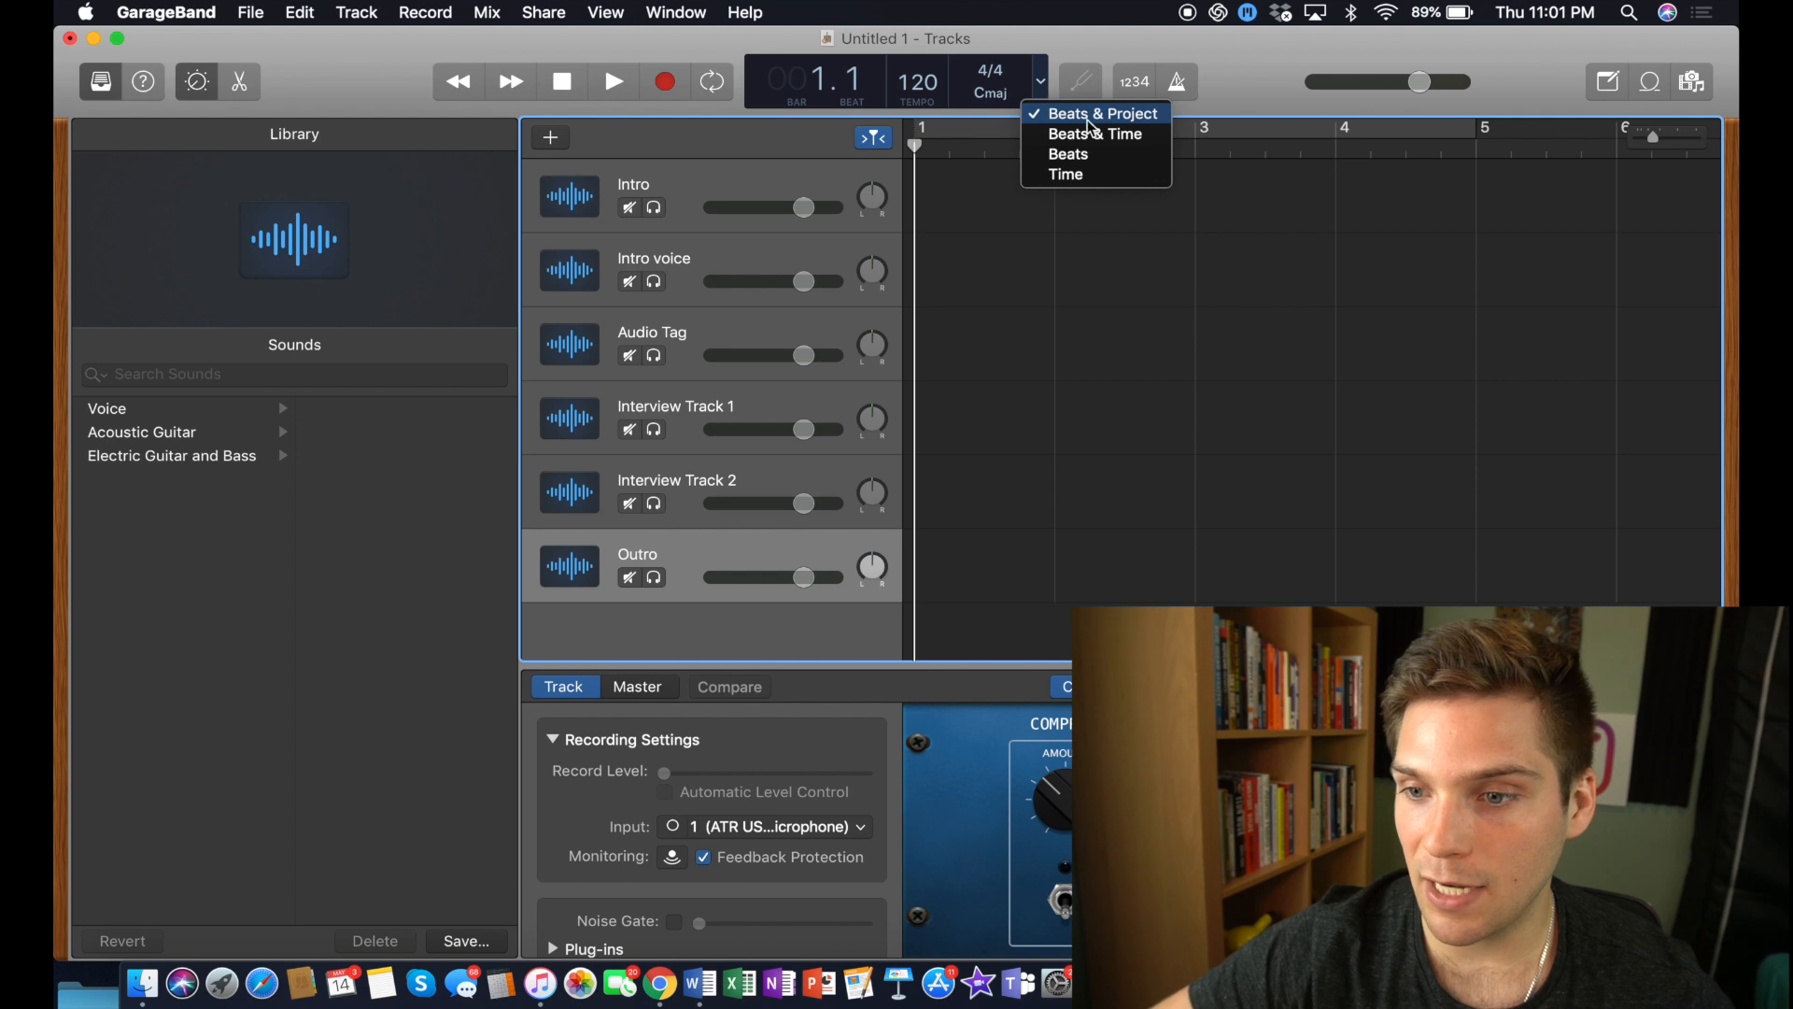
pyautogui.moveTo(1065, 173)
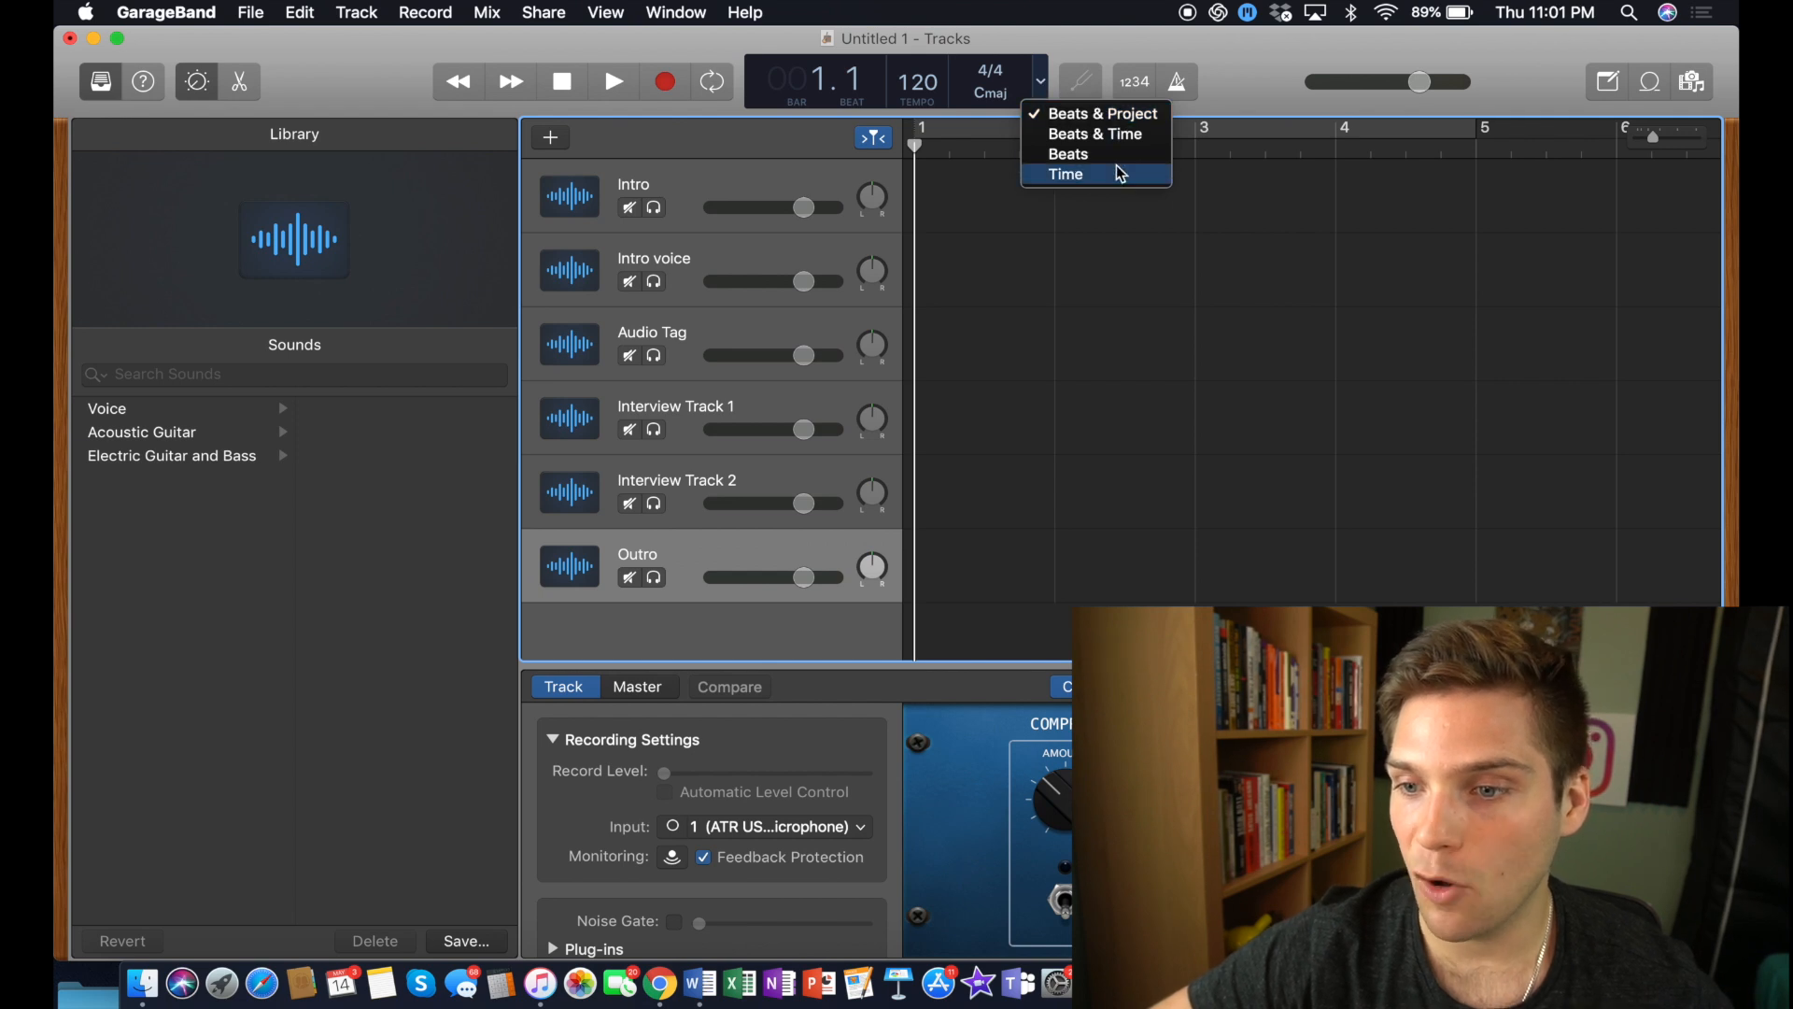
pyautogui.click(1065, 174)
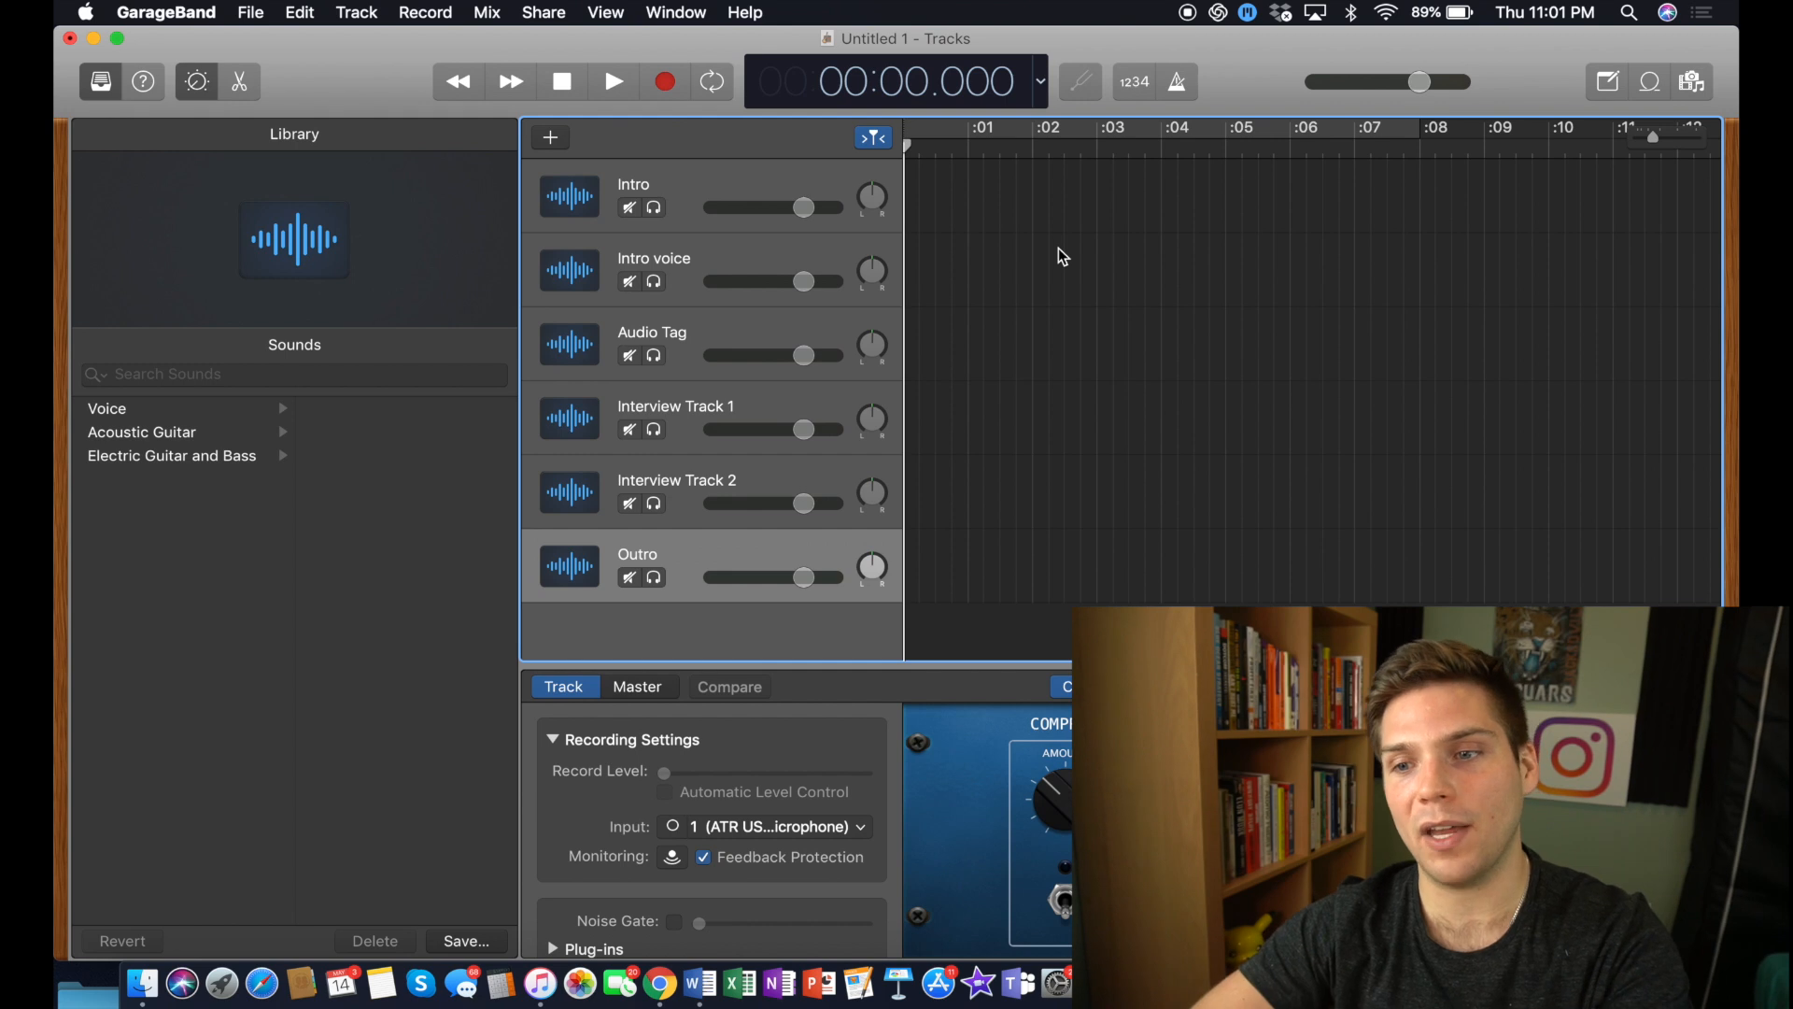
pyautogui.moveTo(698, 207)
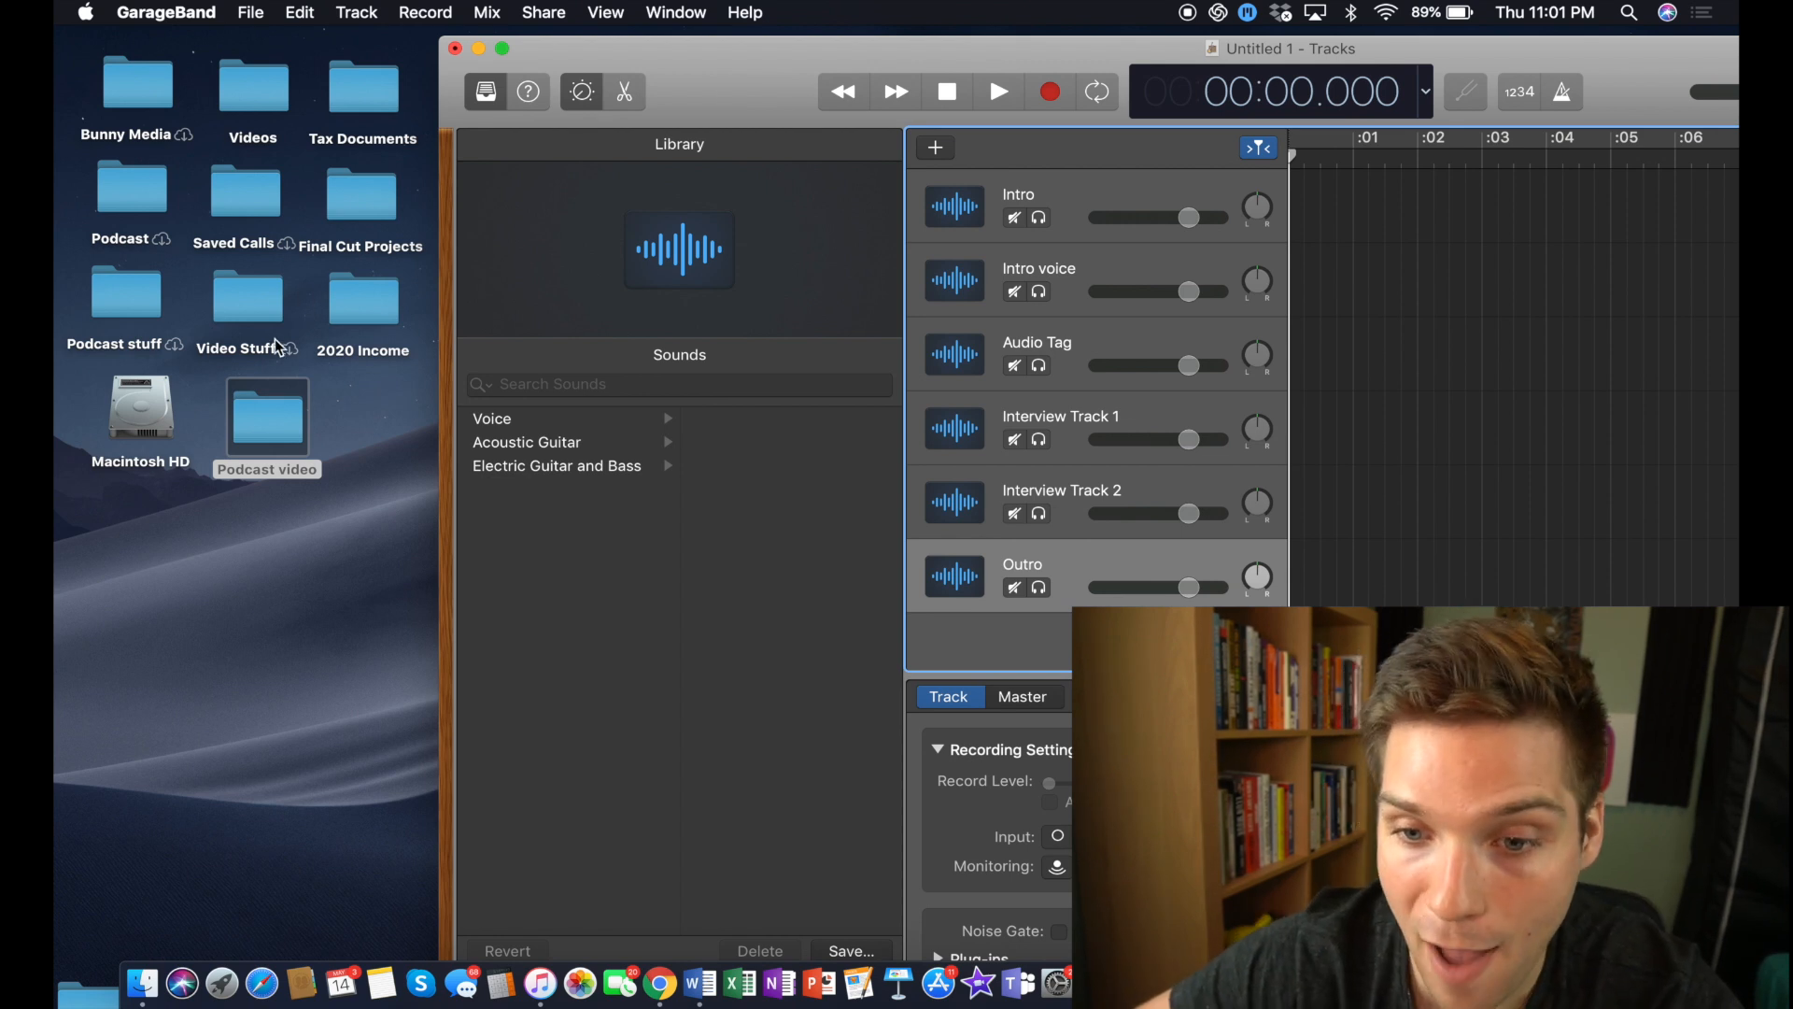
# Step: Open the Podcast stuff folder to list its audio files
pyautogui.click(126, 291)
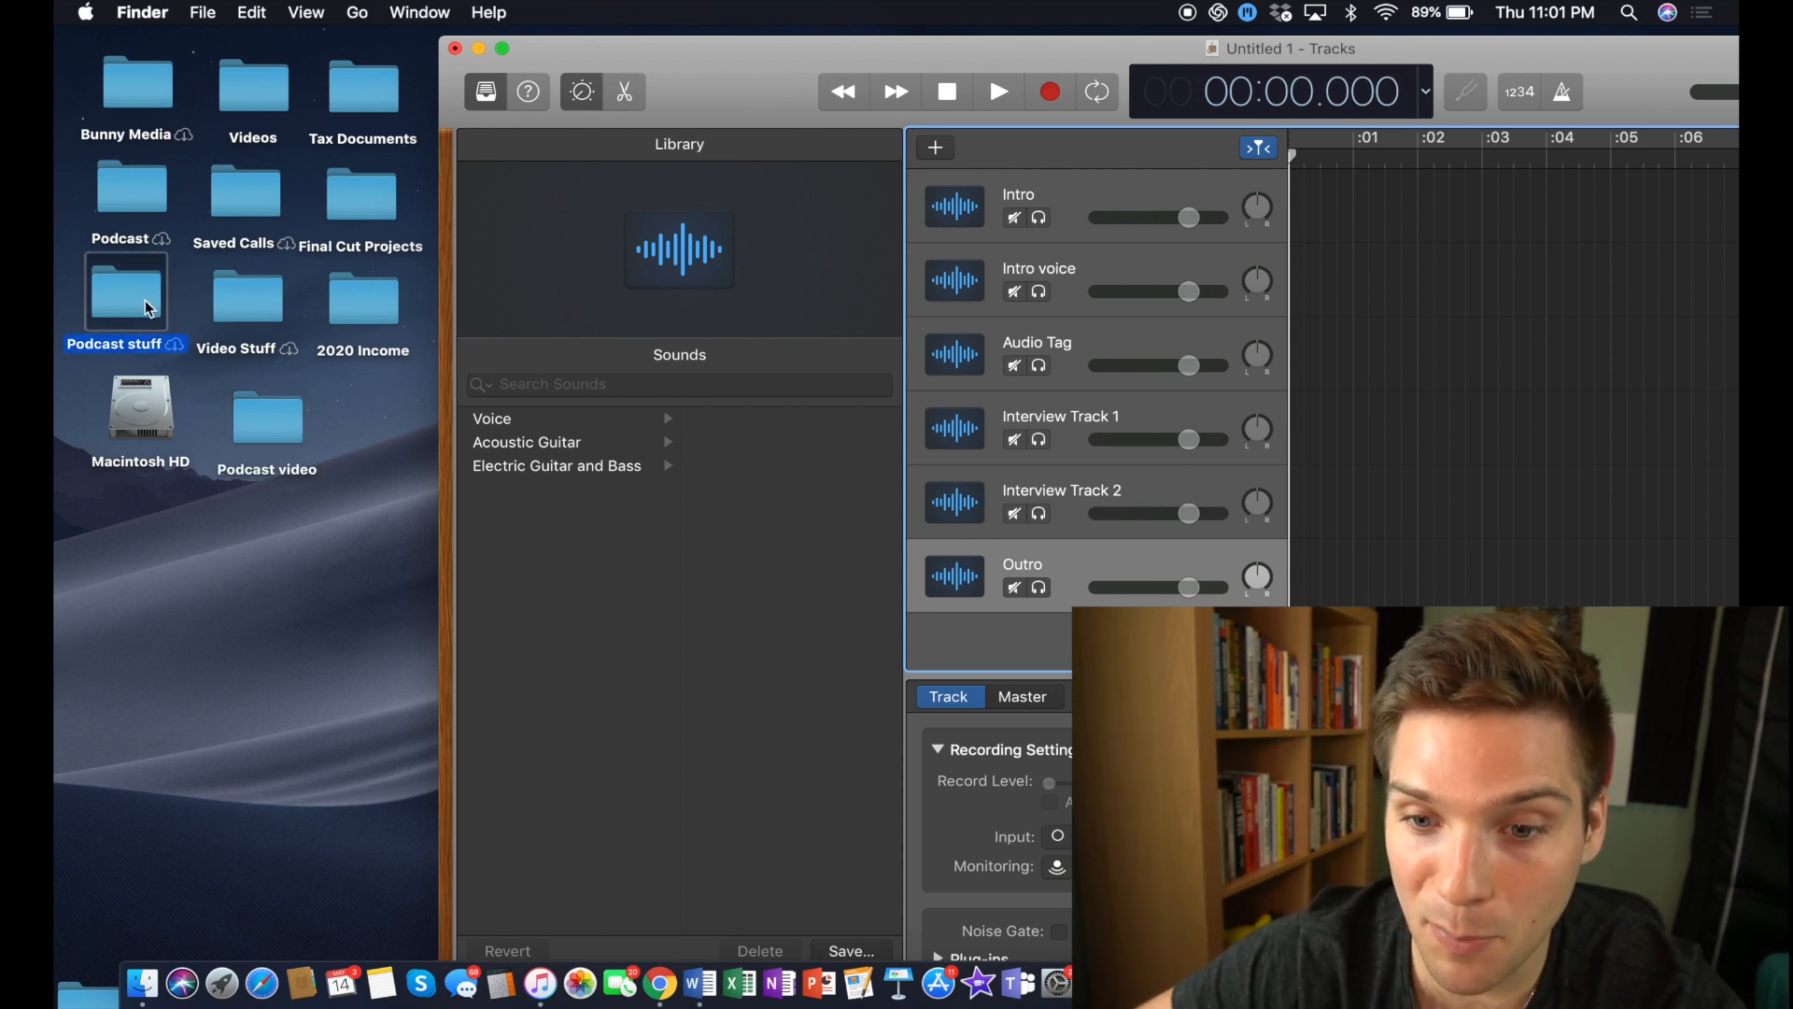
pyautogui.doubleClick(113, 291)
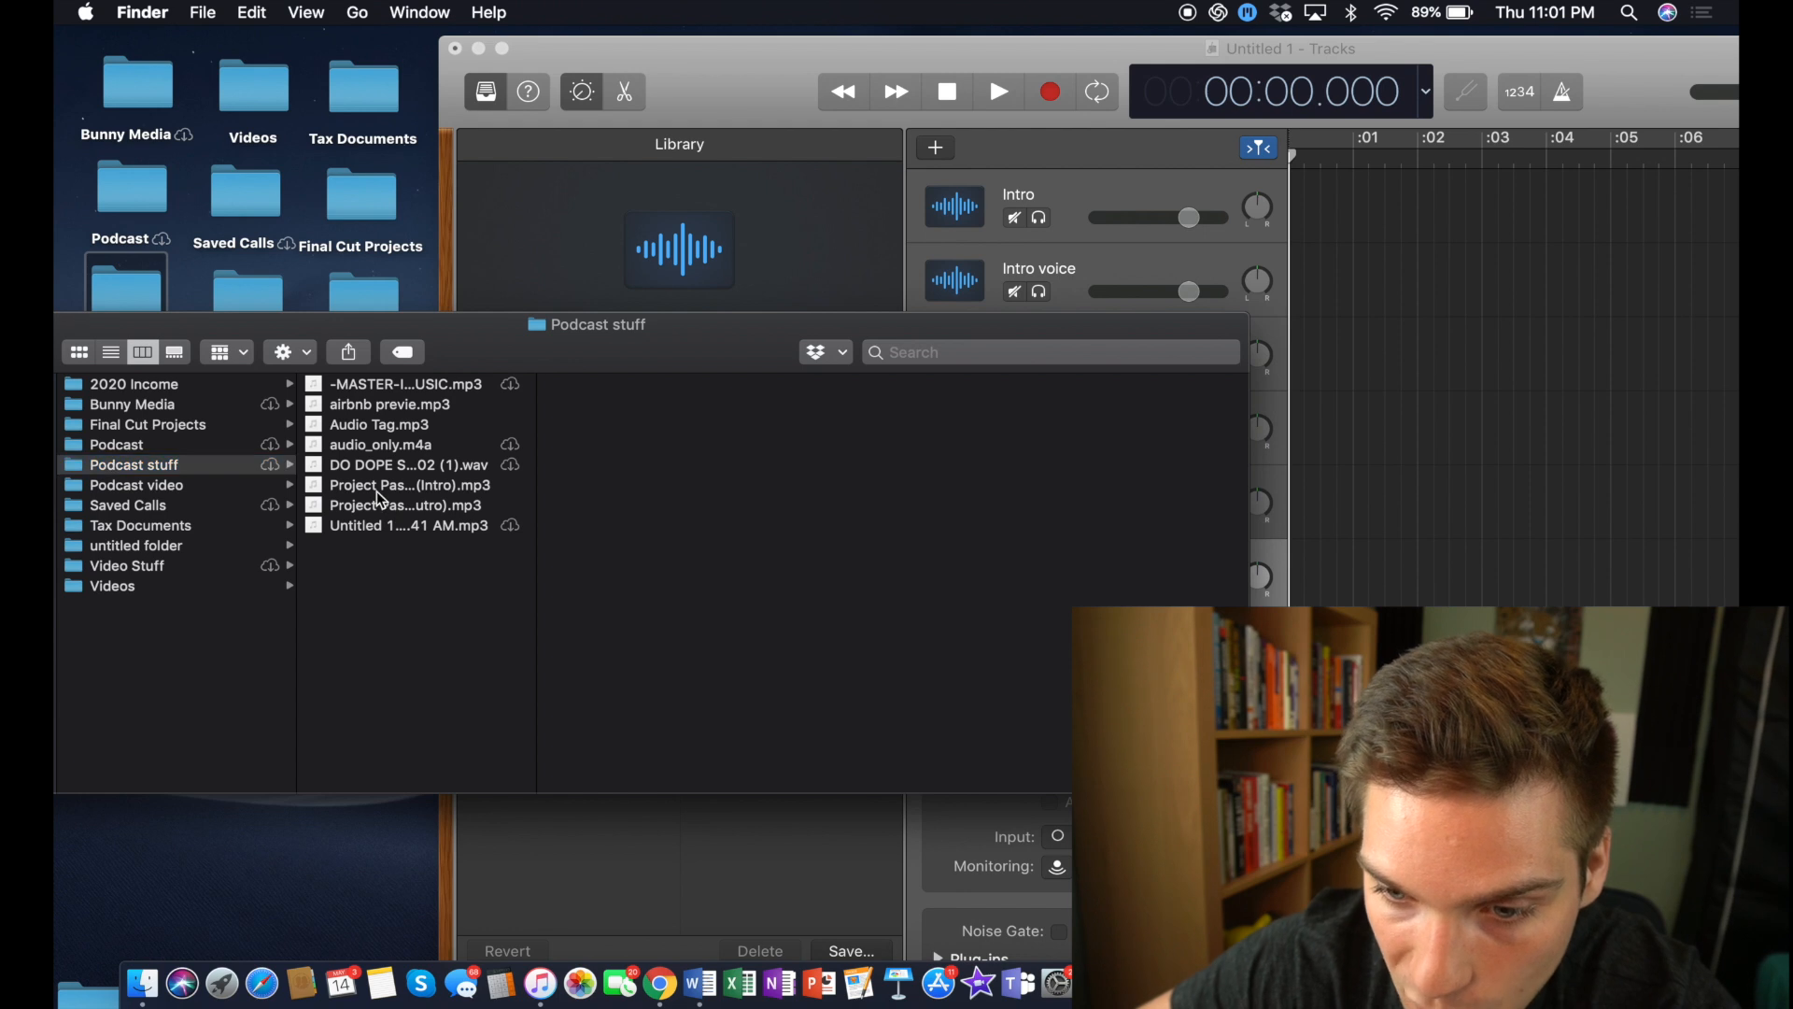
pyautogui.moveTo(410, 503)
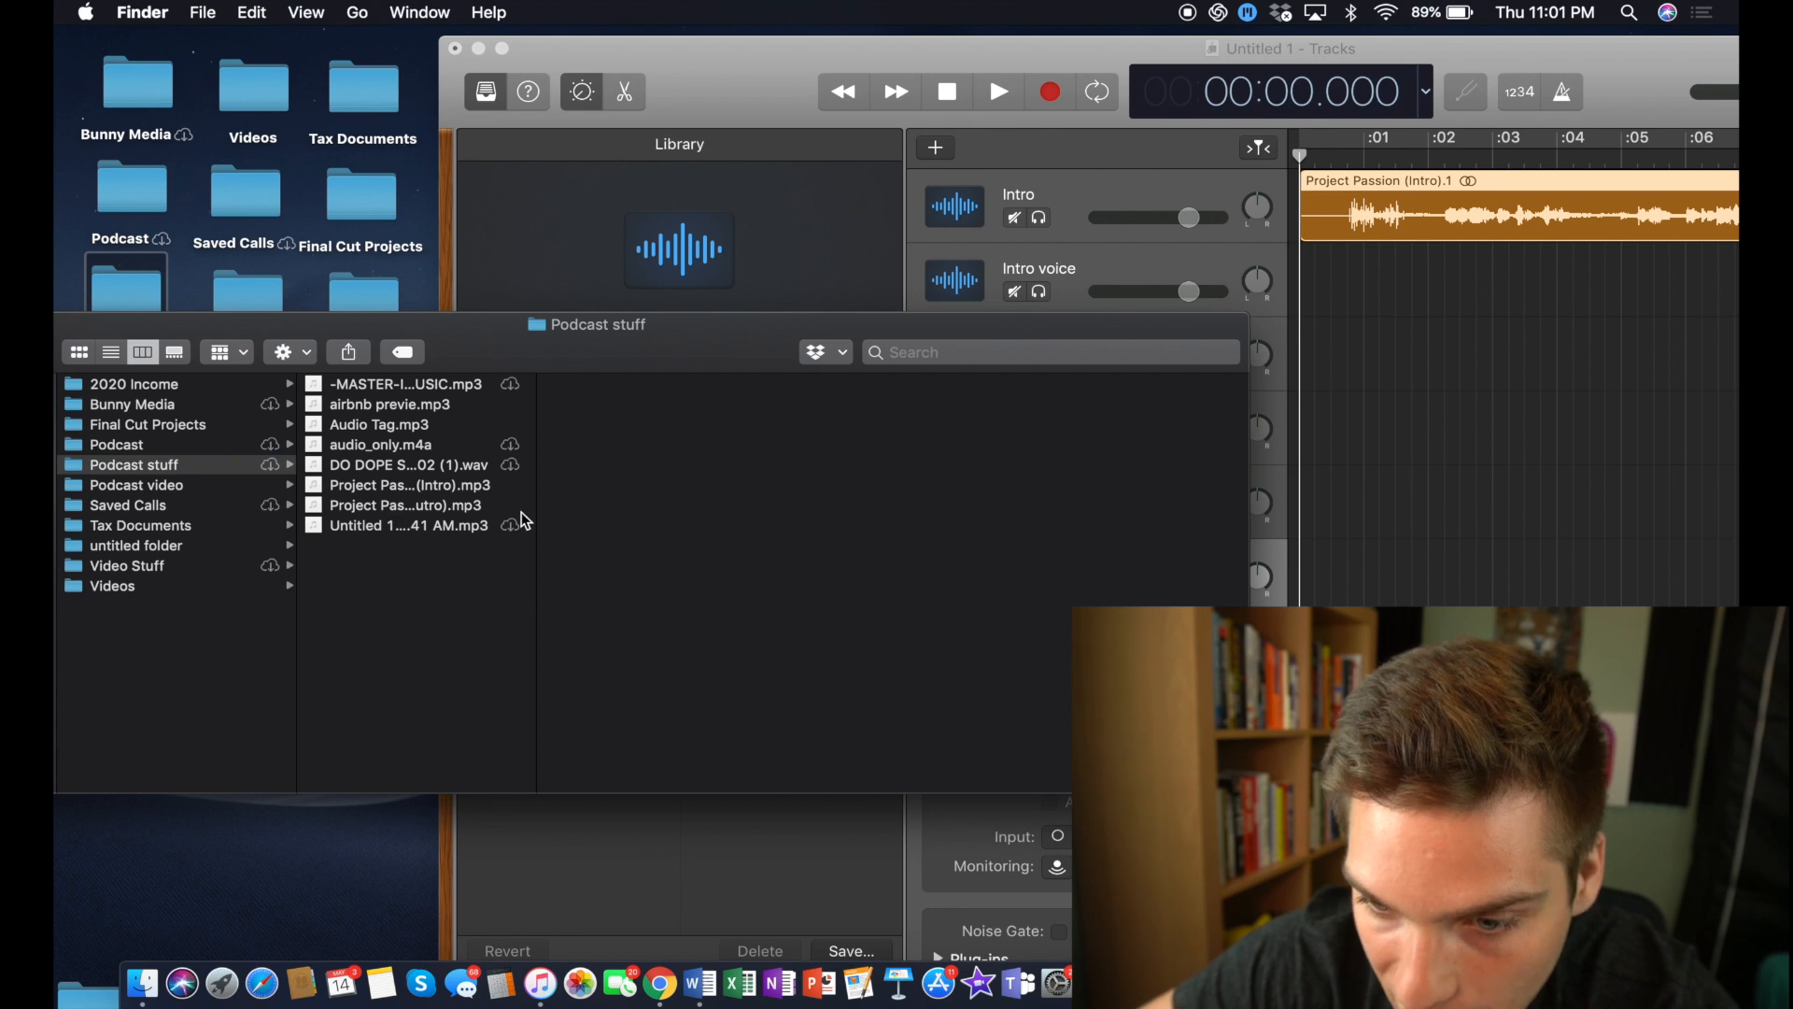
pyautogui.moveTo(458, 511)
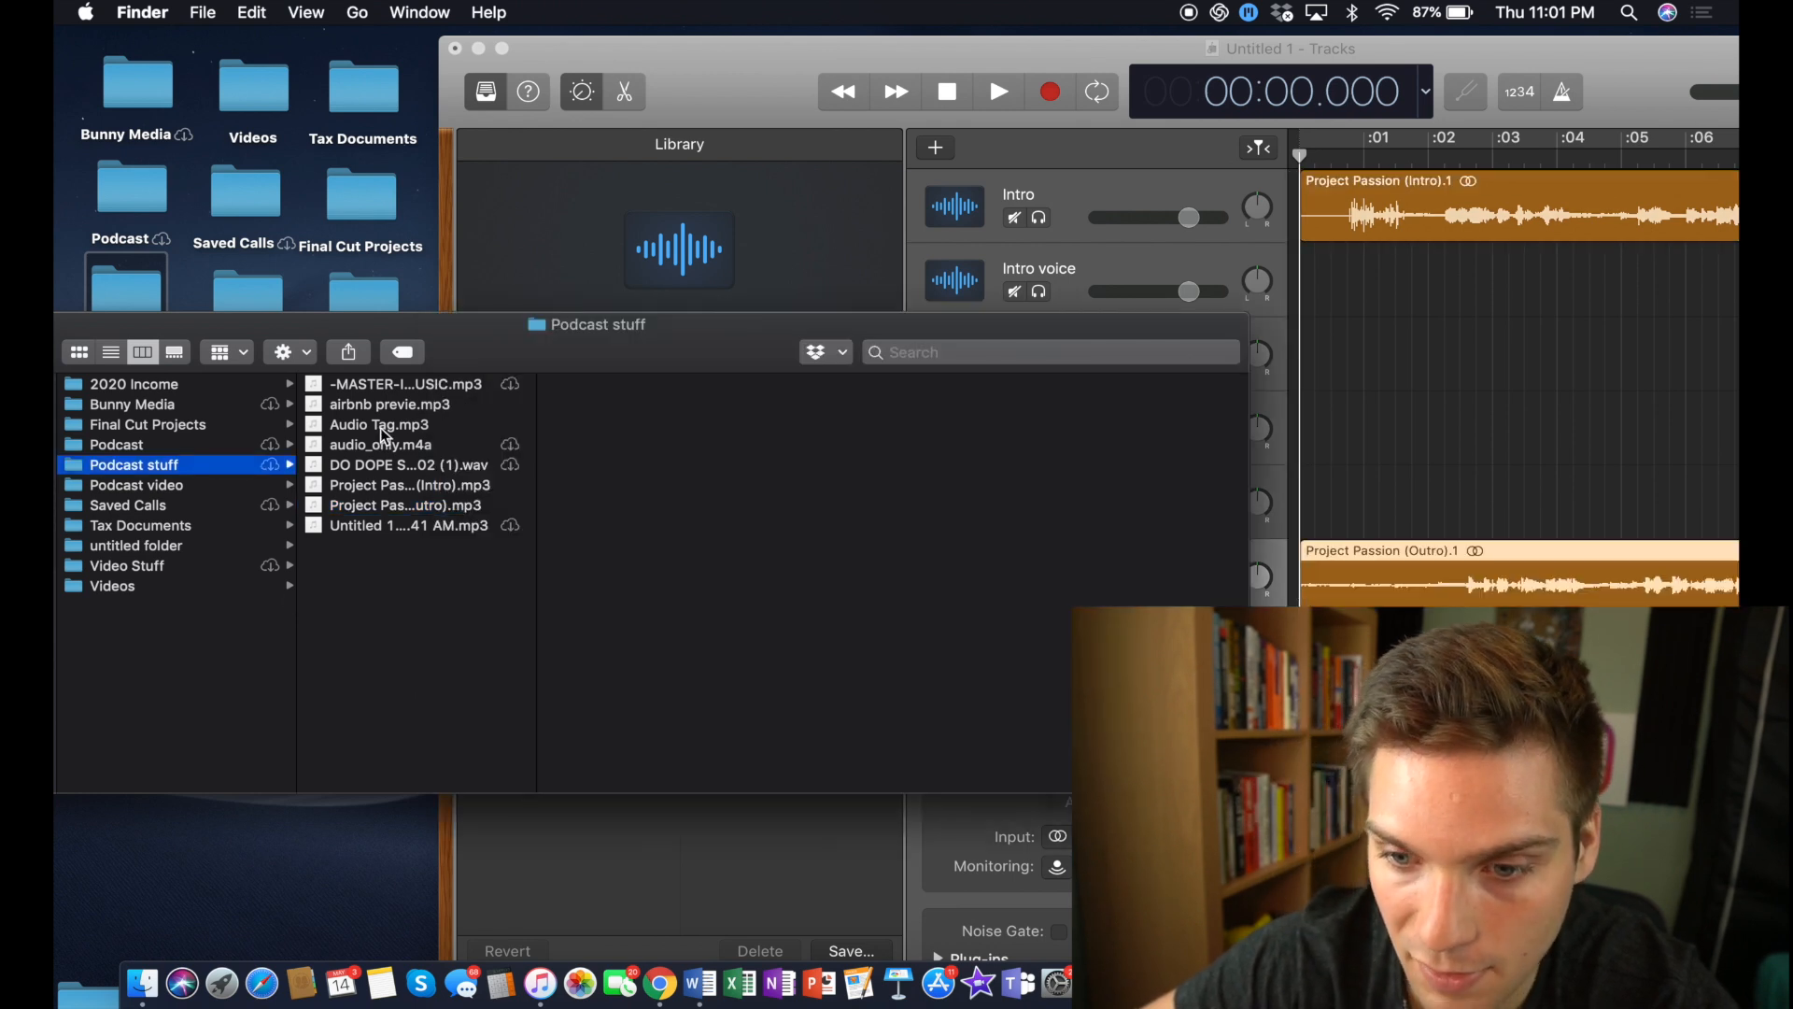
# Step: Select the Audio Tag.mp3 file in Finder
pyautogui.click(380, 424)
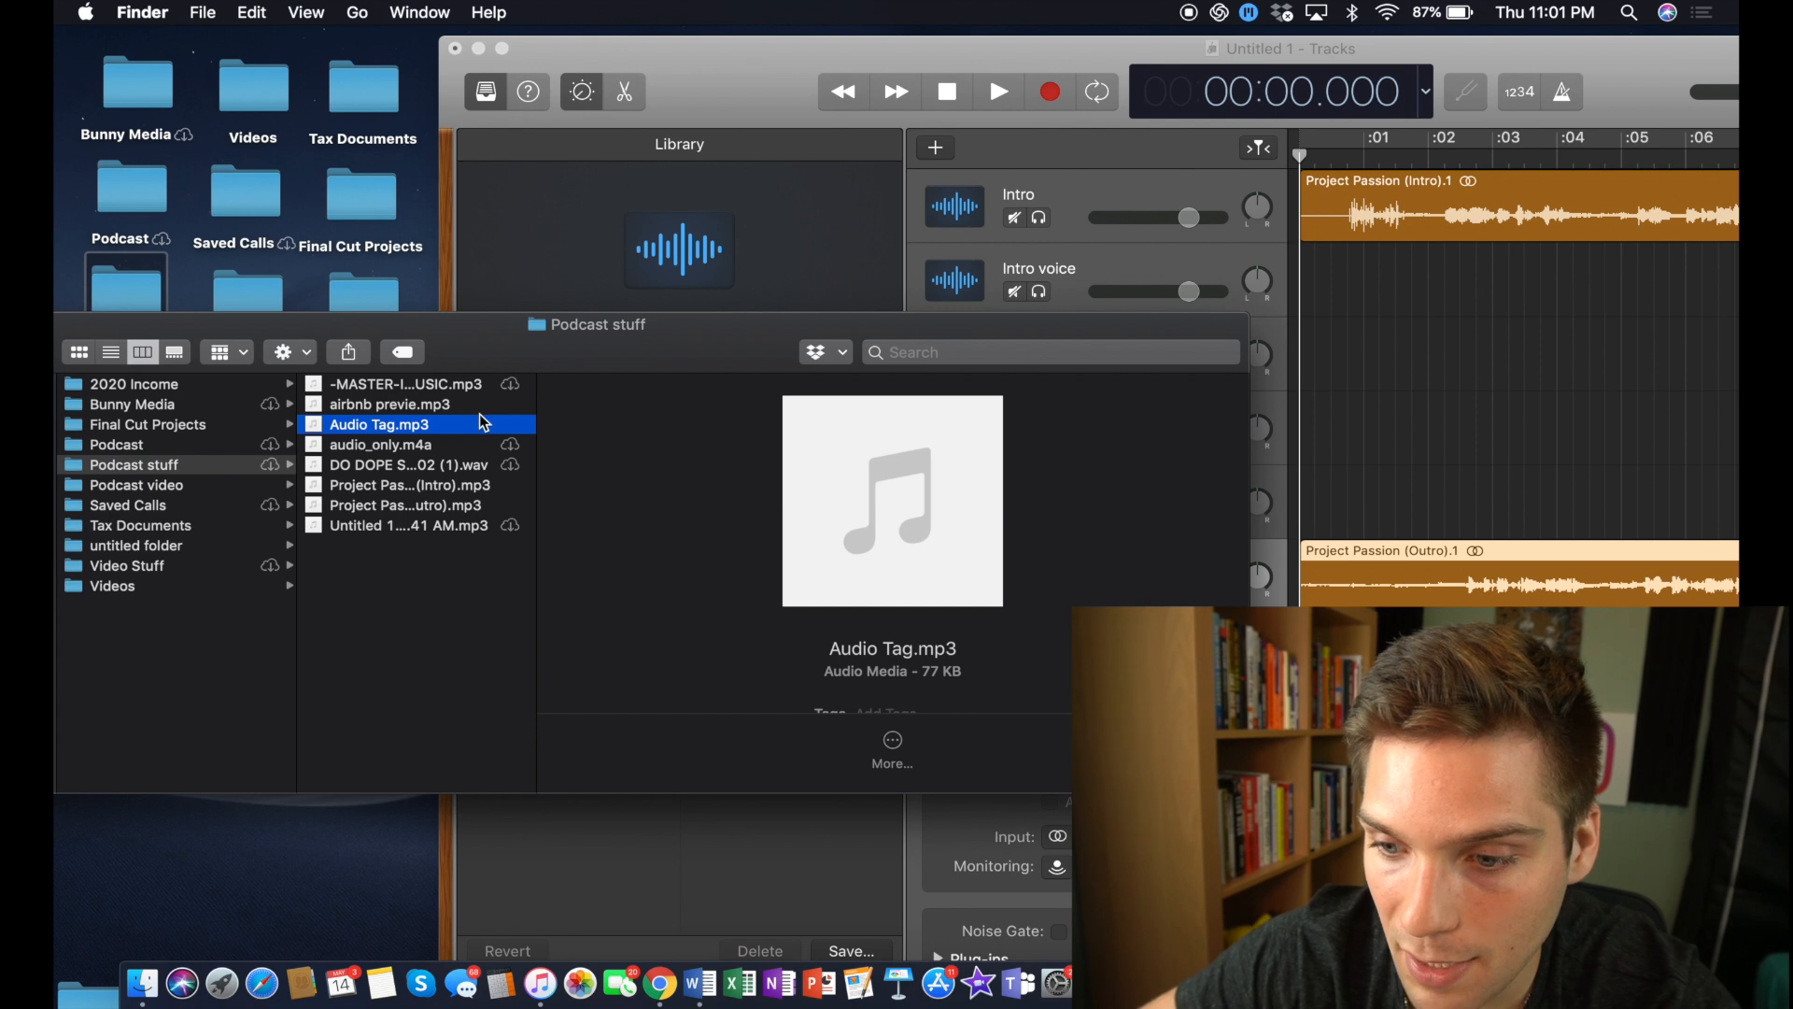
pyautogui.moveTo(444, 406)
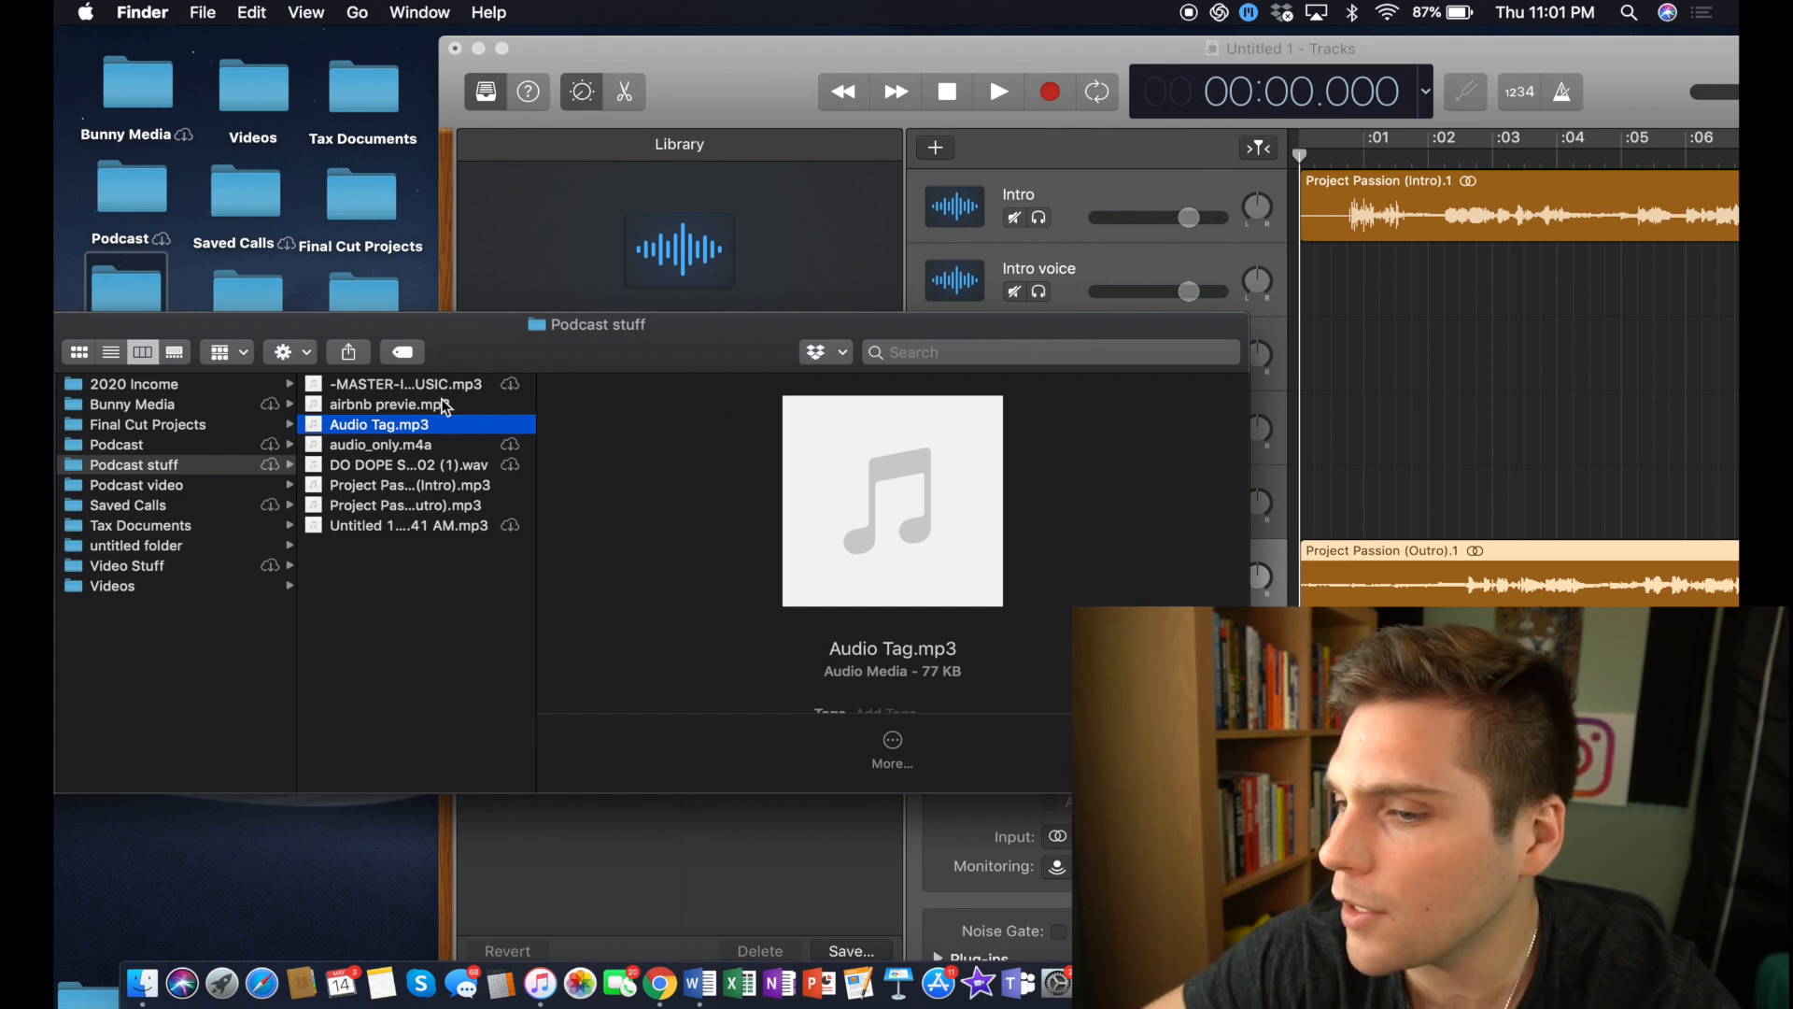
pyautogui.moveTo(440, 439)
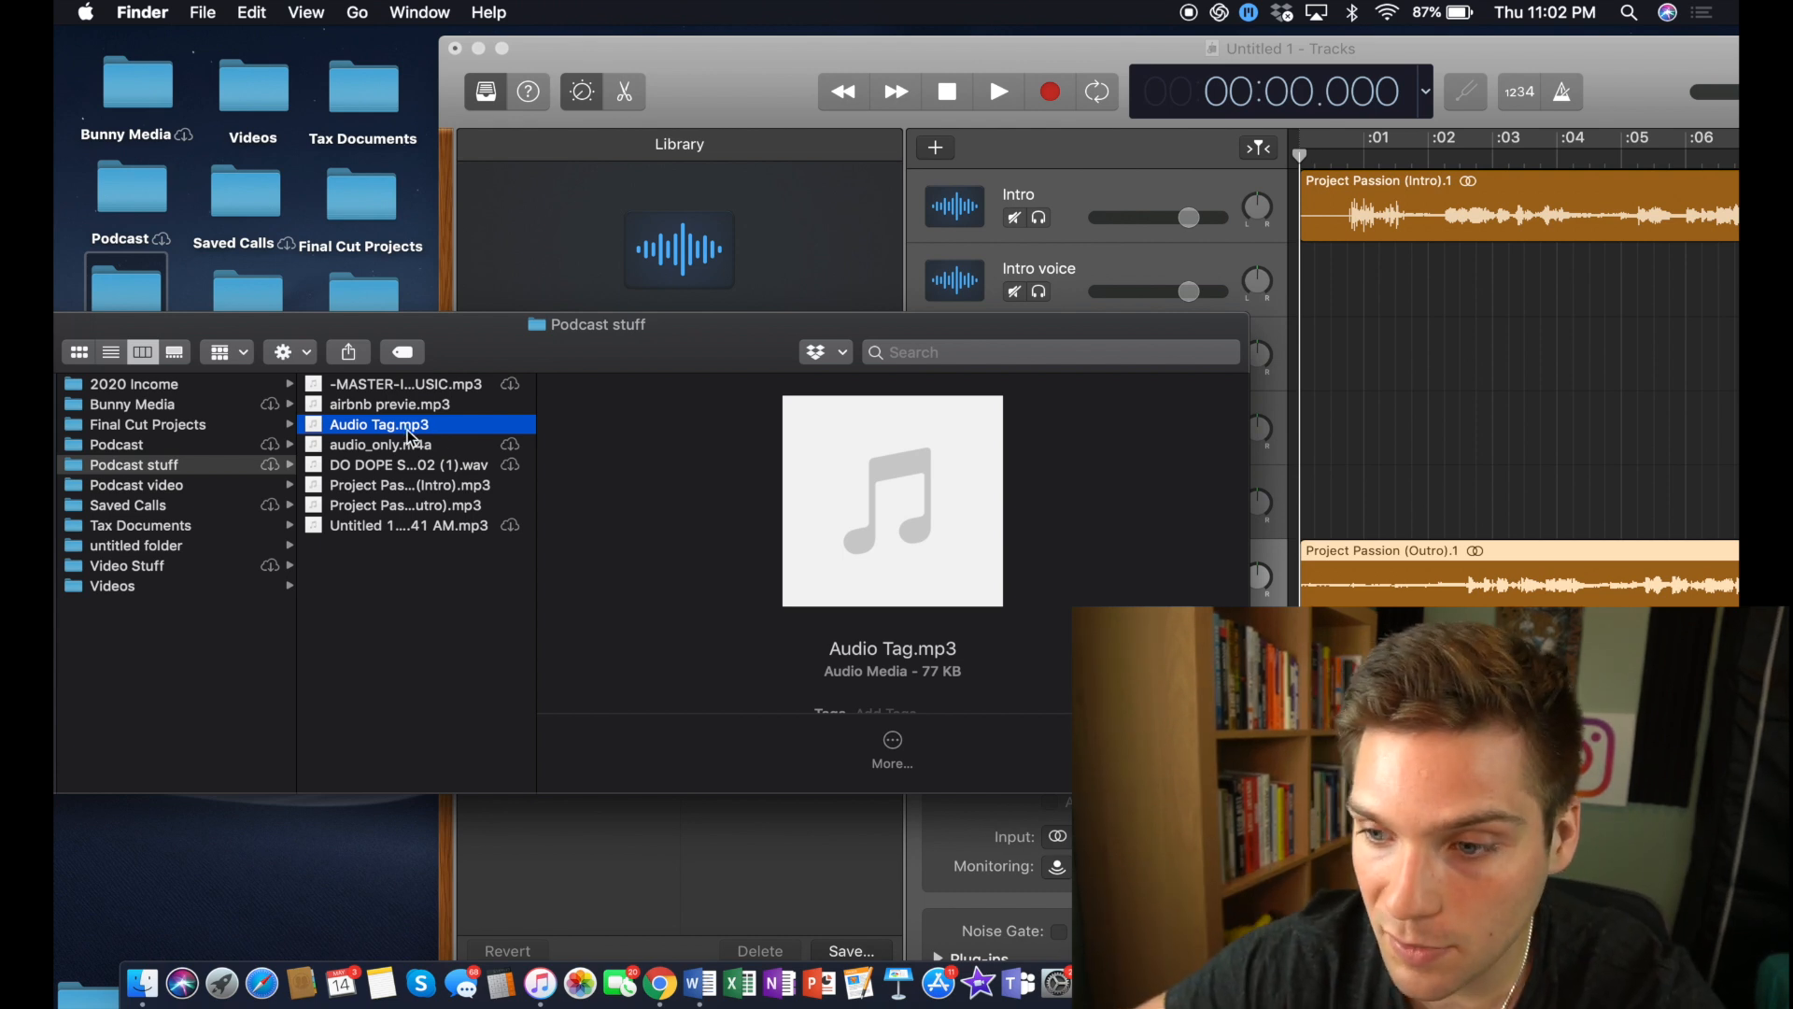
pyautogui.moveTo(447, 440)
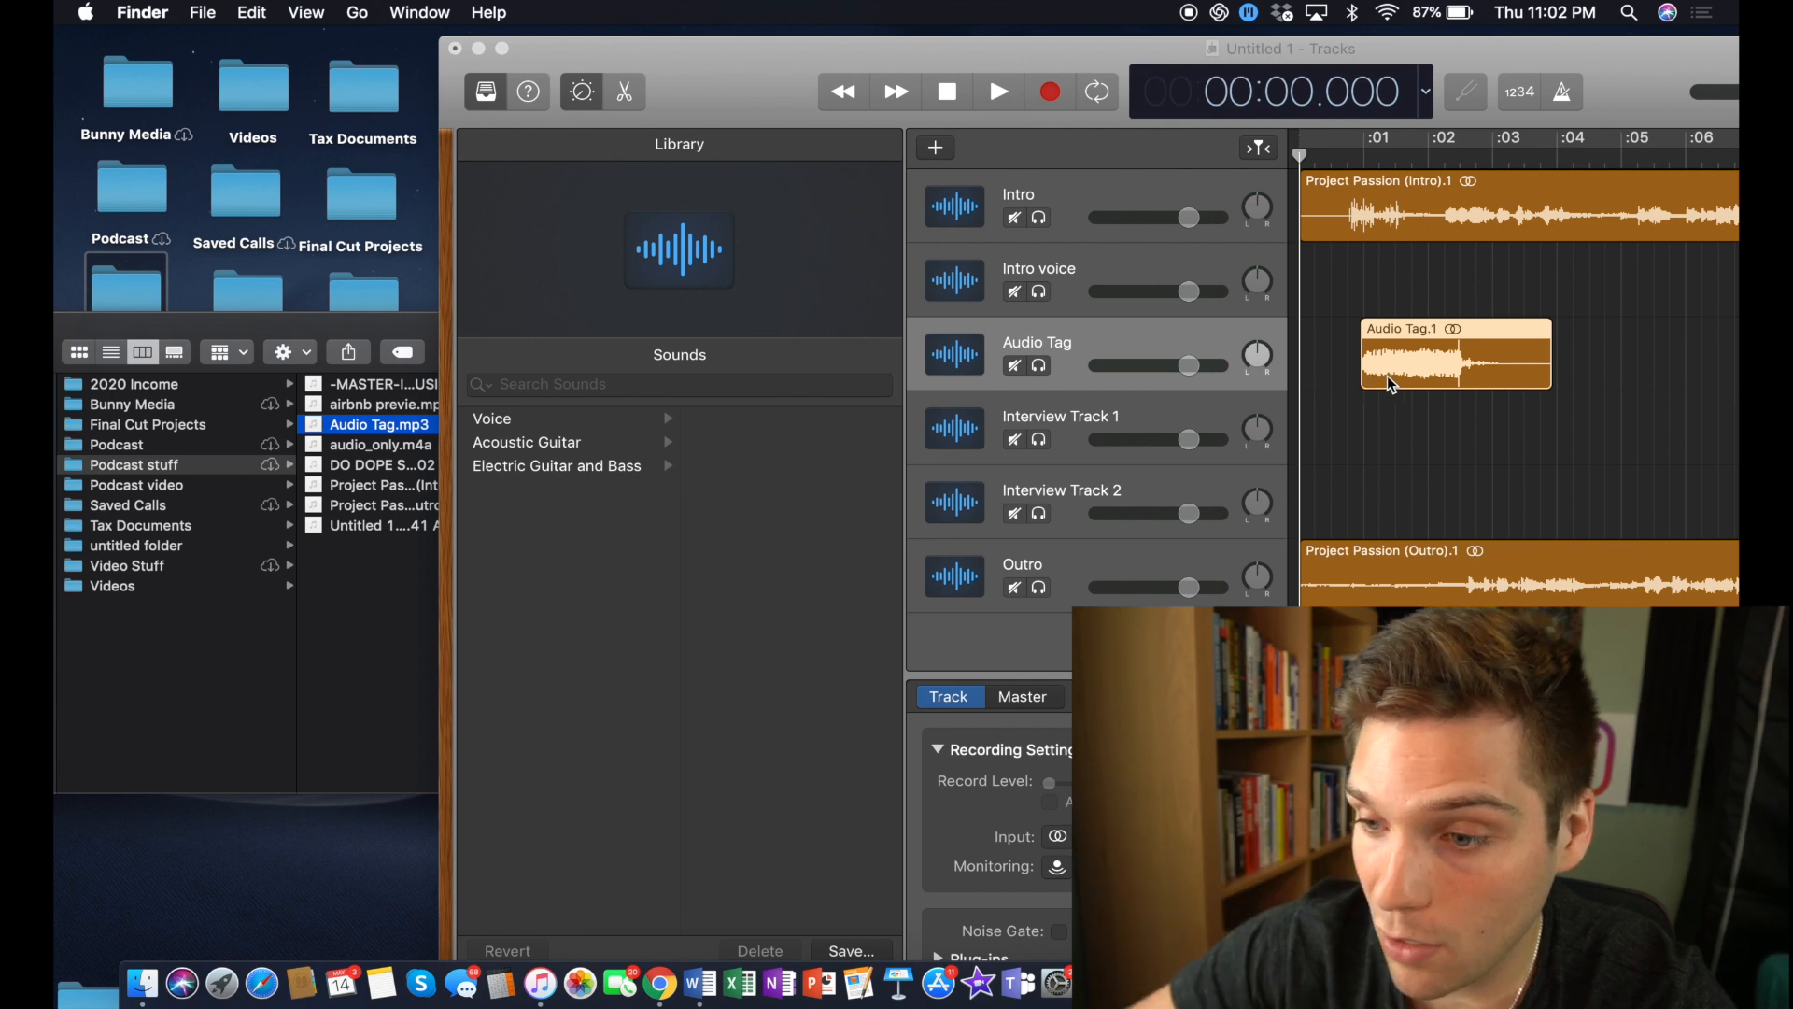
pyautogui.moveTo(1475, 380)
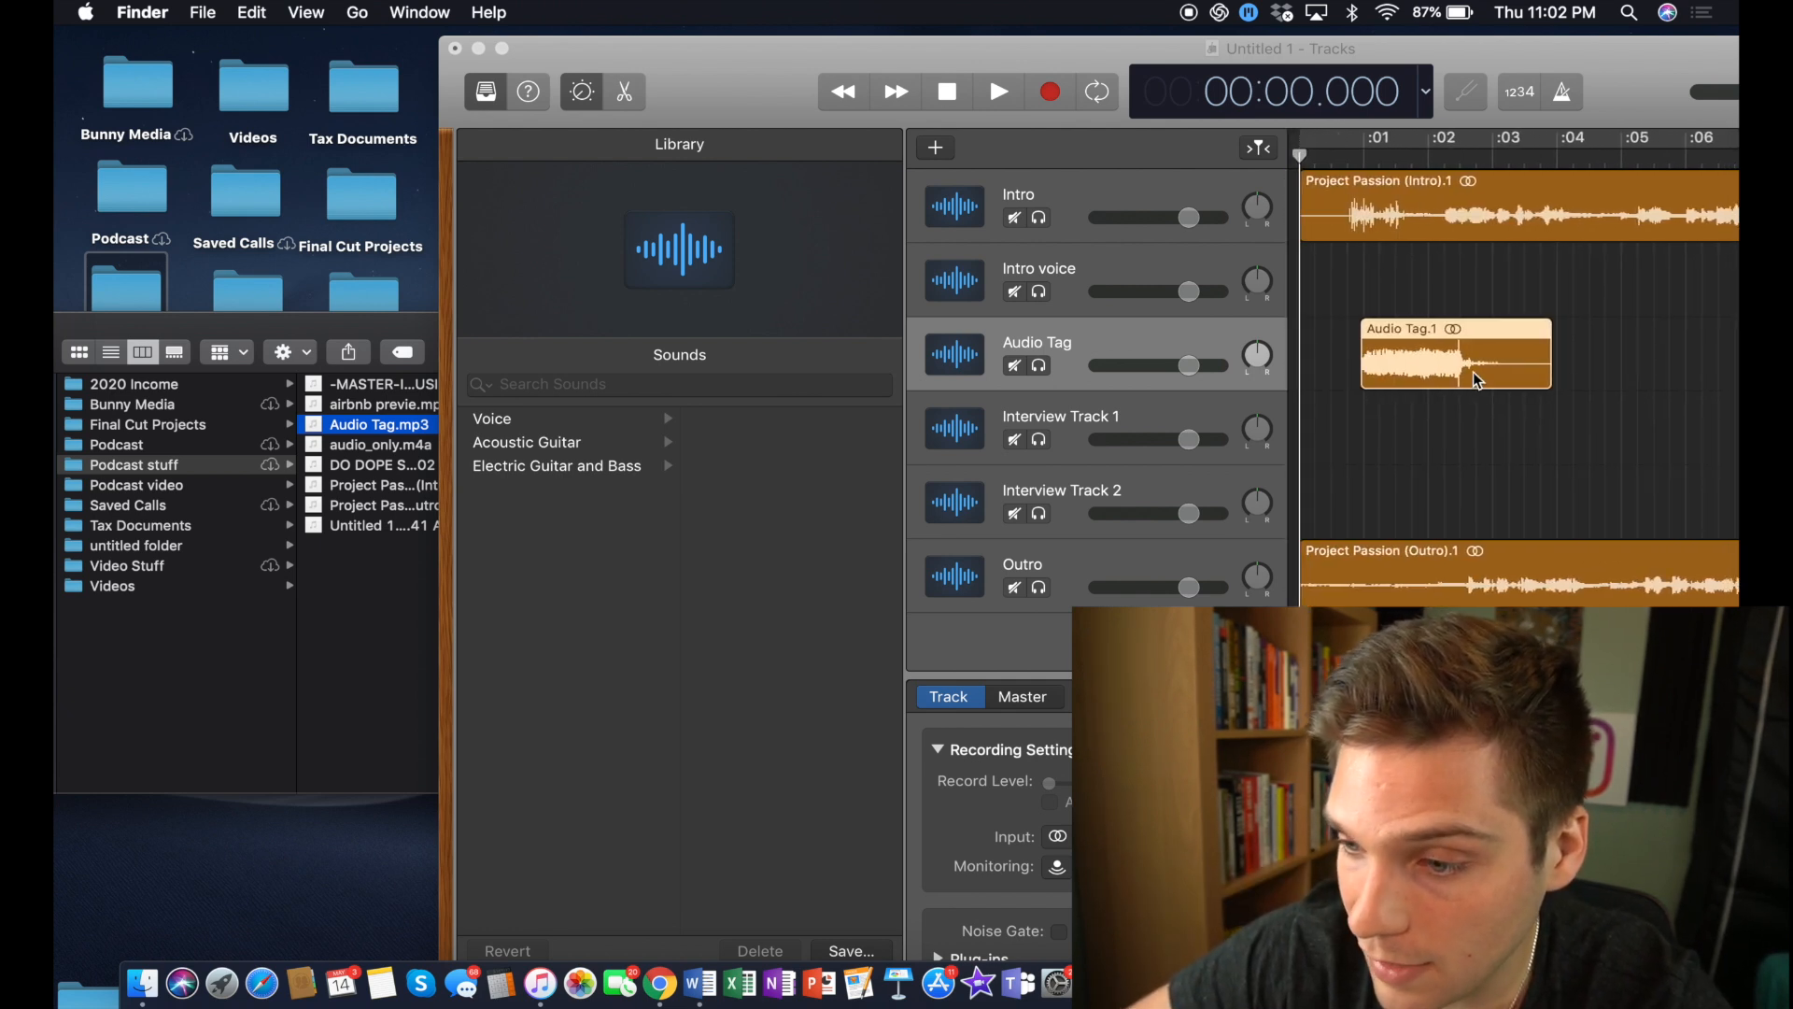
pyautogui.moveTo(813, 57)
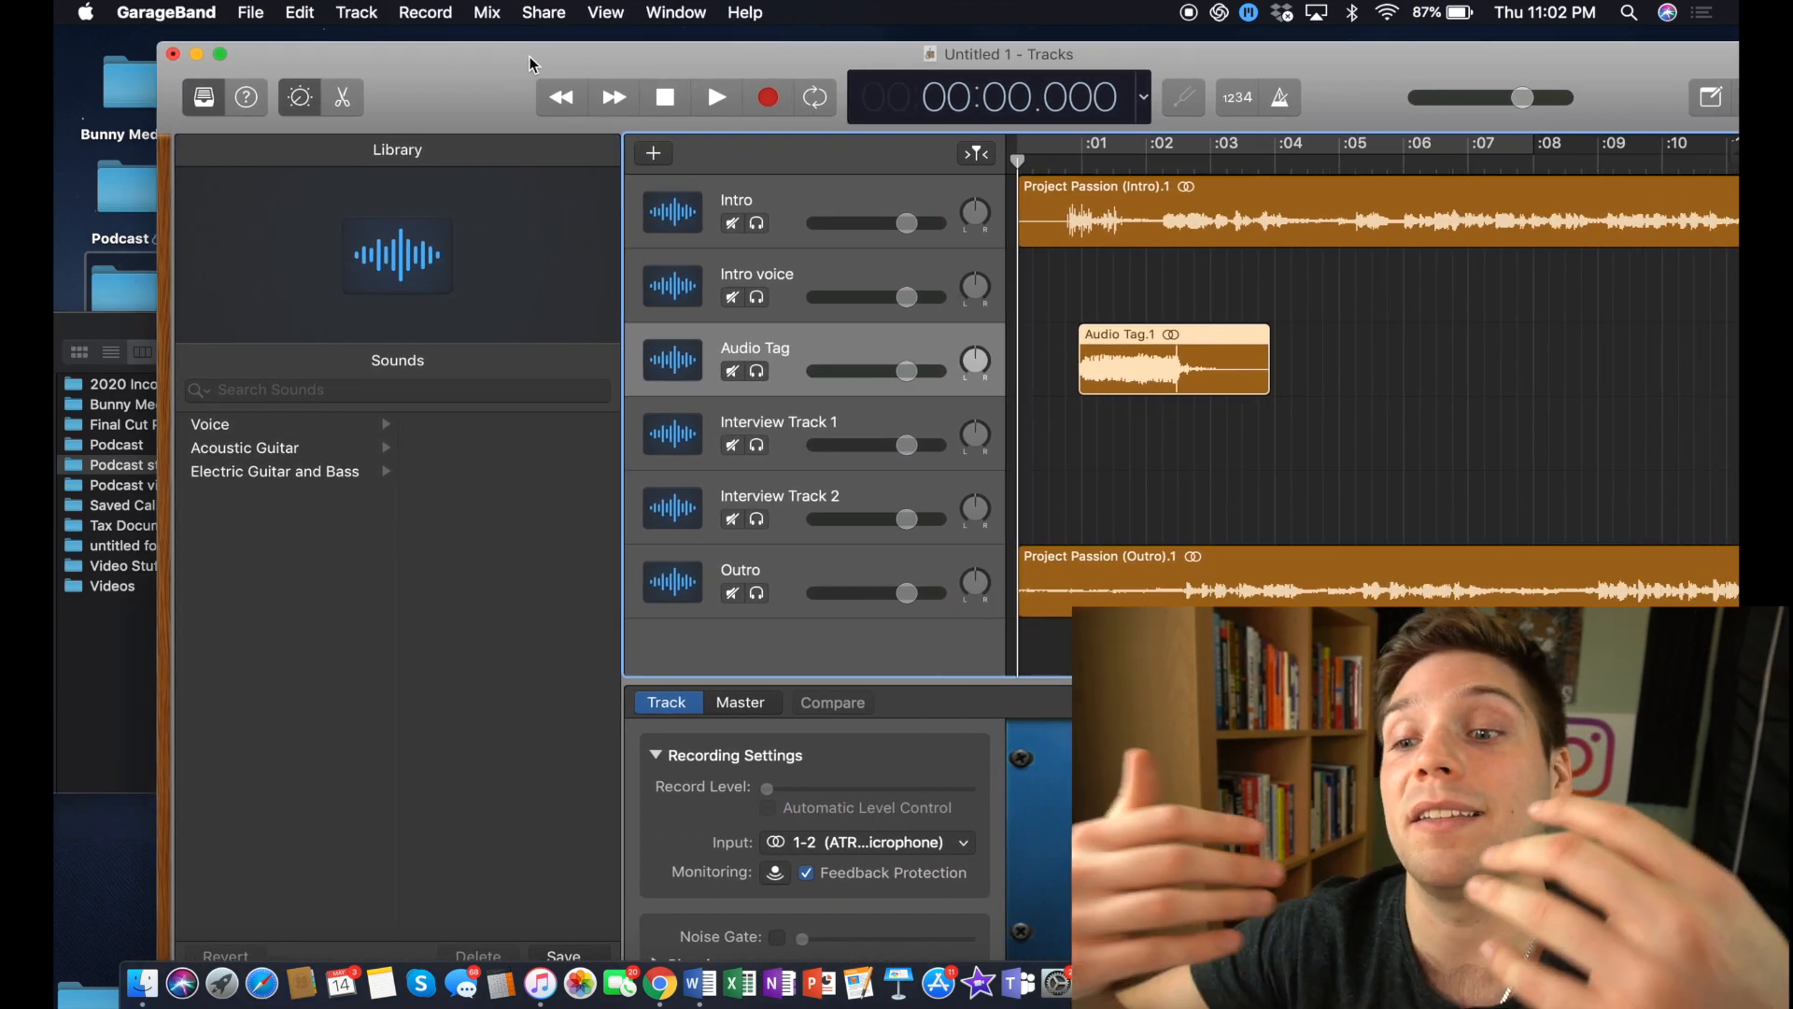
# Step: Save the project as 'Working Podcast Edit' in Desktop > Podcast video
pyautogui.click(251, 12)
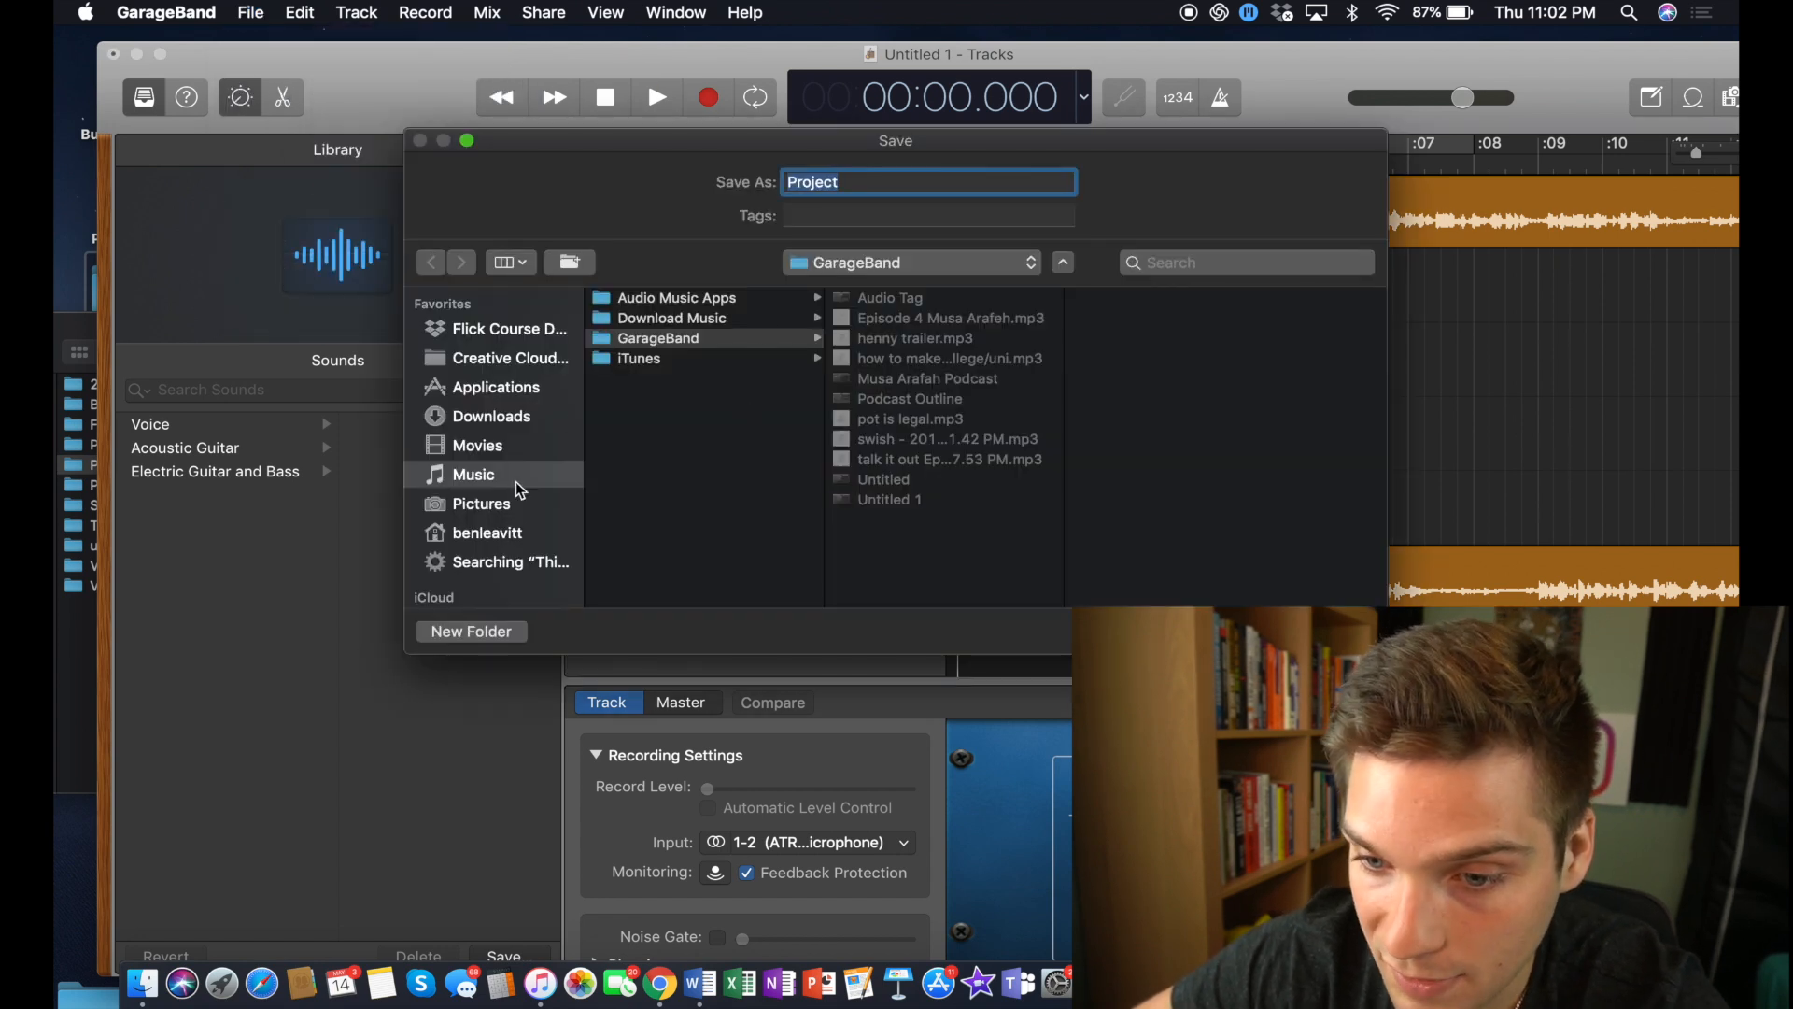
pyautogui.click(482, 464)
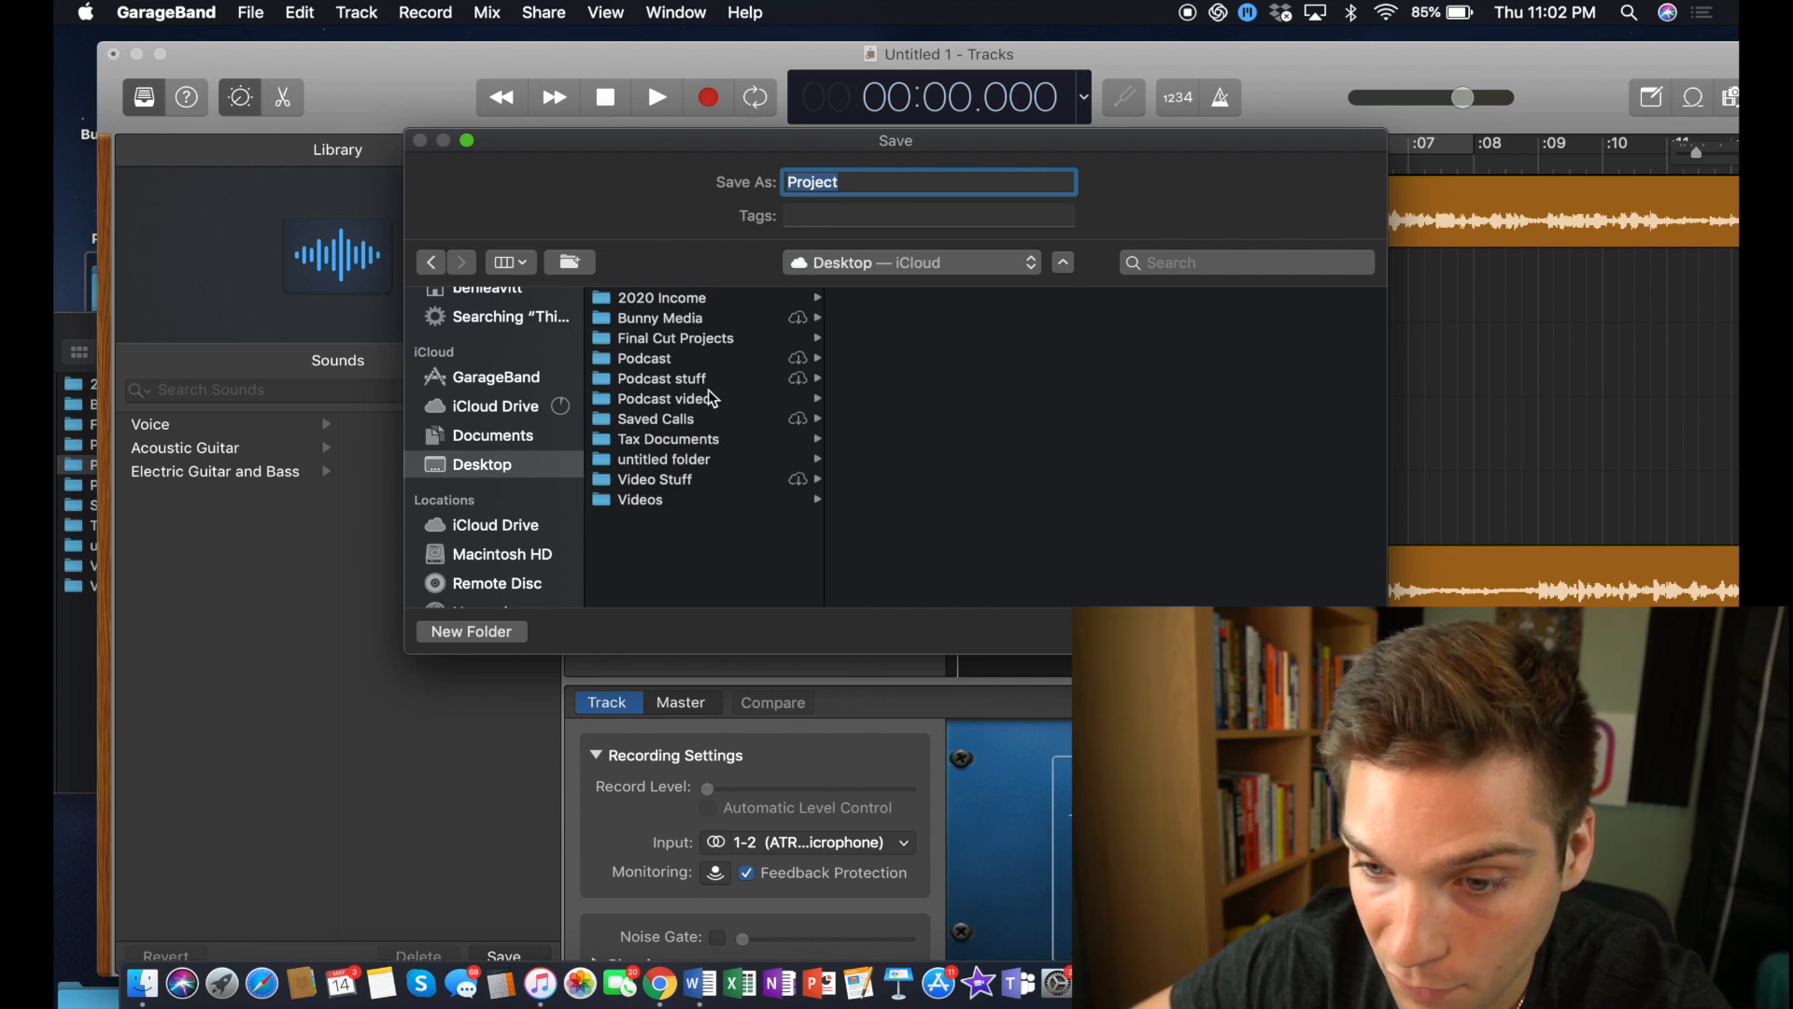
pyautogui.click(663, 398)
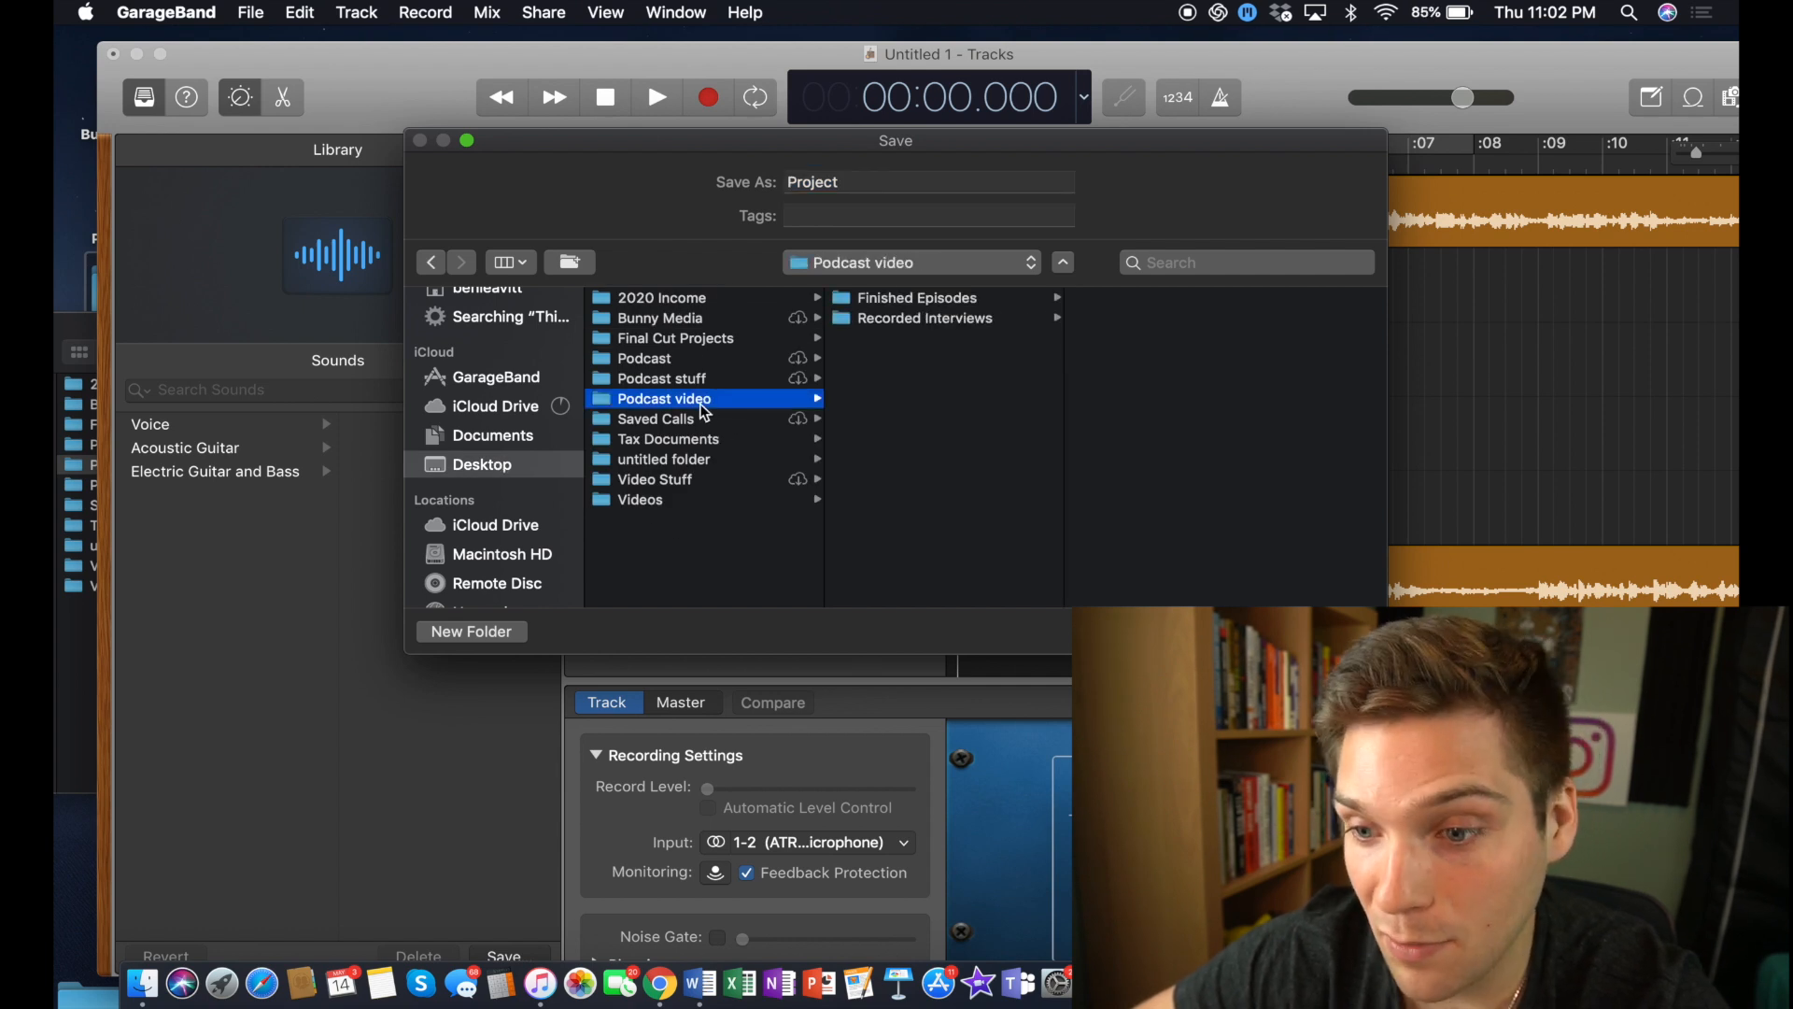
pyautogui.write('W')
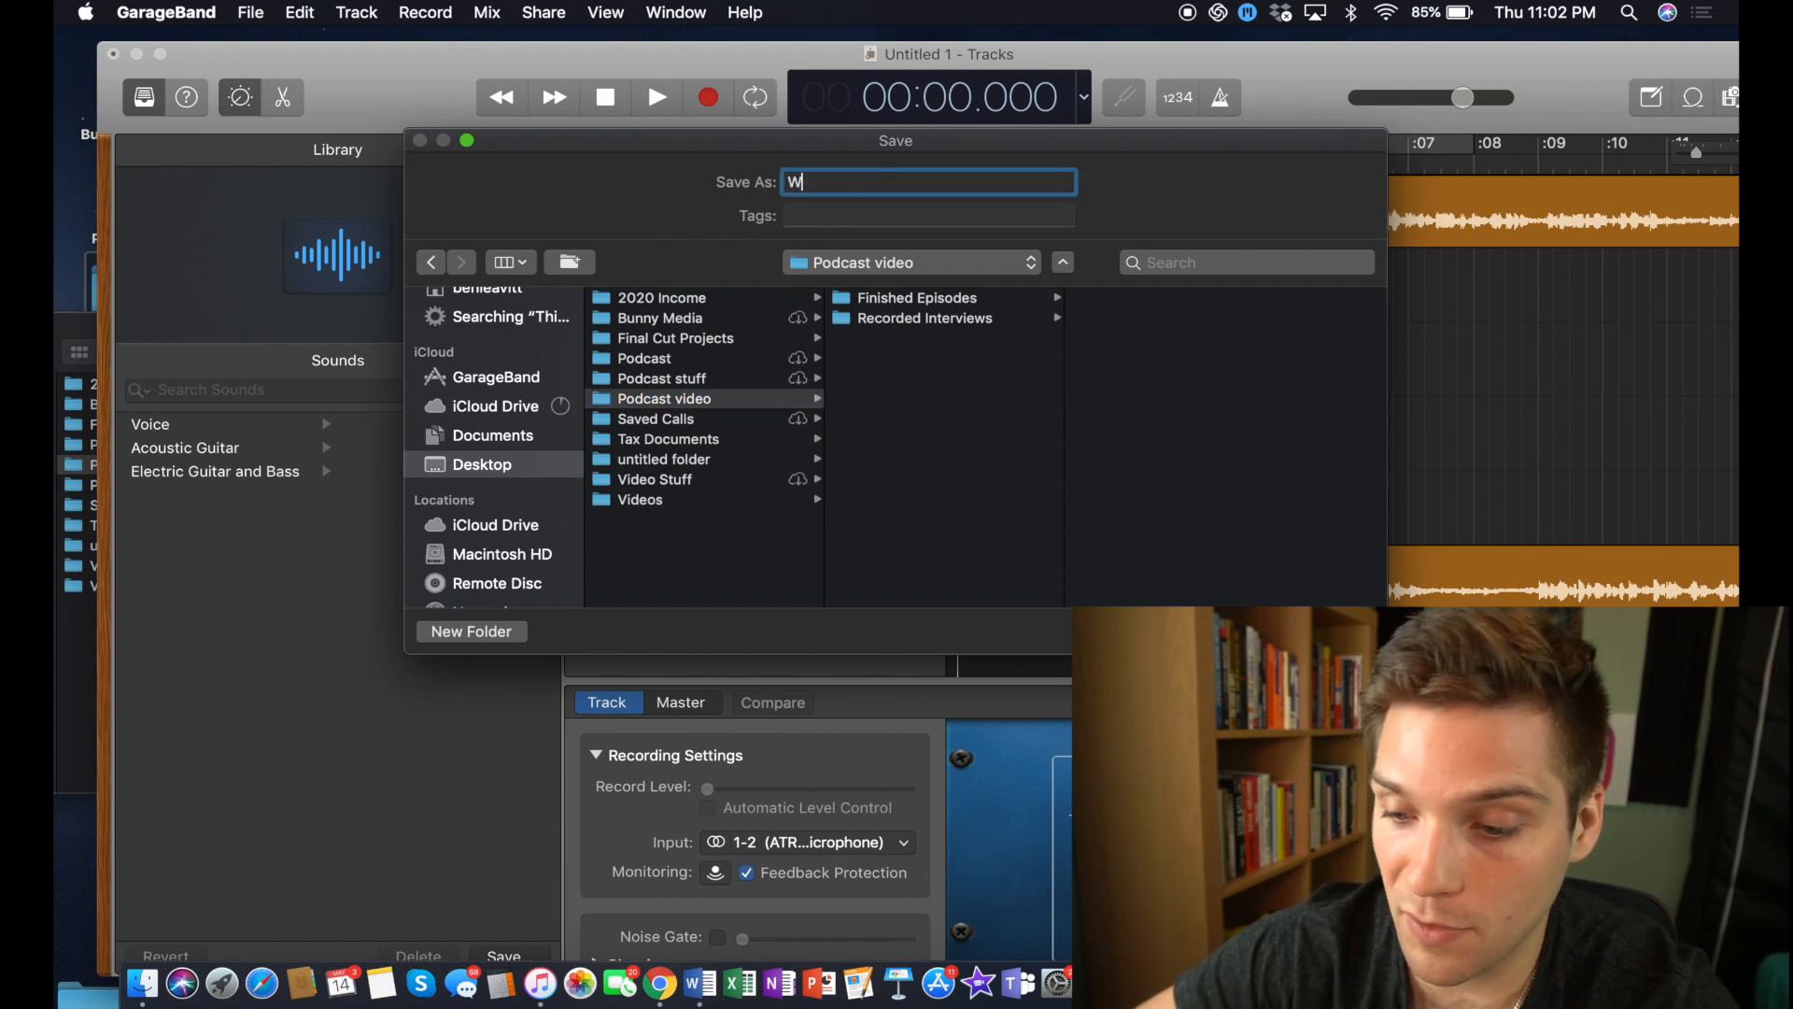
pyautogui.write('orking Podcast Edit')
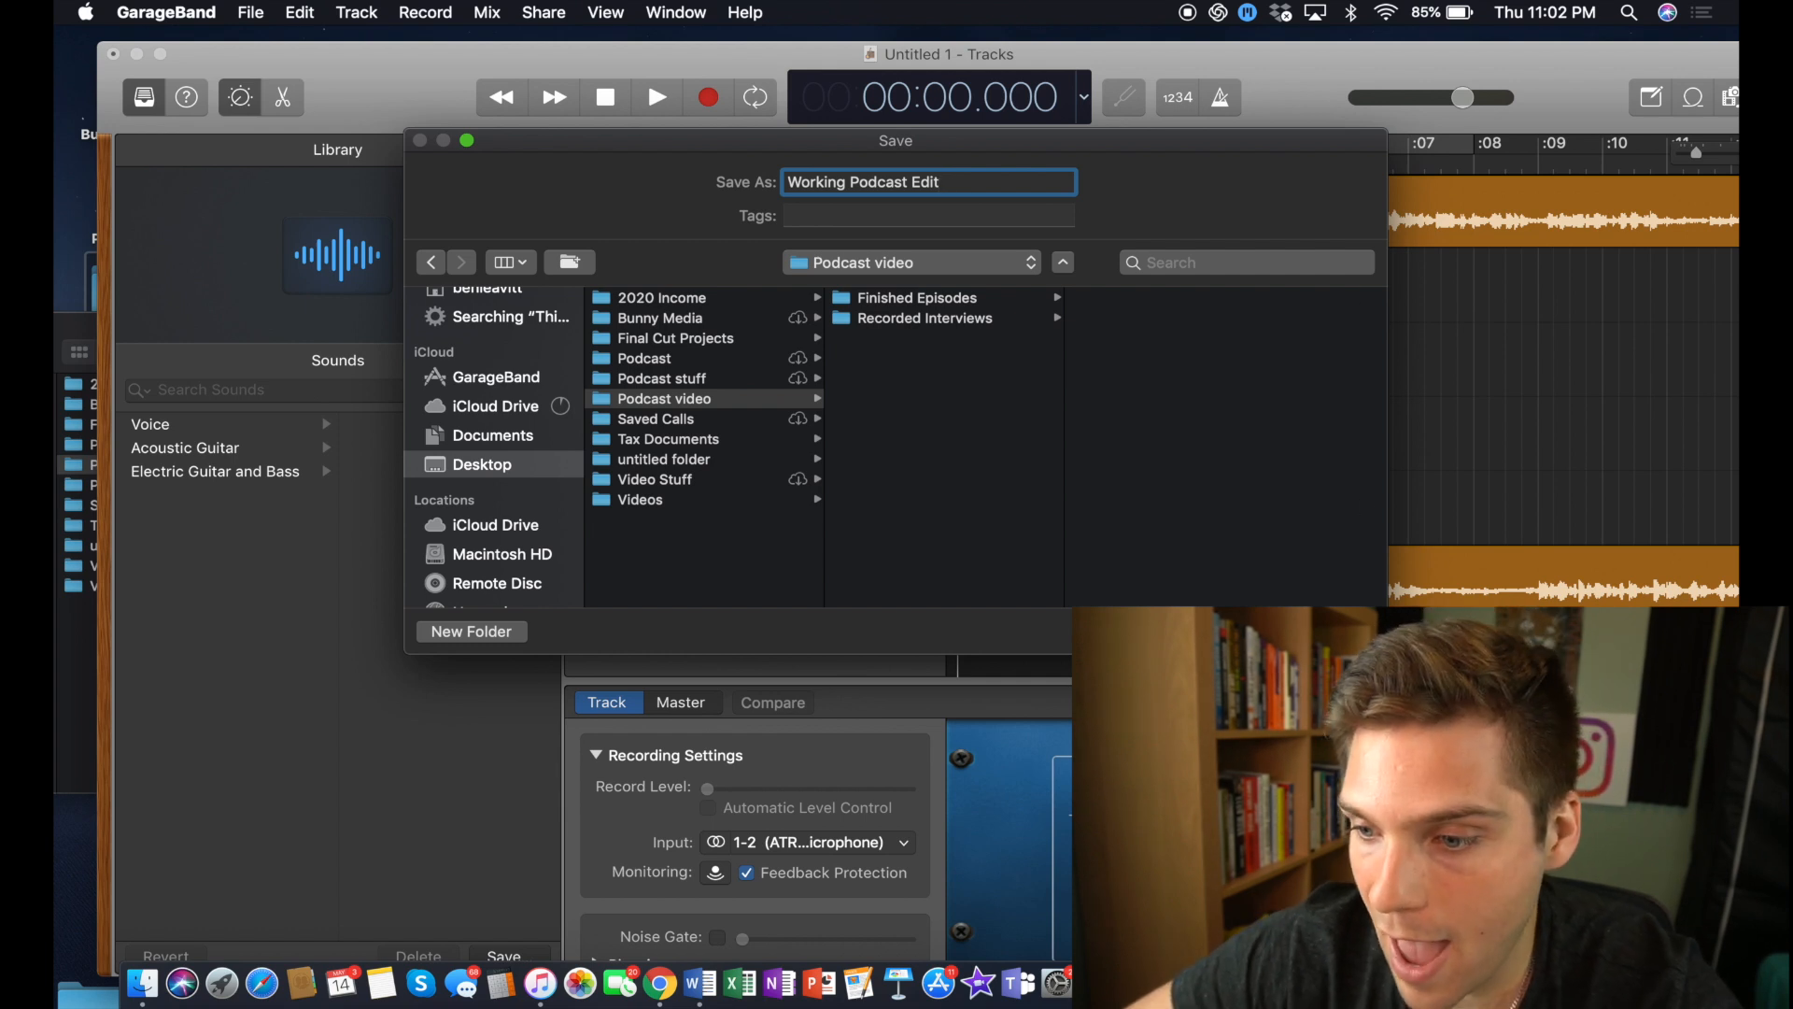
pyautogui.click(502, 954)
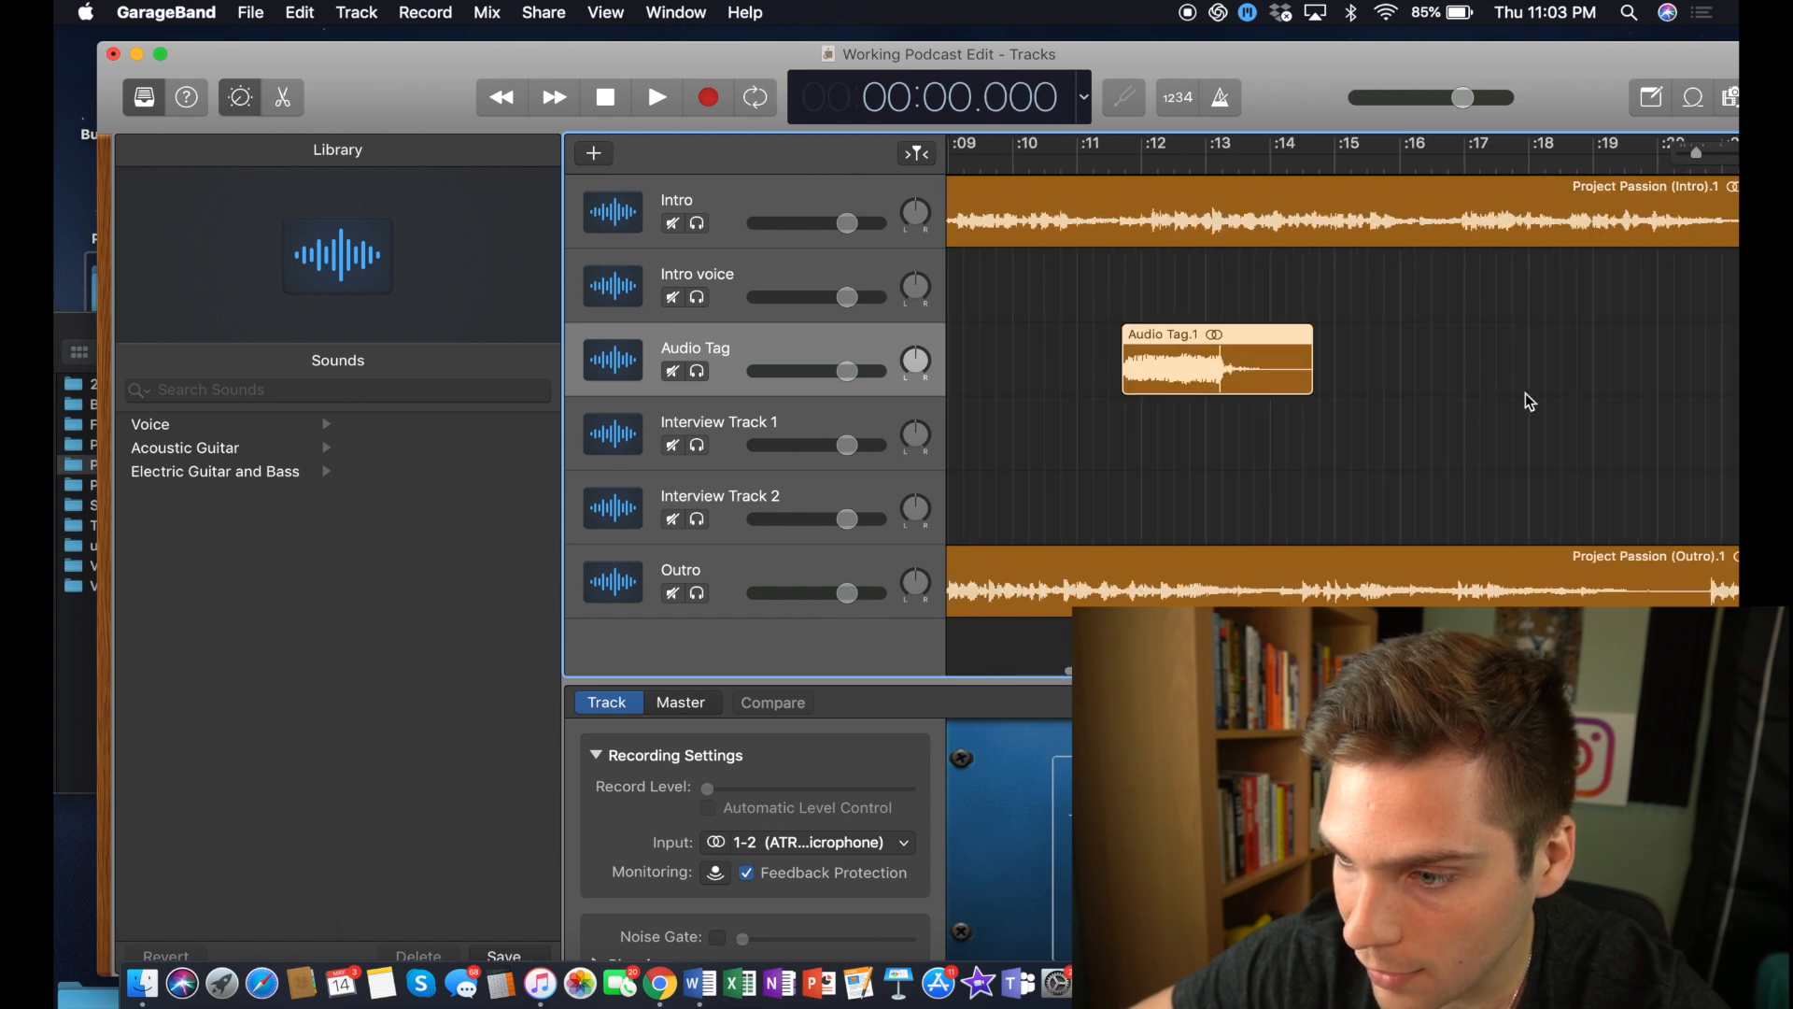
pyautogui.hscroll(3)
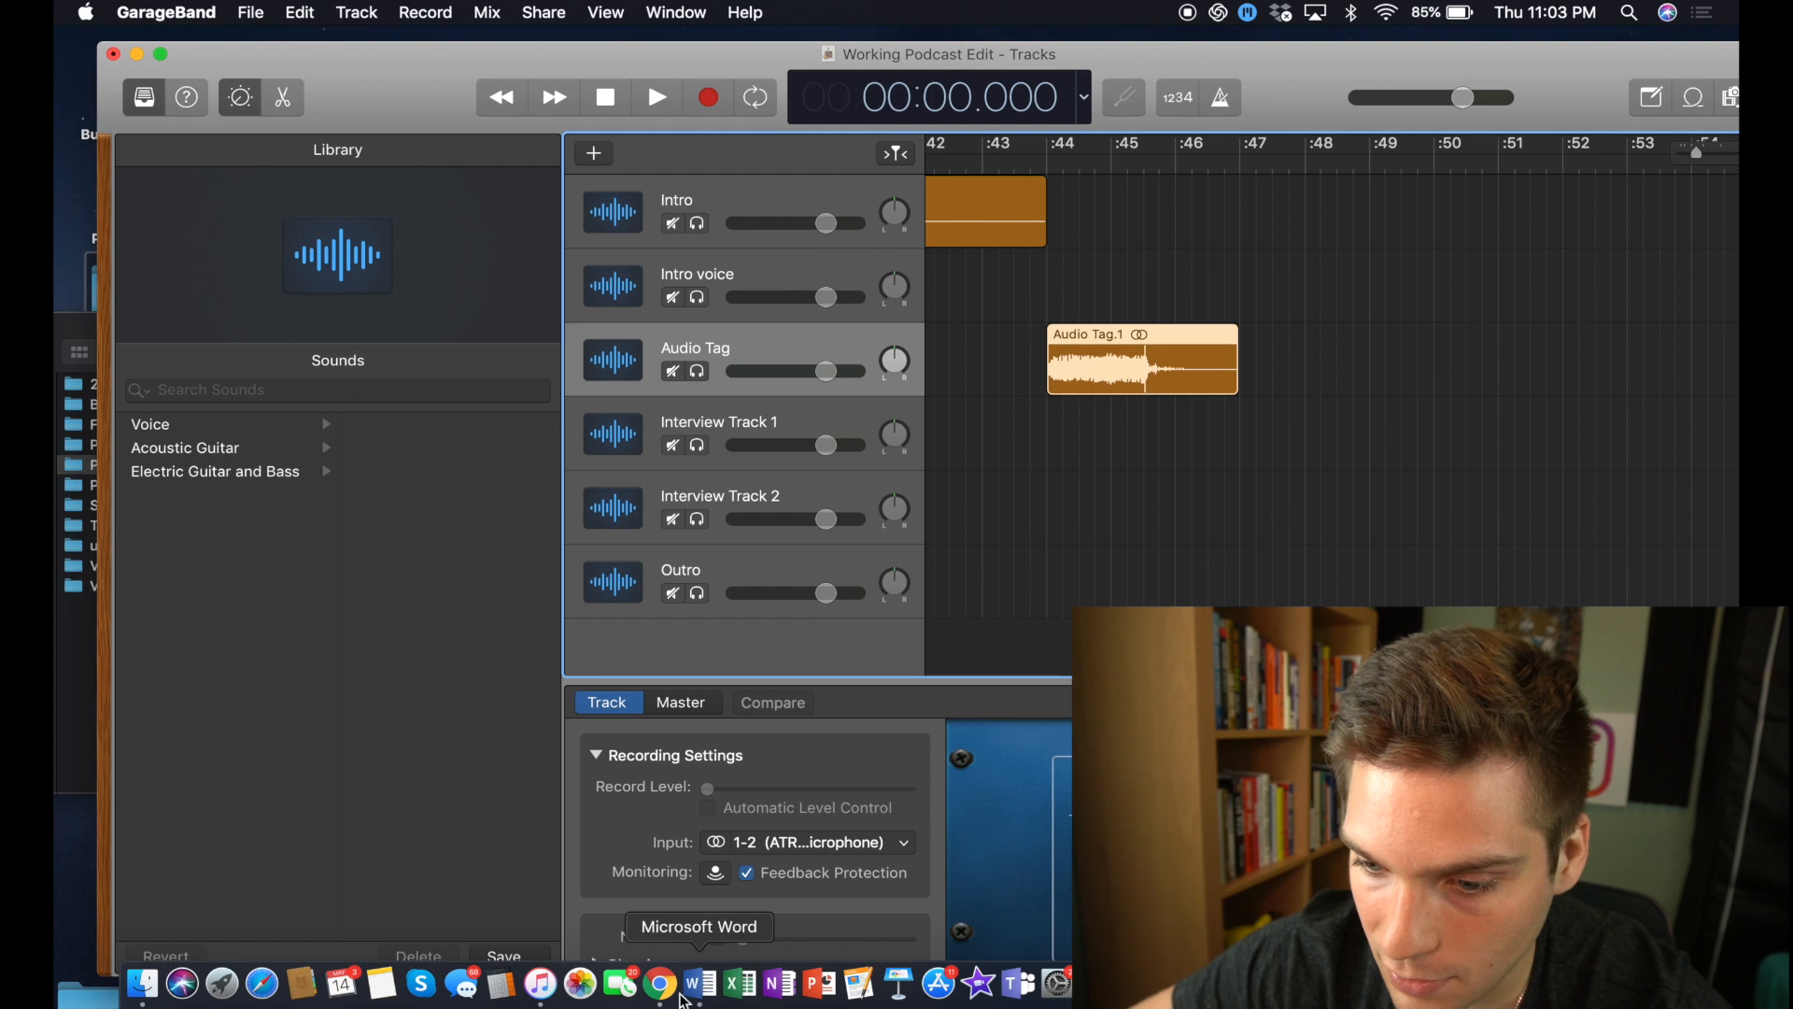
pyautogui.moveTo(657, 981)
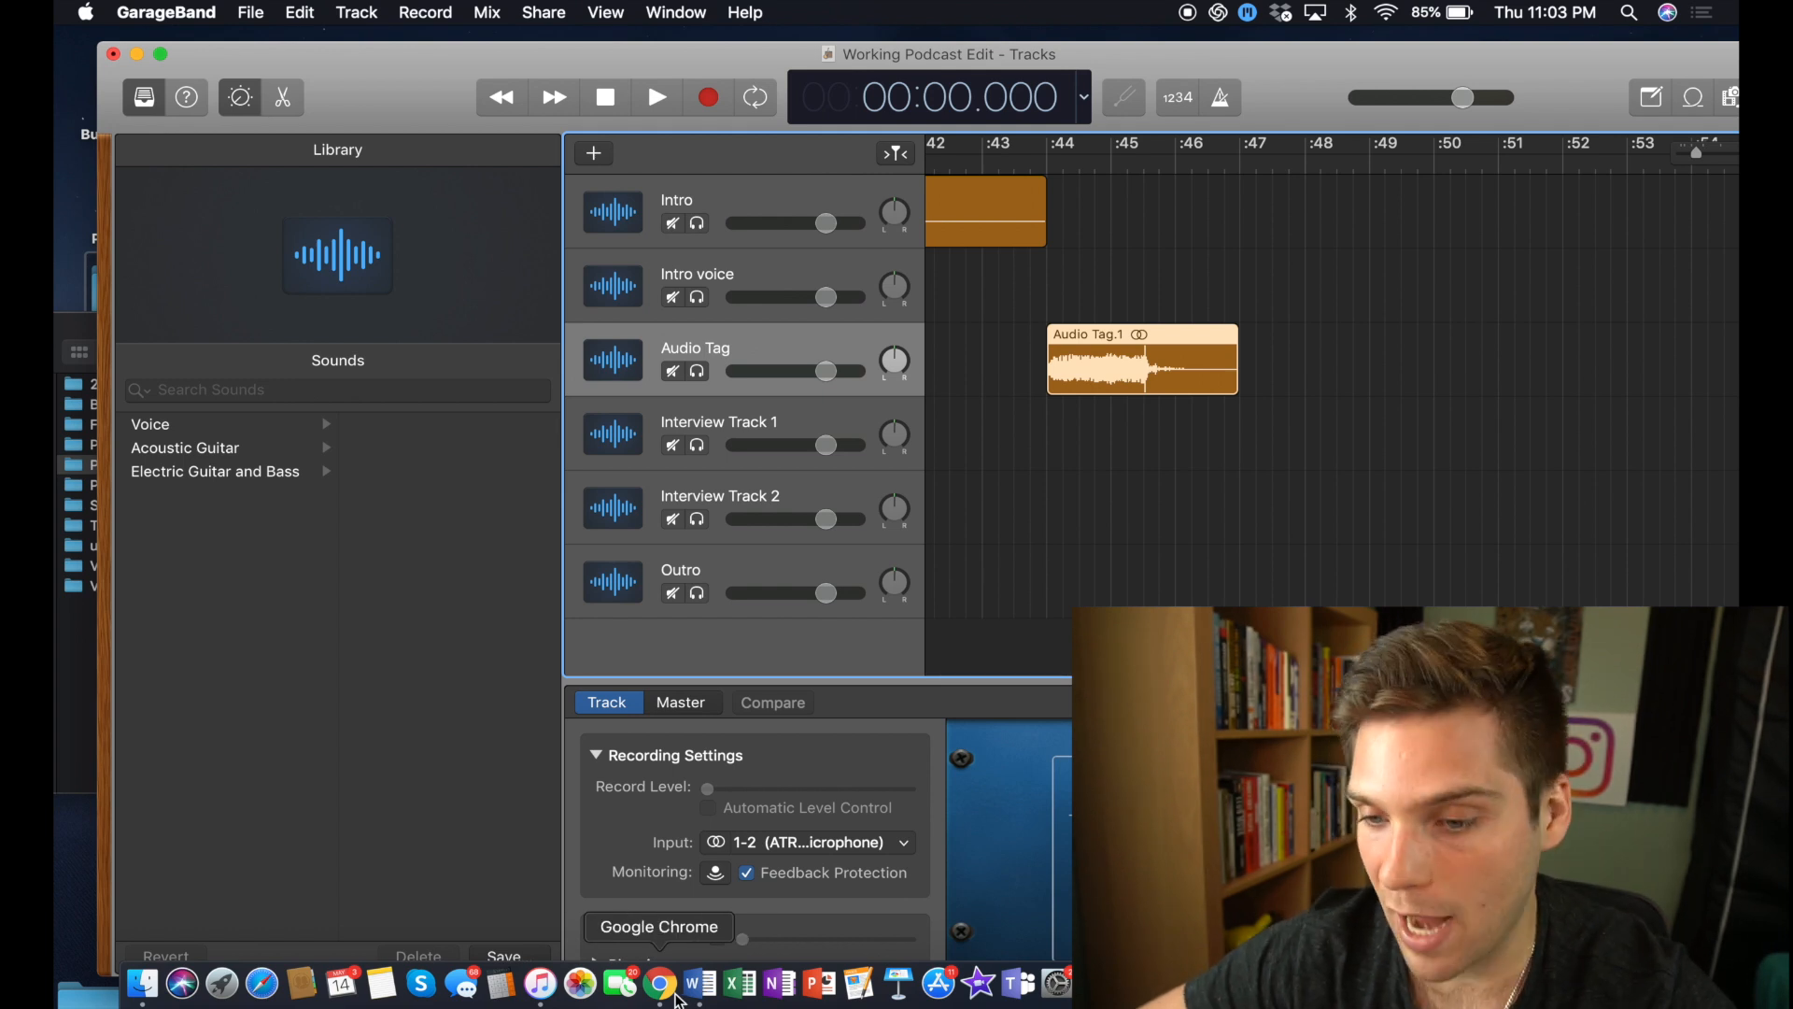
pyautogui.click(678, 983)
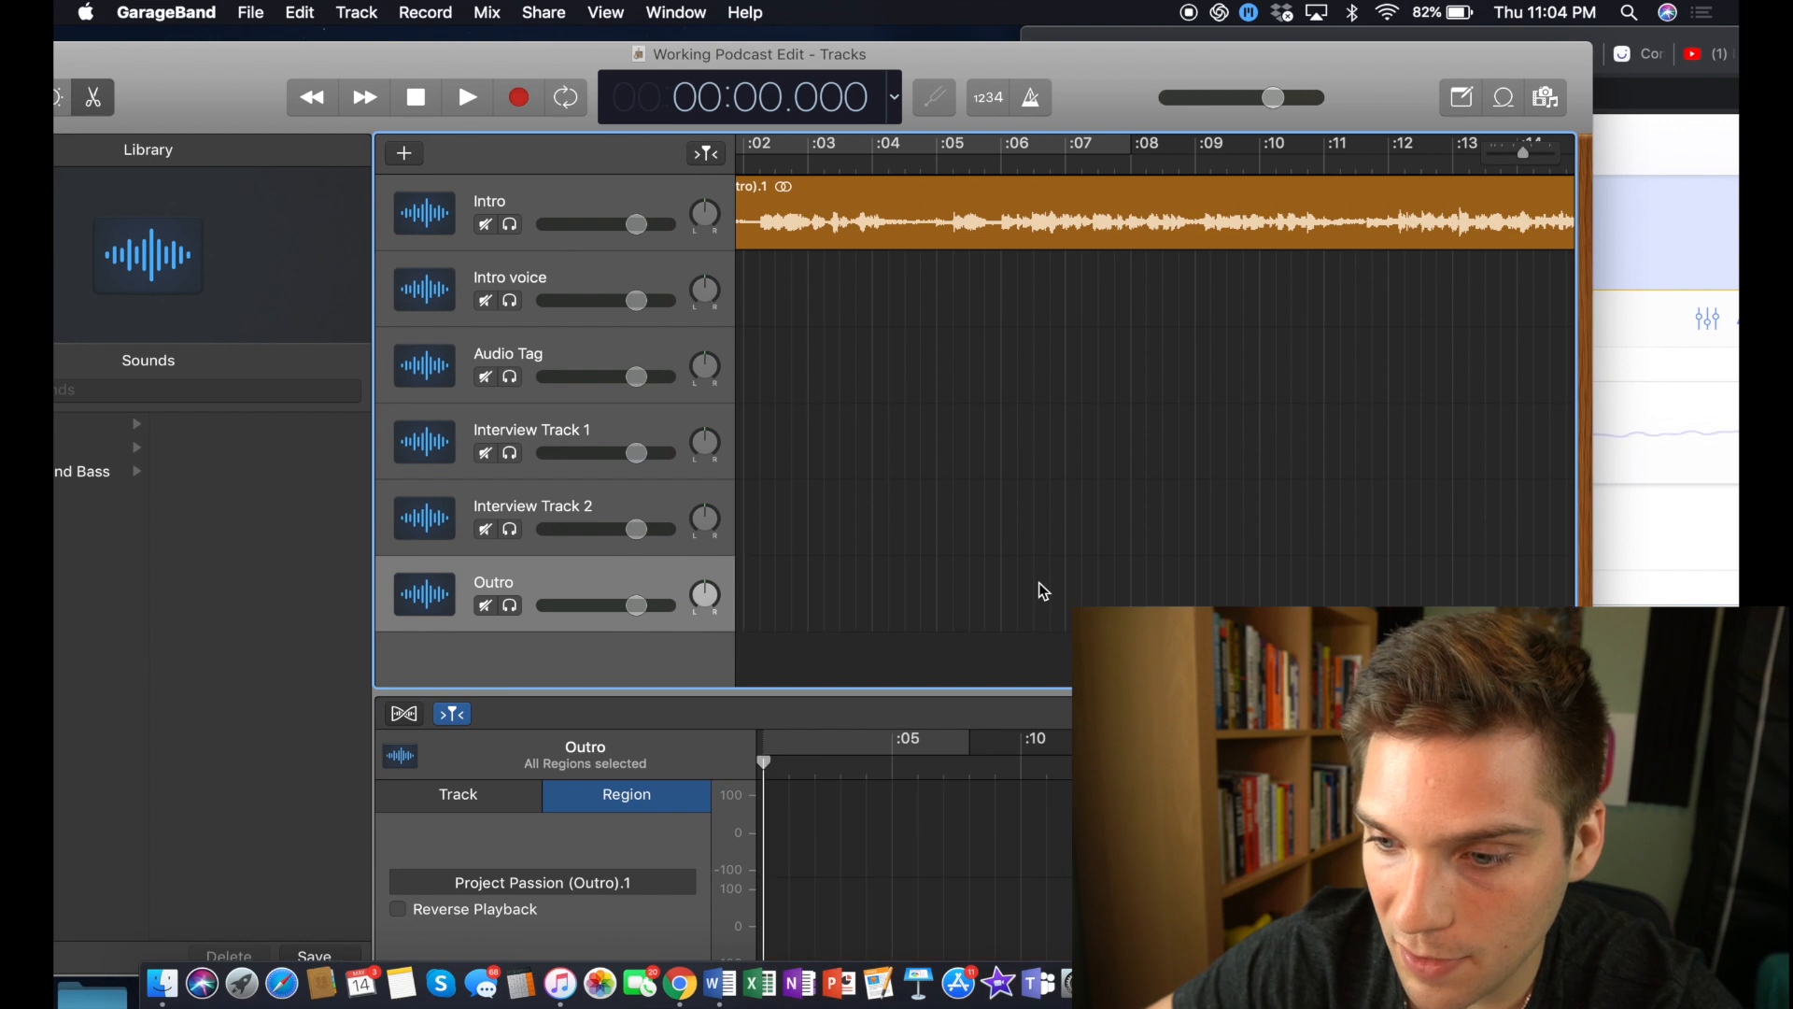
# Step: Place the Project Passion outro right after the interviews end, near the 46-minute mark
pyautogui.hscroll(3)
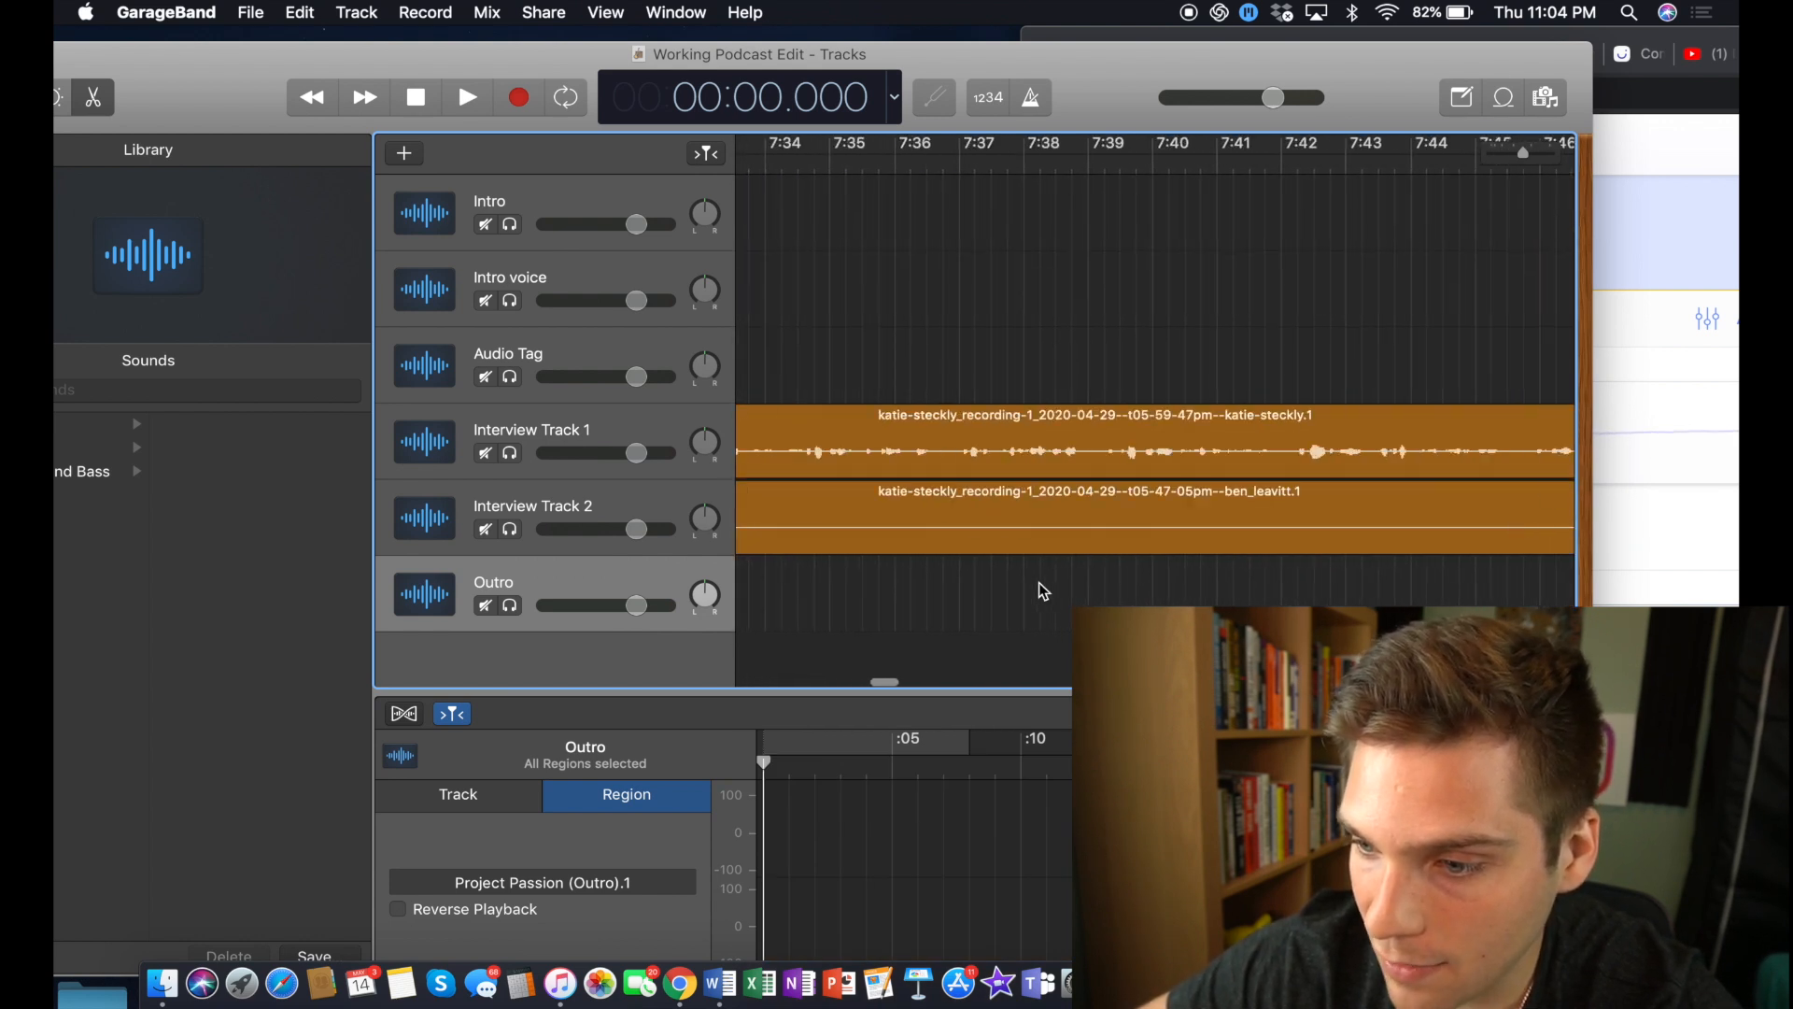
pyautogui.hscroll(3)
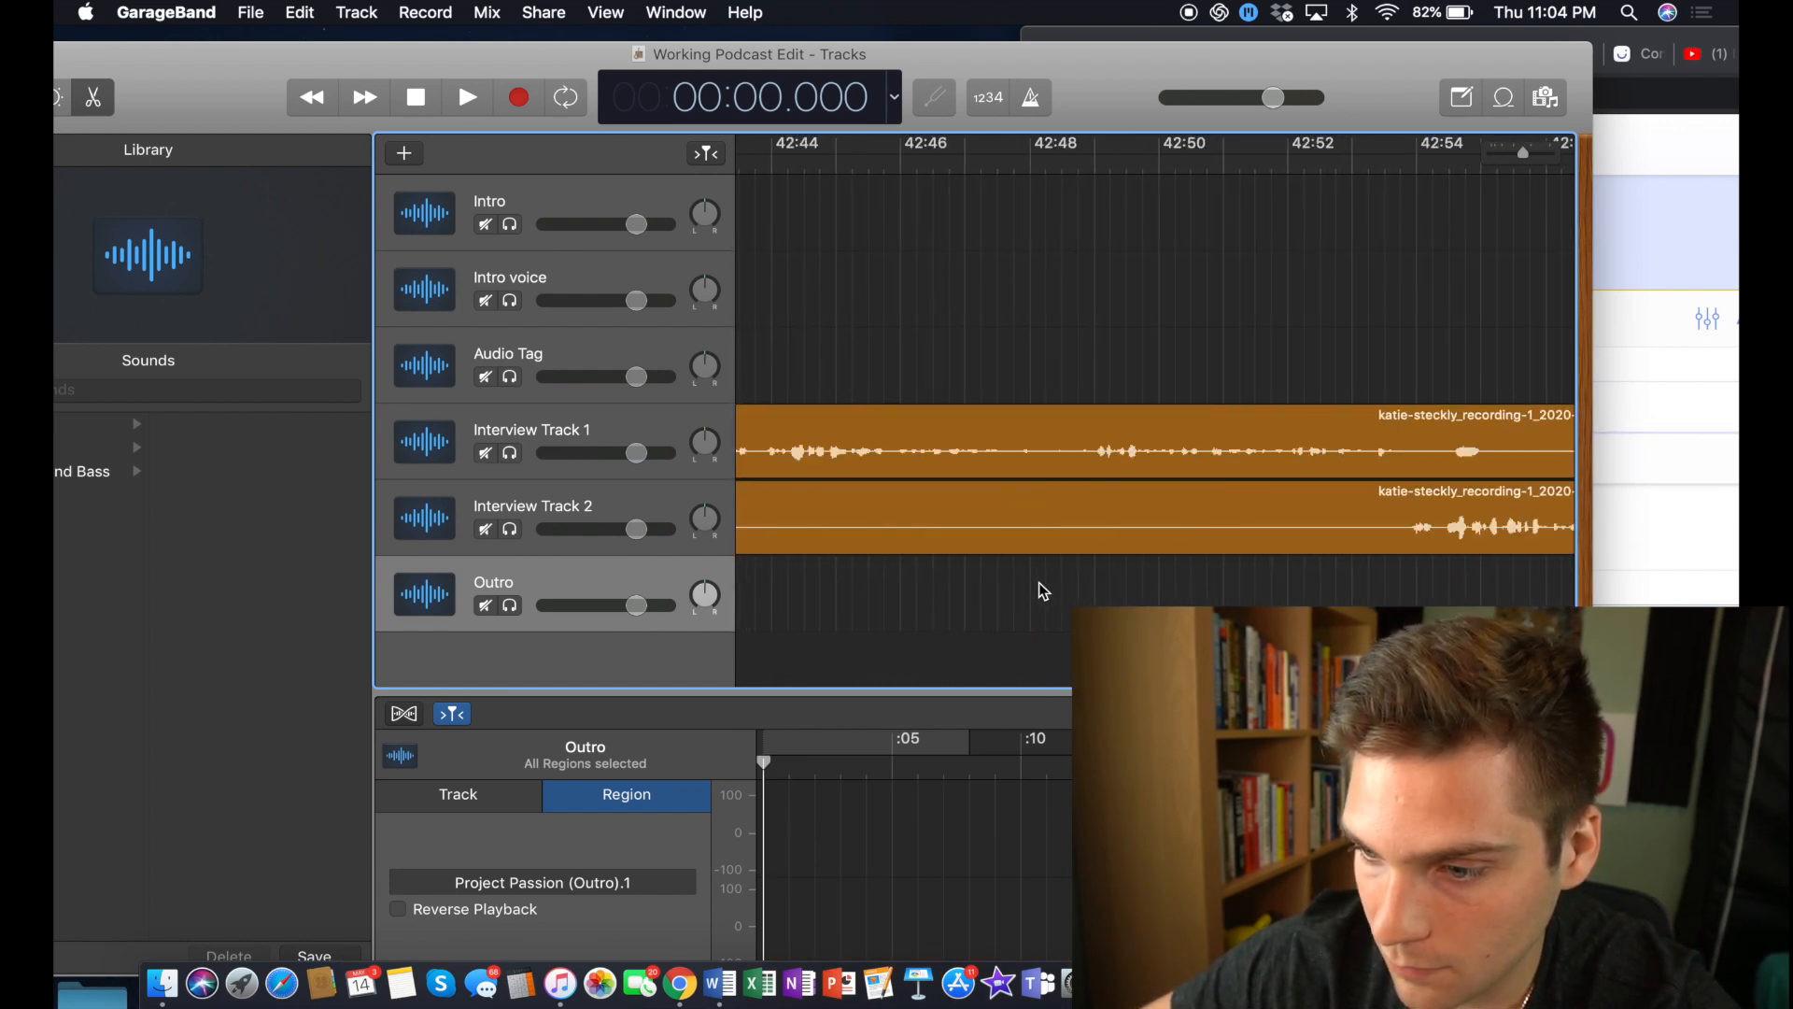
pyautogui.hscroll(3)
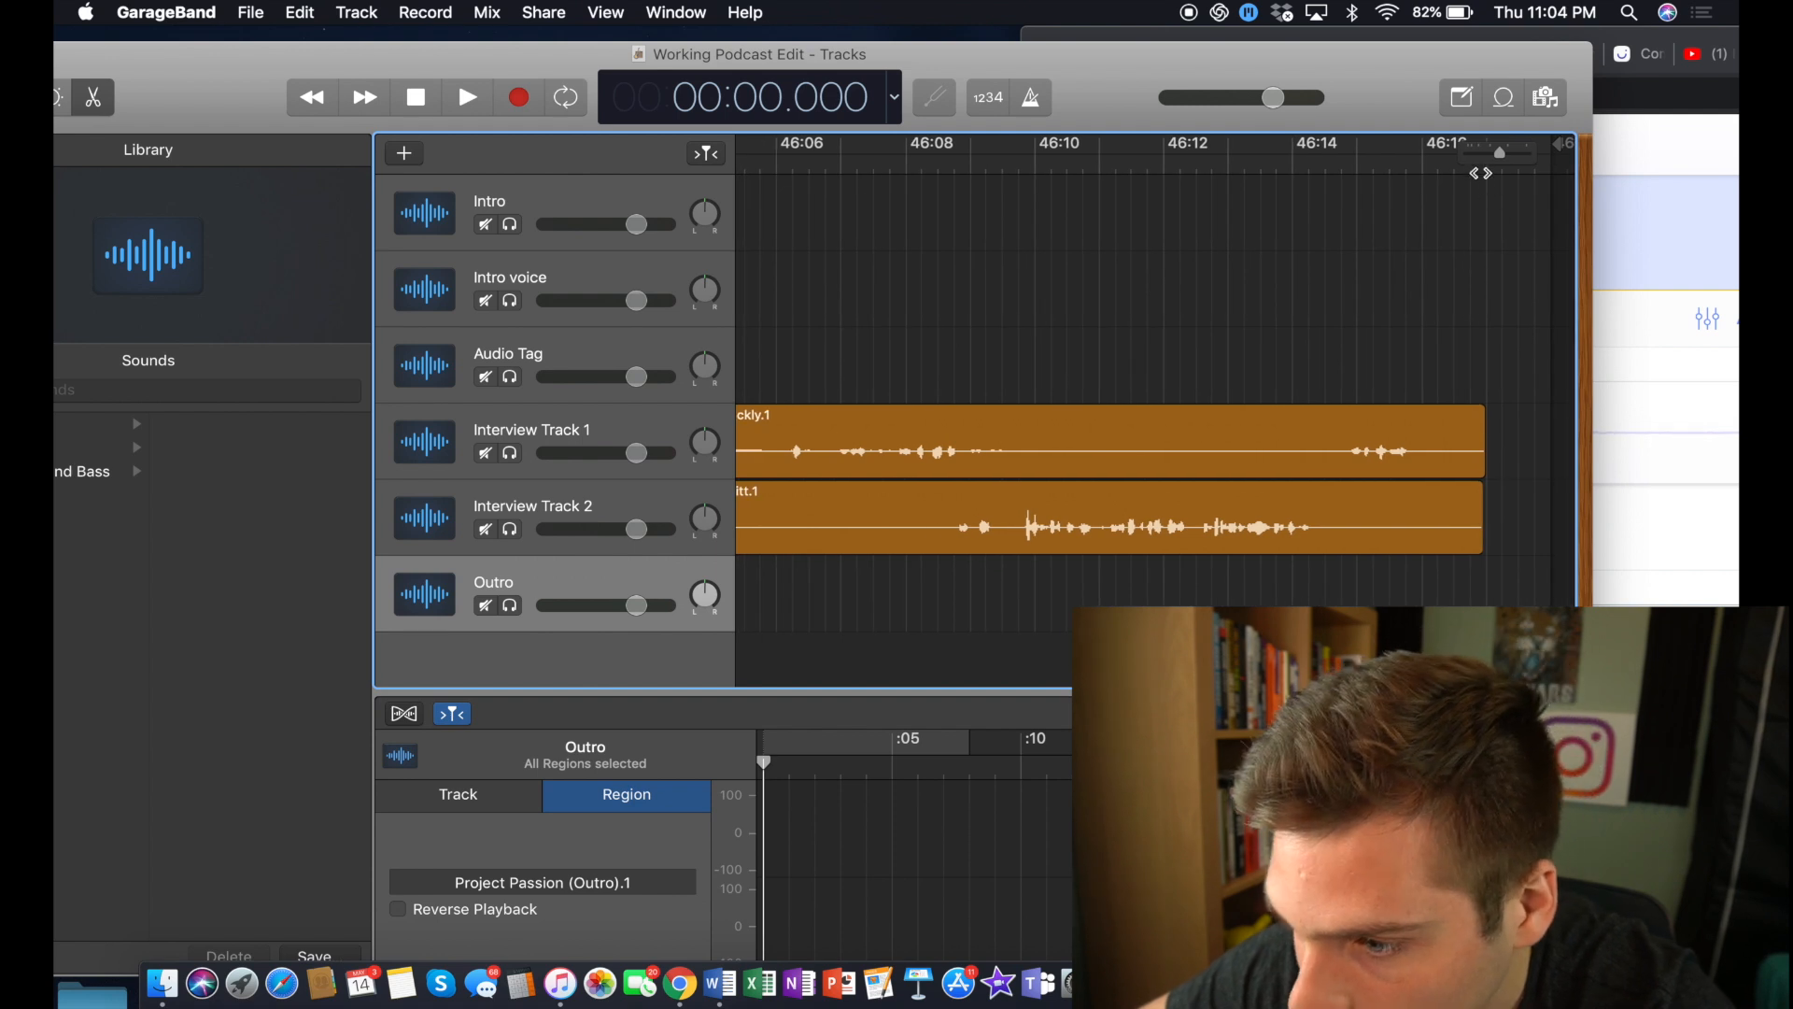
pyautogui.click(1476, 148)
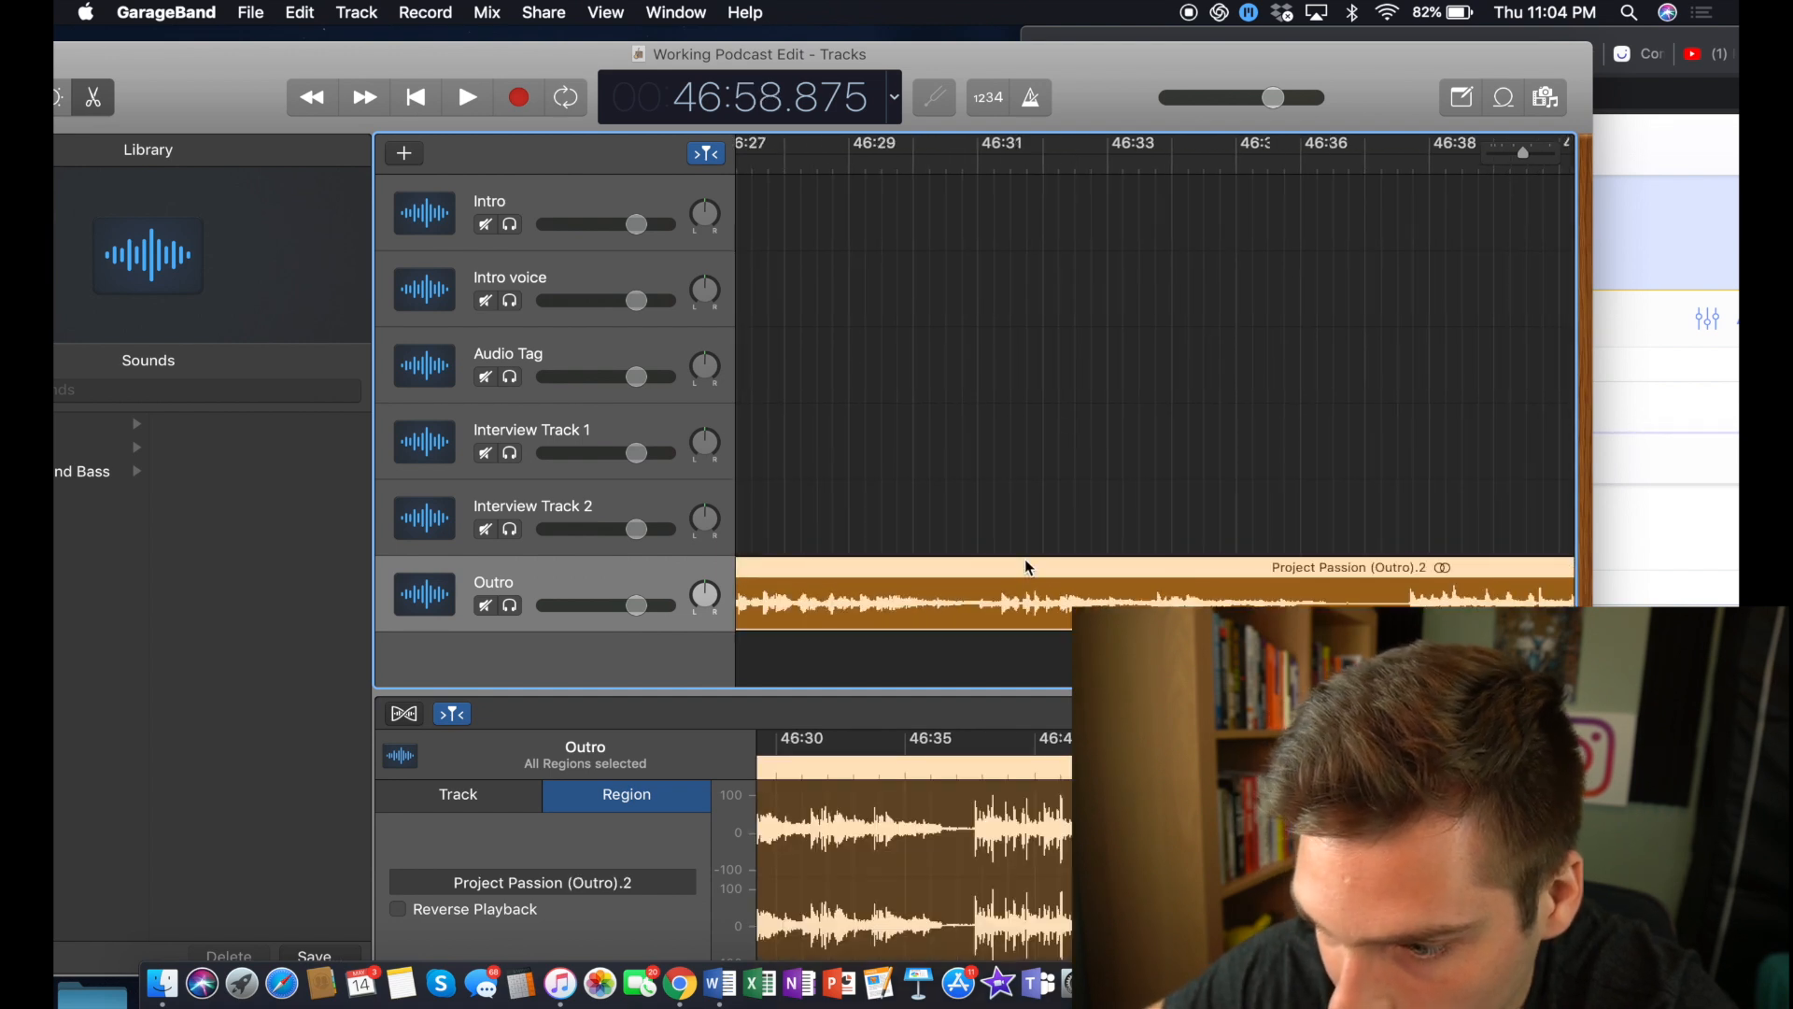
pyautogui.hscroll(-3)
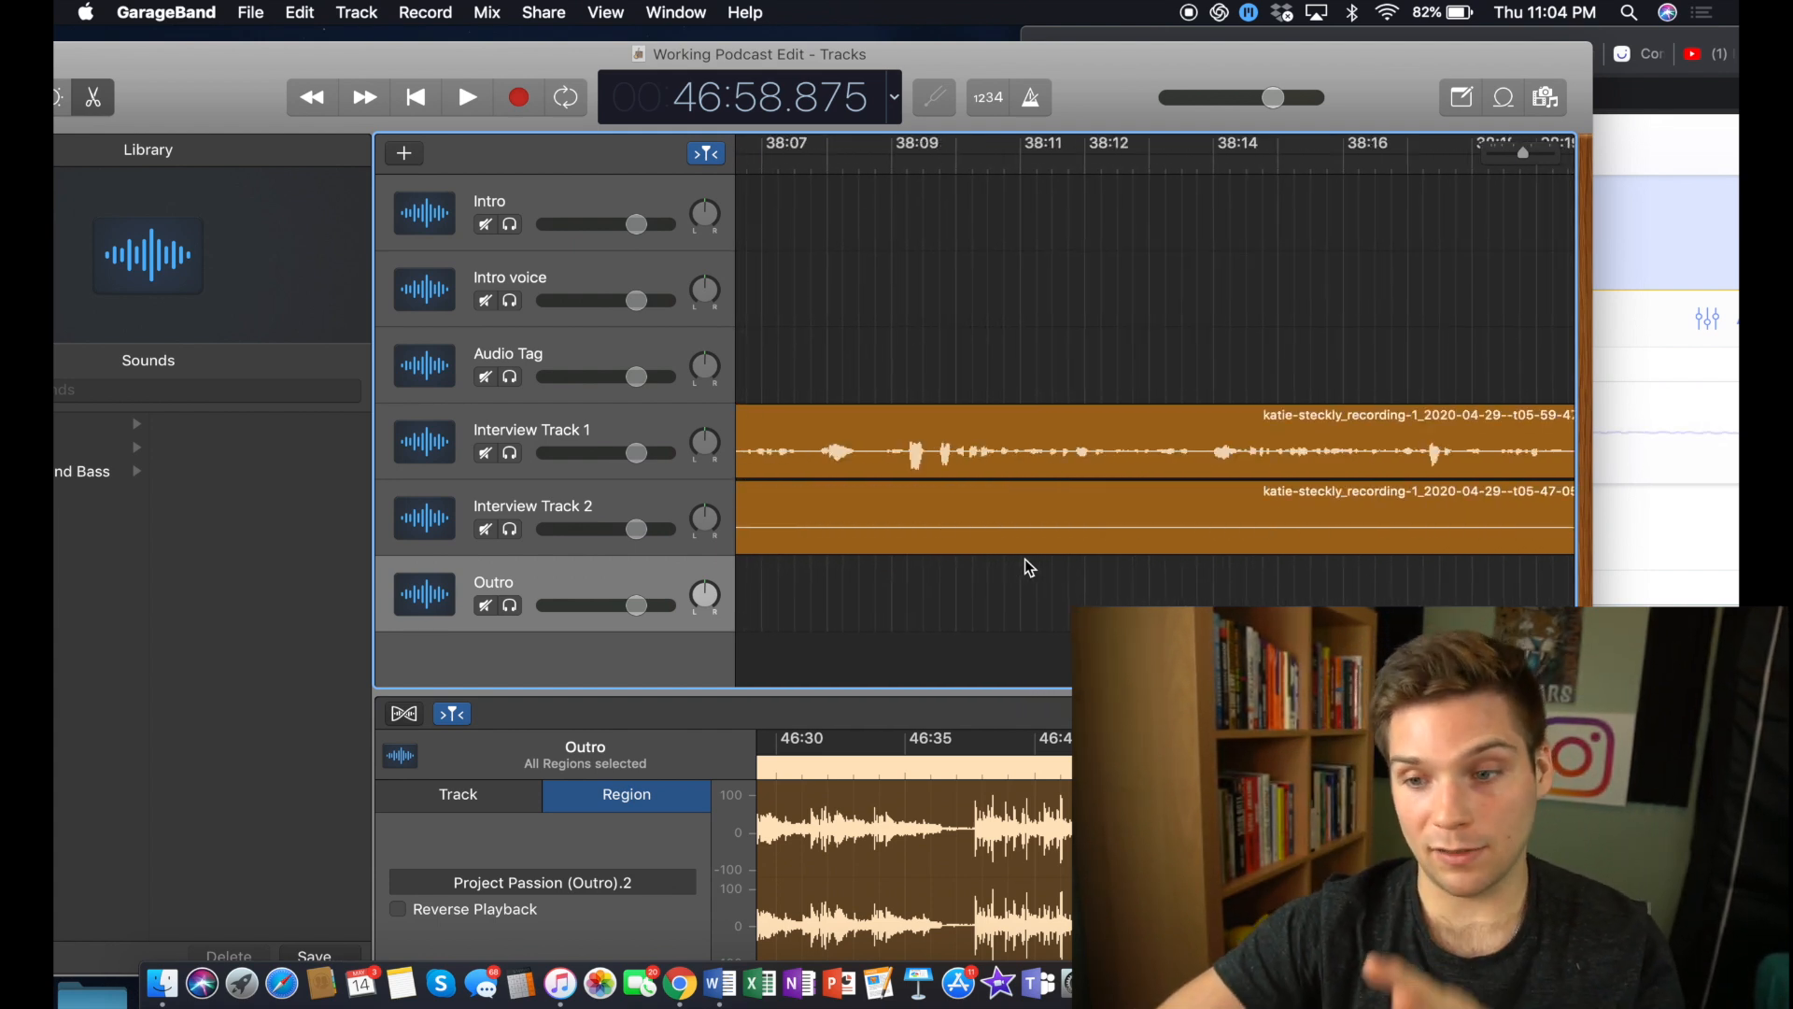
pyautogui.hscroll(-3)
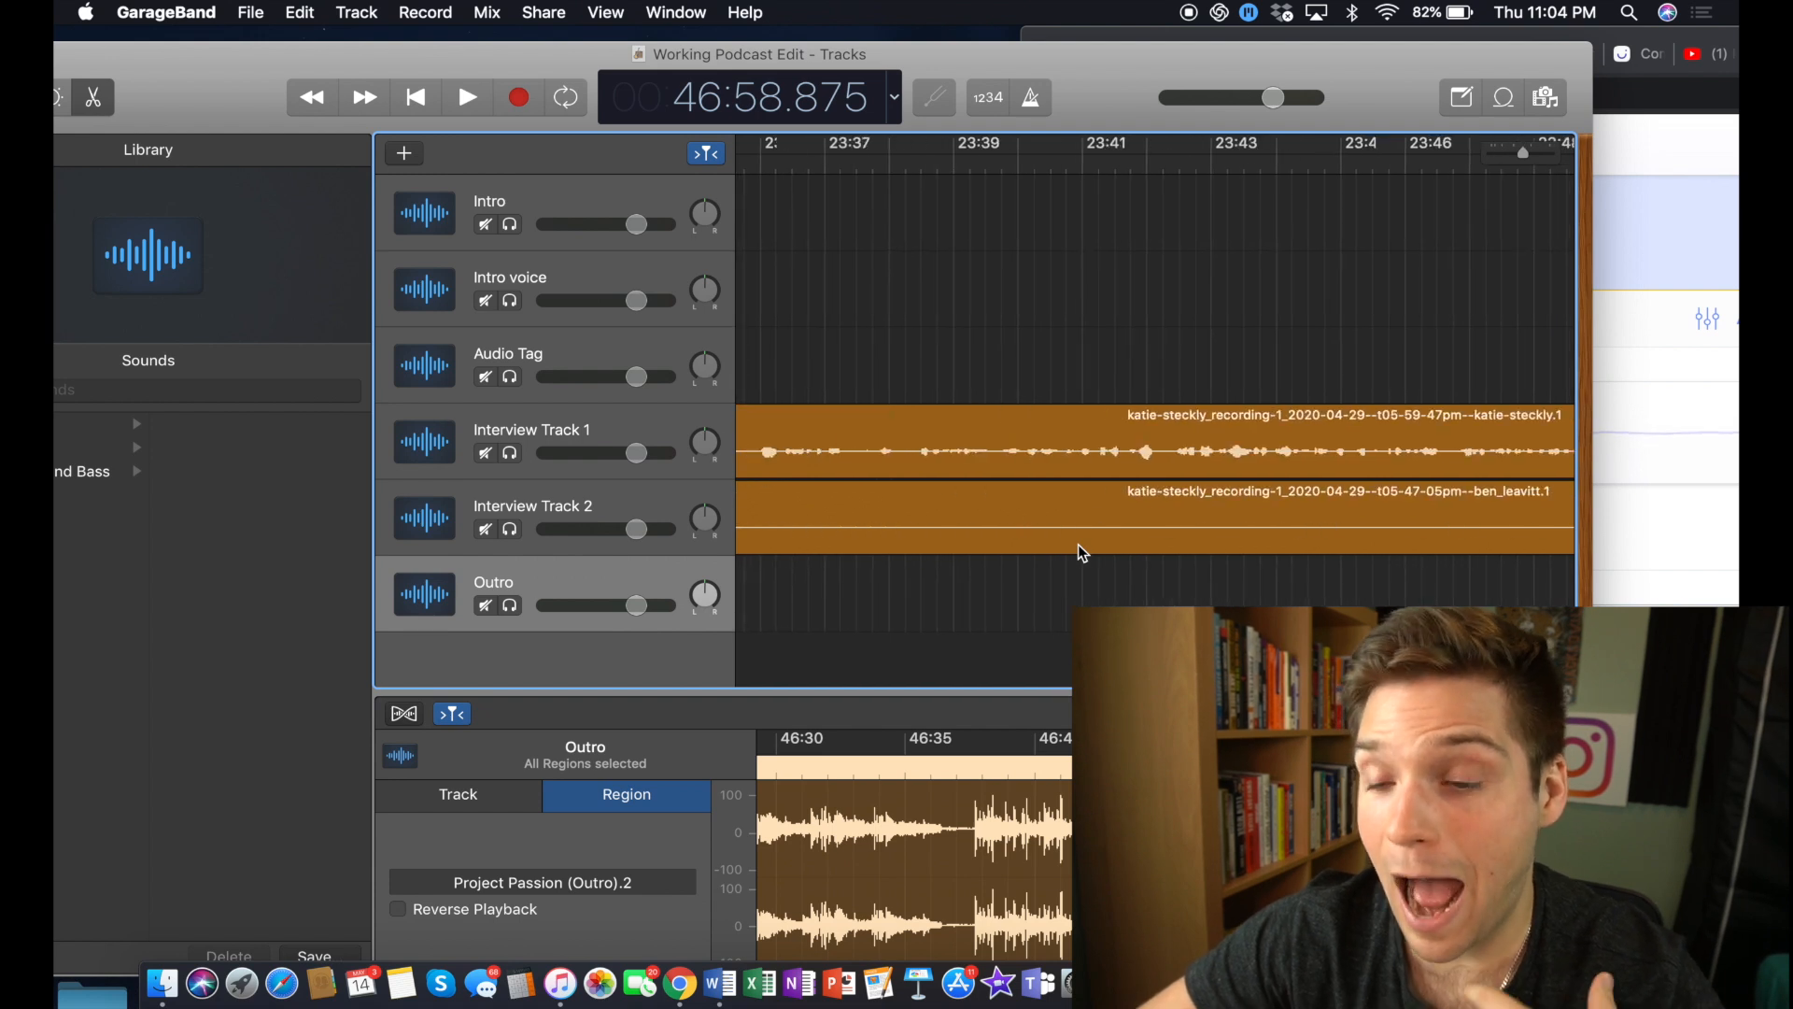
pyautogui.hscroll(-3)
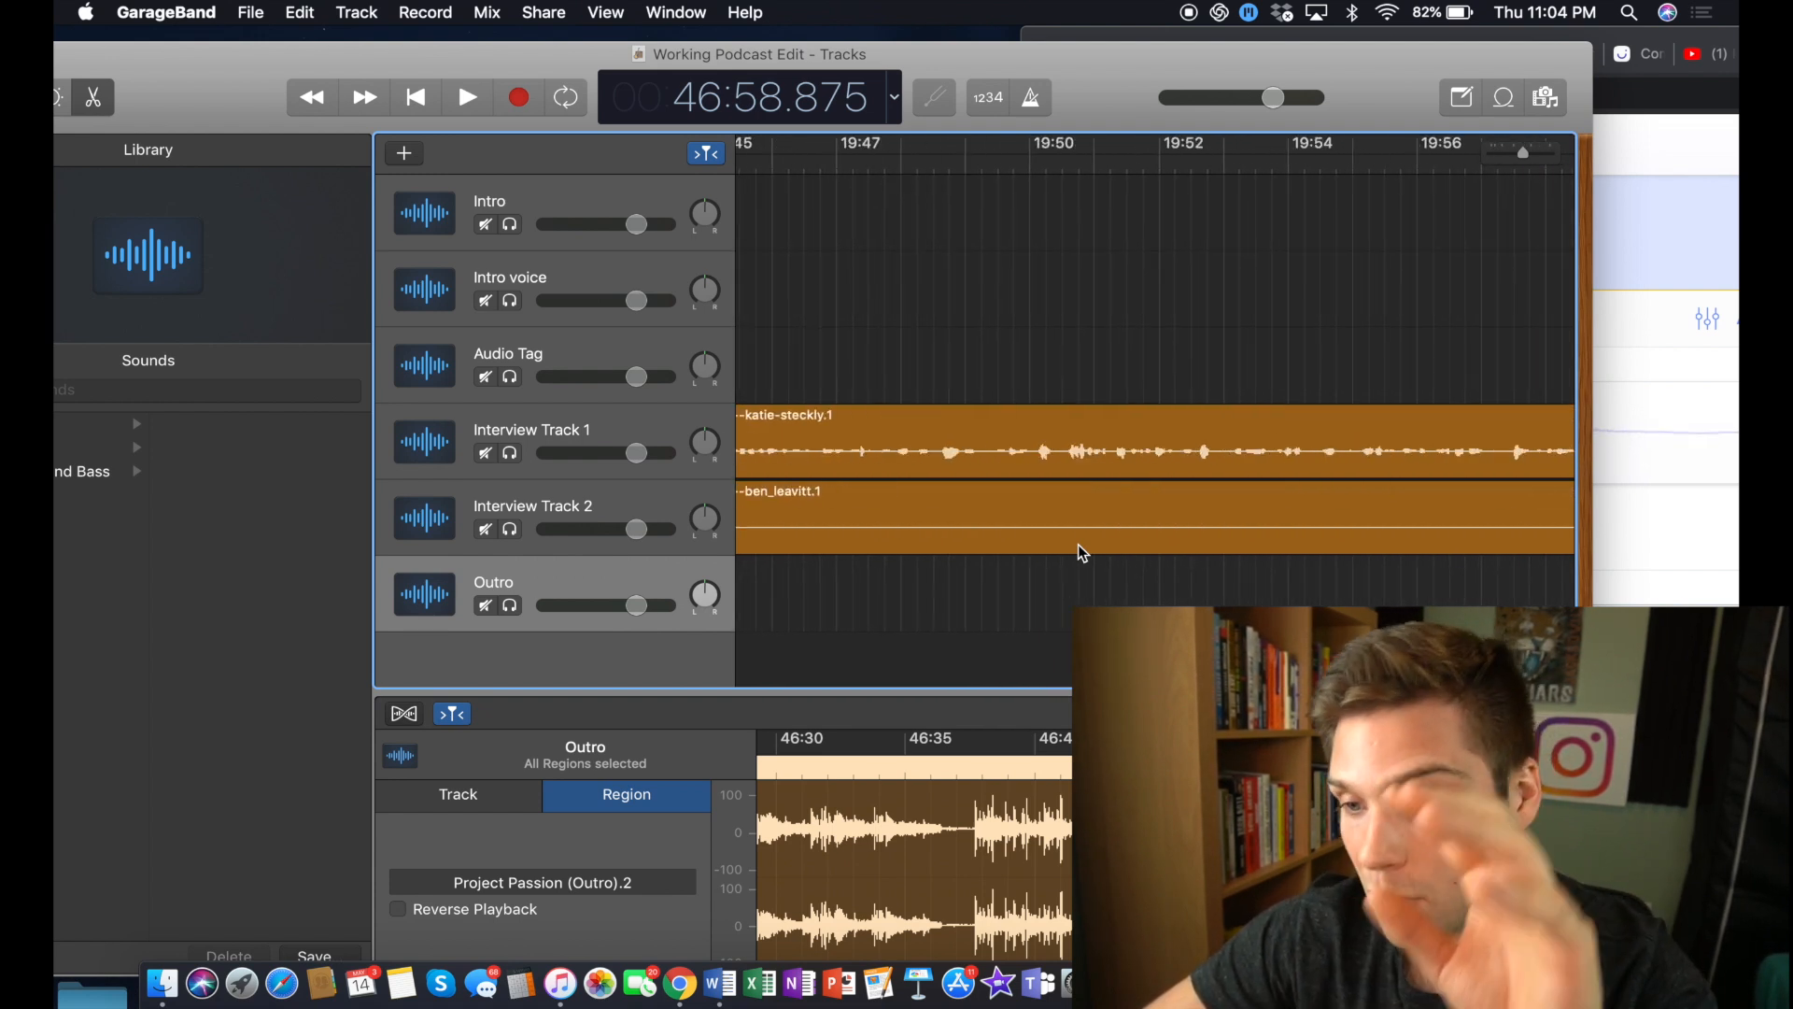
pyautogui.hscroll(-3)
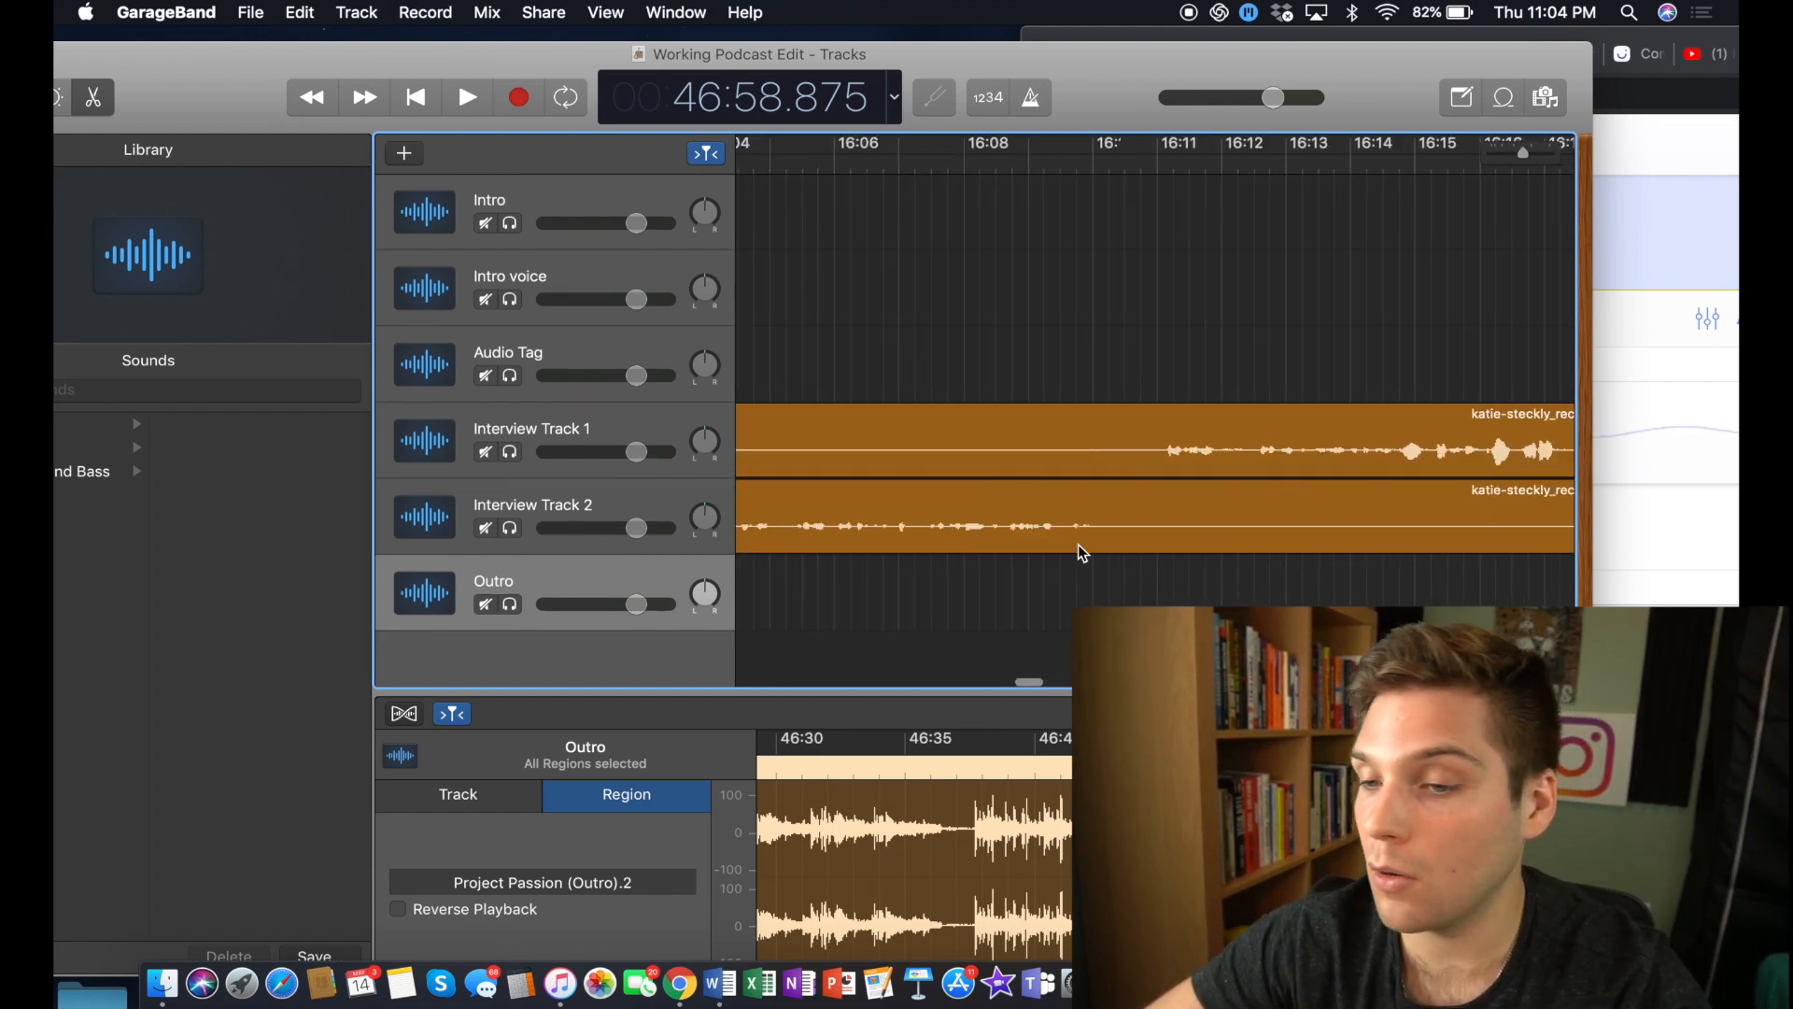
# Step: Create a new microphone audio track below Interview Track 2
pyautogui.click(509, 287)
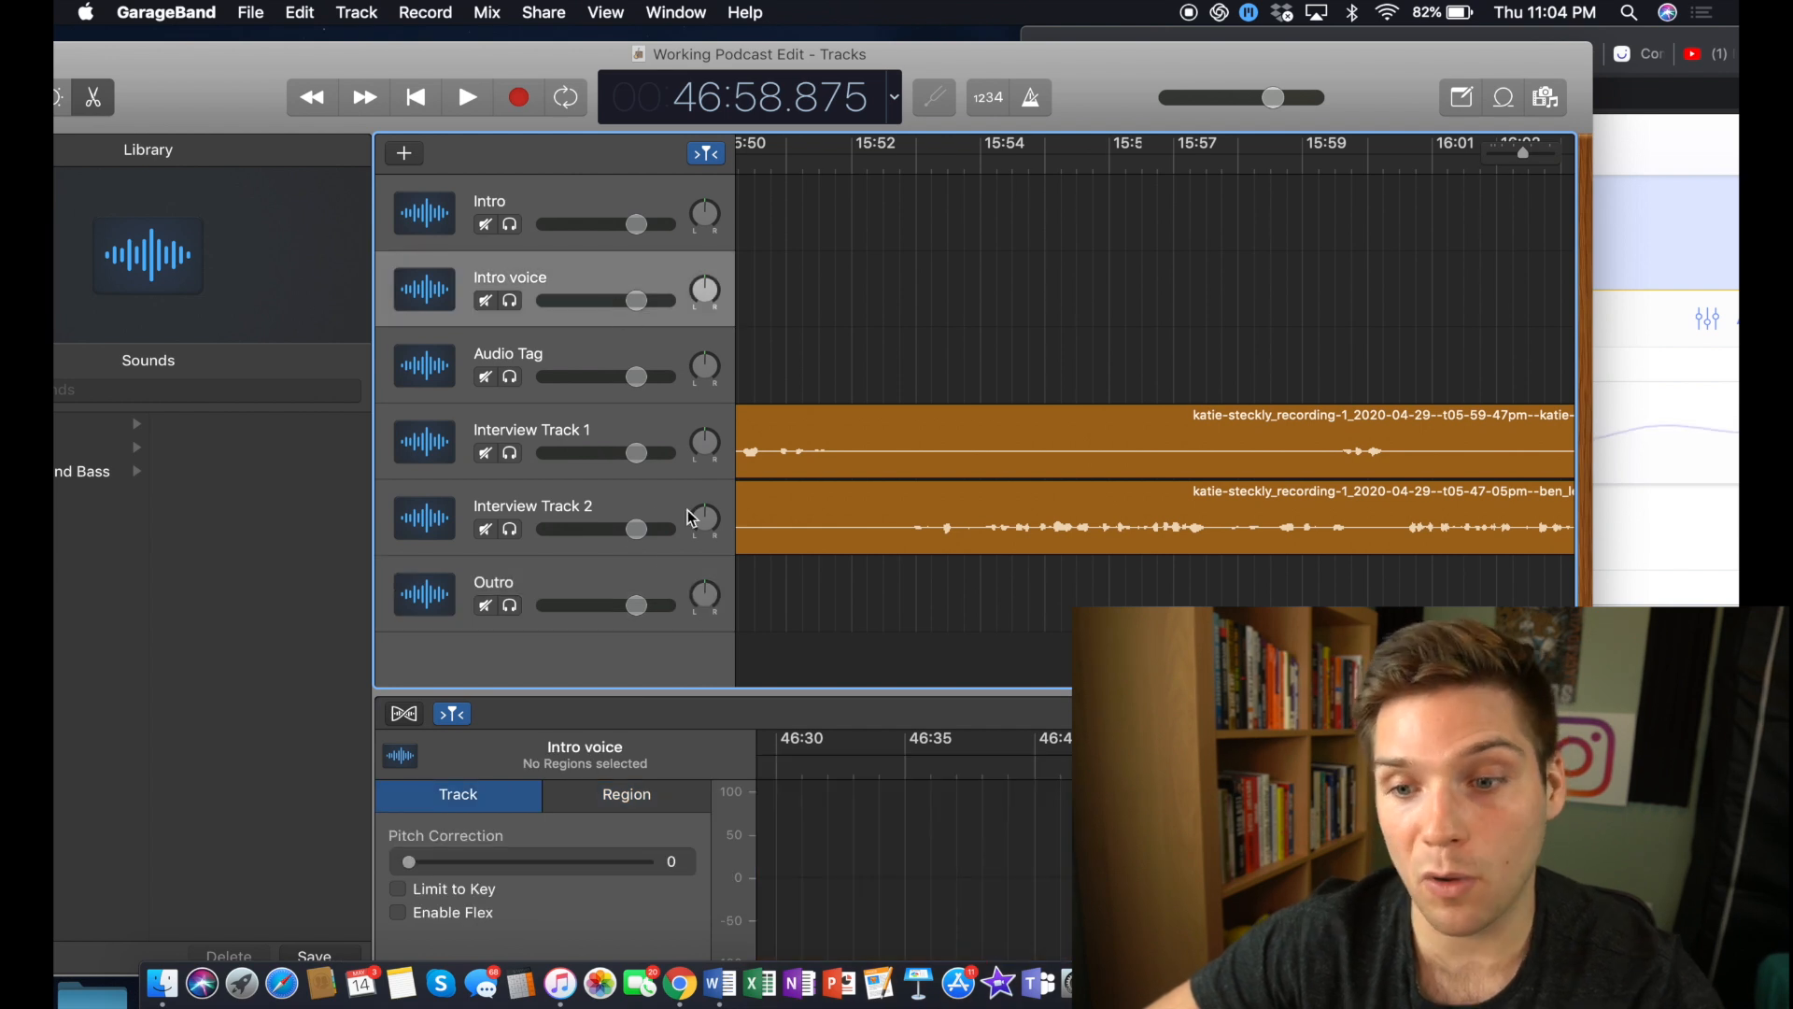
pyautogui.click(531, 516)
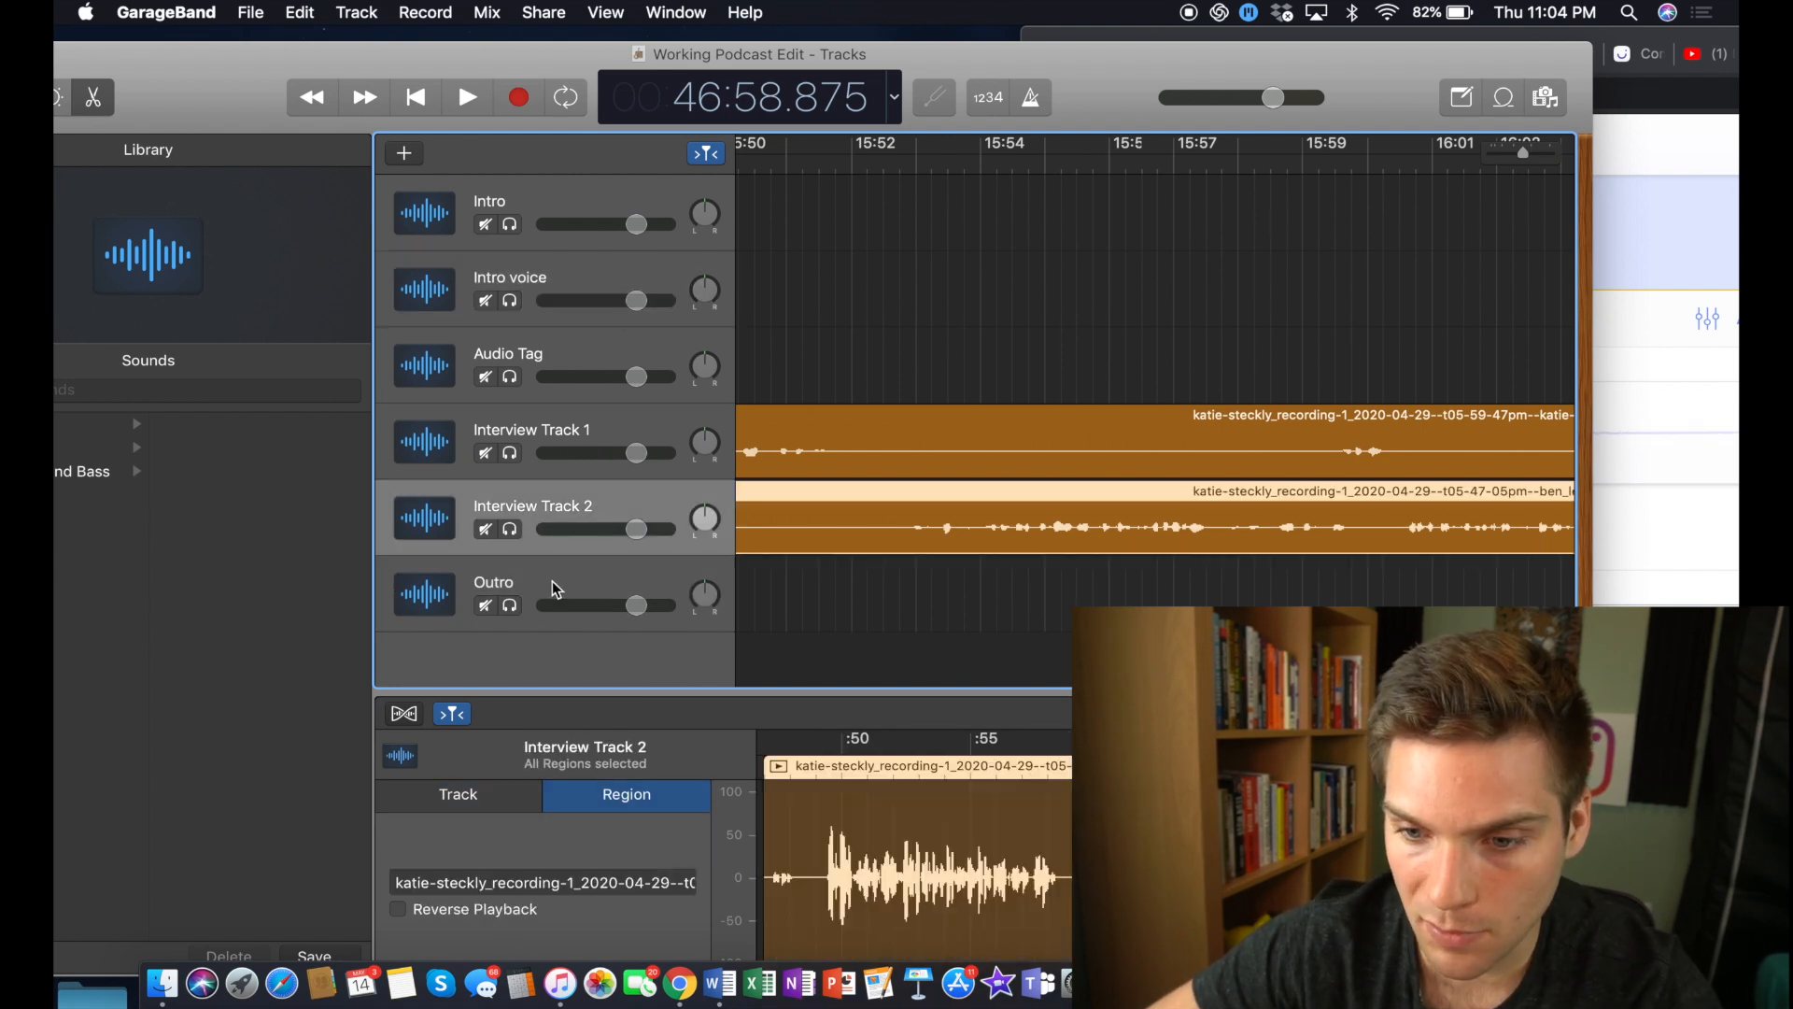
pyautogui.click(494, 582)
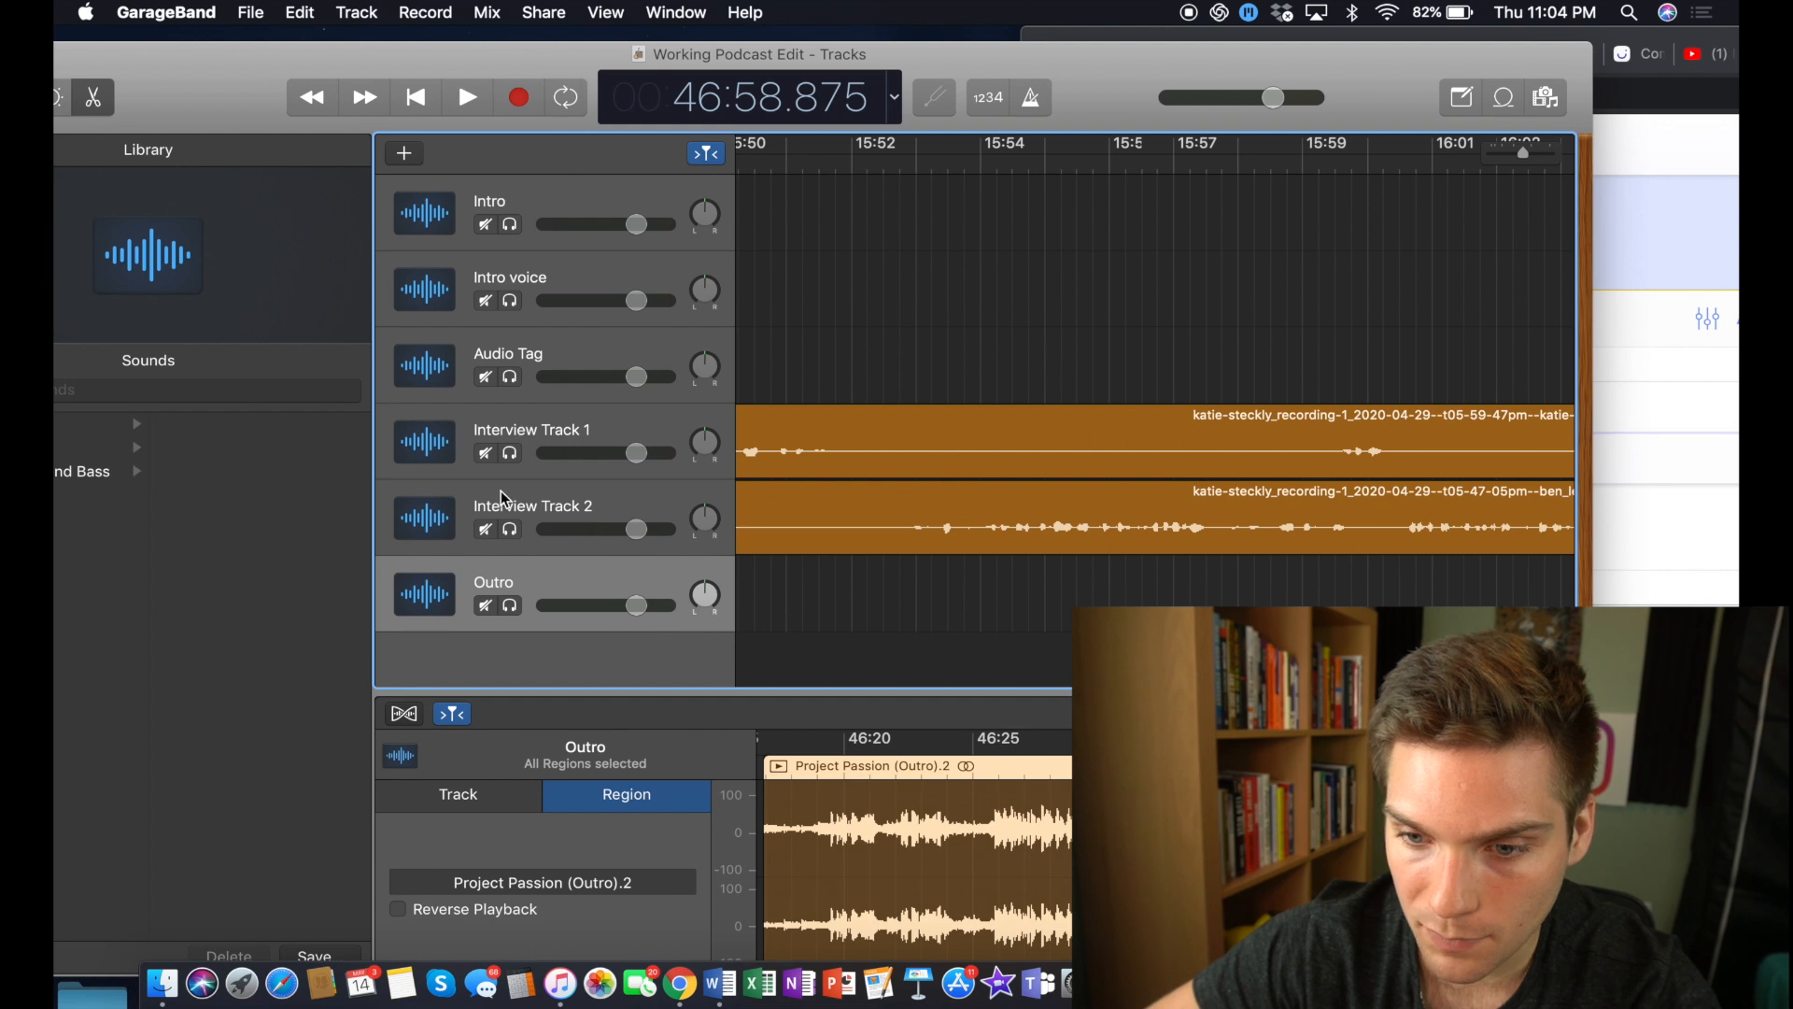
pyautogui.click(404, 152)
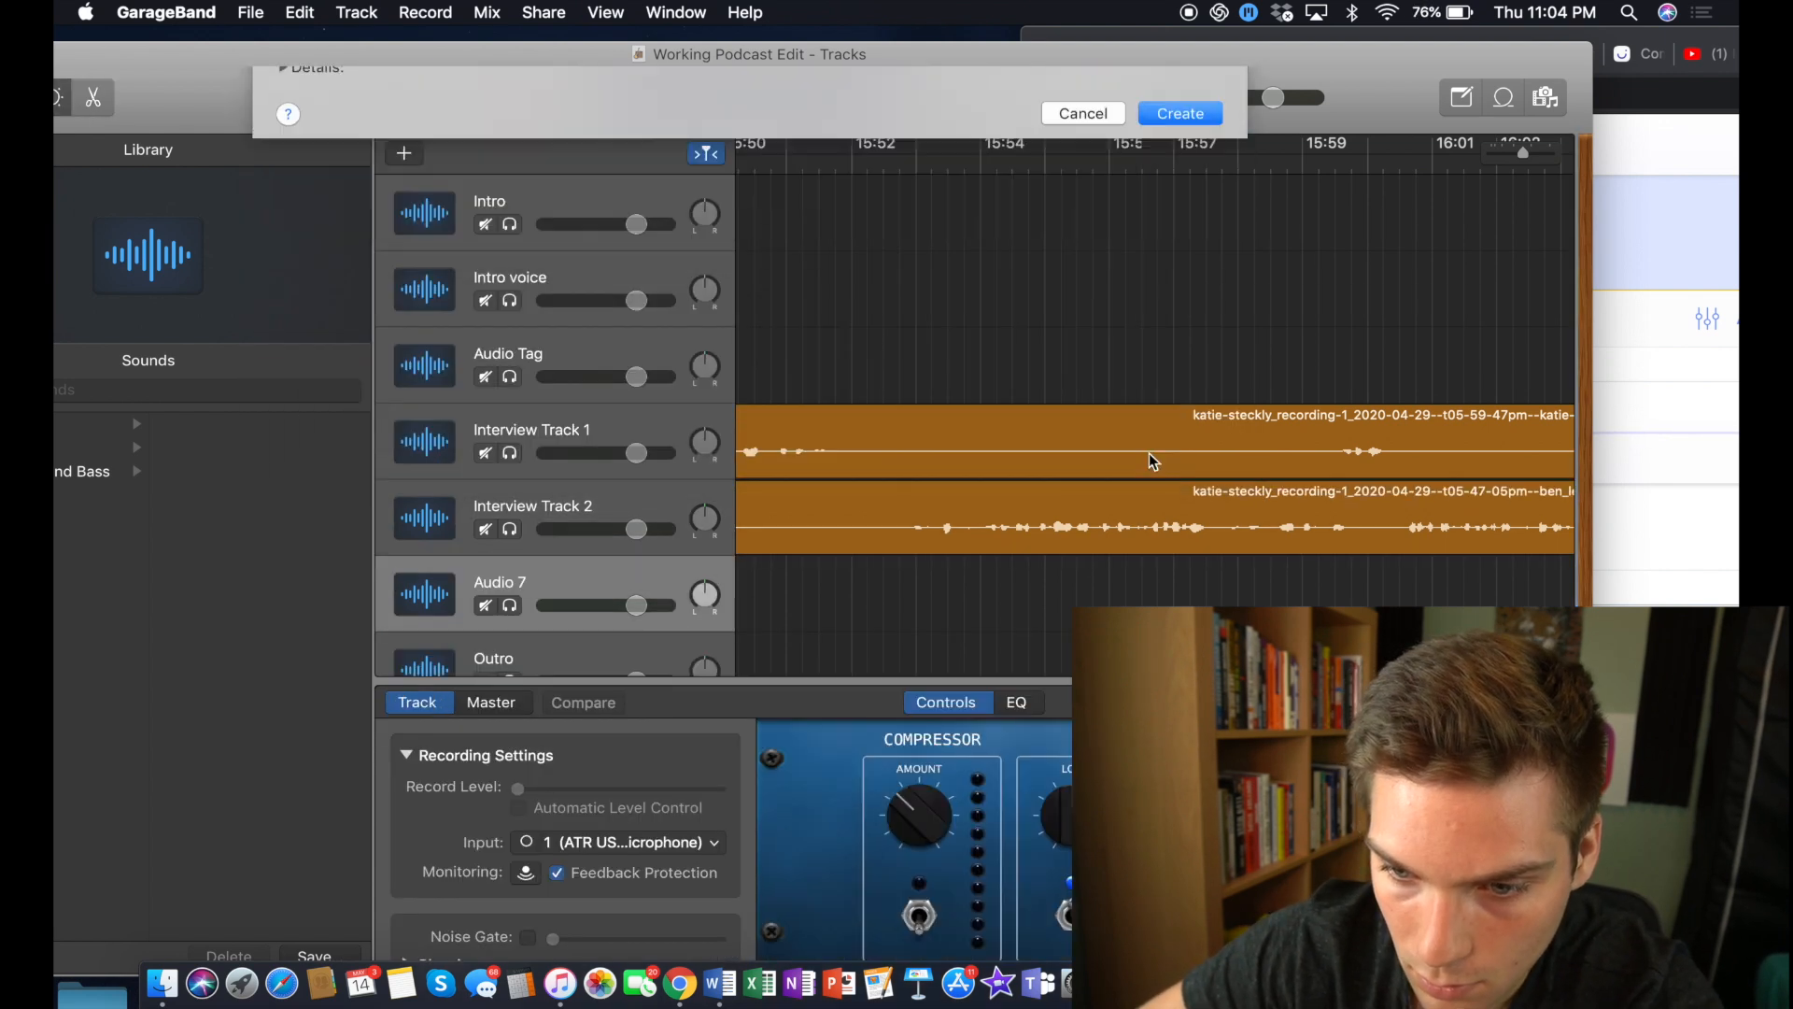
pyautogui.click(1081, 113)
pyautogui.write('Voice Outro')
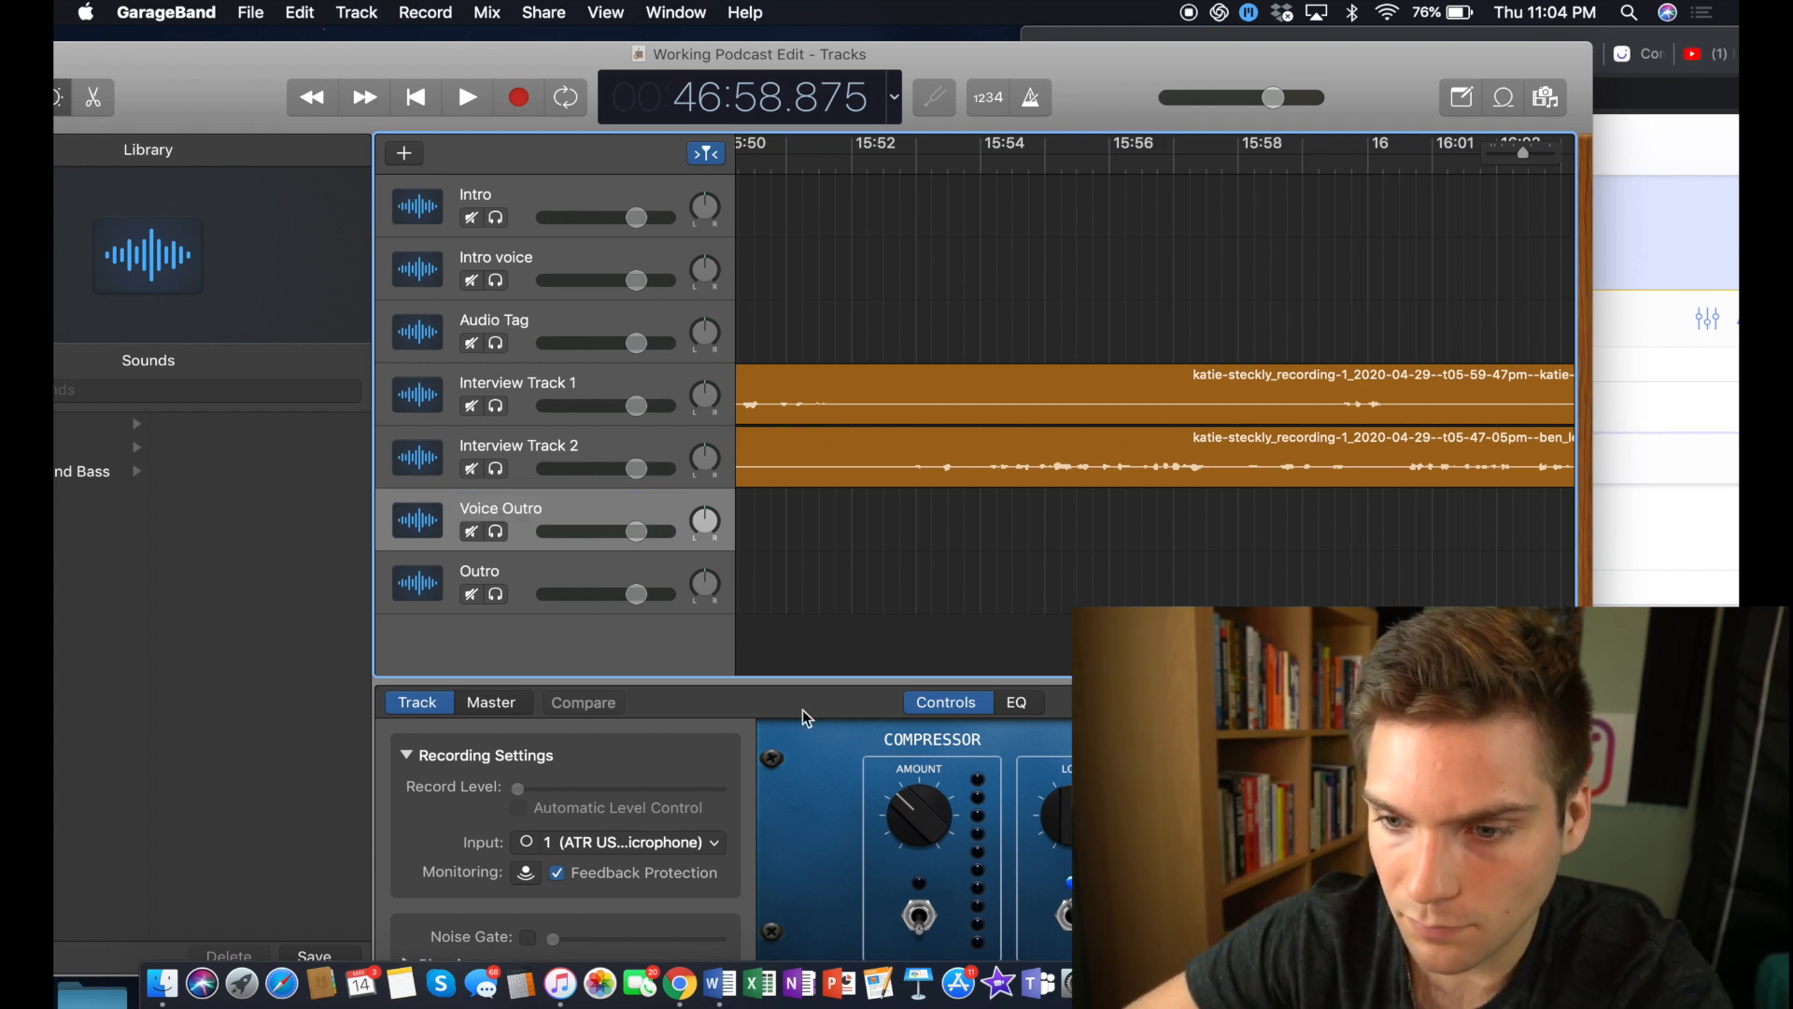
pyautogui.hscroll(-3)
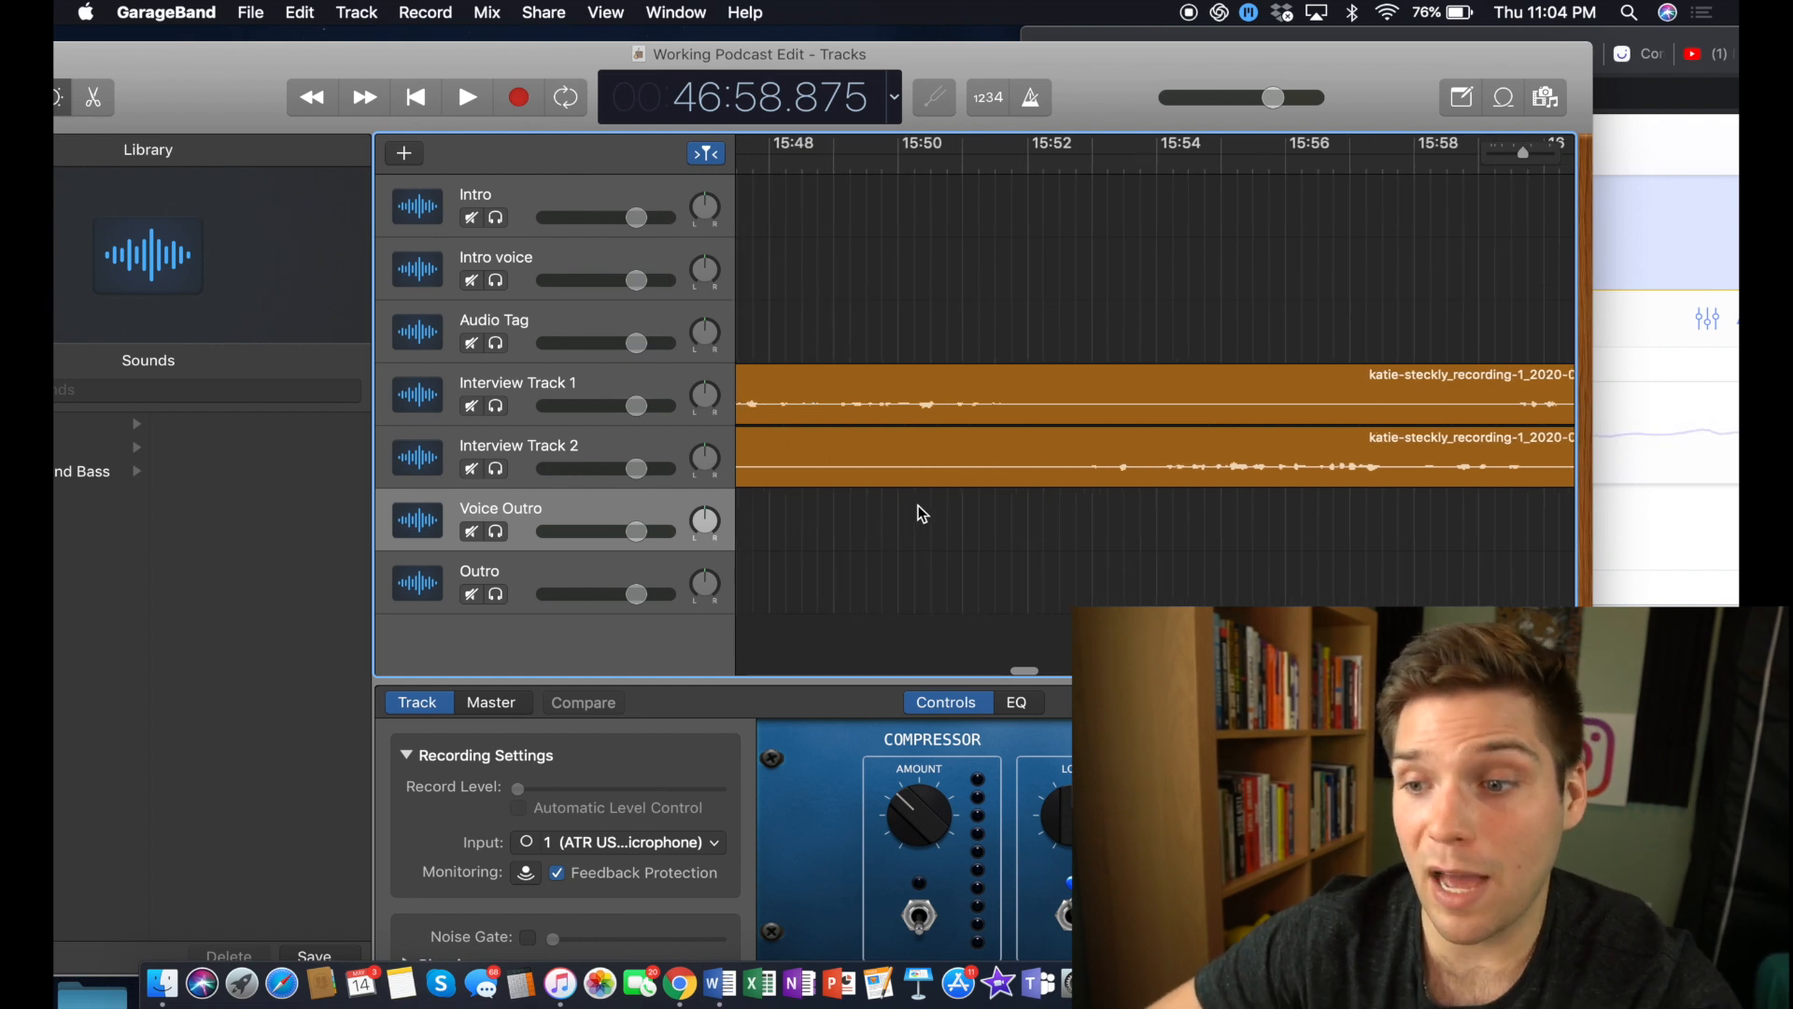
pyautogui.hscroll(-3)
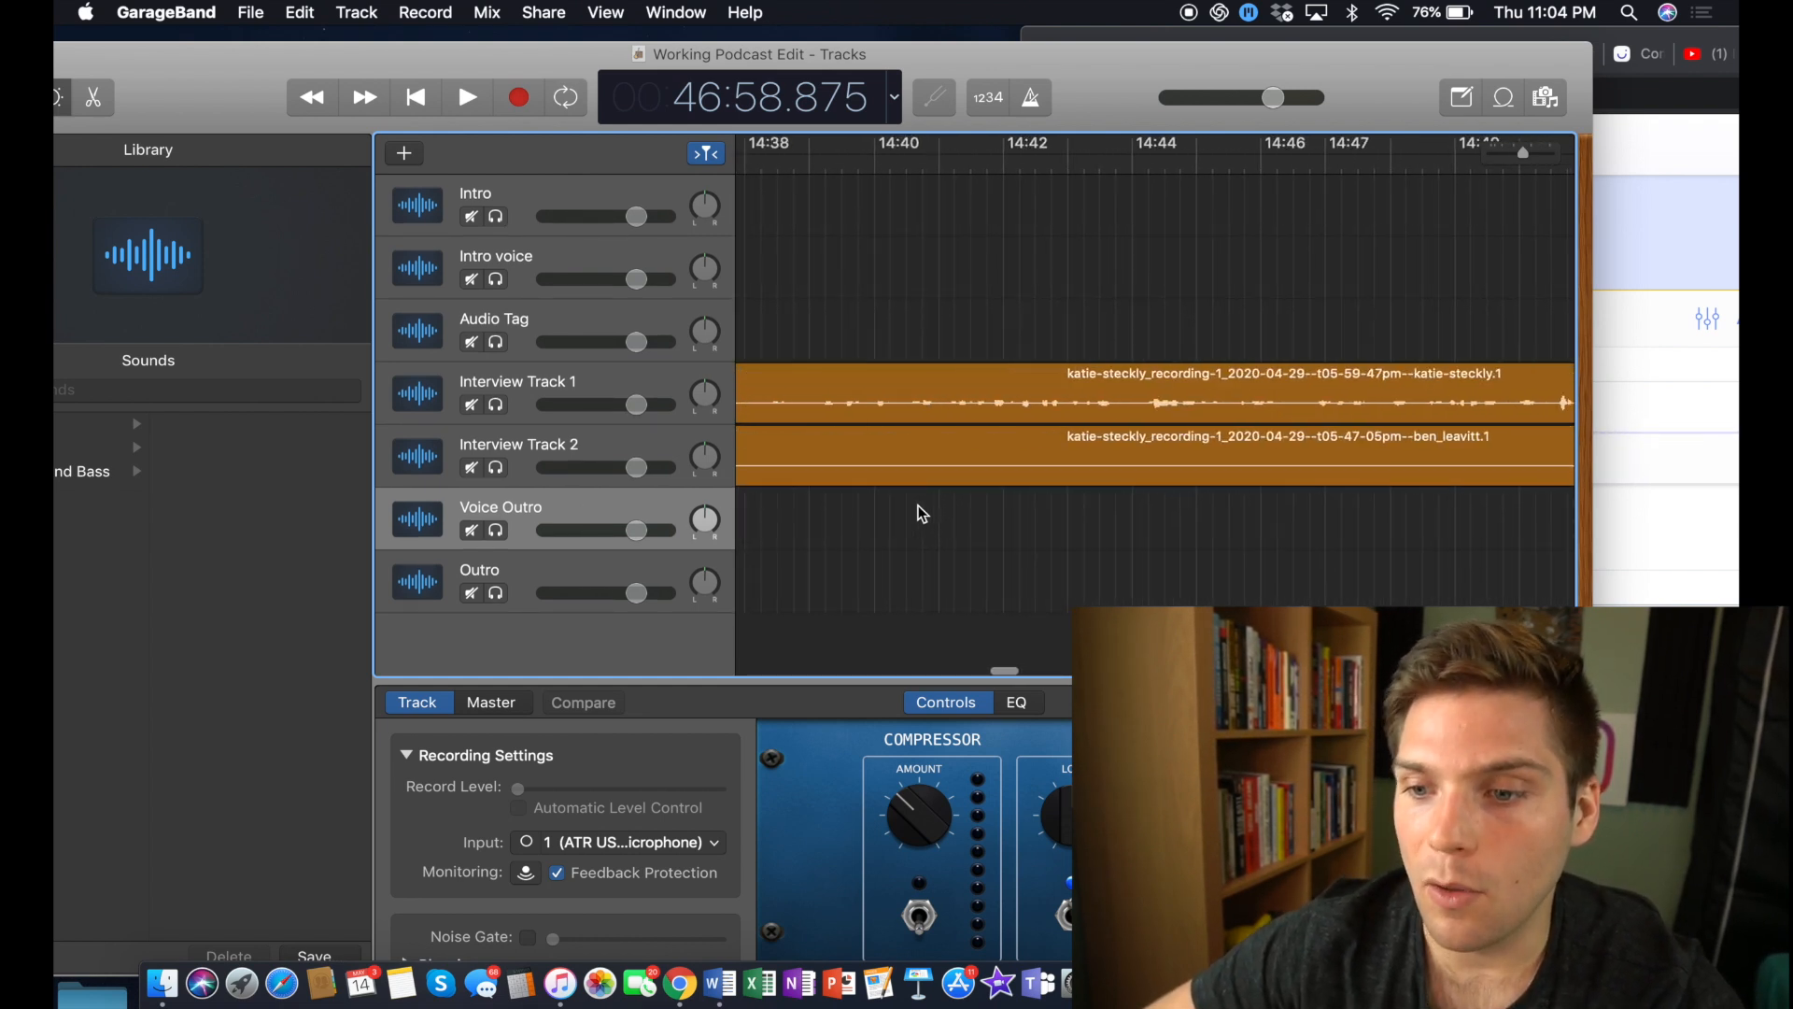
pyautogui.hscroll(-3)
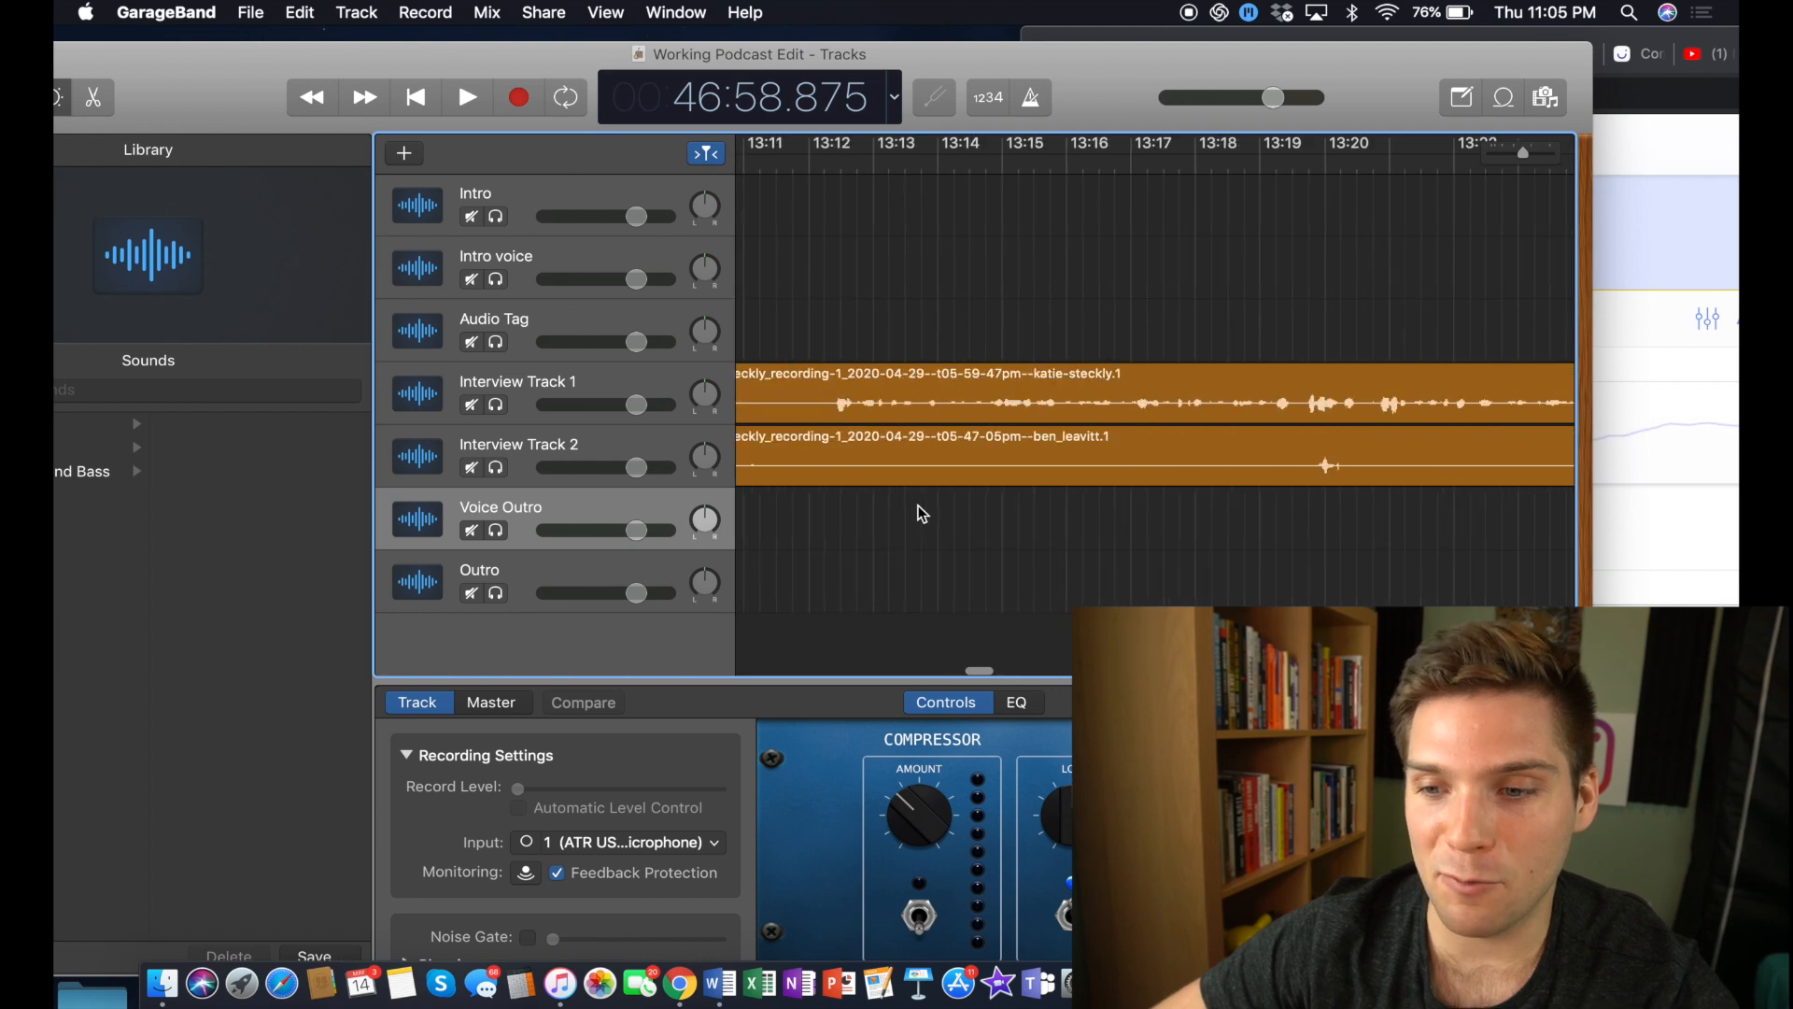
pyautogui.hscroll(-3)
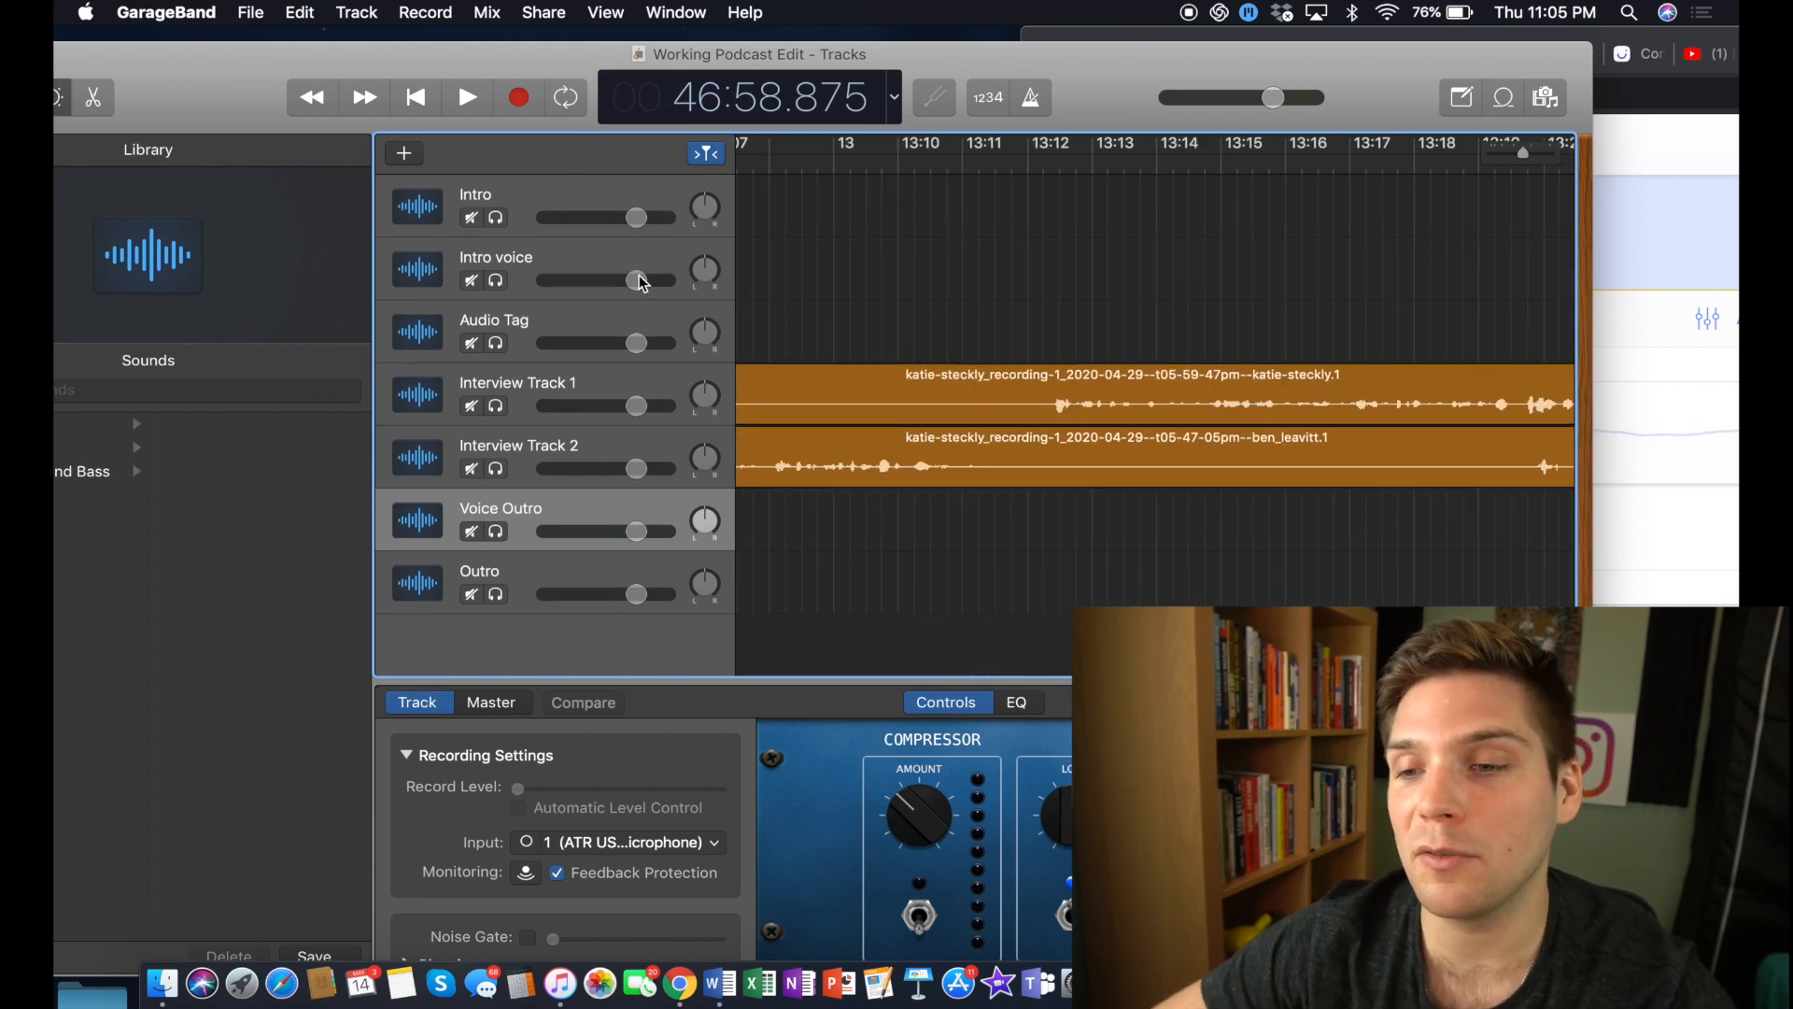
pyautogui.moveTo(638, 281)
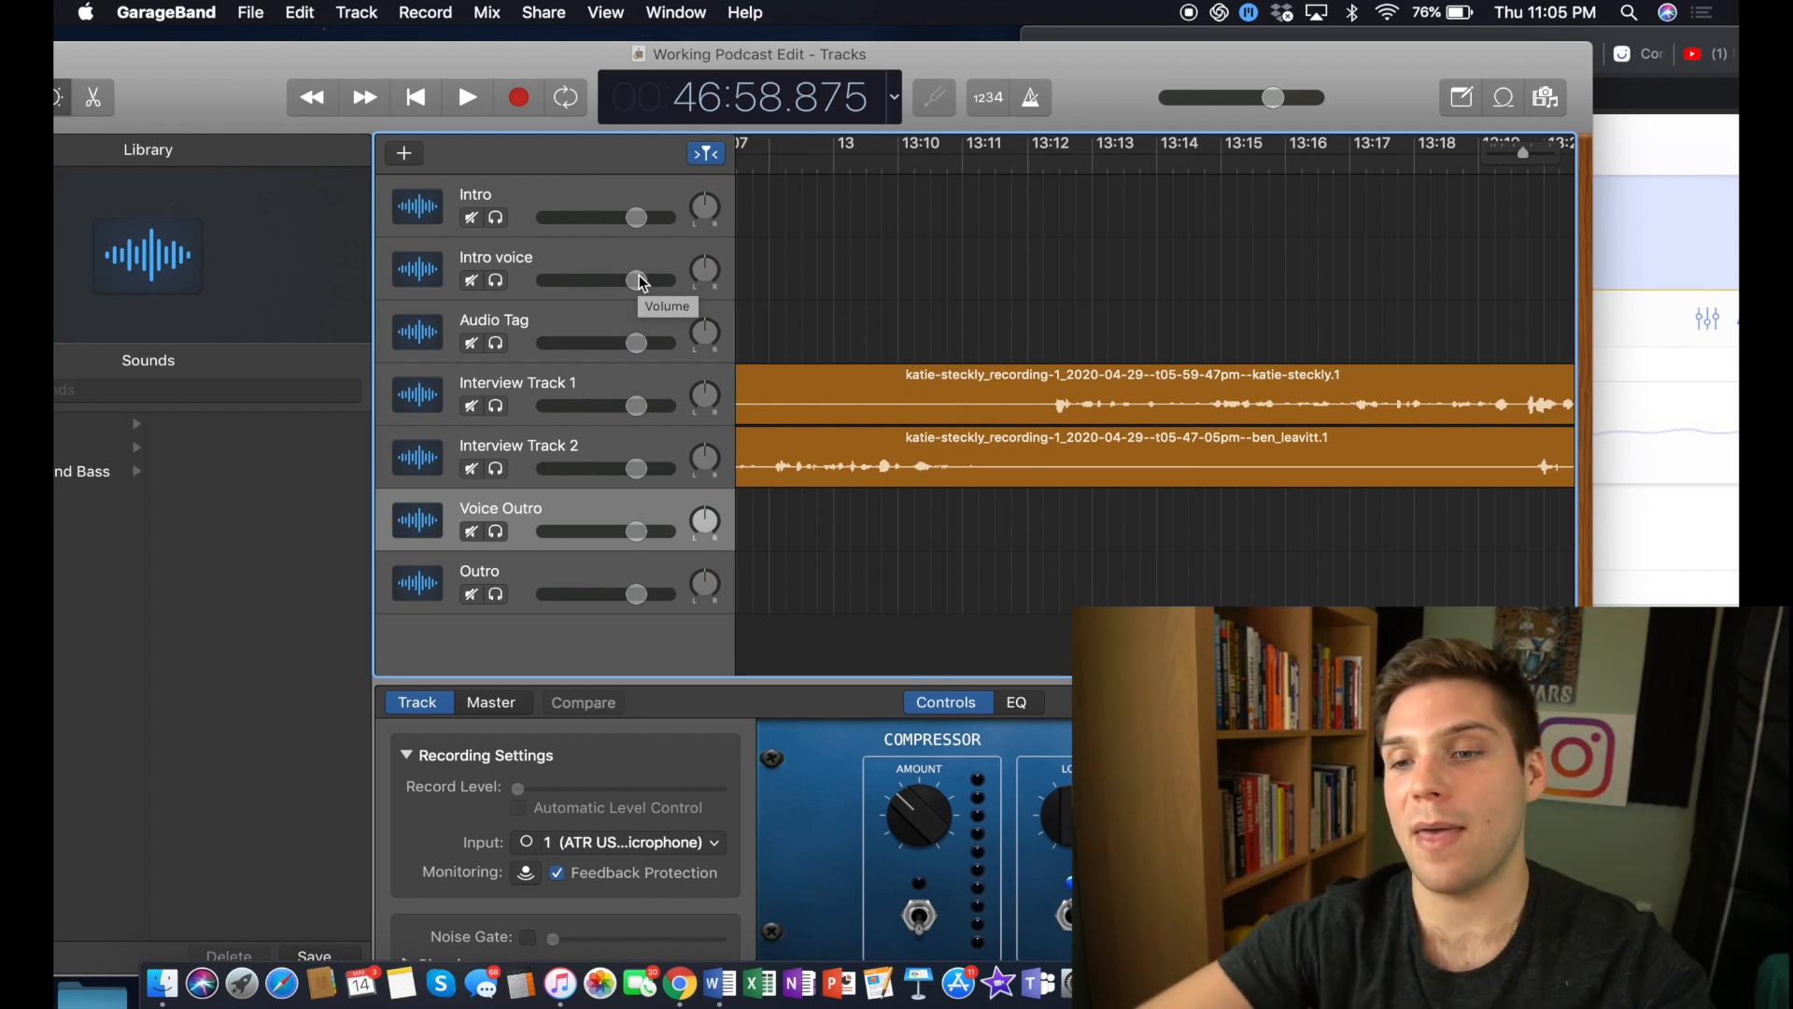
pyautogui.hscroll(-3)
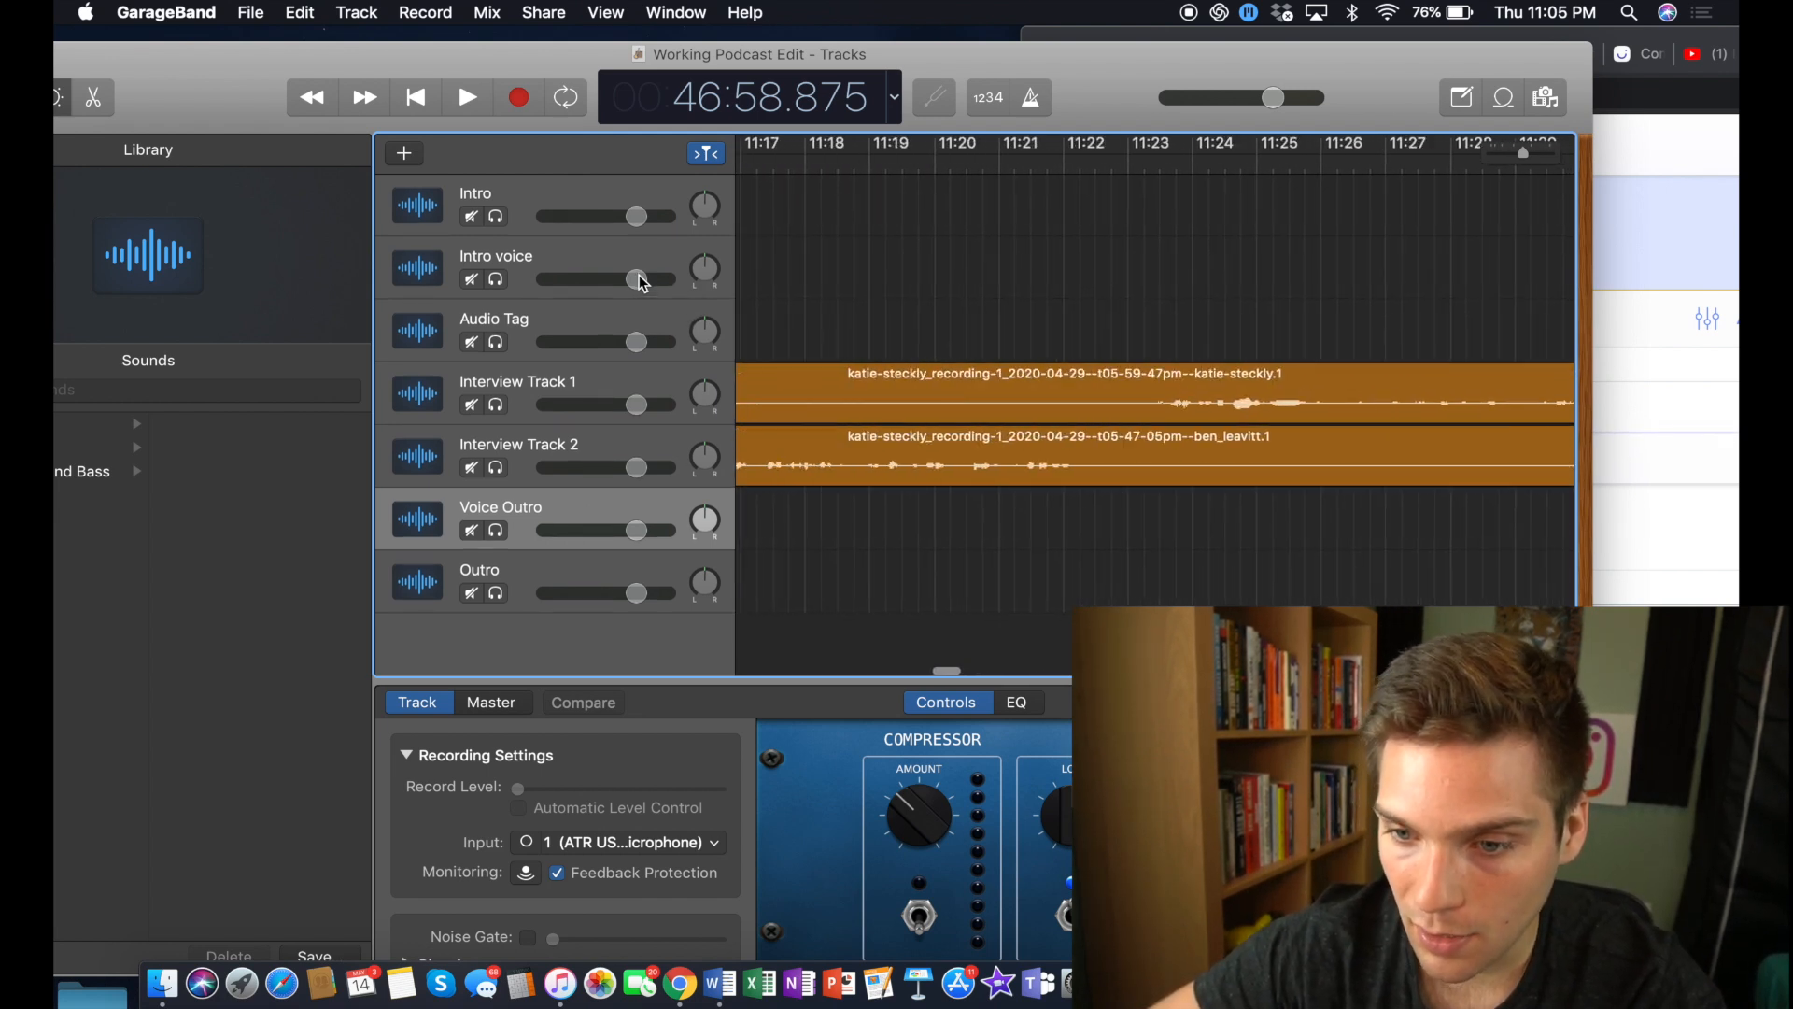
pyautogui.hscroll(-3)
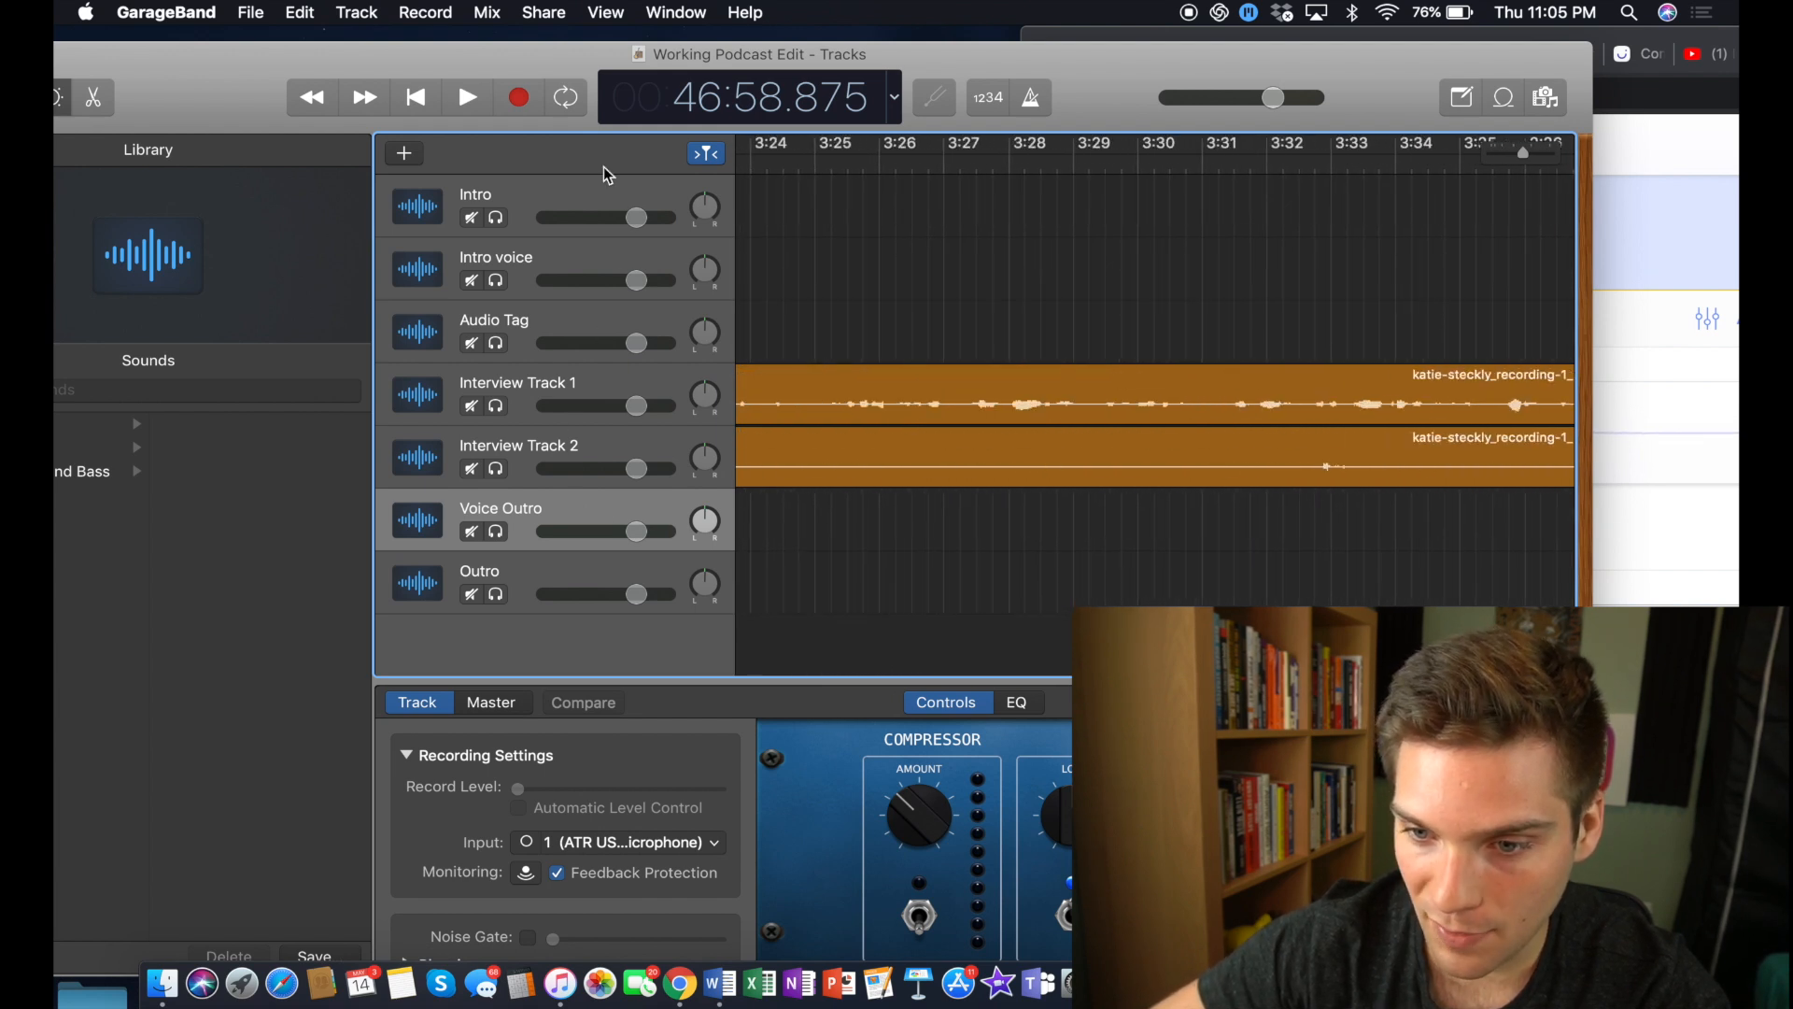
pyautogui.hscroll(-3)
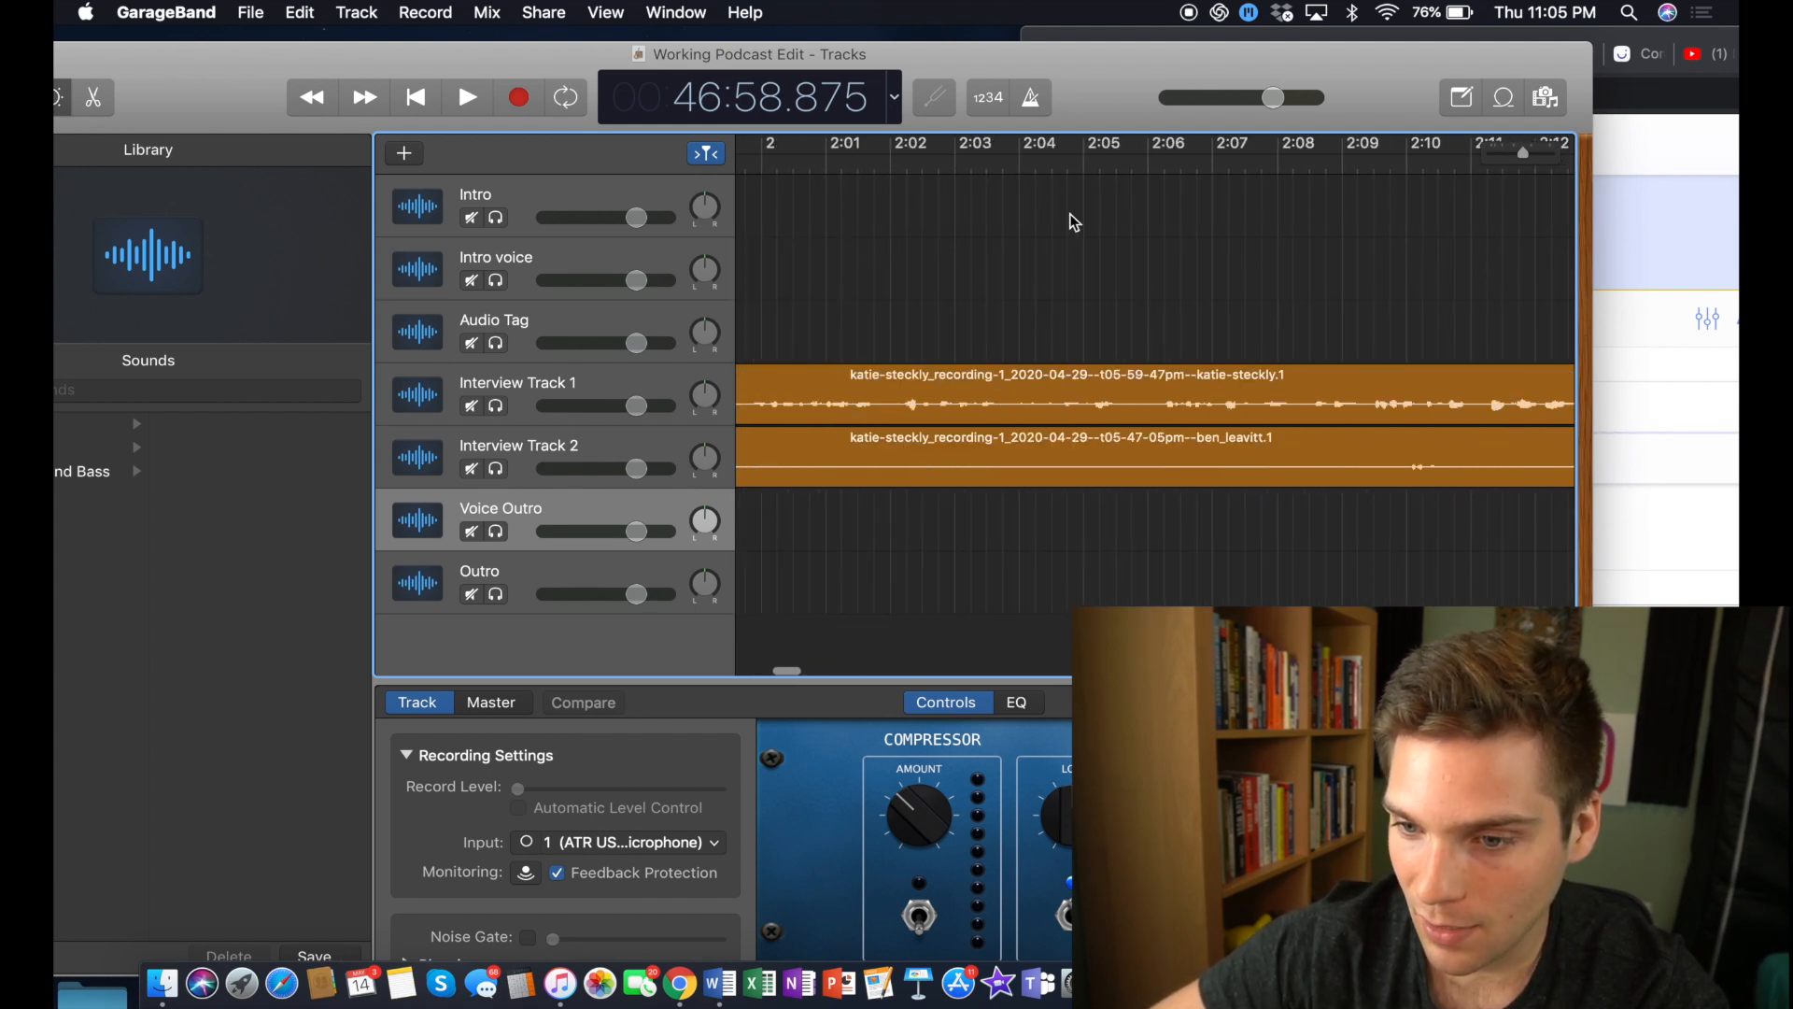
pyautogui.click(465, 97)
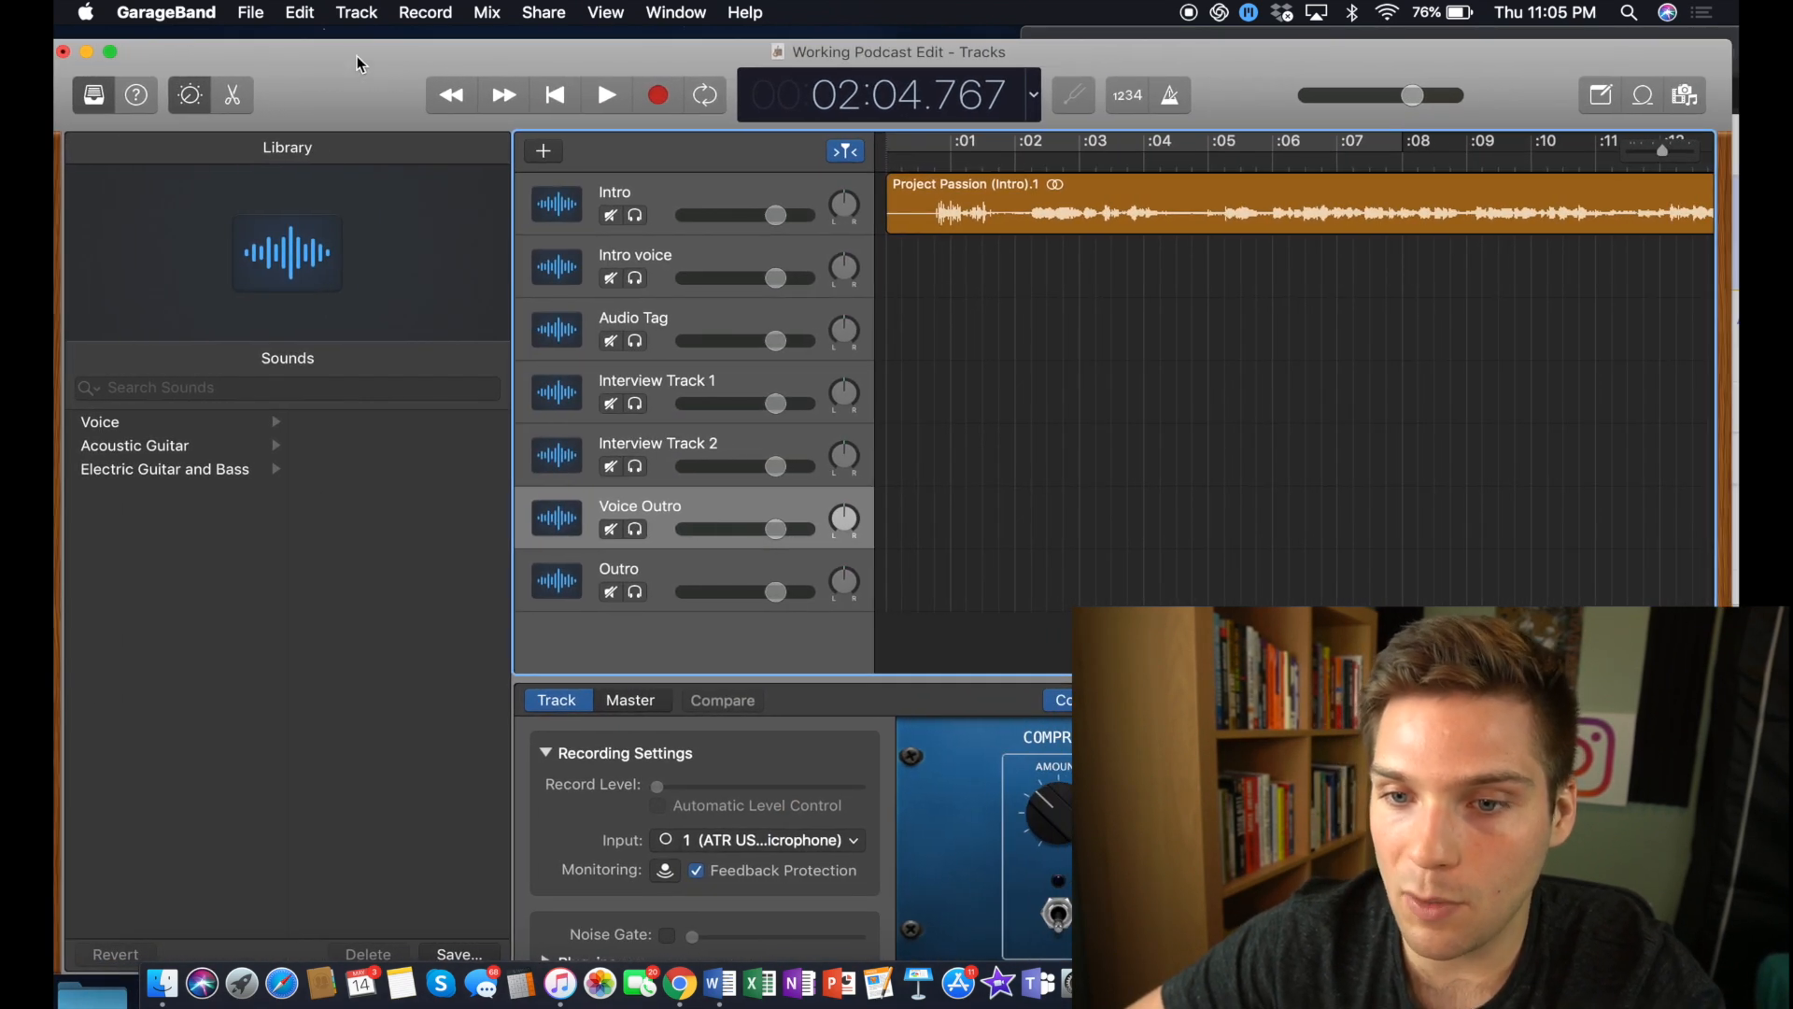
# Step: Export the episode to Finished Episodes as 'Katie Steckley', MP3 at 192 kBit/s
pyautogui.click(544, 12)
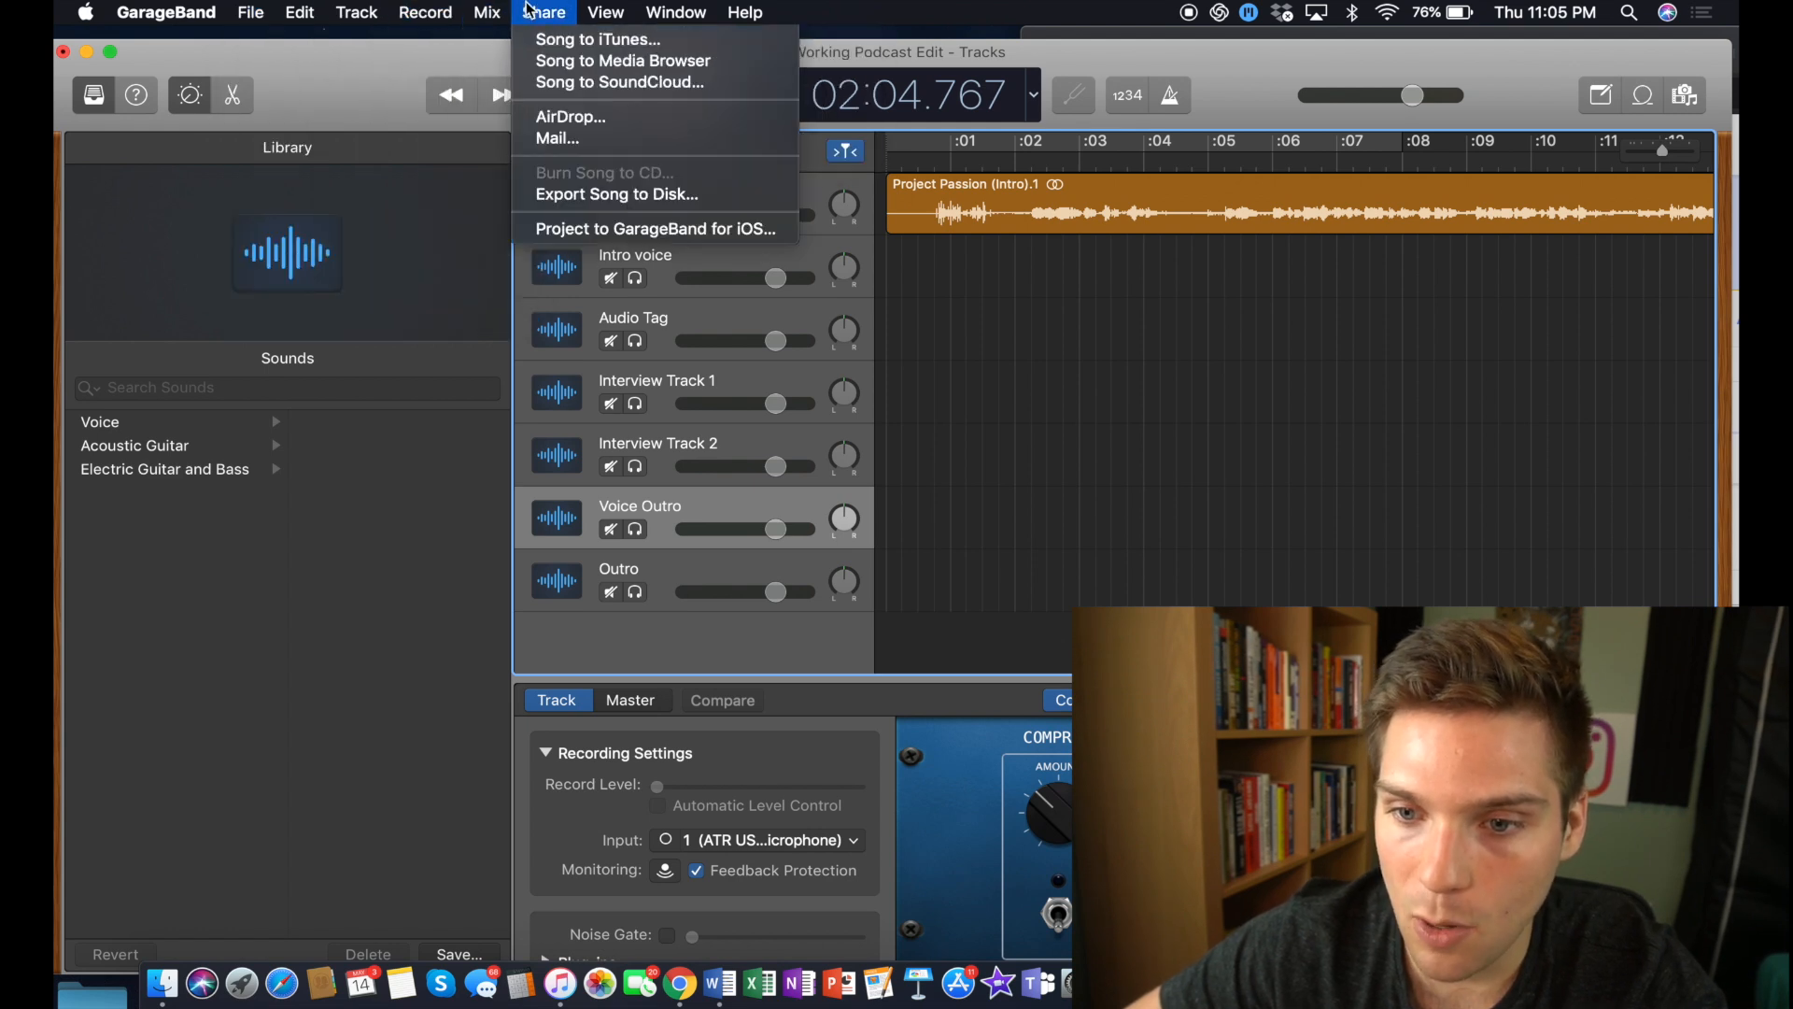
pyautogui.moveTo(653, 229)
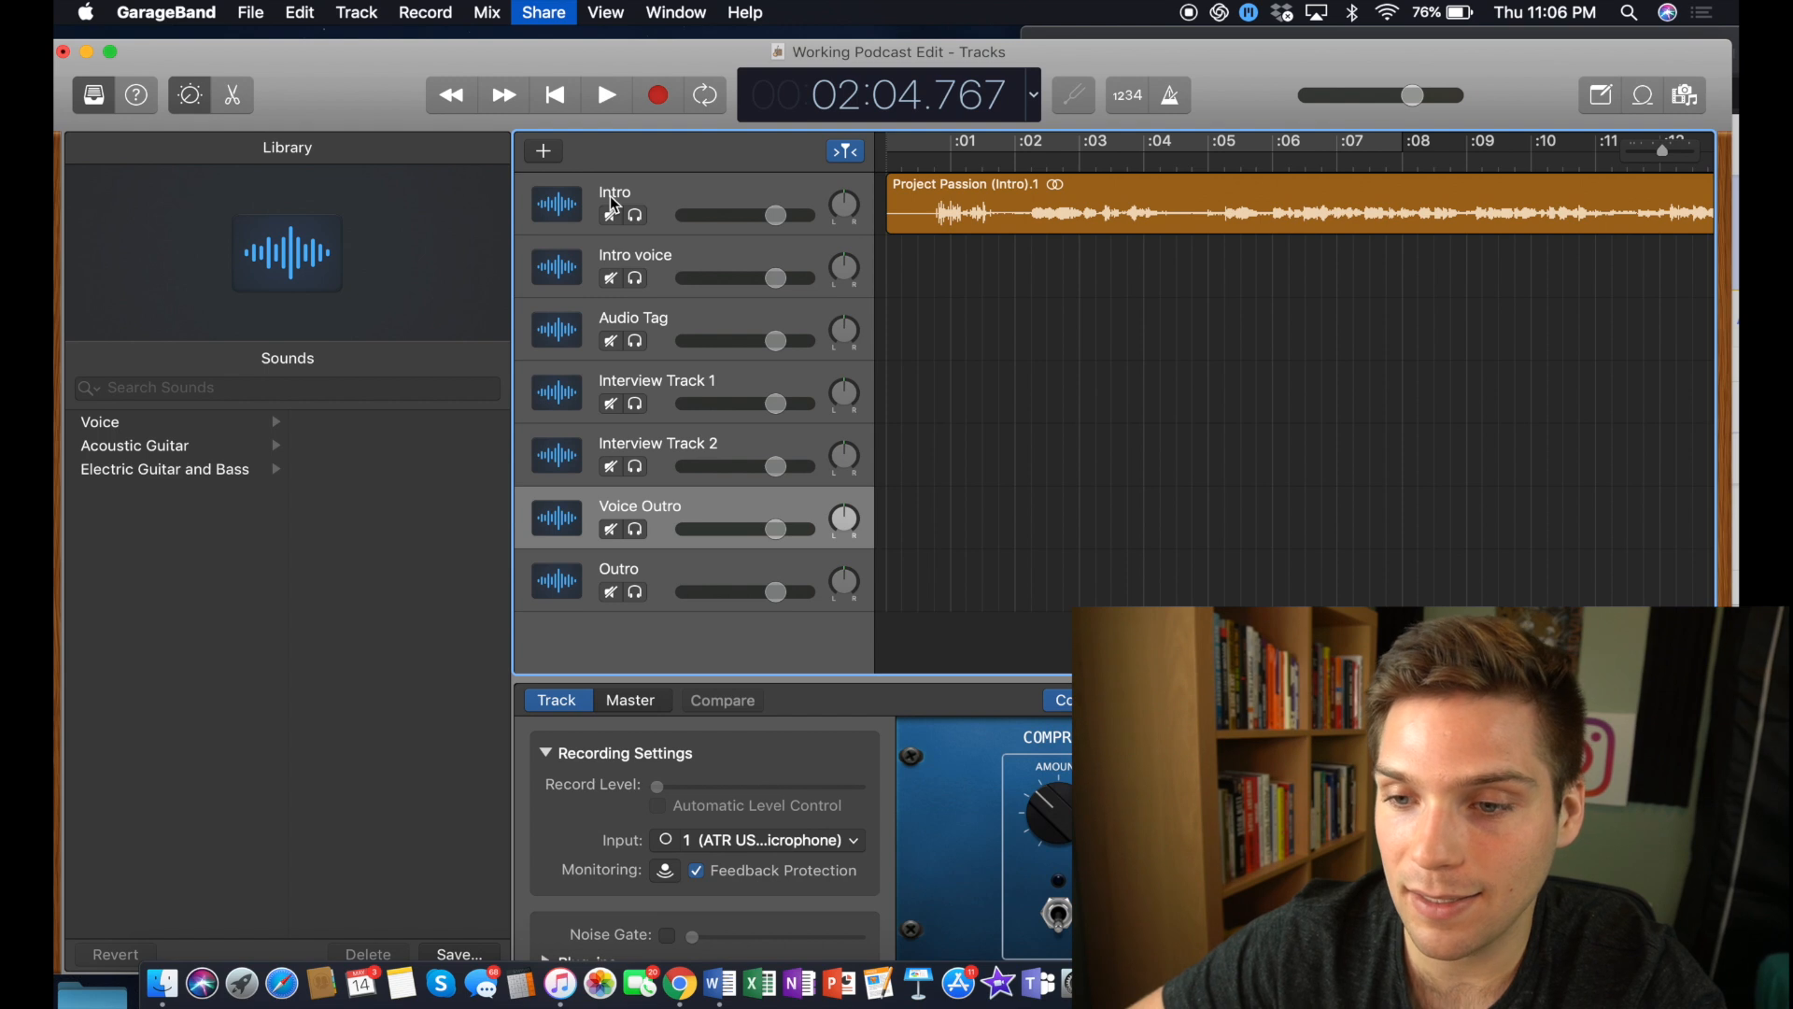
pyautogui.click(543, 12)
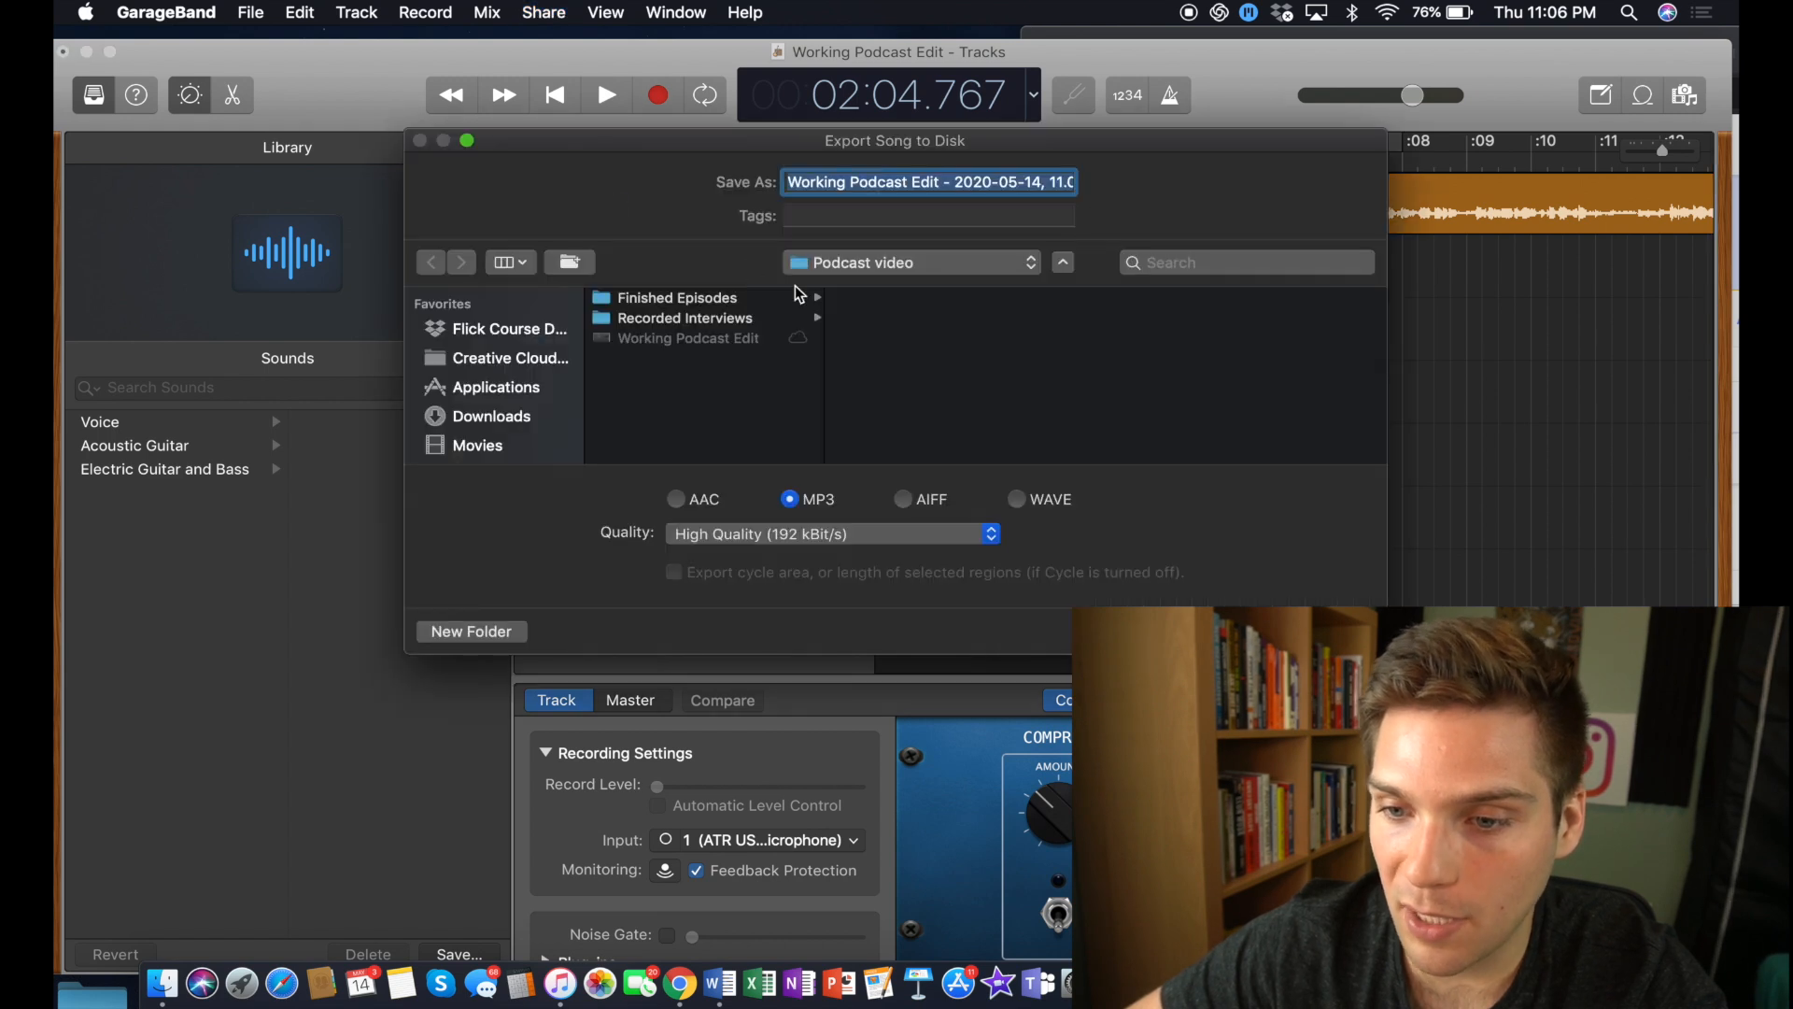
pyautogui.moveTo(711, 311)
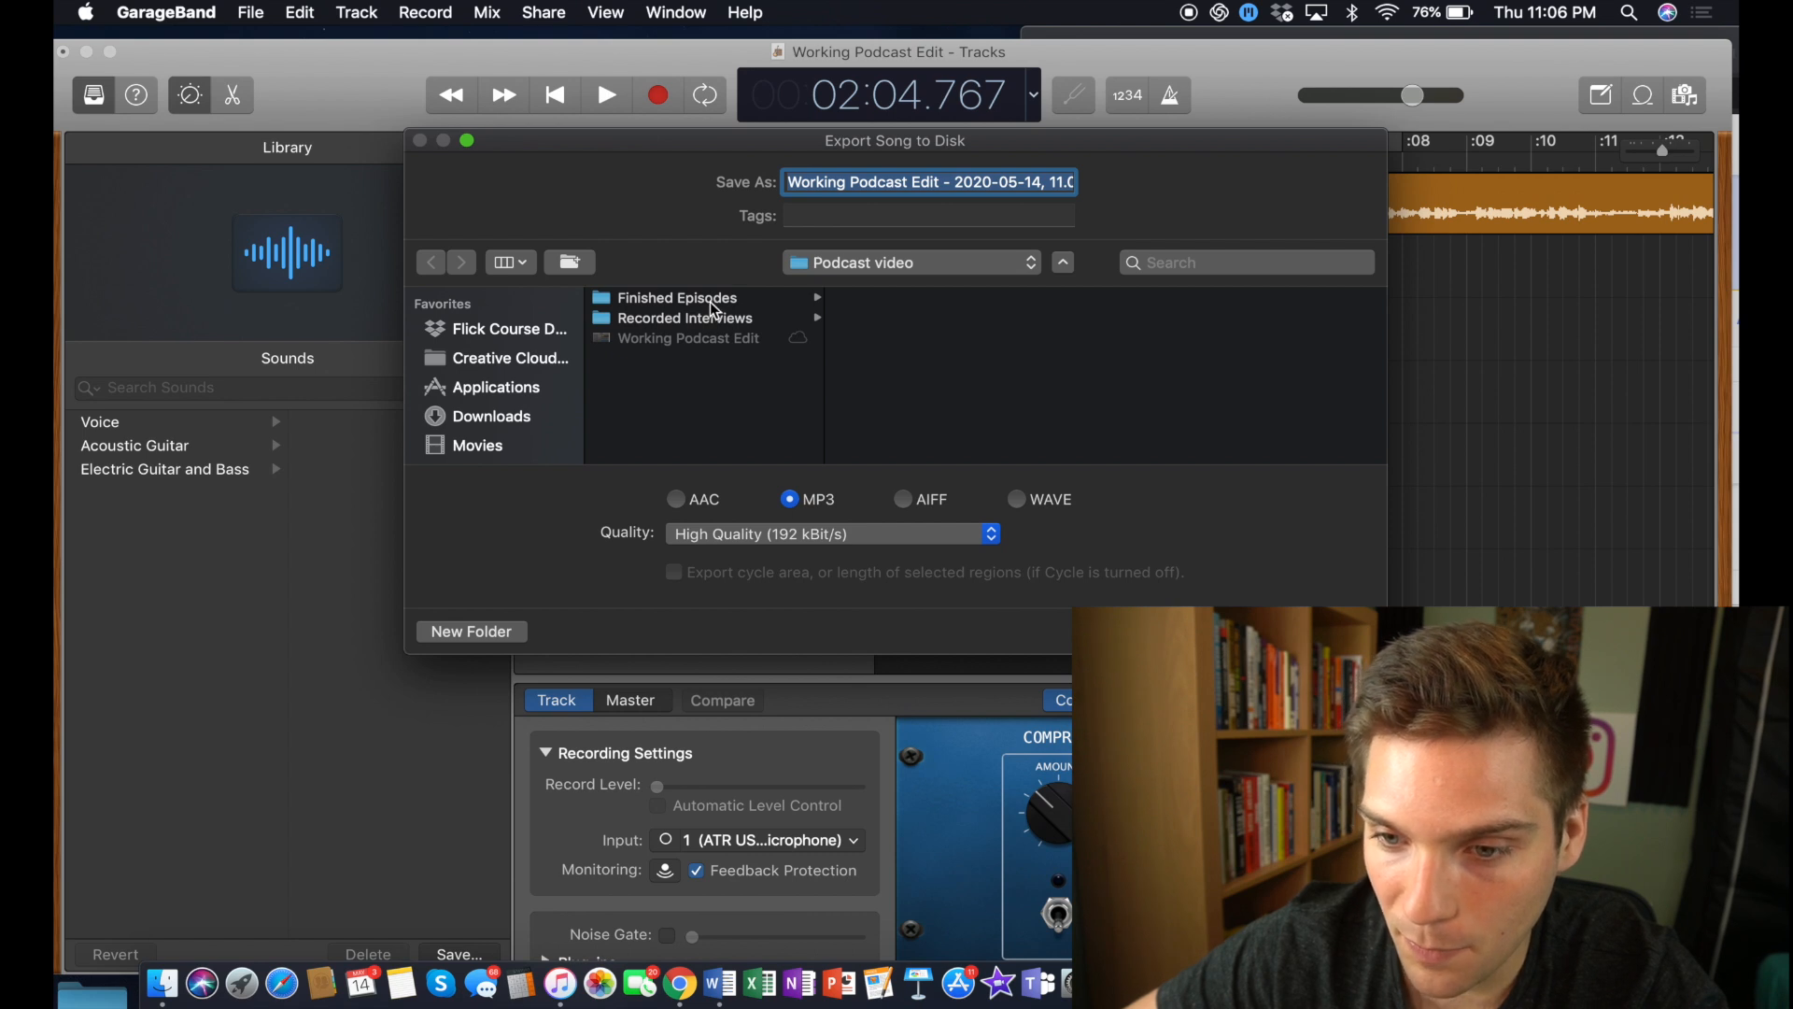
pyautogui.click(679, 297)
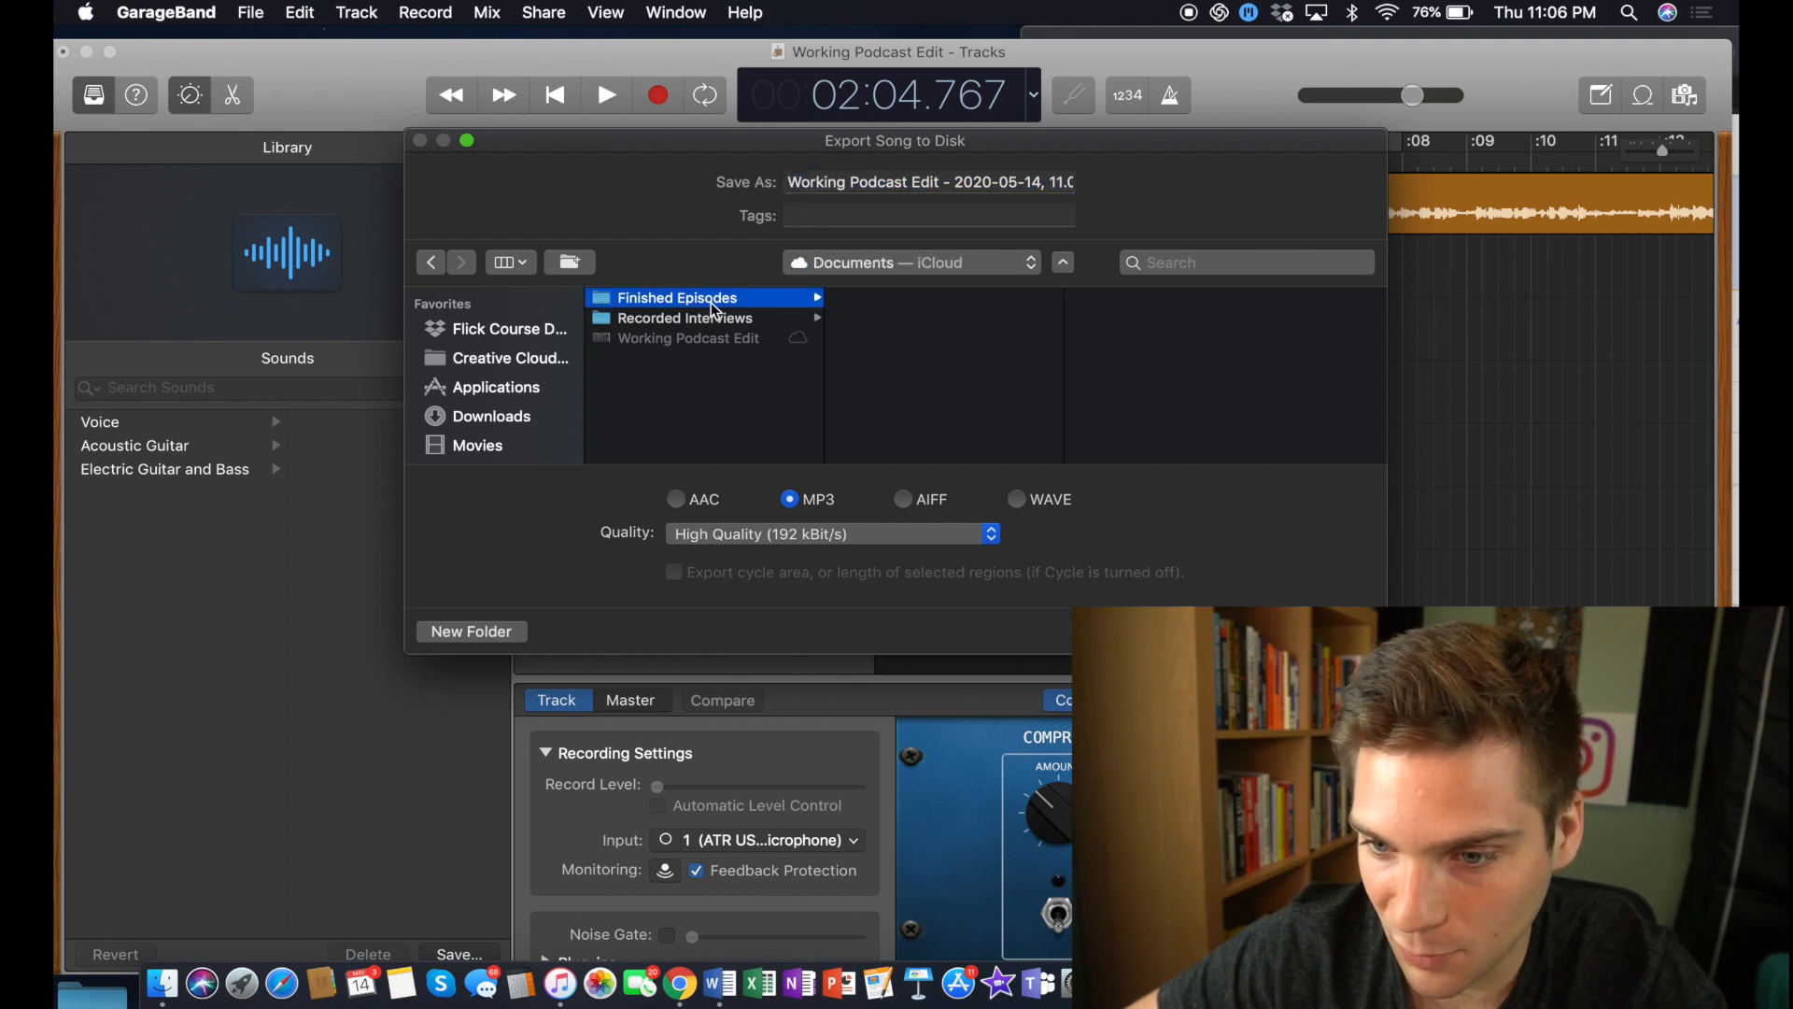
pyautogui.click(926, 182)
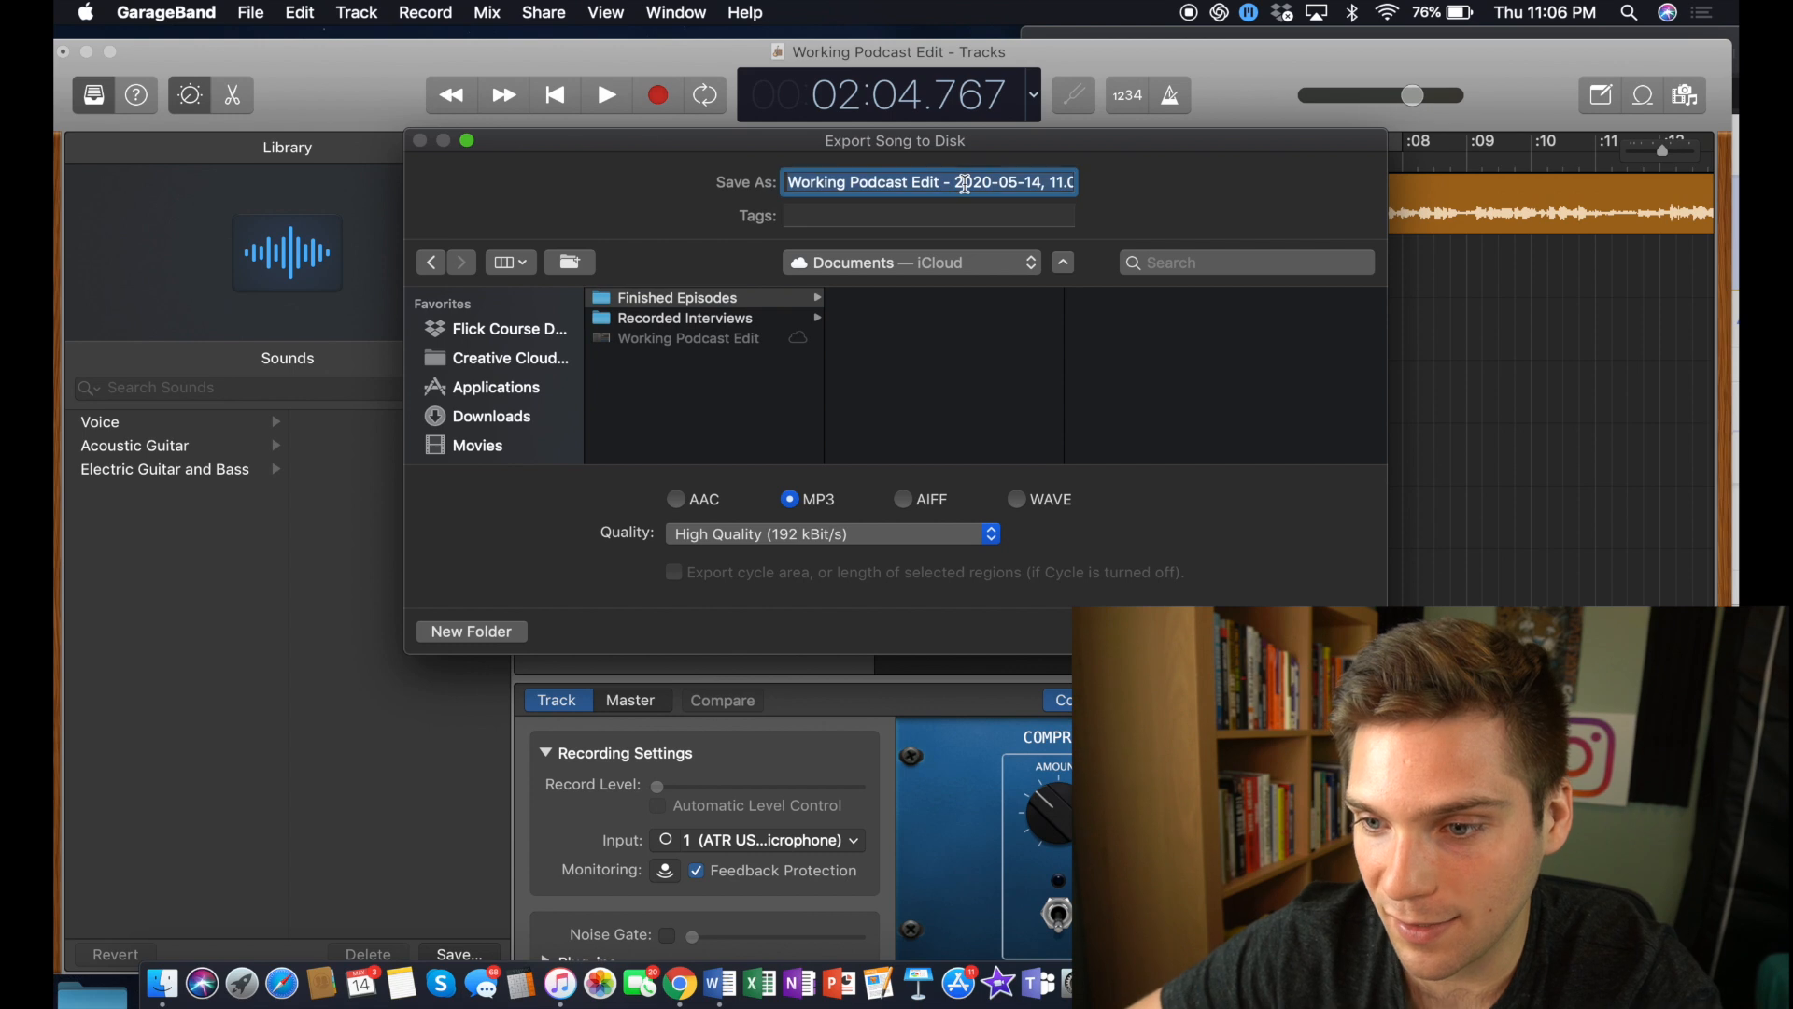
pyautogui.write('Katie')
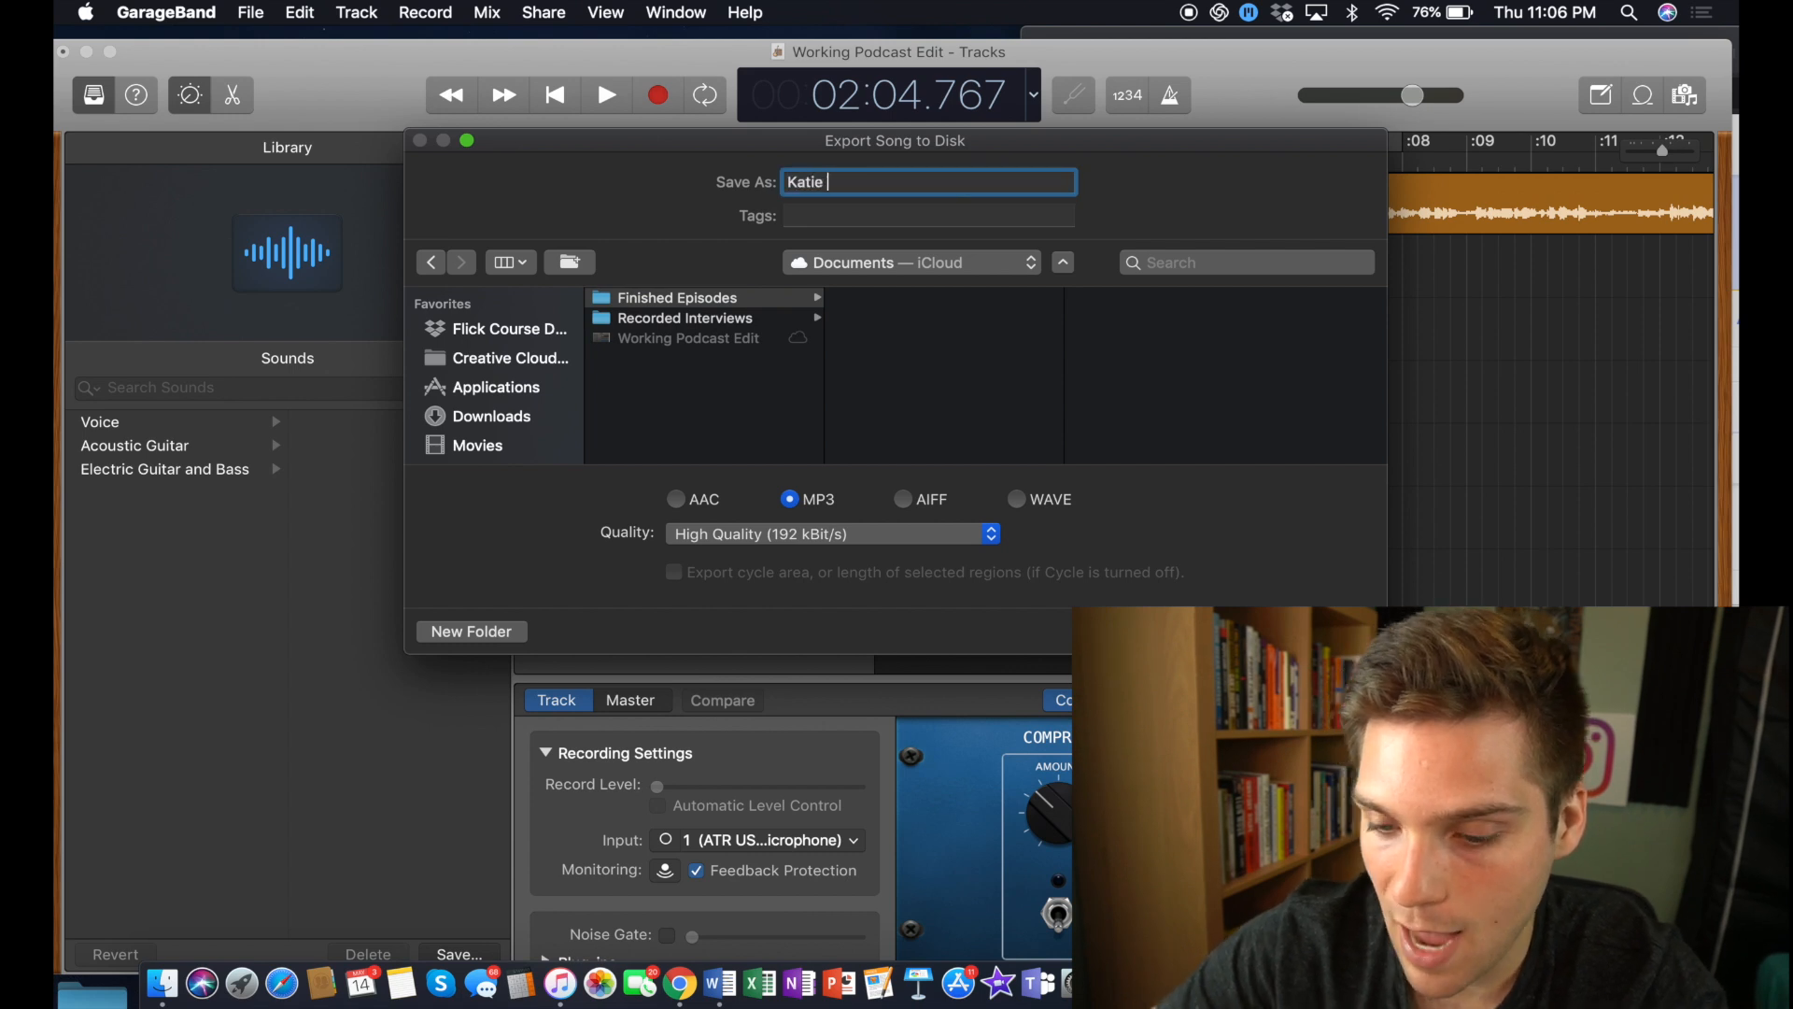
pyautogui.write('Steck')
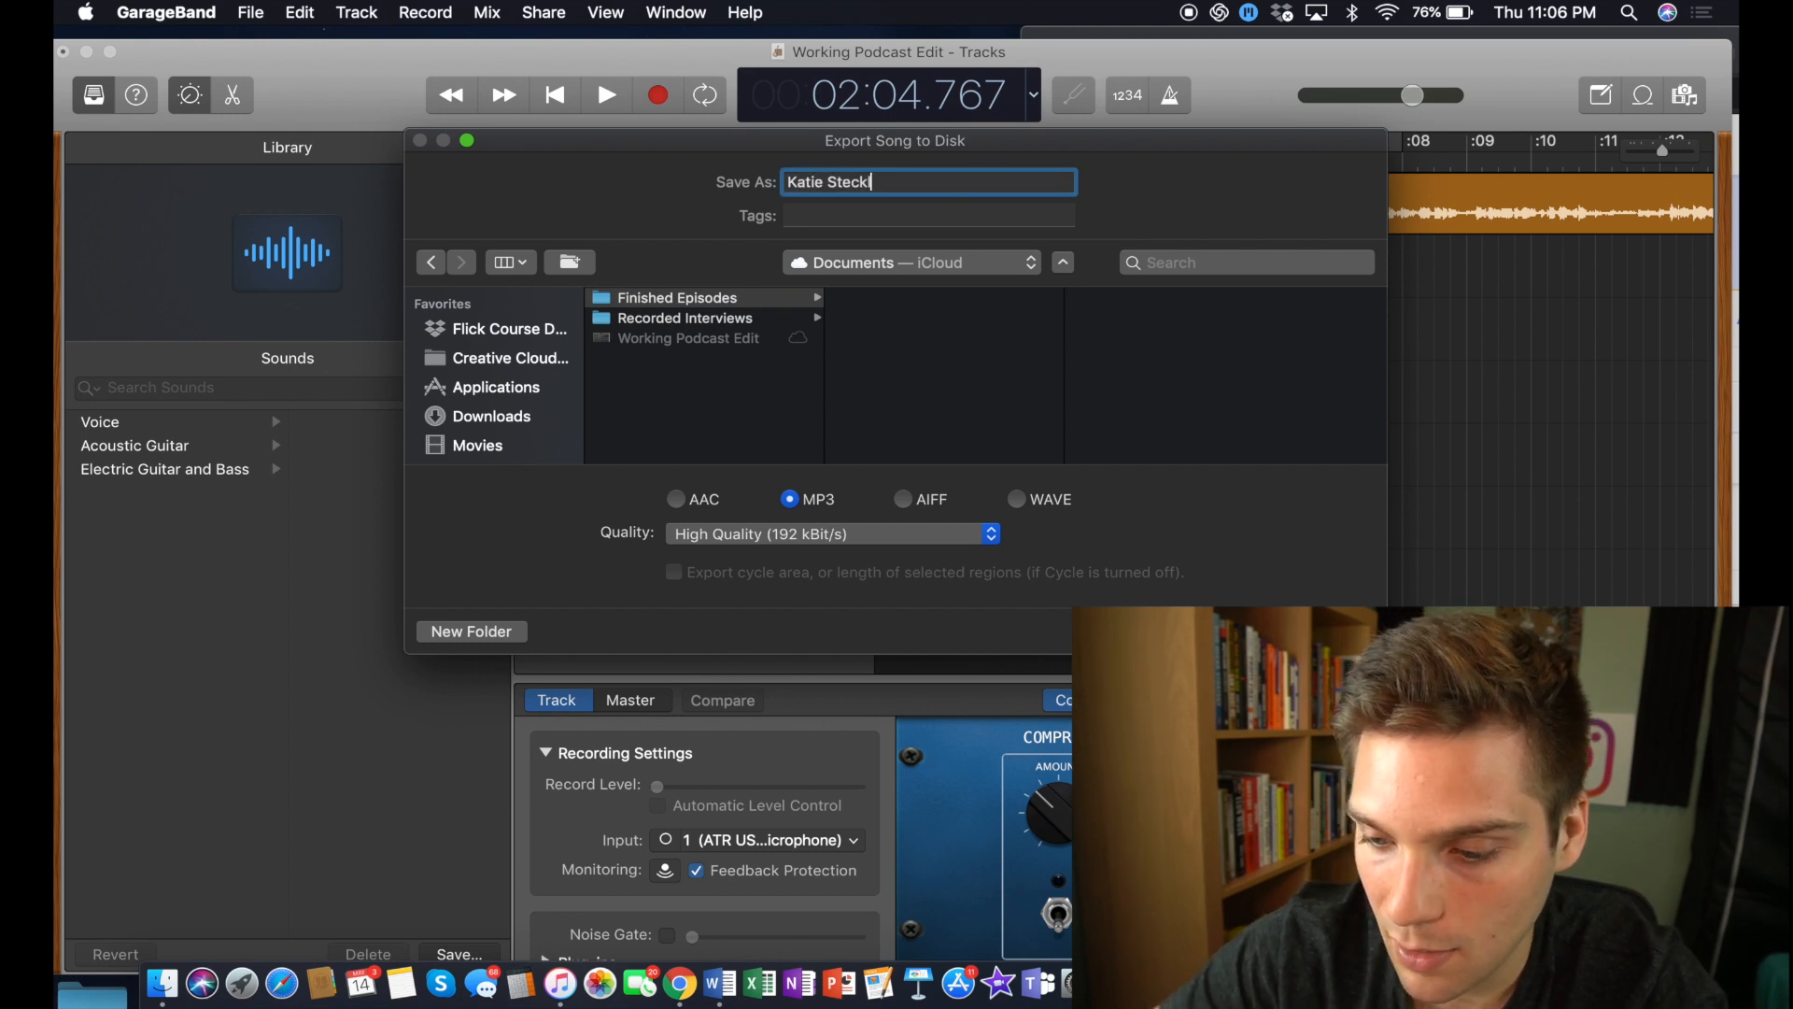
pyautogui.write('le')
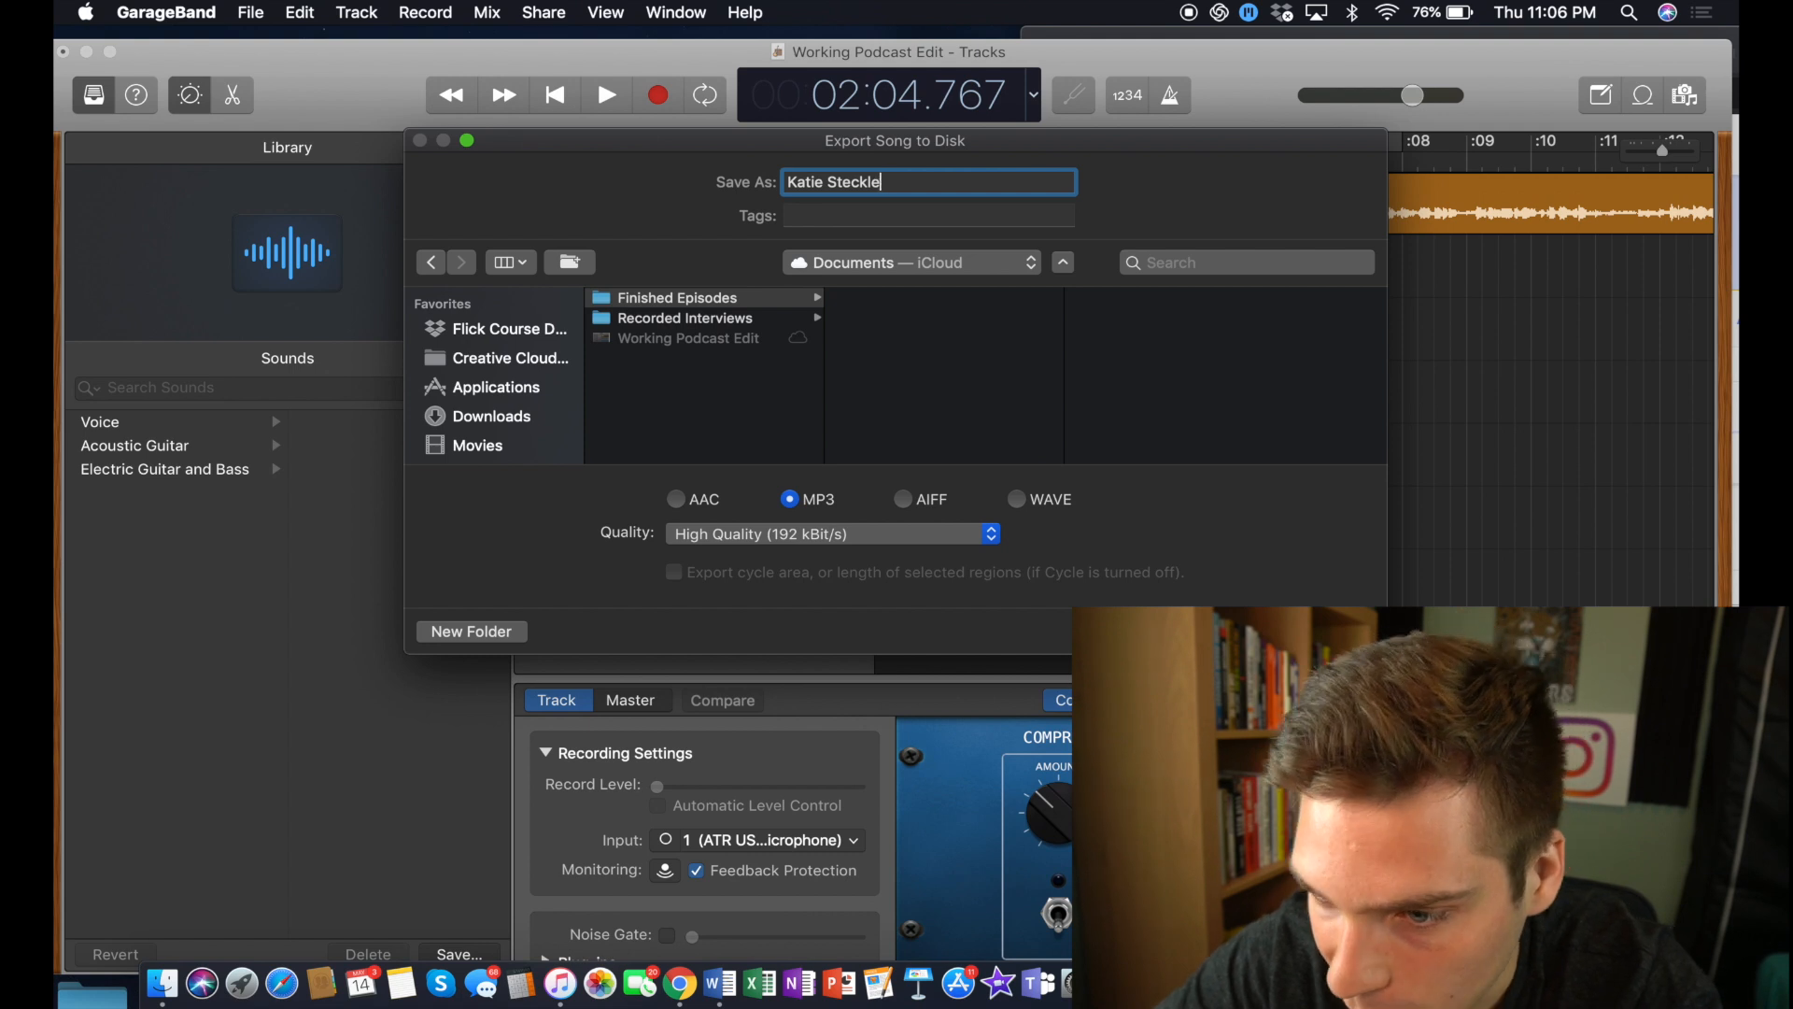
pyautogui.write('y')
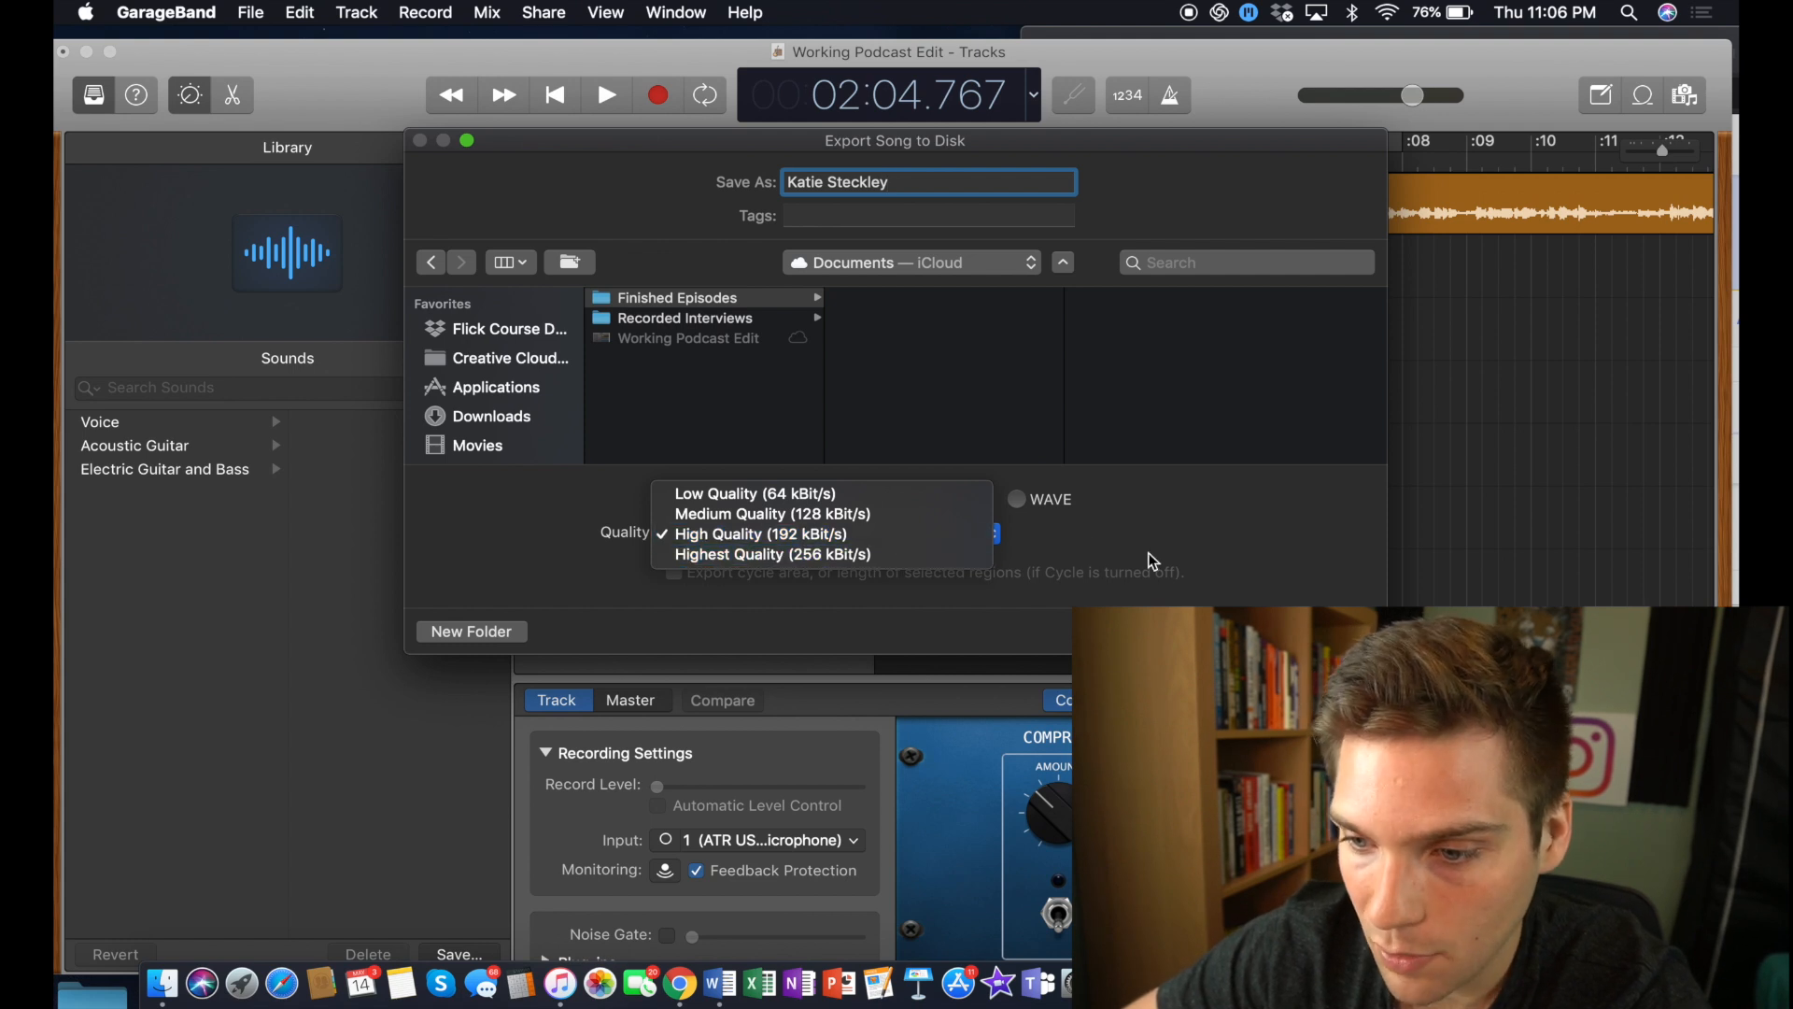
pyautogui.click(759, 534)
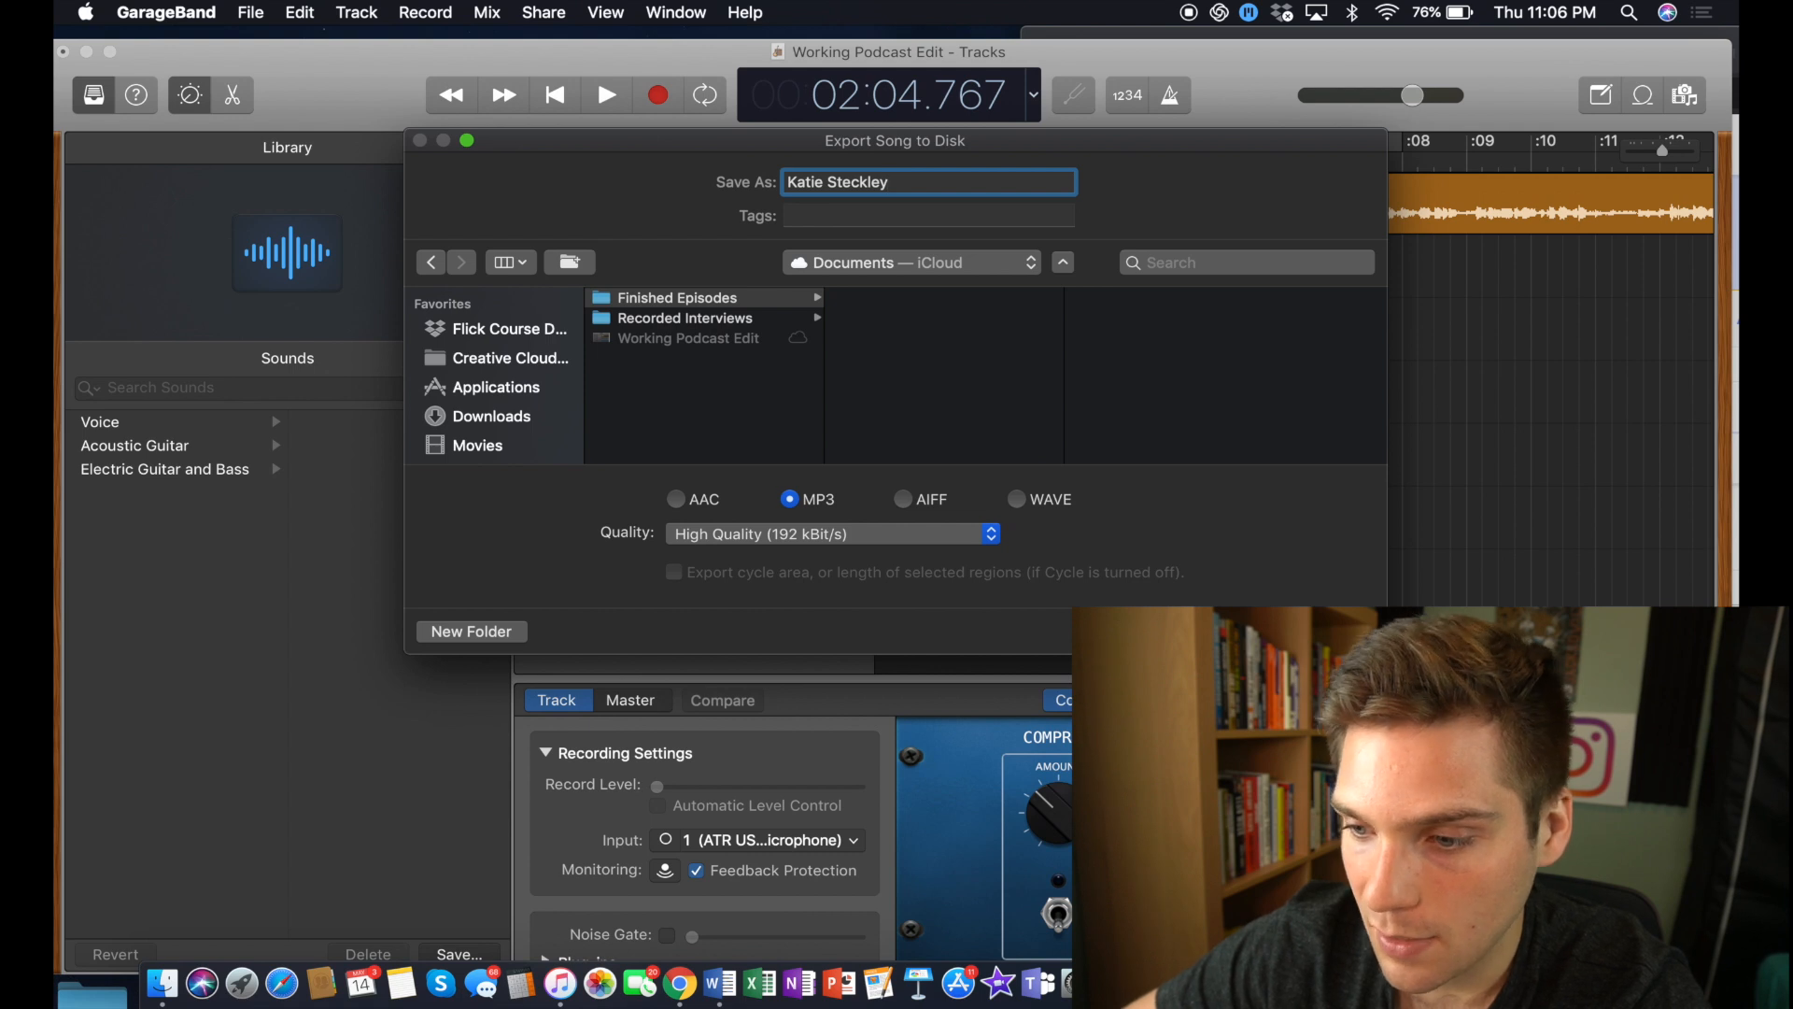
pyautogui.click(457, 954)
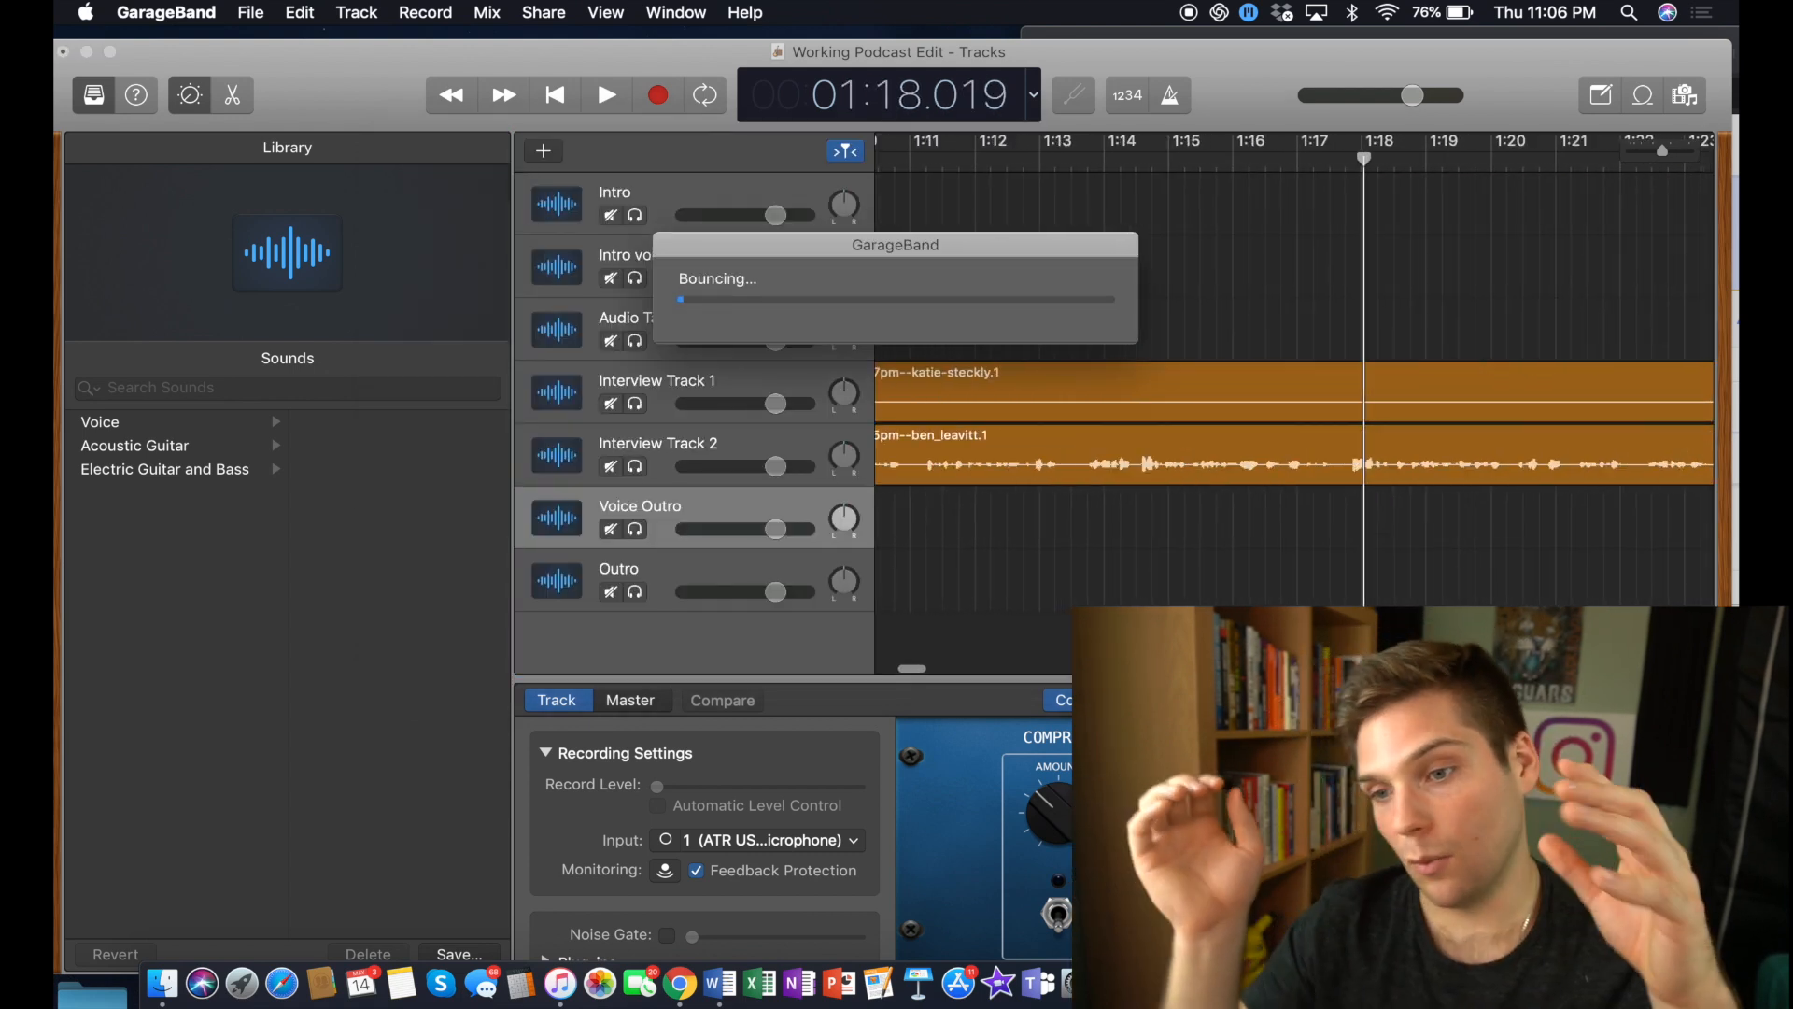